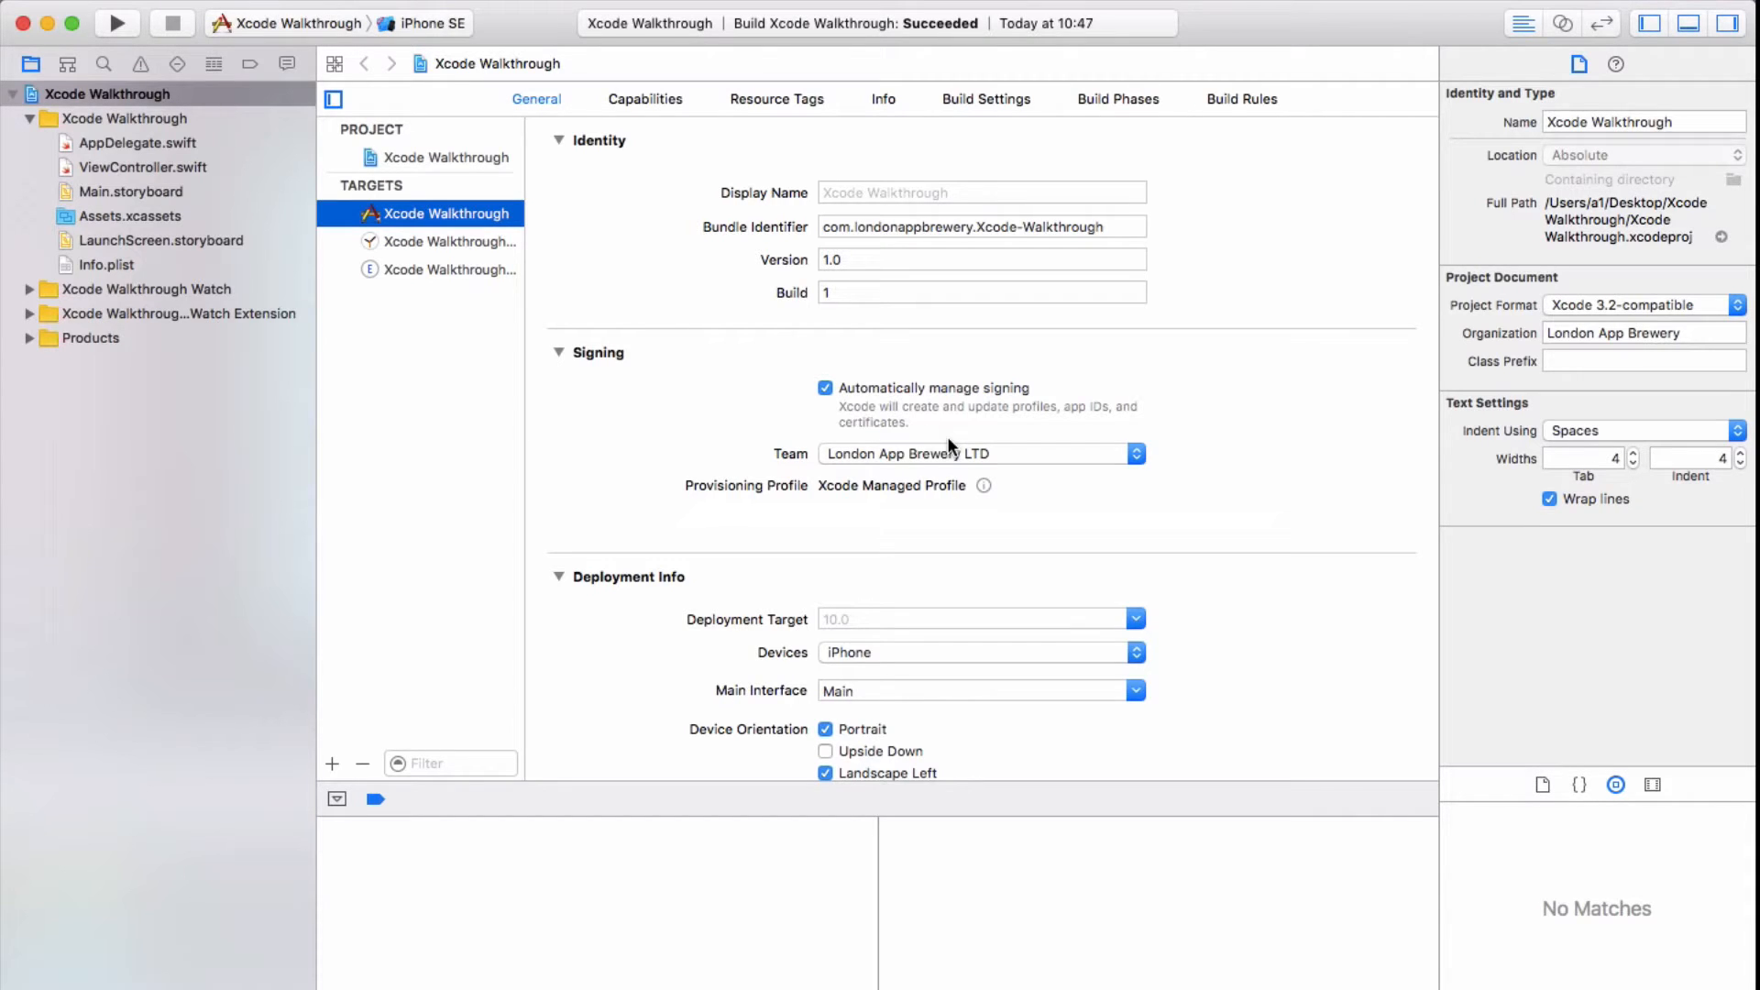
{"action": "mouse_move", "coordinate": [381, 569]}
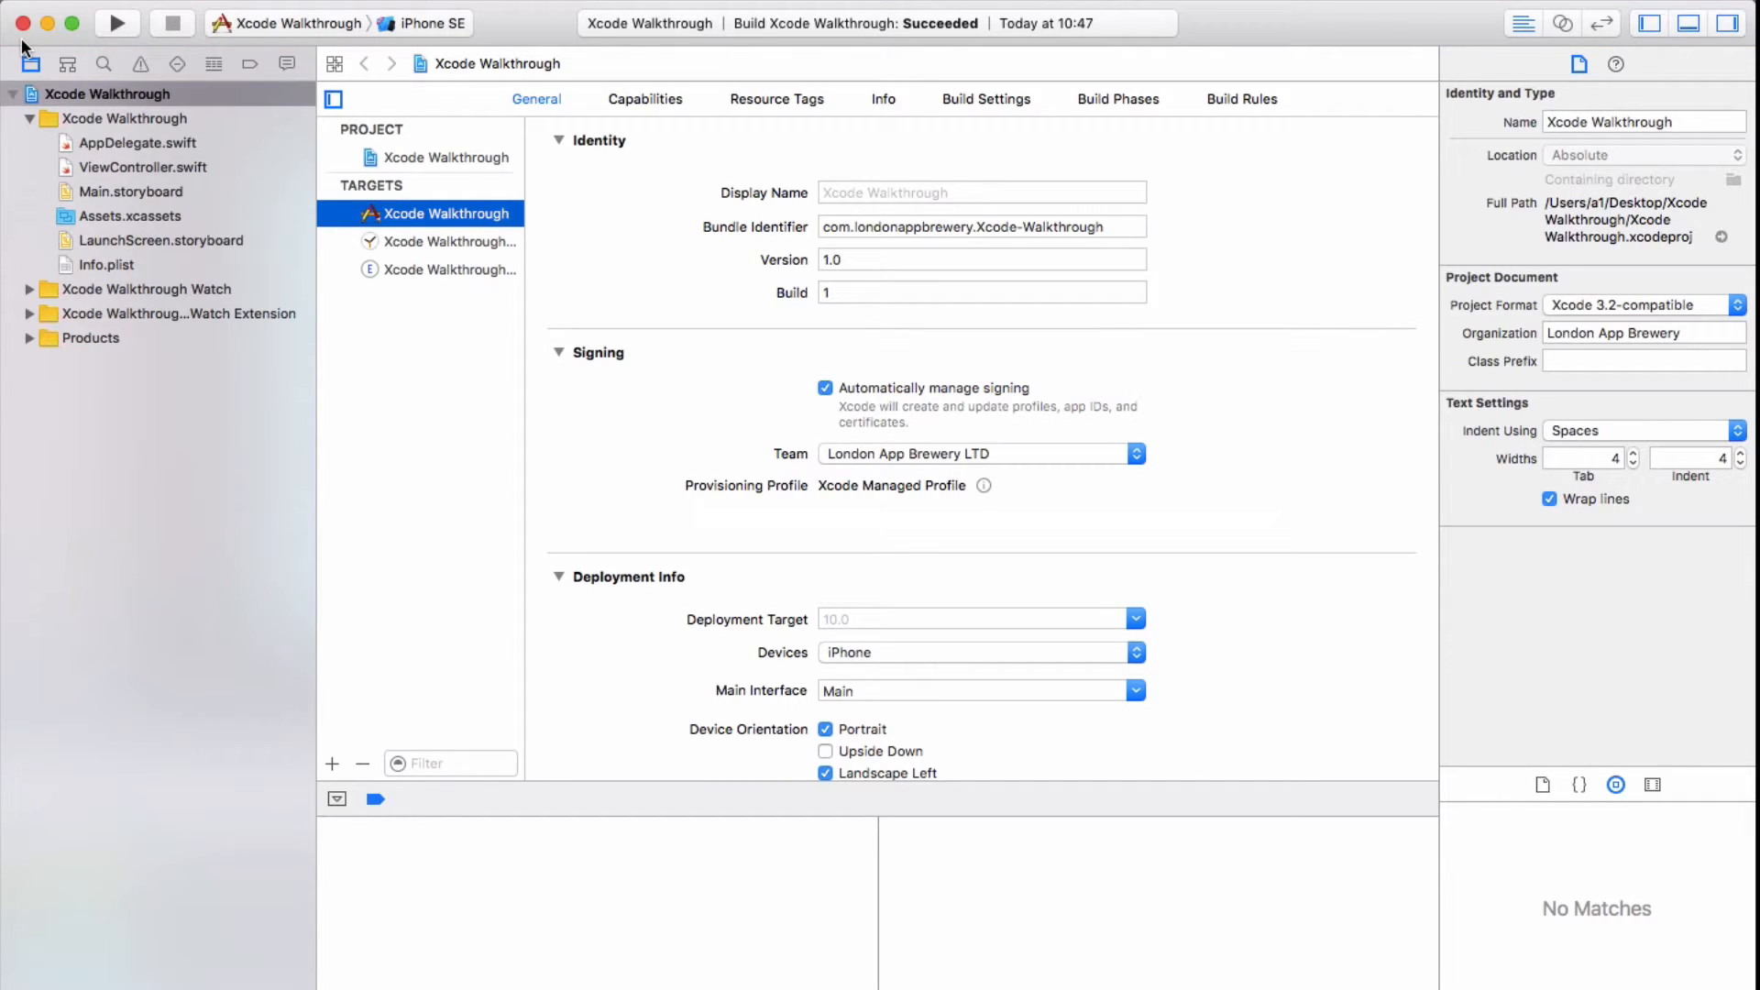
{"action": "mouse_move", "coordinate": [388, 26]}
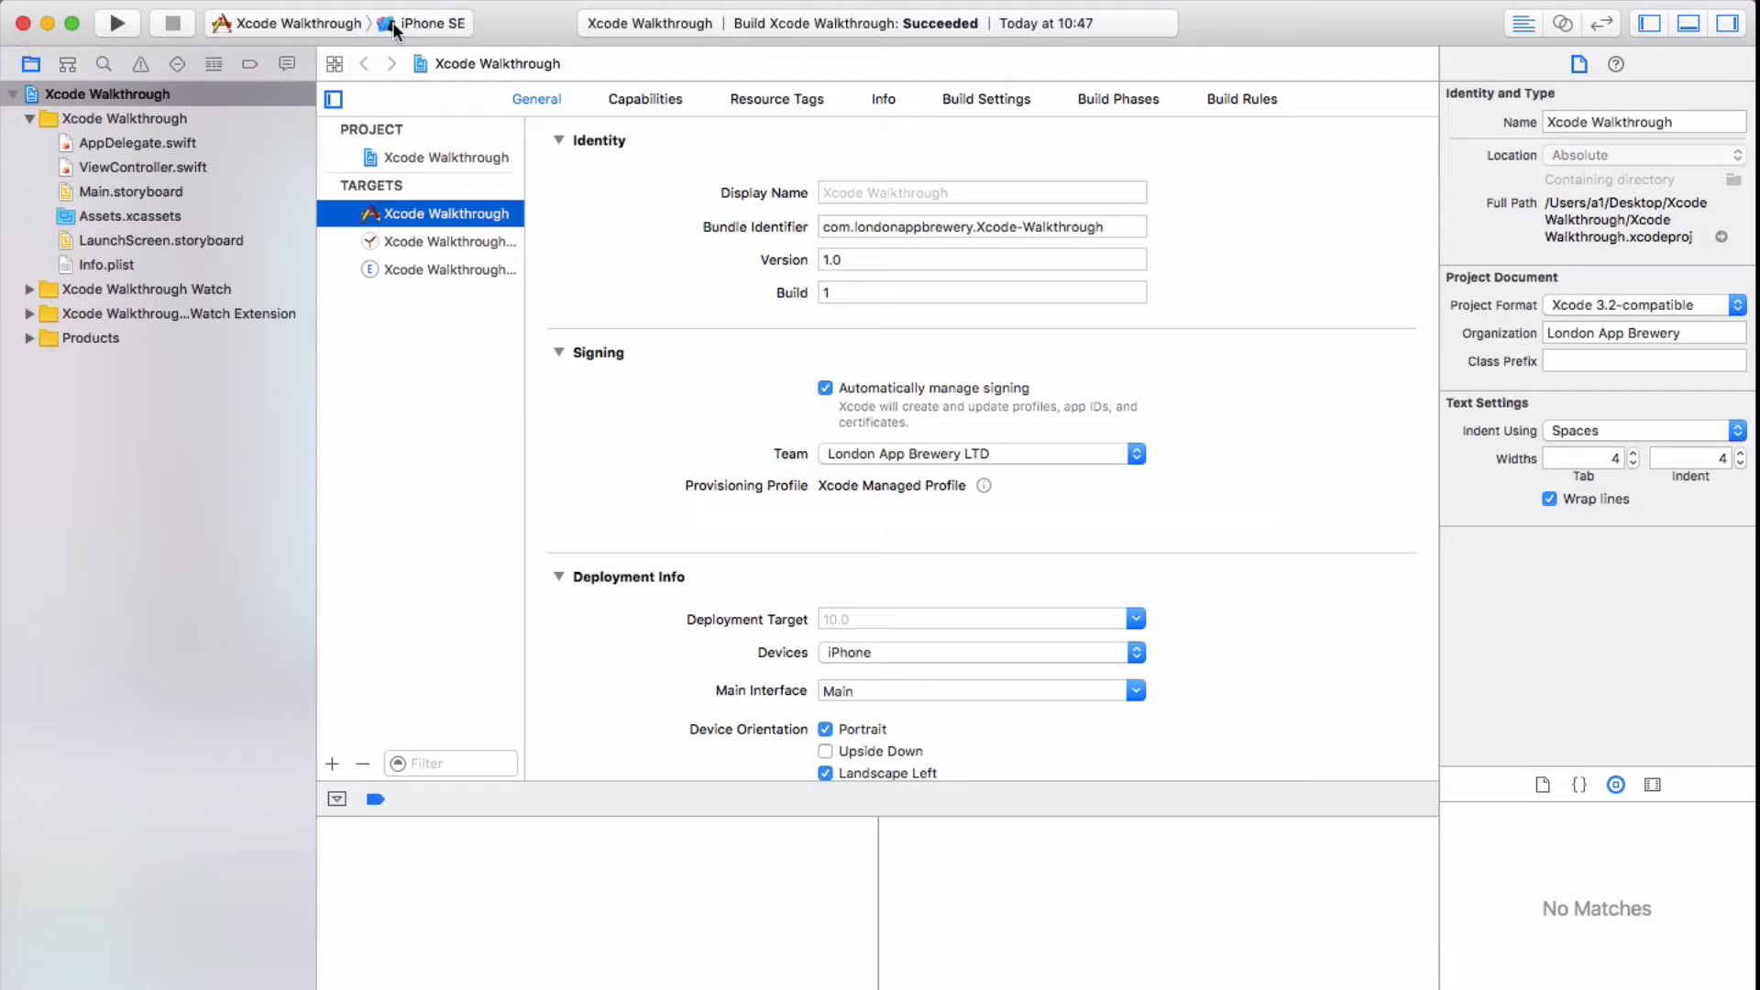
{"action": "mouse_move", "coordinate": [550, 33]}
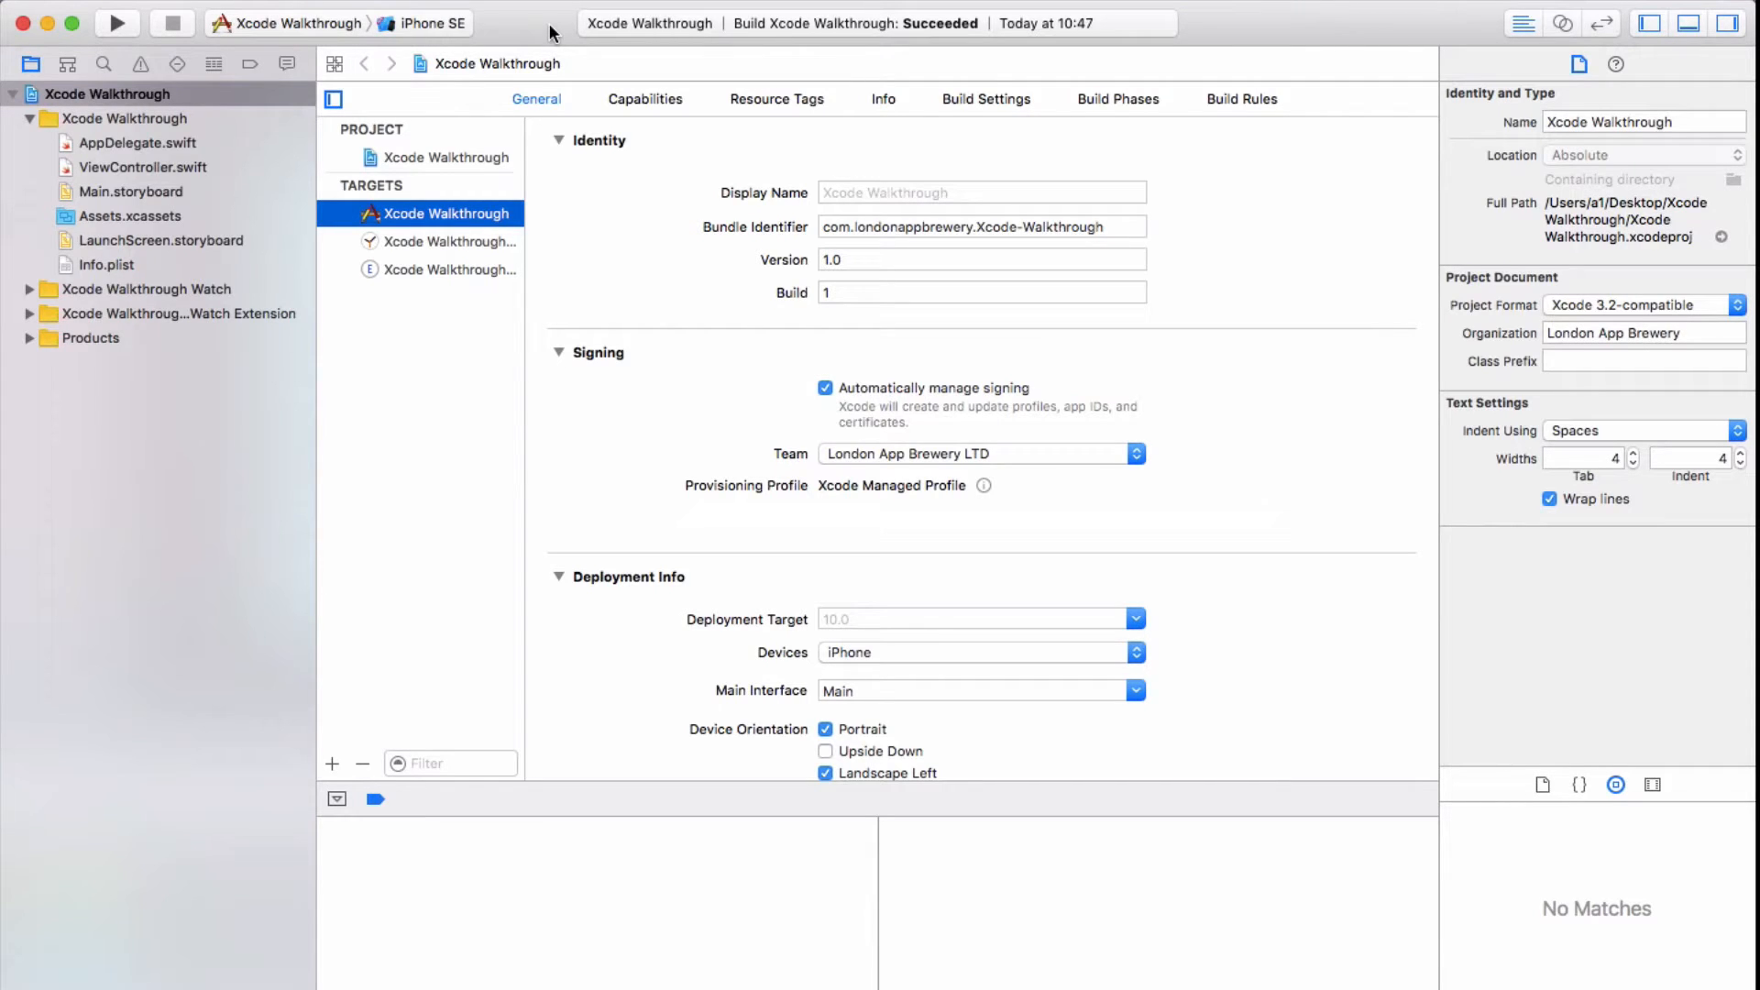
{"action": "mouse_move", "coordinate": [112, 44]}
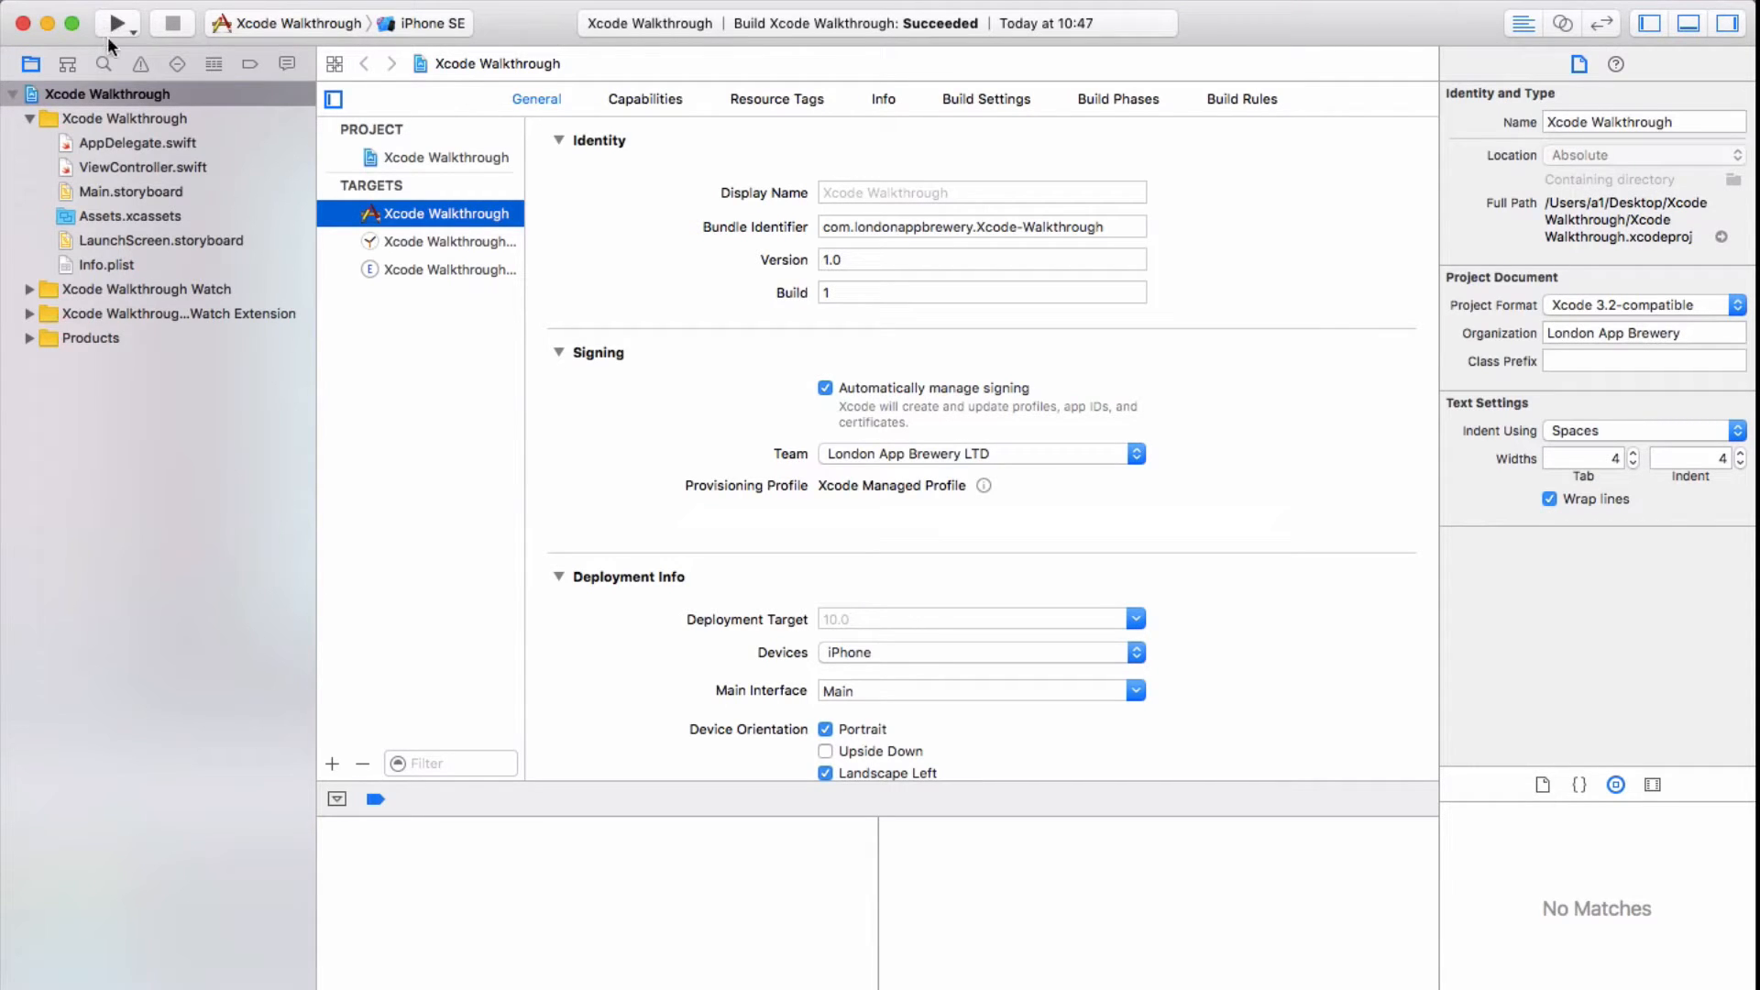
{"action": "mouse_move", "coordinate": [121, 35]}
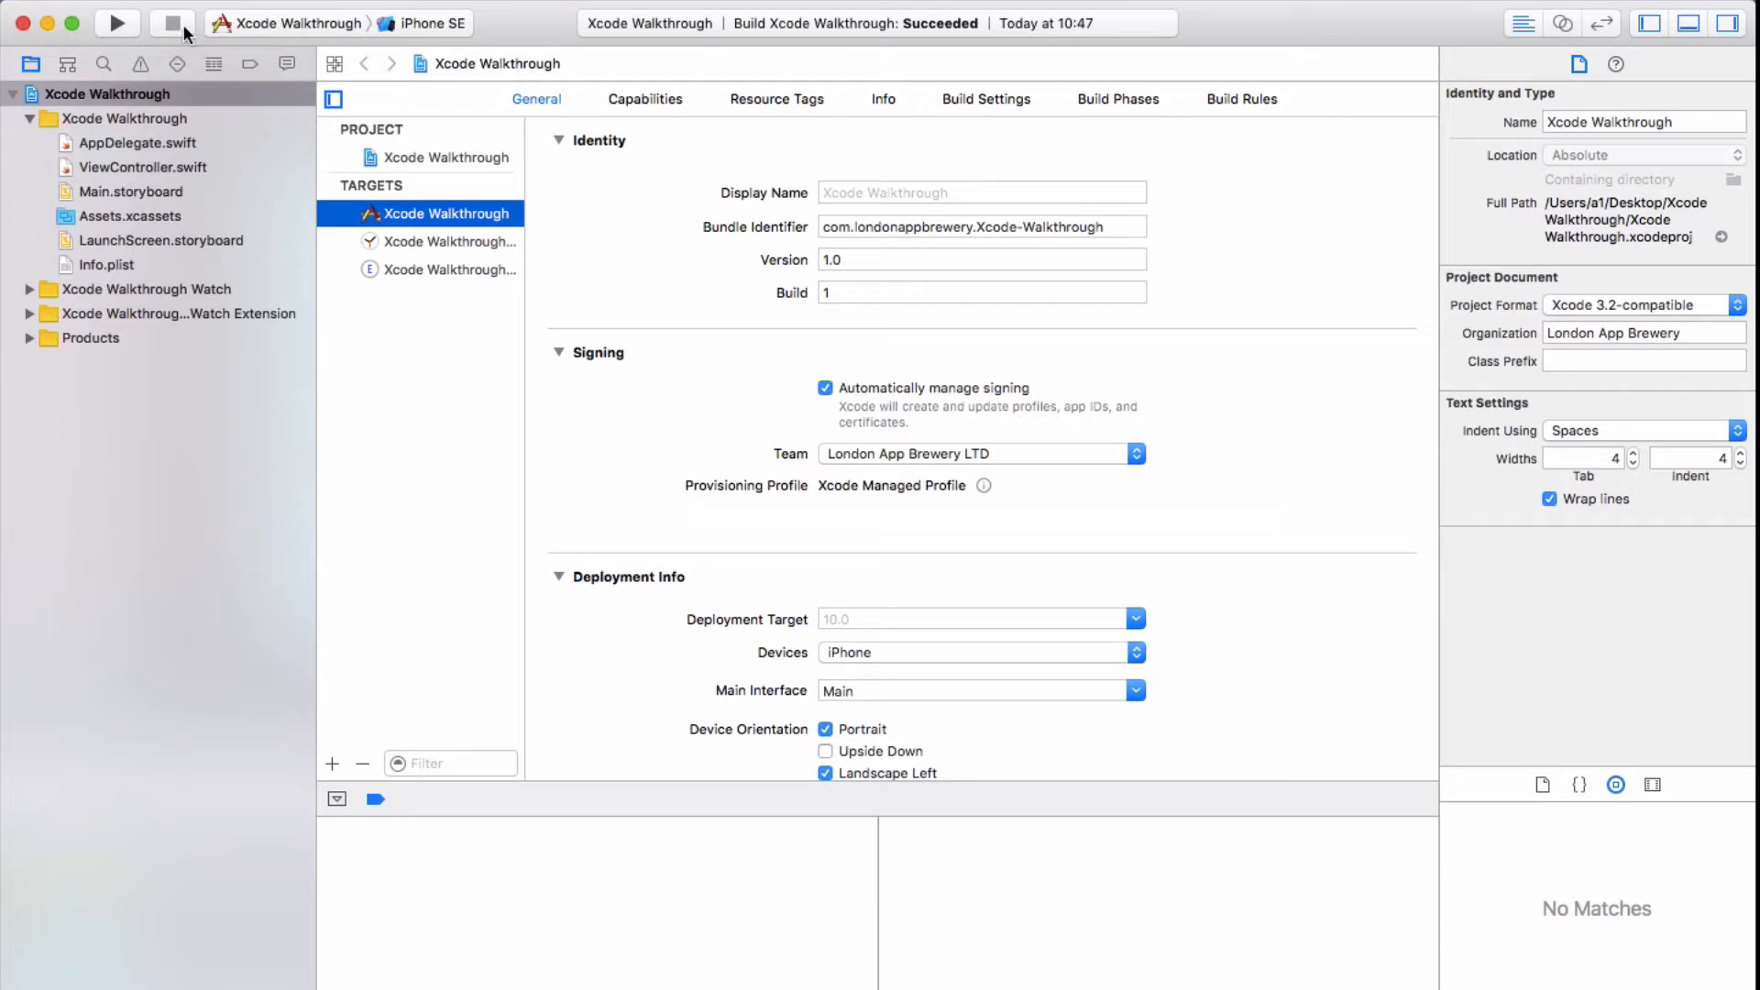
{"action": "mouse_move", "coordinate": [273, 33]}
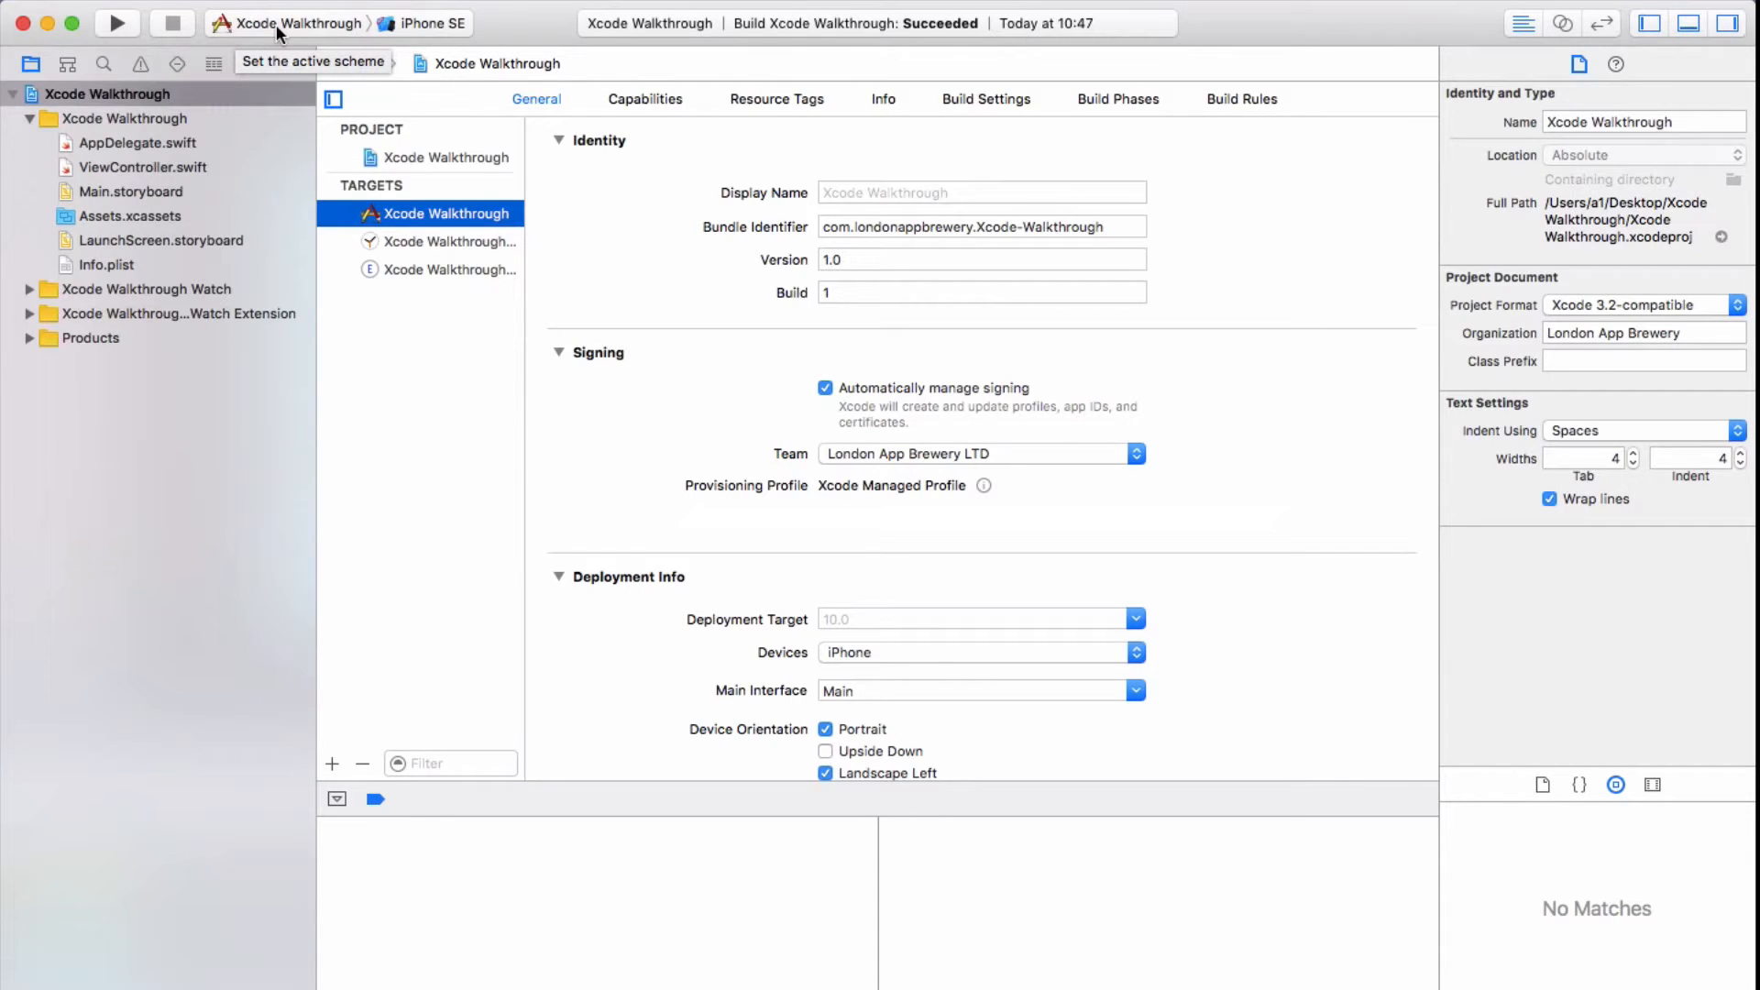
Browse the scheme list and the simulator run destinations without changing the selection
{"action": "left_click", "coordinate": [295, 26]}
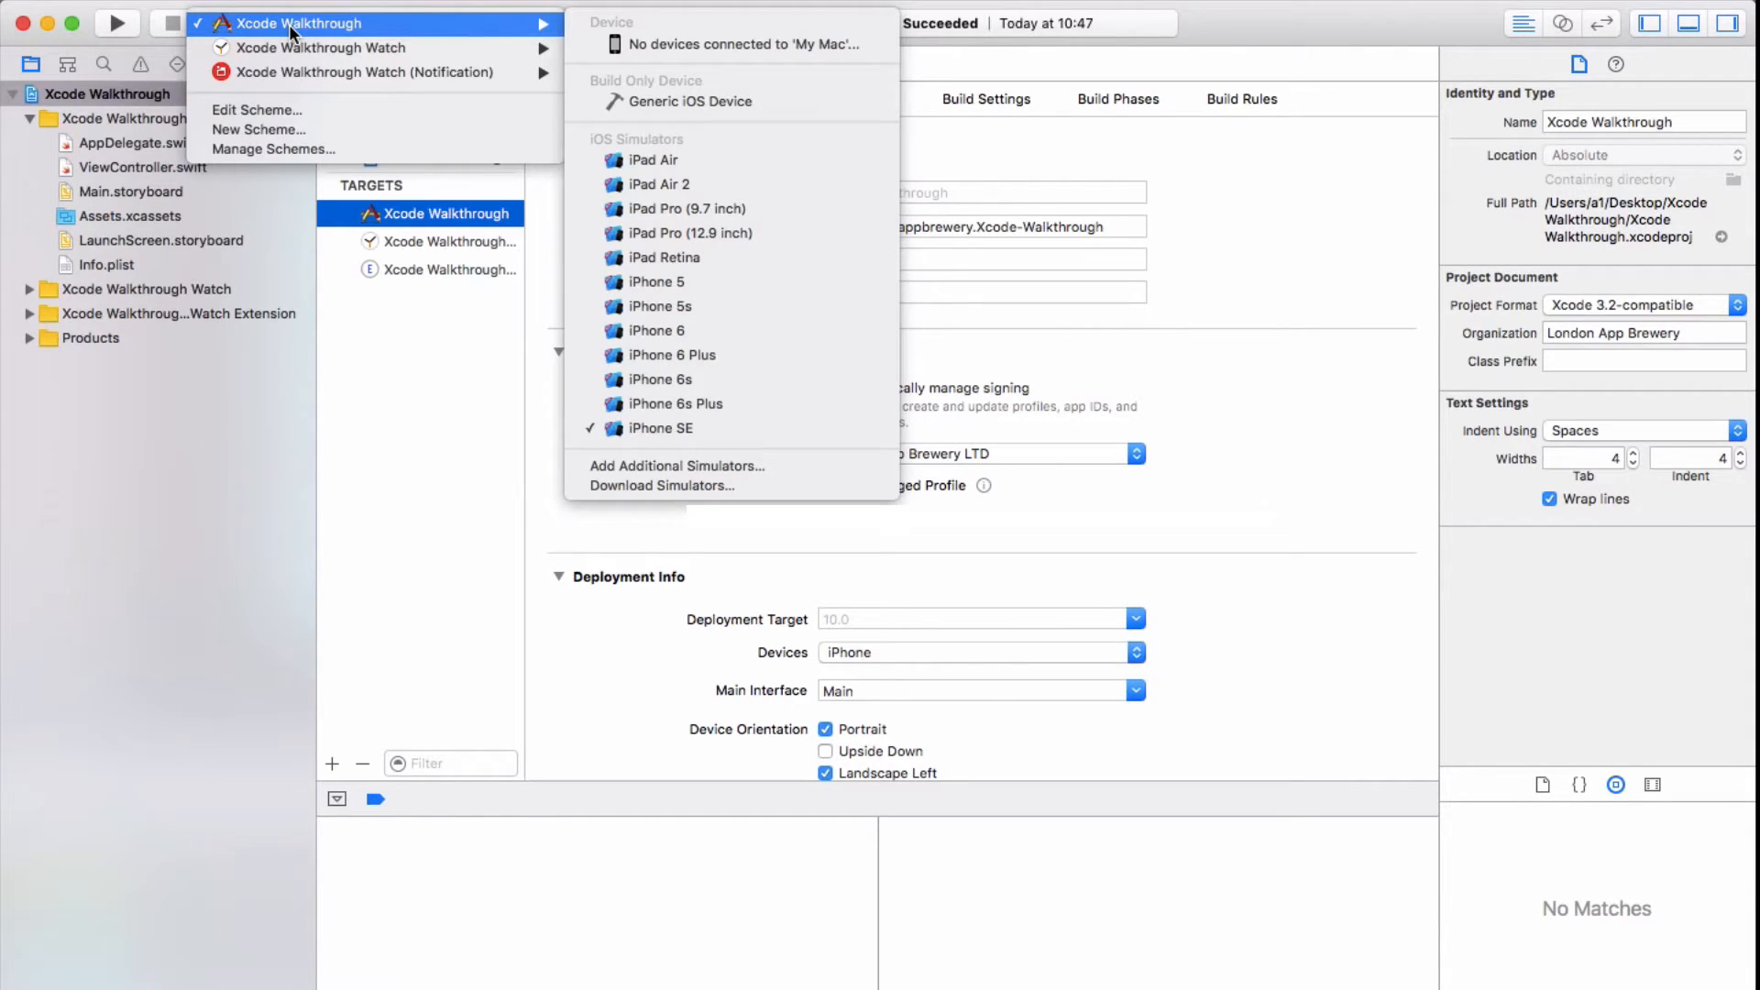
{"action": "mouse_move", "coordinate": [294, 47]}
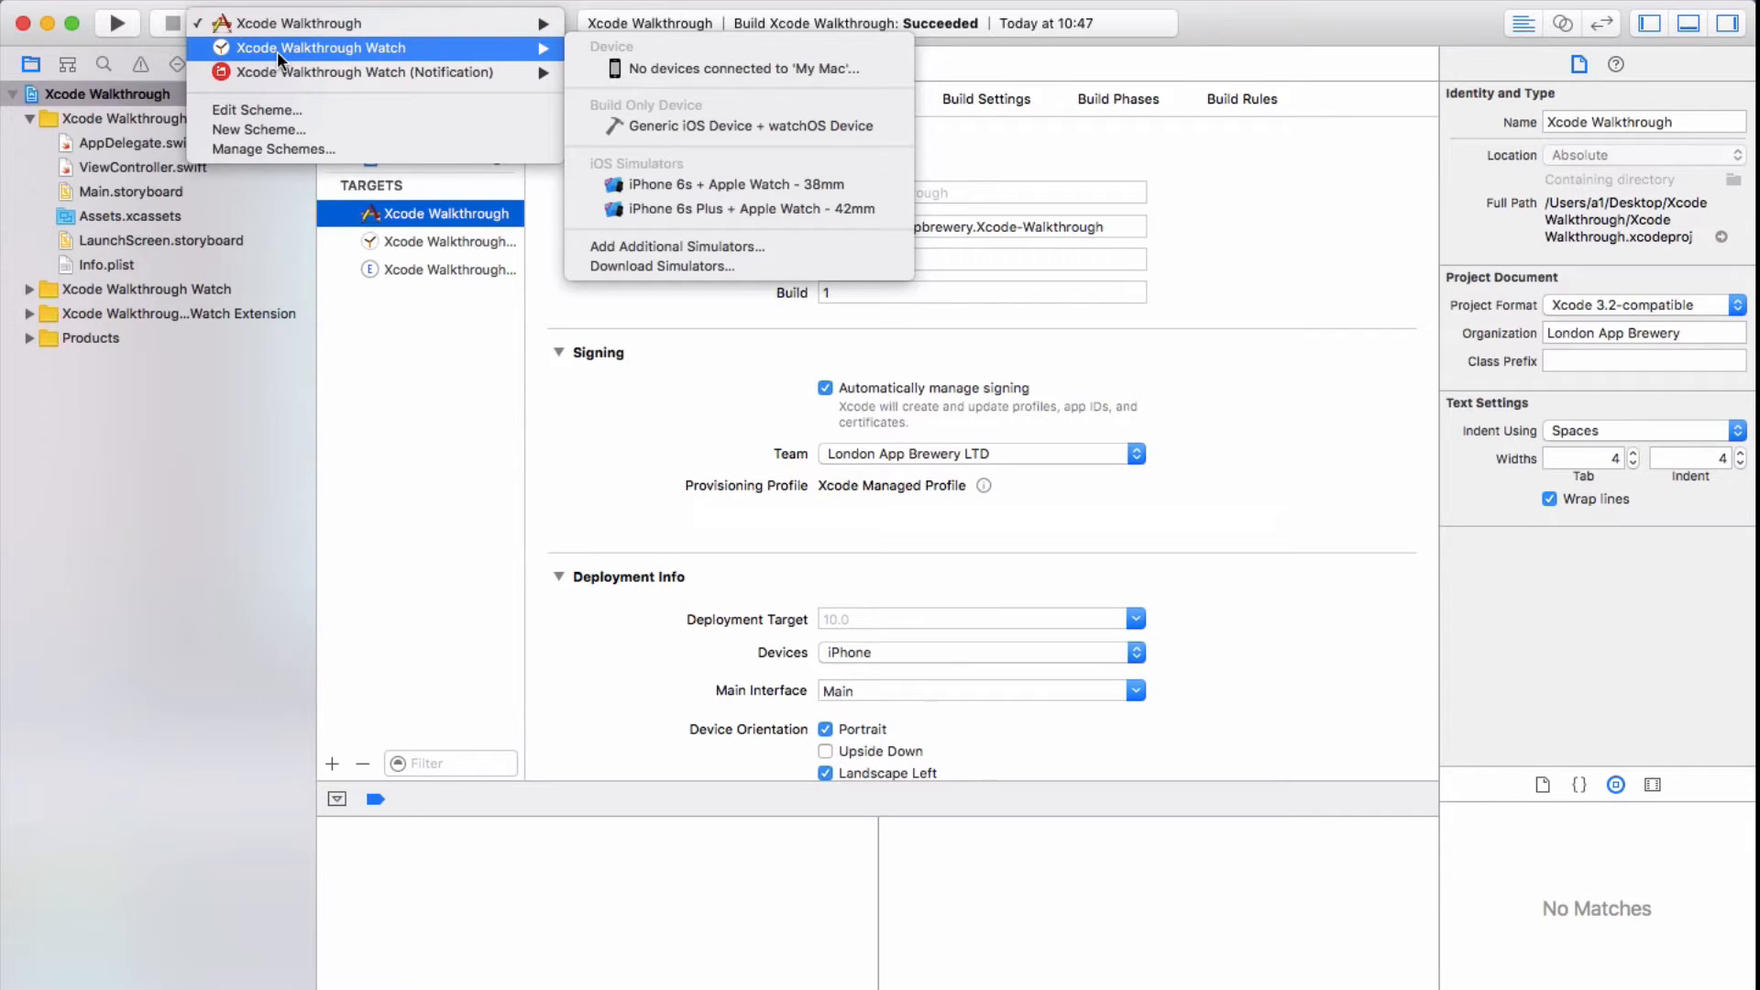
{"action": "mouse_move", "coordinate": [297, 74]}
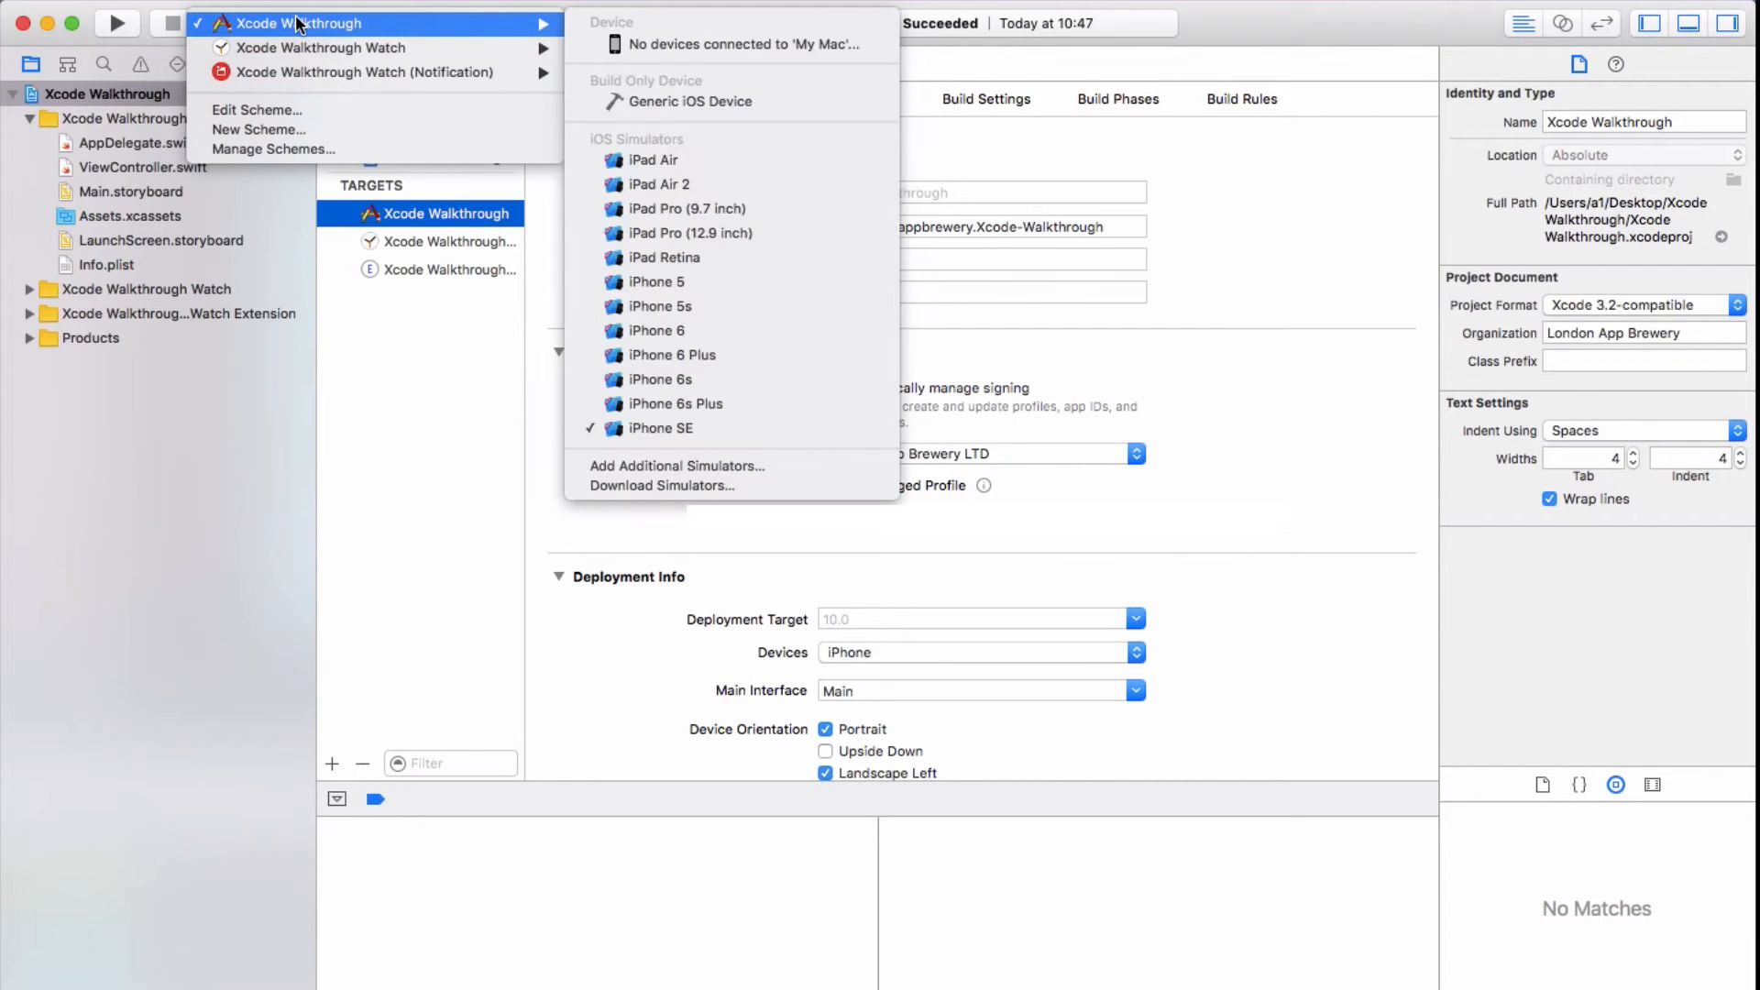
{"action": "left_click", "coordinate": [661, 429]}
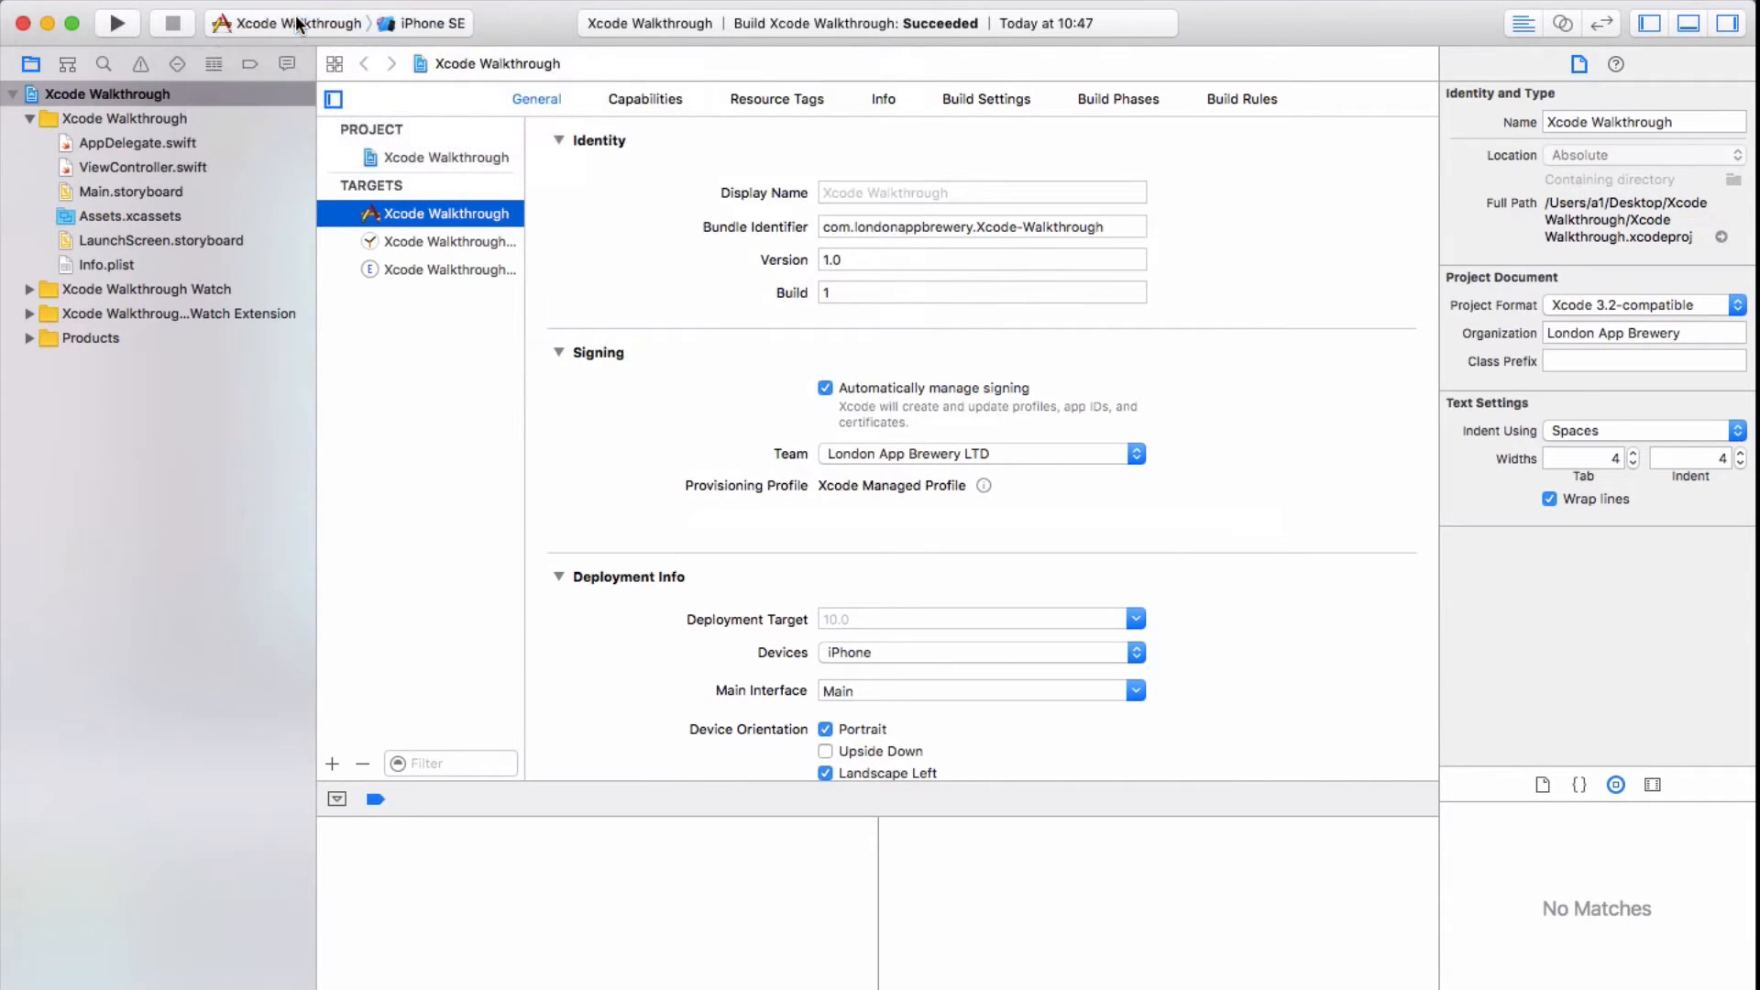
{"action": "mouse_move", "coordinate": [425, 32]}
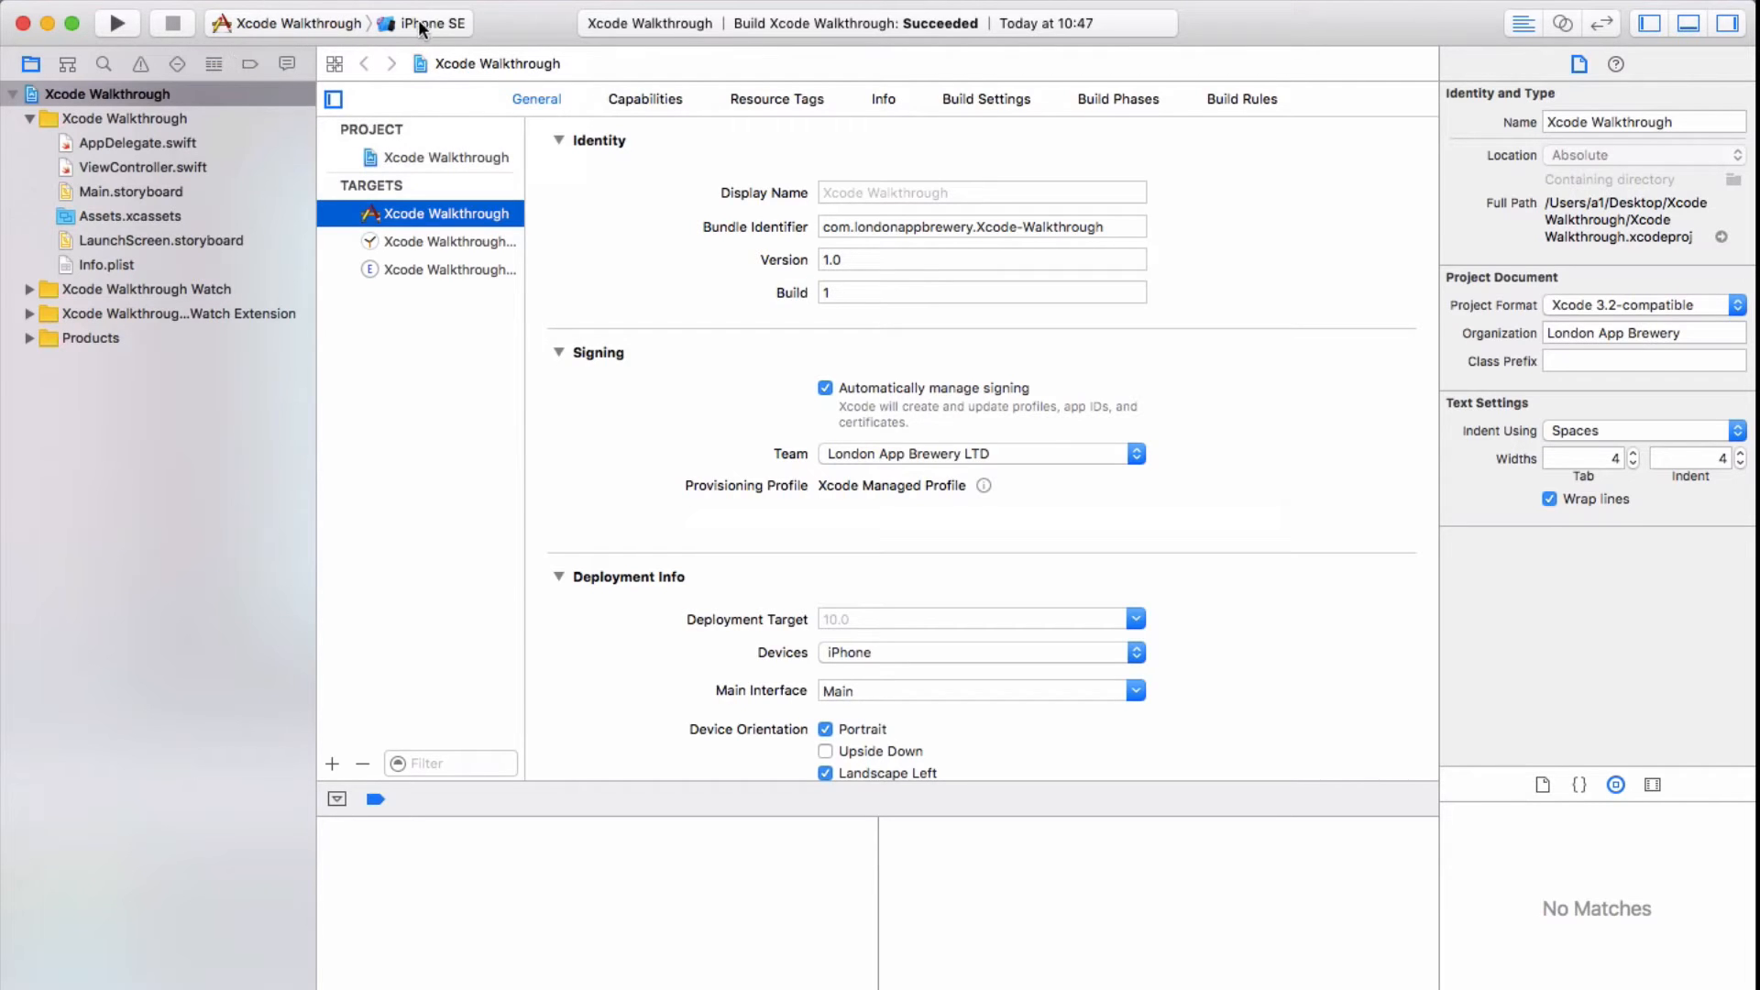
{"action": "left_click", "coordinate": [445, 22]}
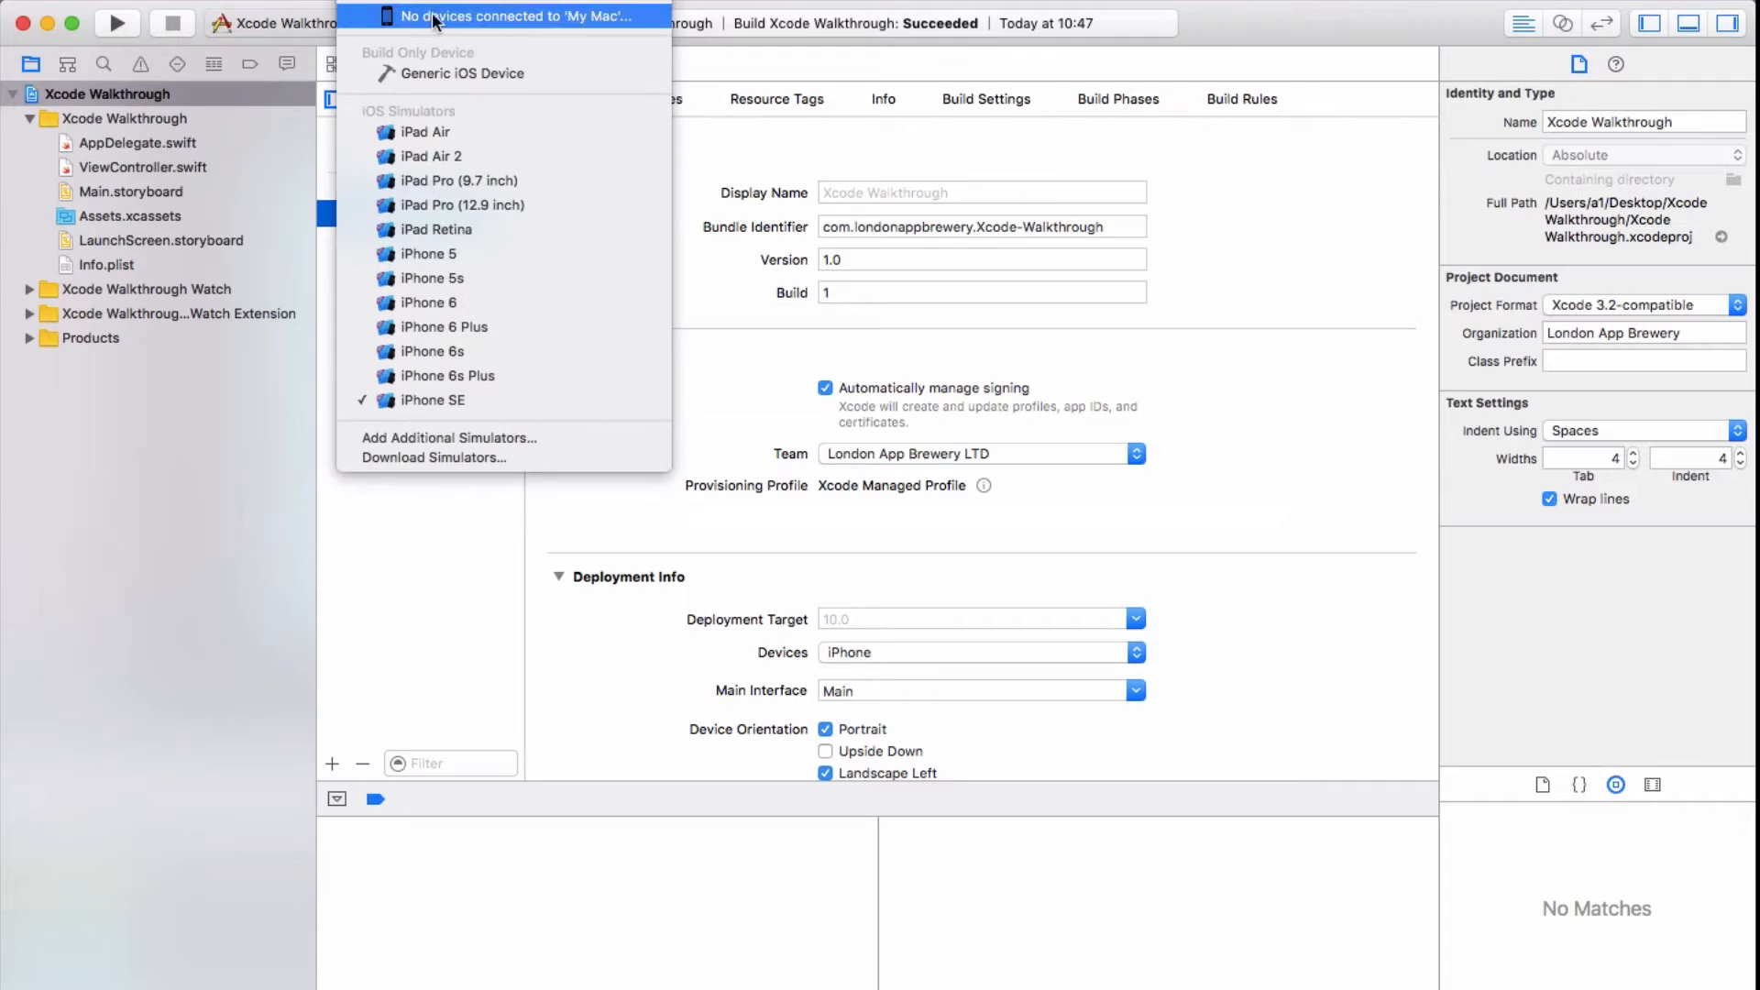
{"action": "mouse_move", "coordinate": [420, 29]}
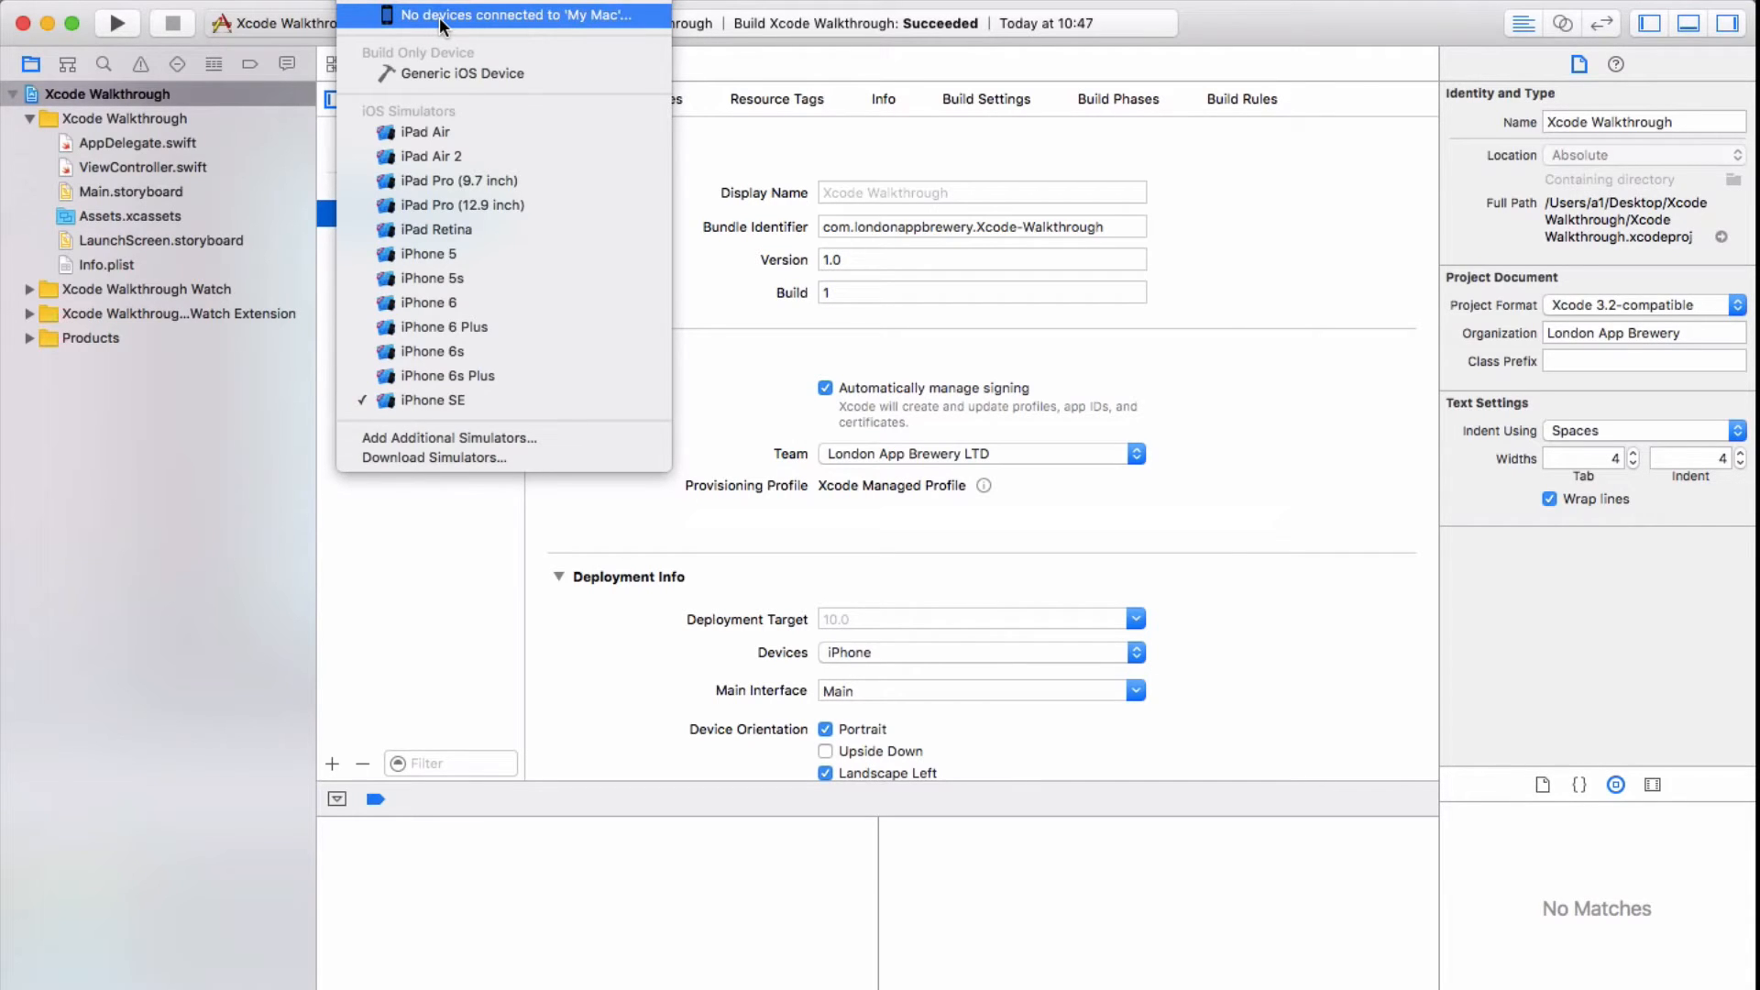
{"action": "mouse_move", "coordinate": [432, 279]}
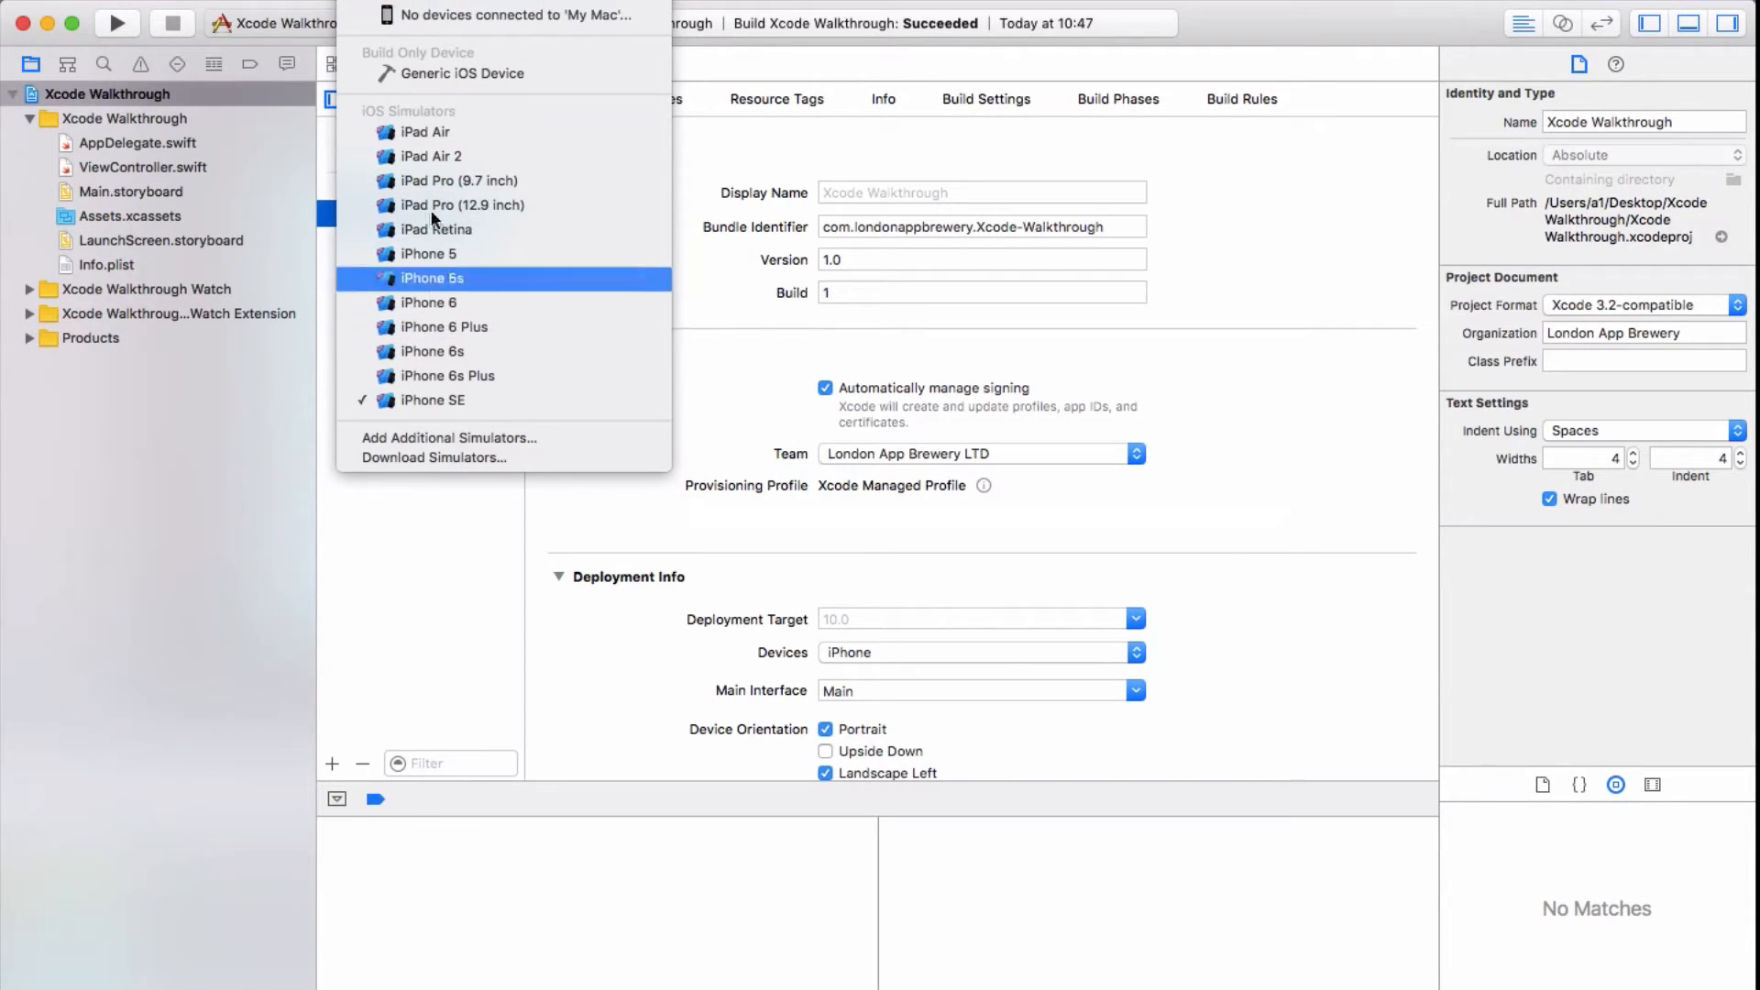
{"action": "mouse_move", "coordinate": [445, 350]}
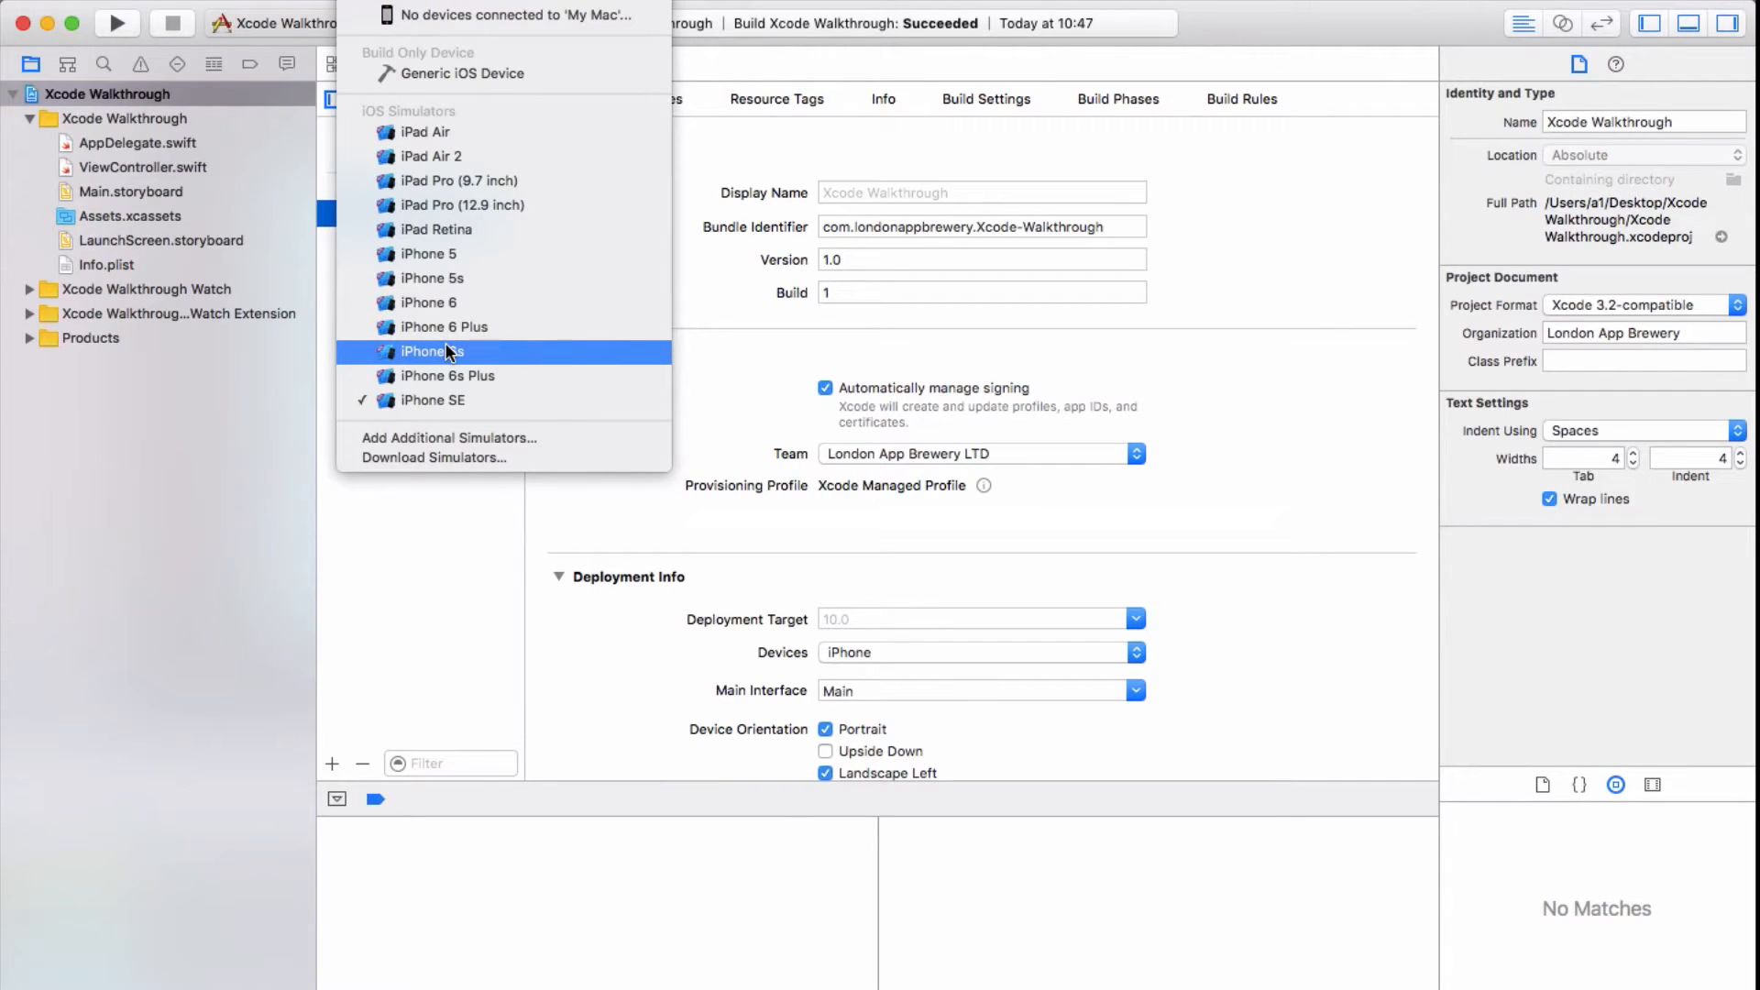
{"action": "mouse_move", "coordinate": [476, 327]}
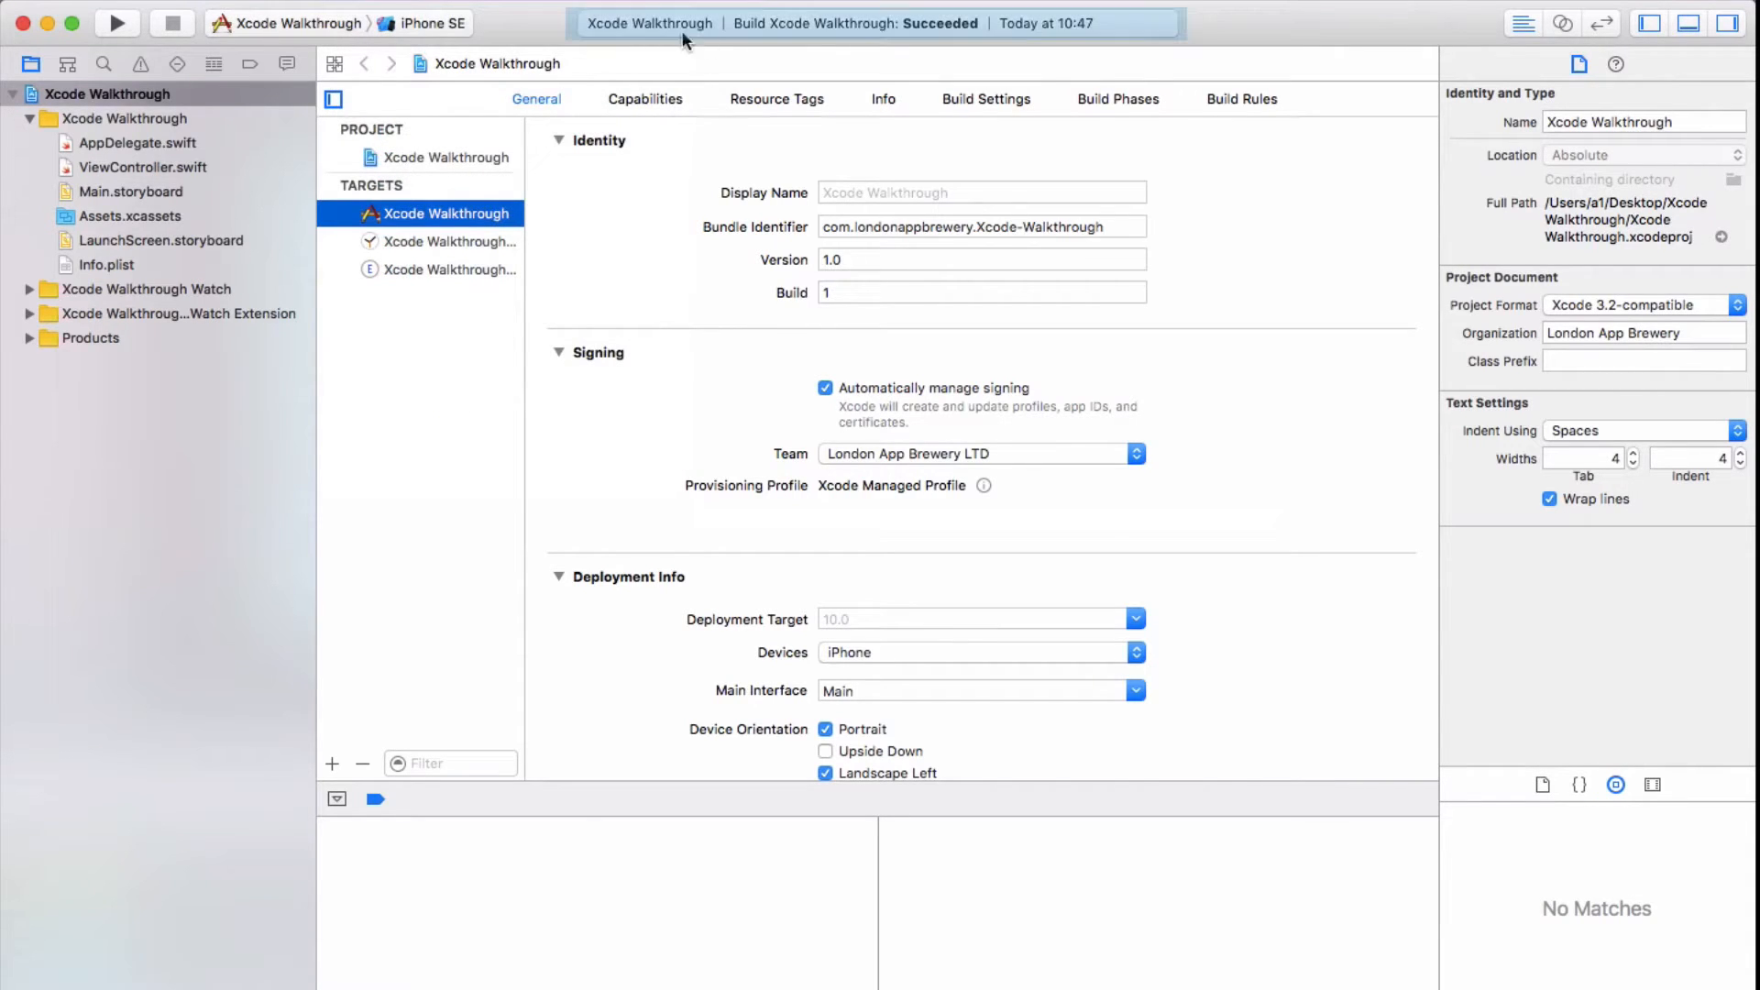
{"action": "mouse_move", "coordinate": [638, 29]}
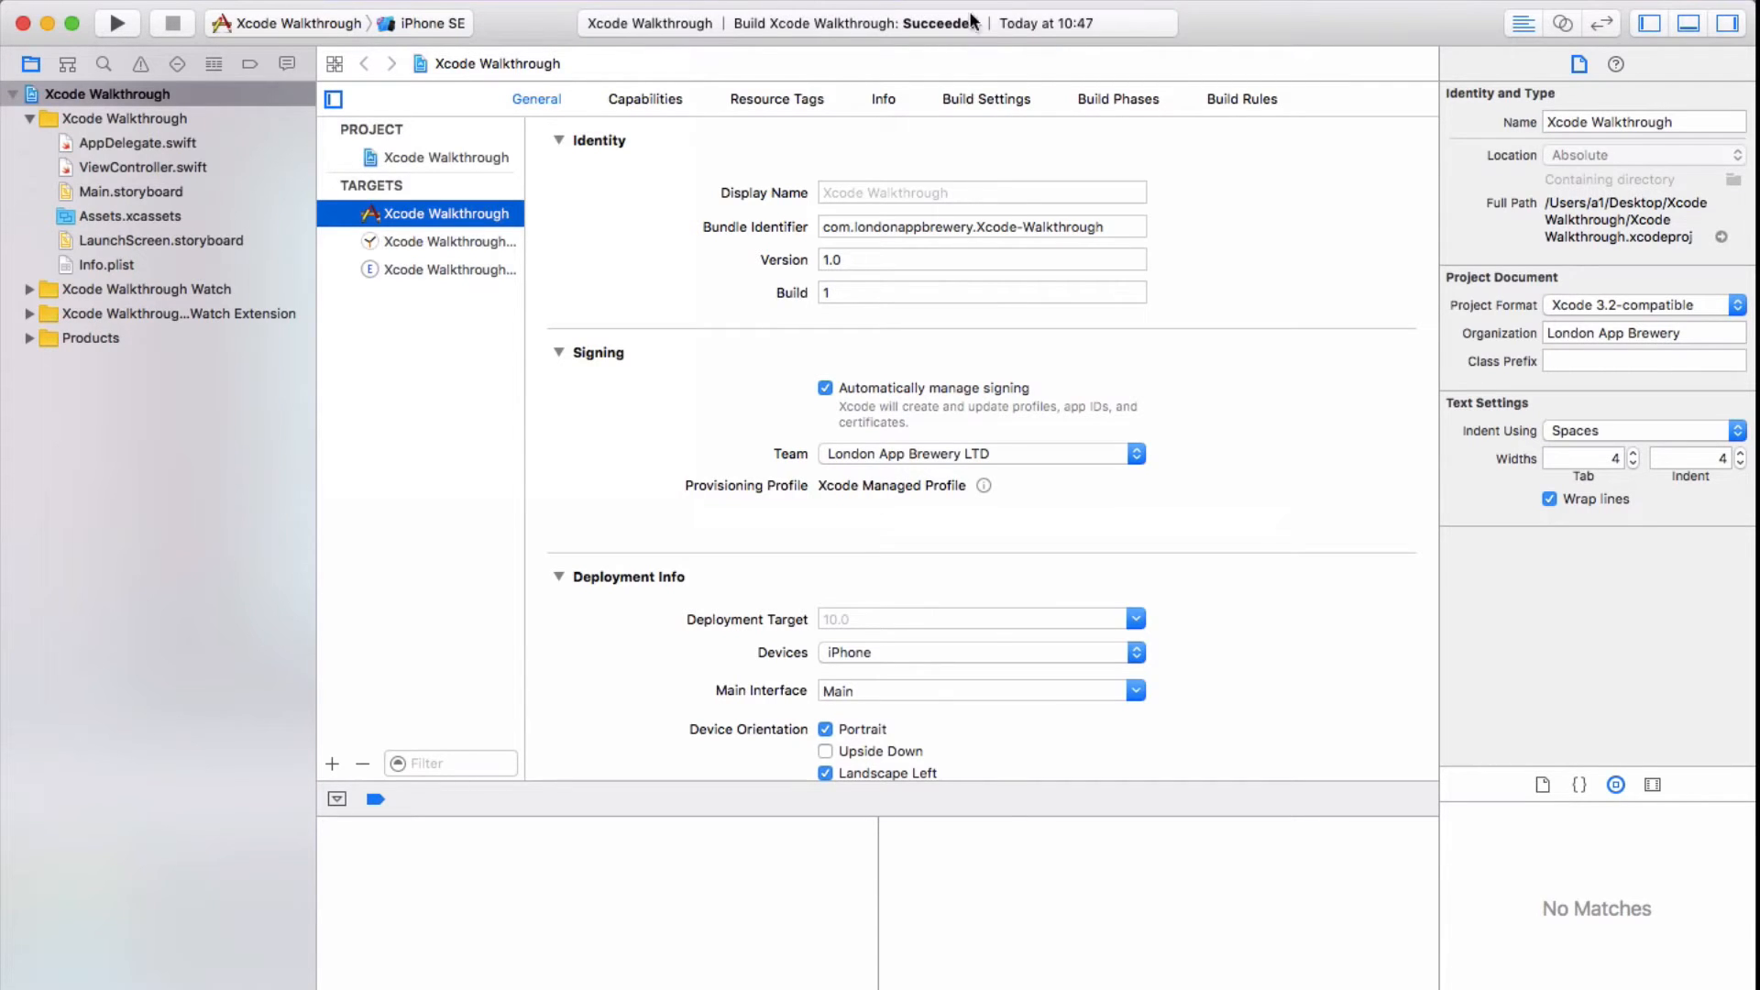
{"action": "mouse_move", "coordinate": [817, 35]}
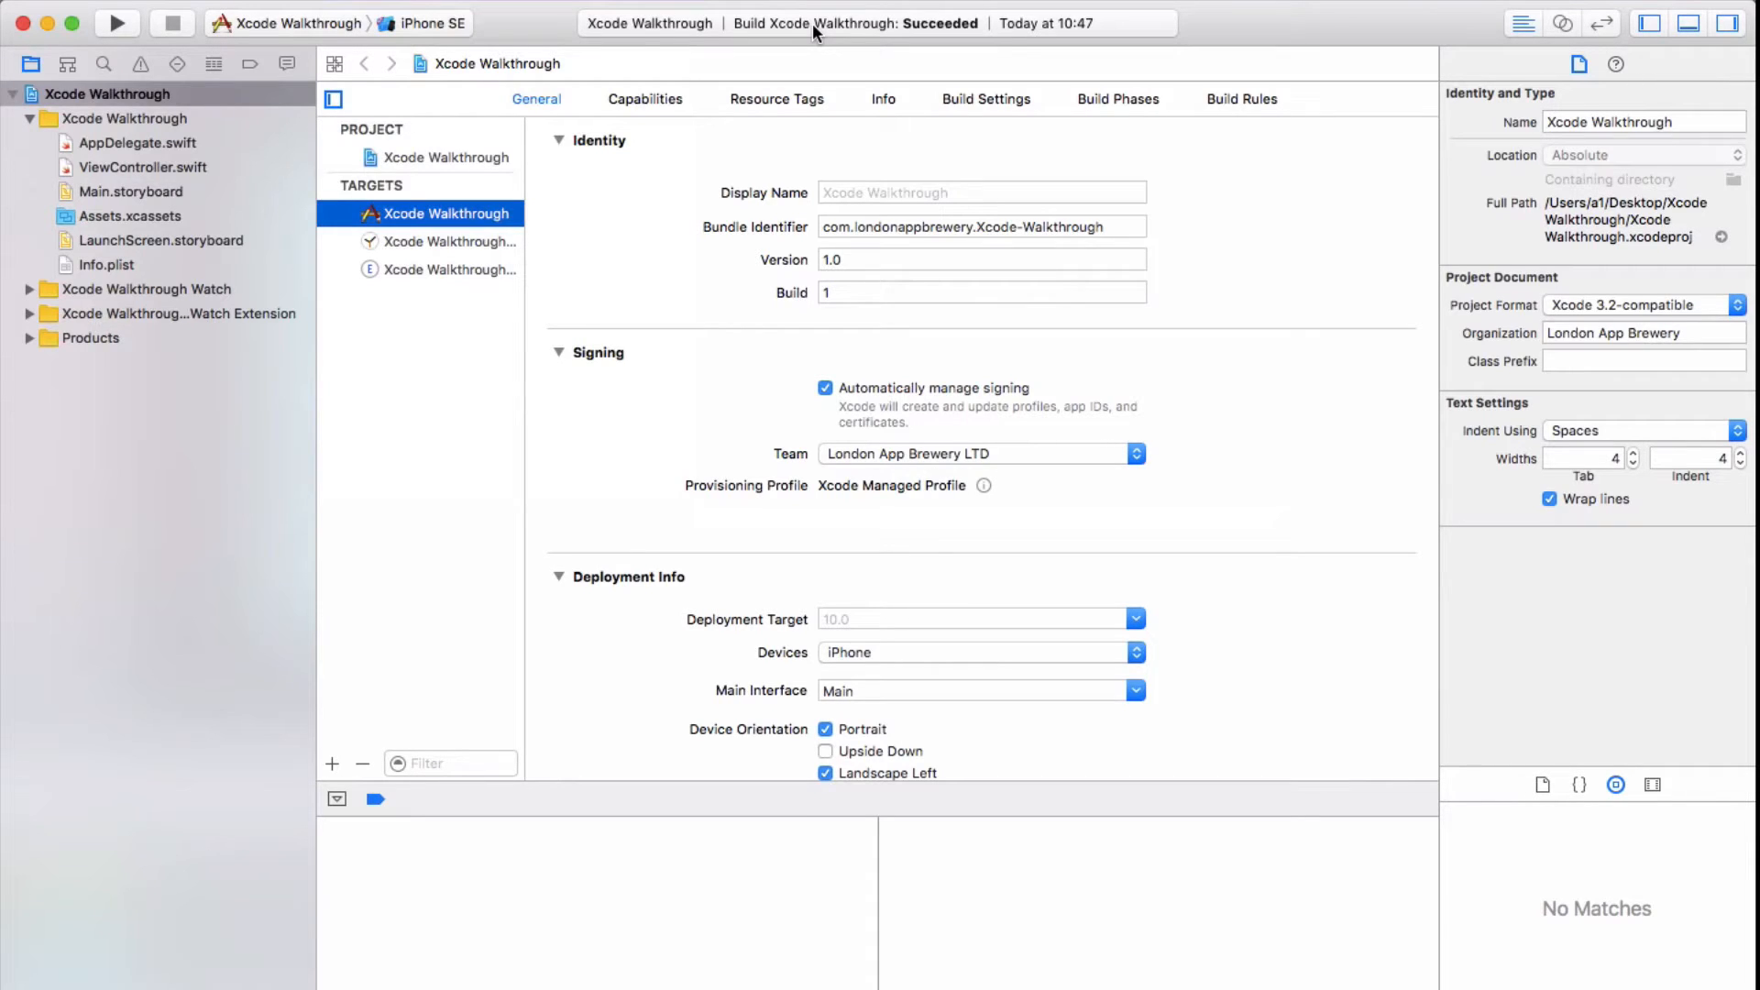
{"action": "mouse_move", "coordinate": [1129, 26]}
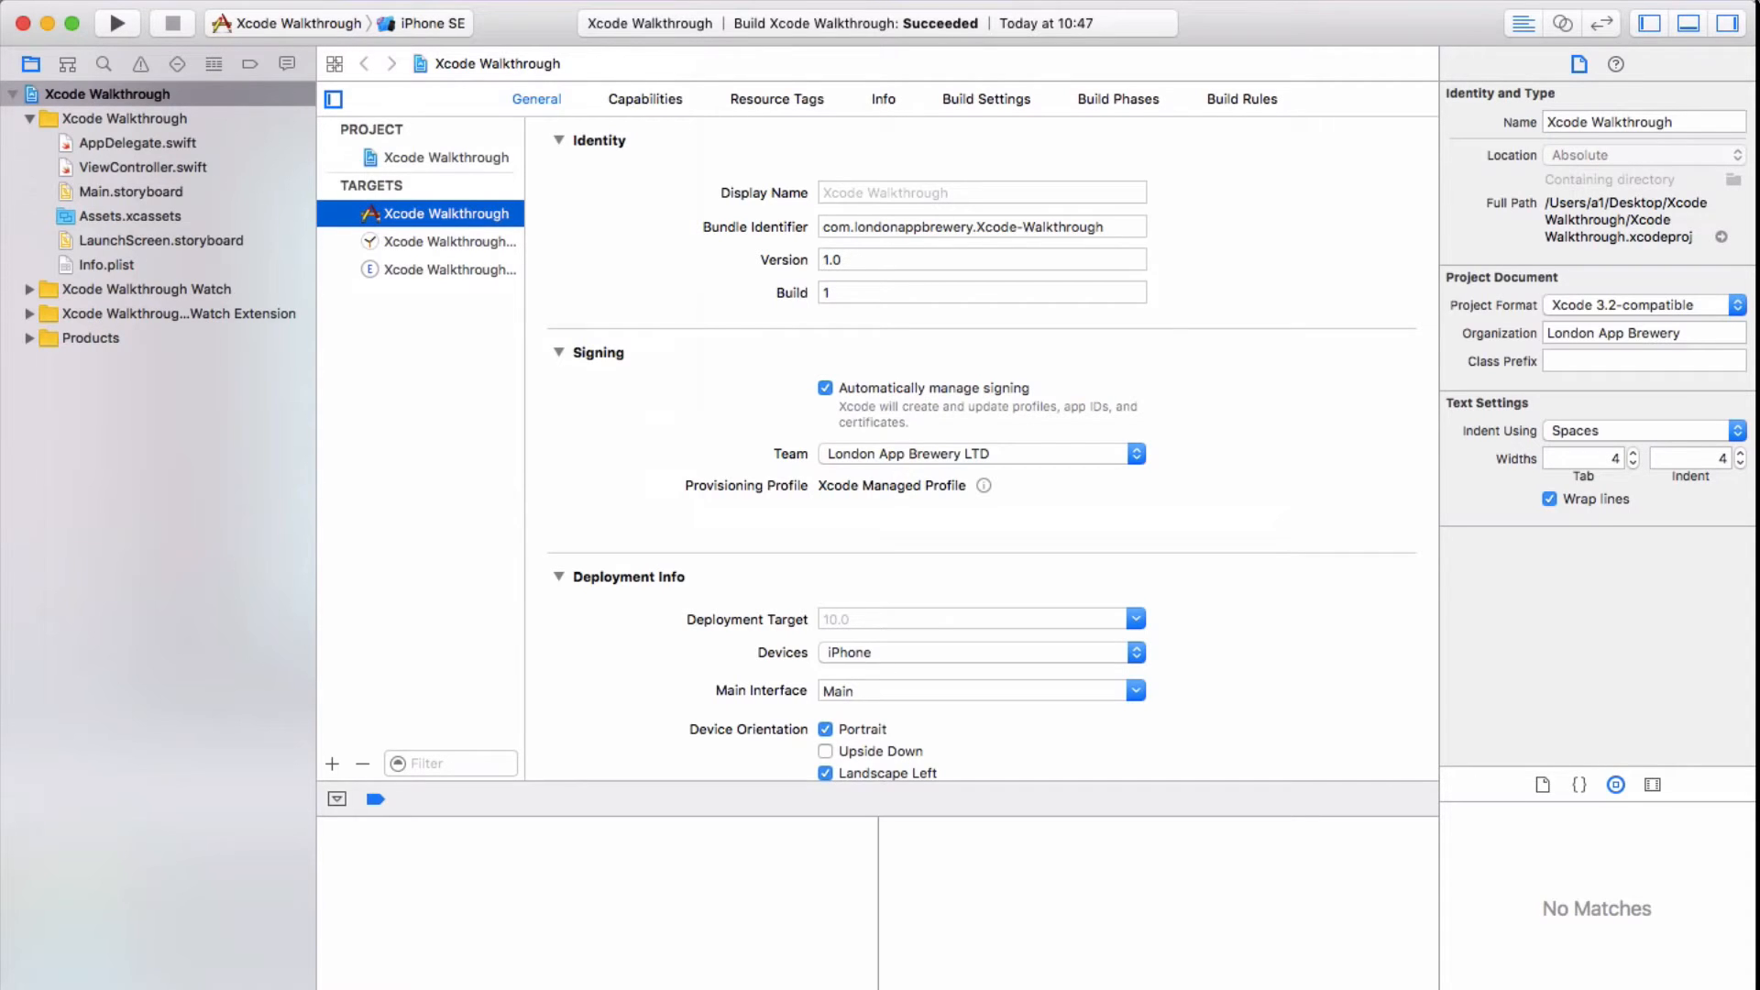
{"action": "mouse_move", "coordinate": [1657, 26]}
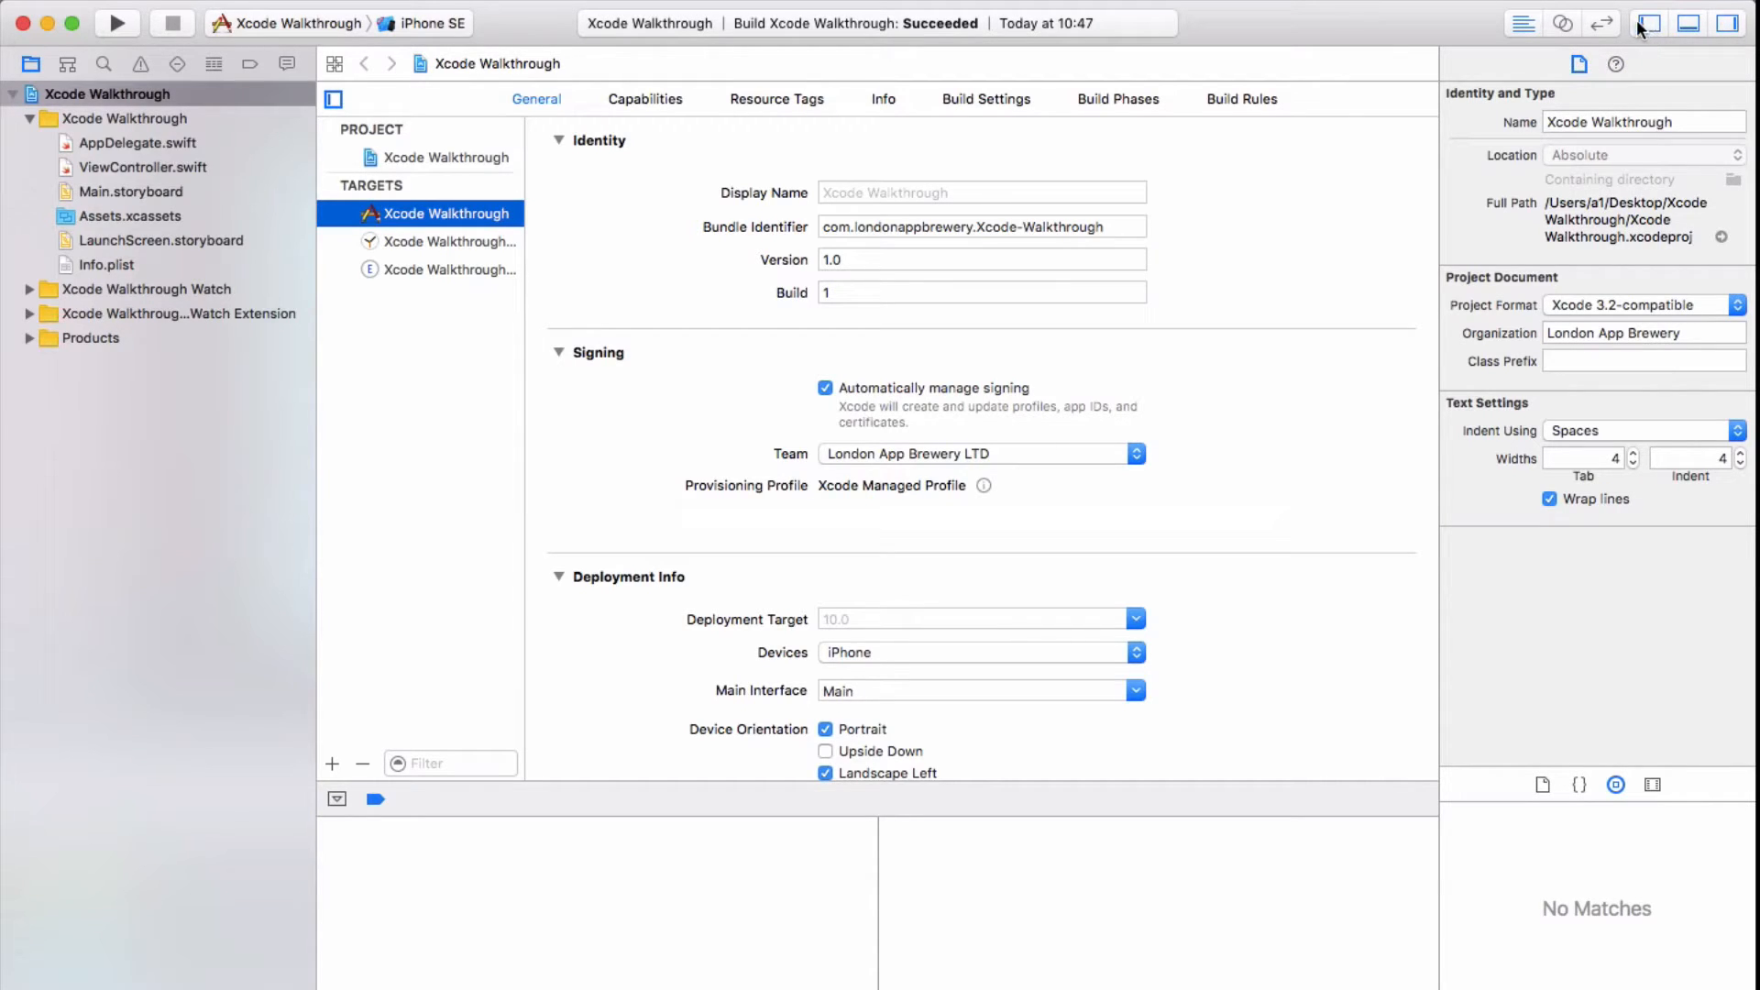
{"action": "mouse_move", "coordinate": [1647, 25]}
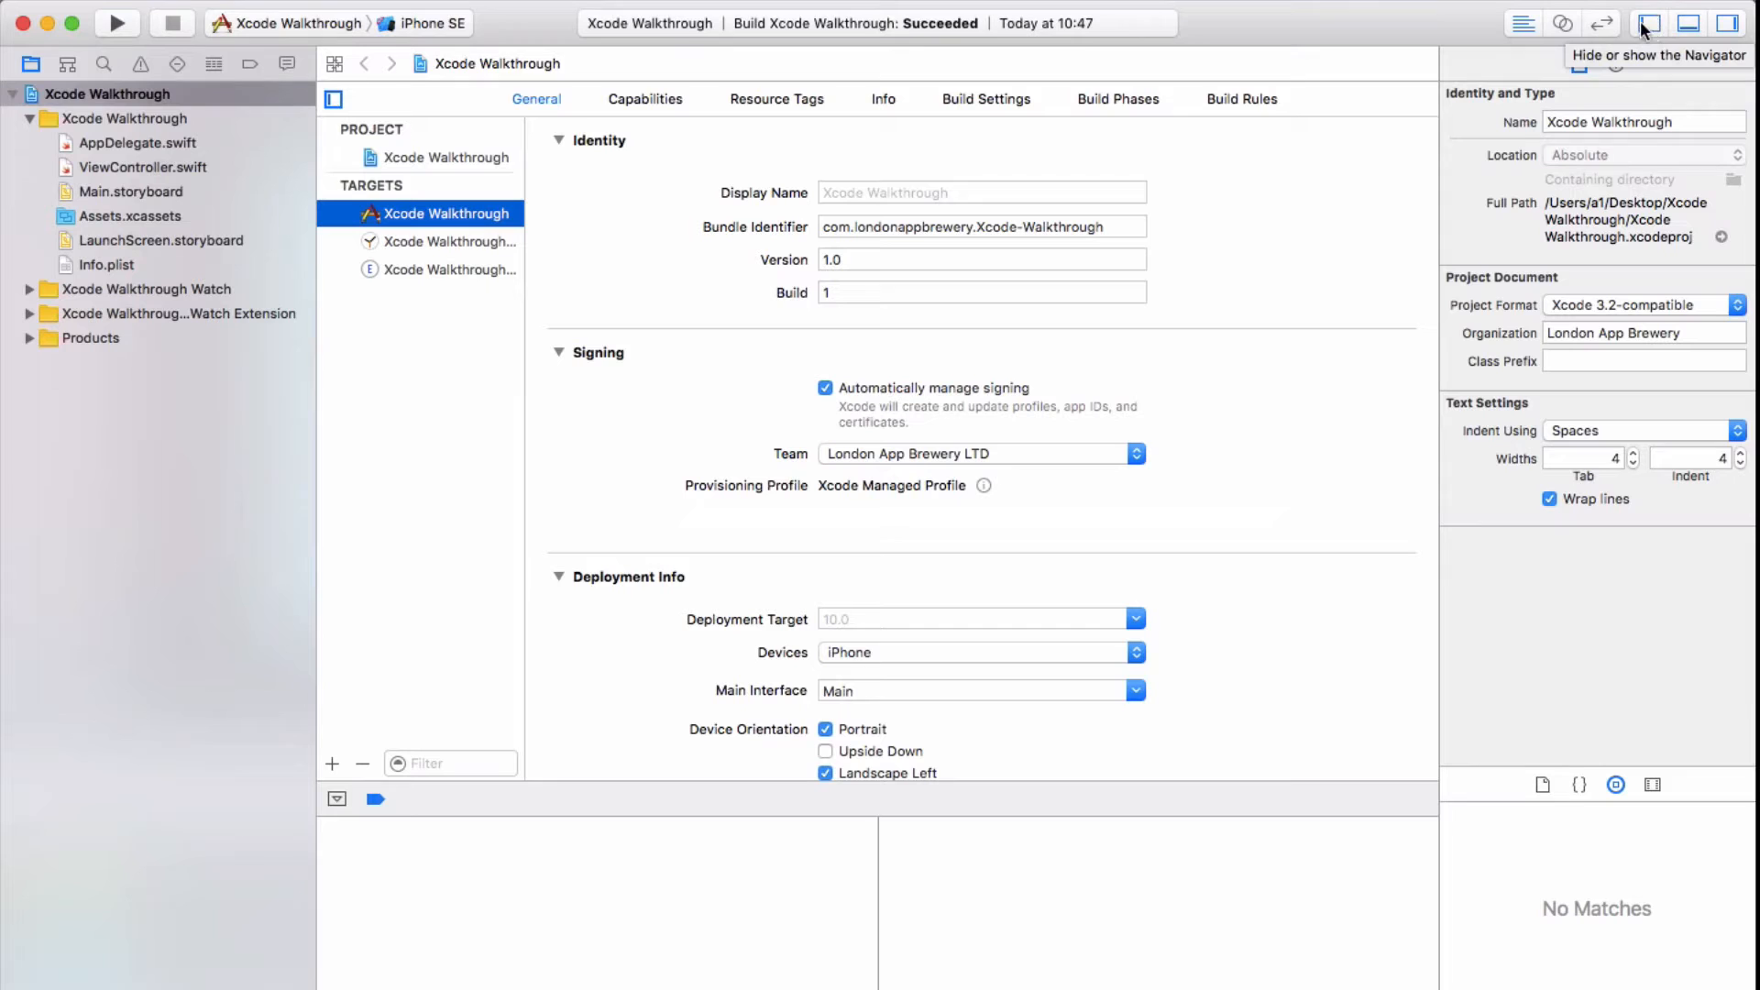
Hide the navigator, debug area and inspector panes, then show them all again
{"action": "left_click", "coordinate": [1648, 22]}
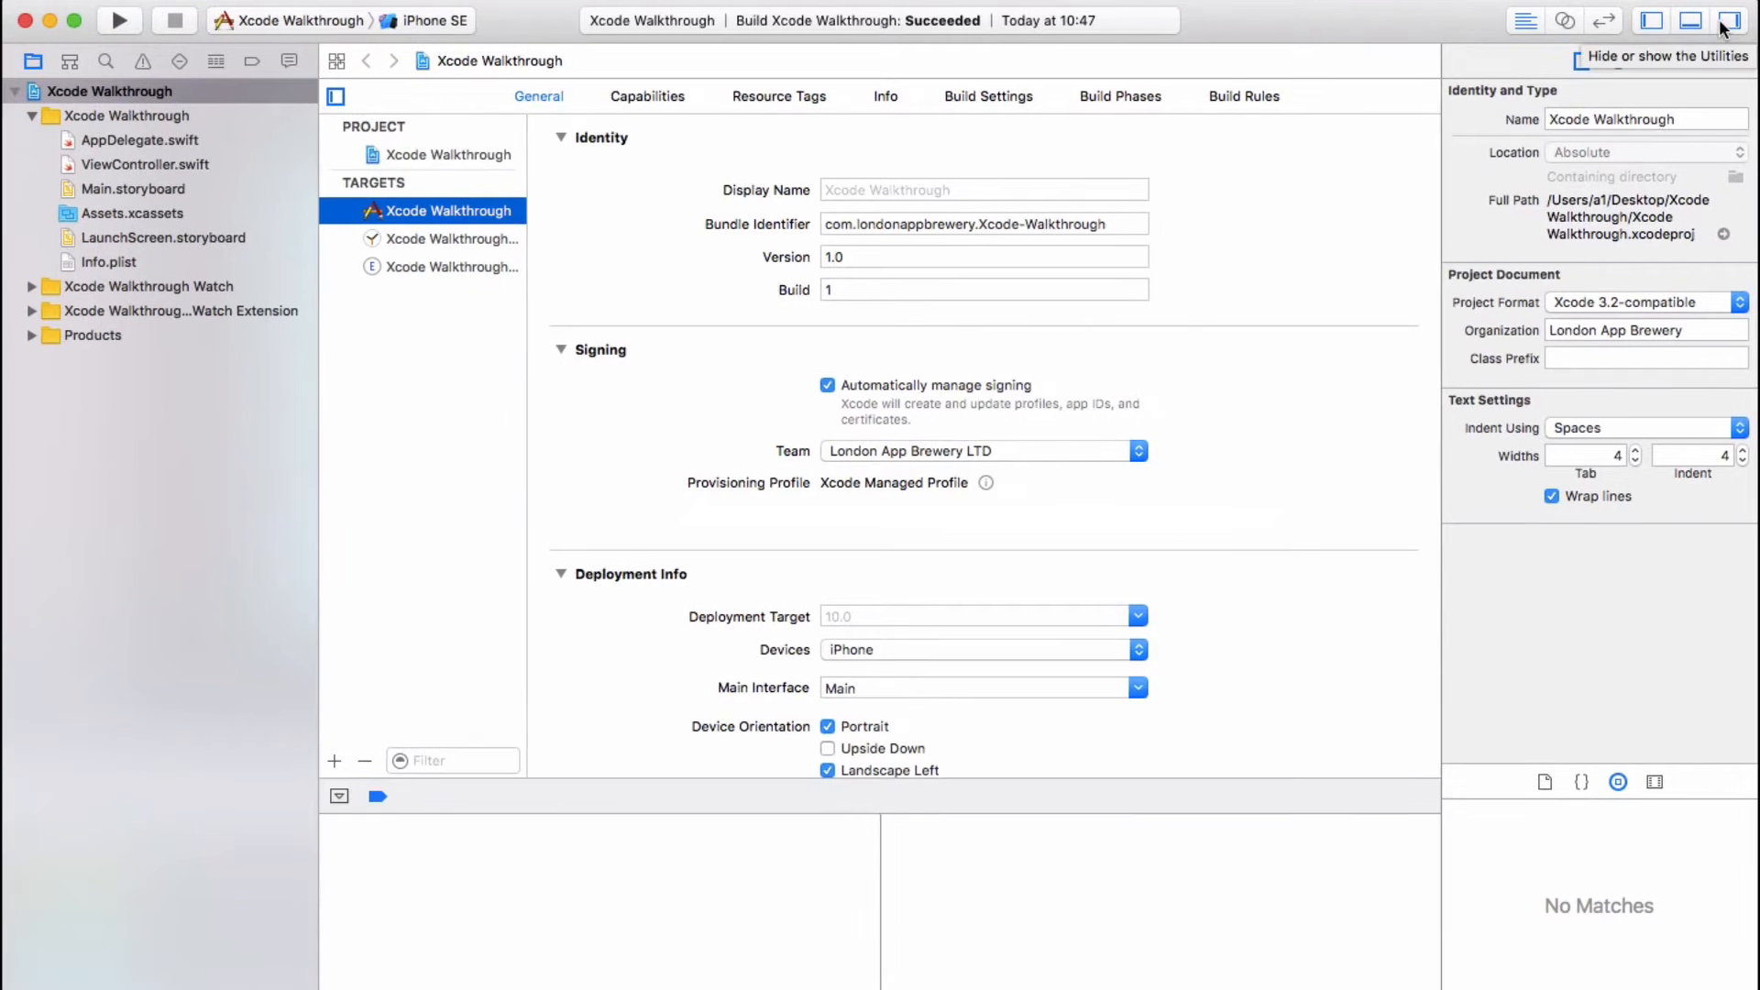
{"action": "left_click", "coordinate": [1724, 26]}
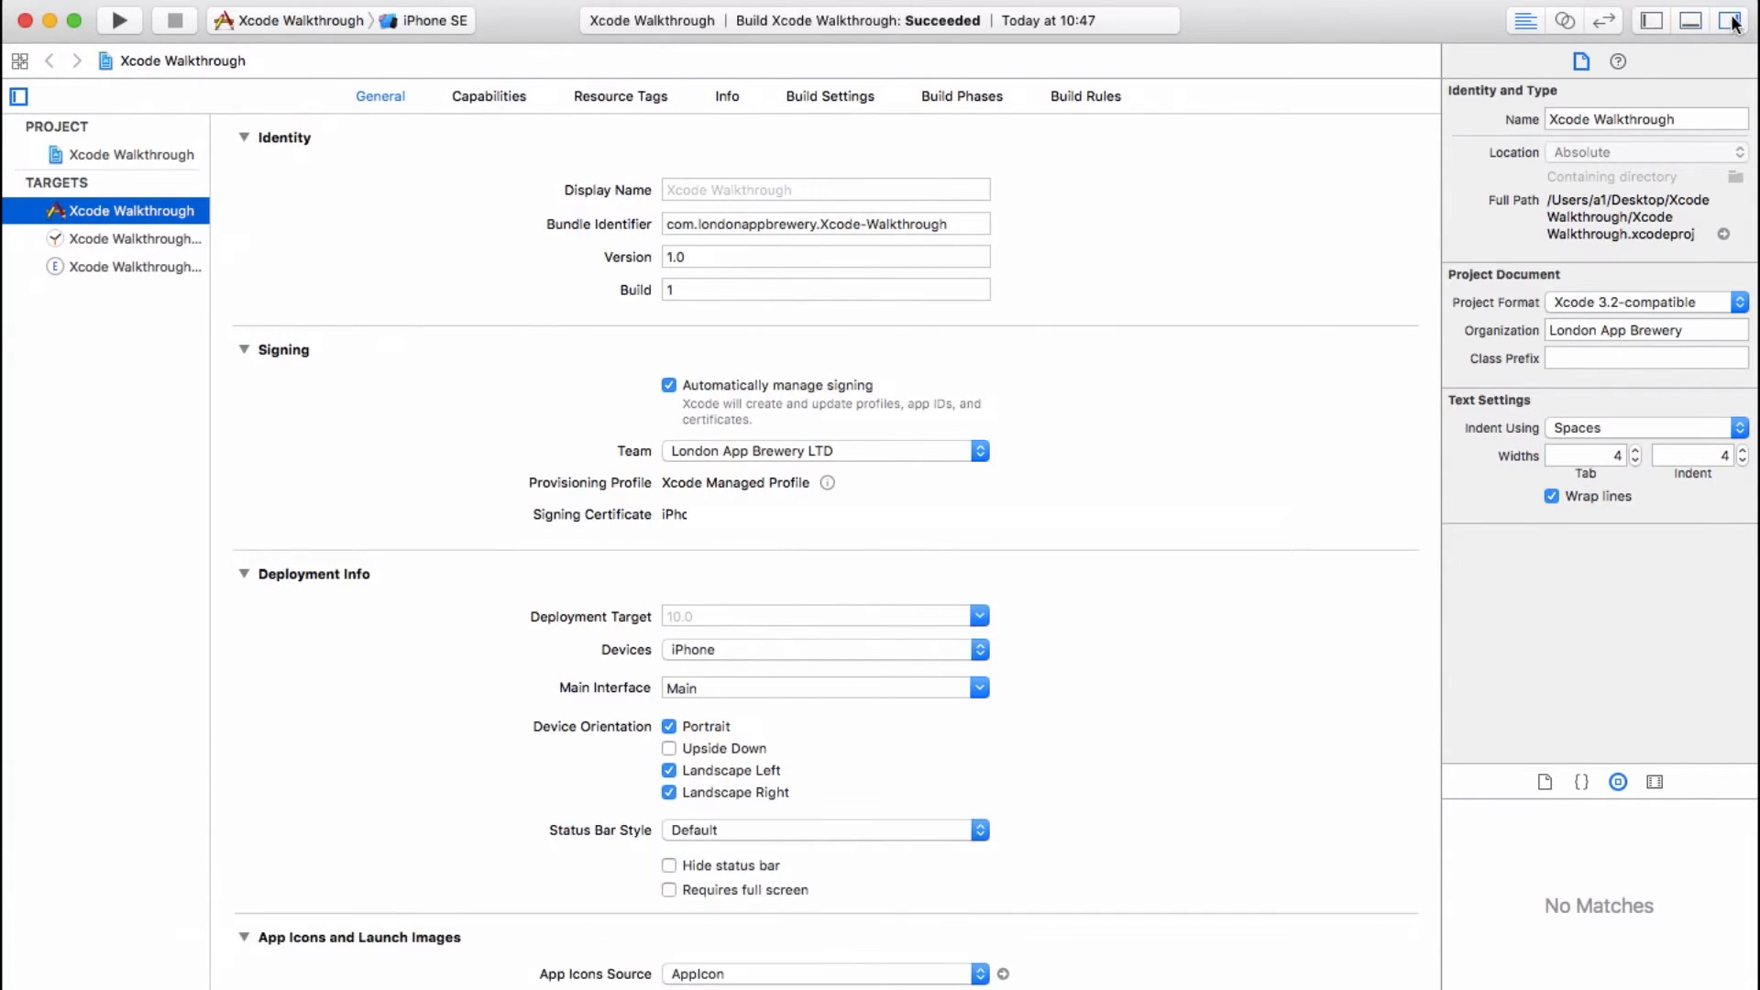
{"action": "left_click", "coordinate": [1723, 24]}
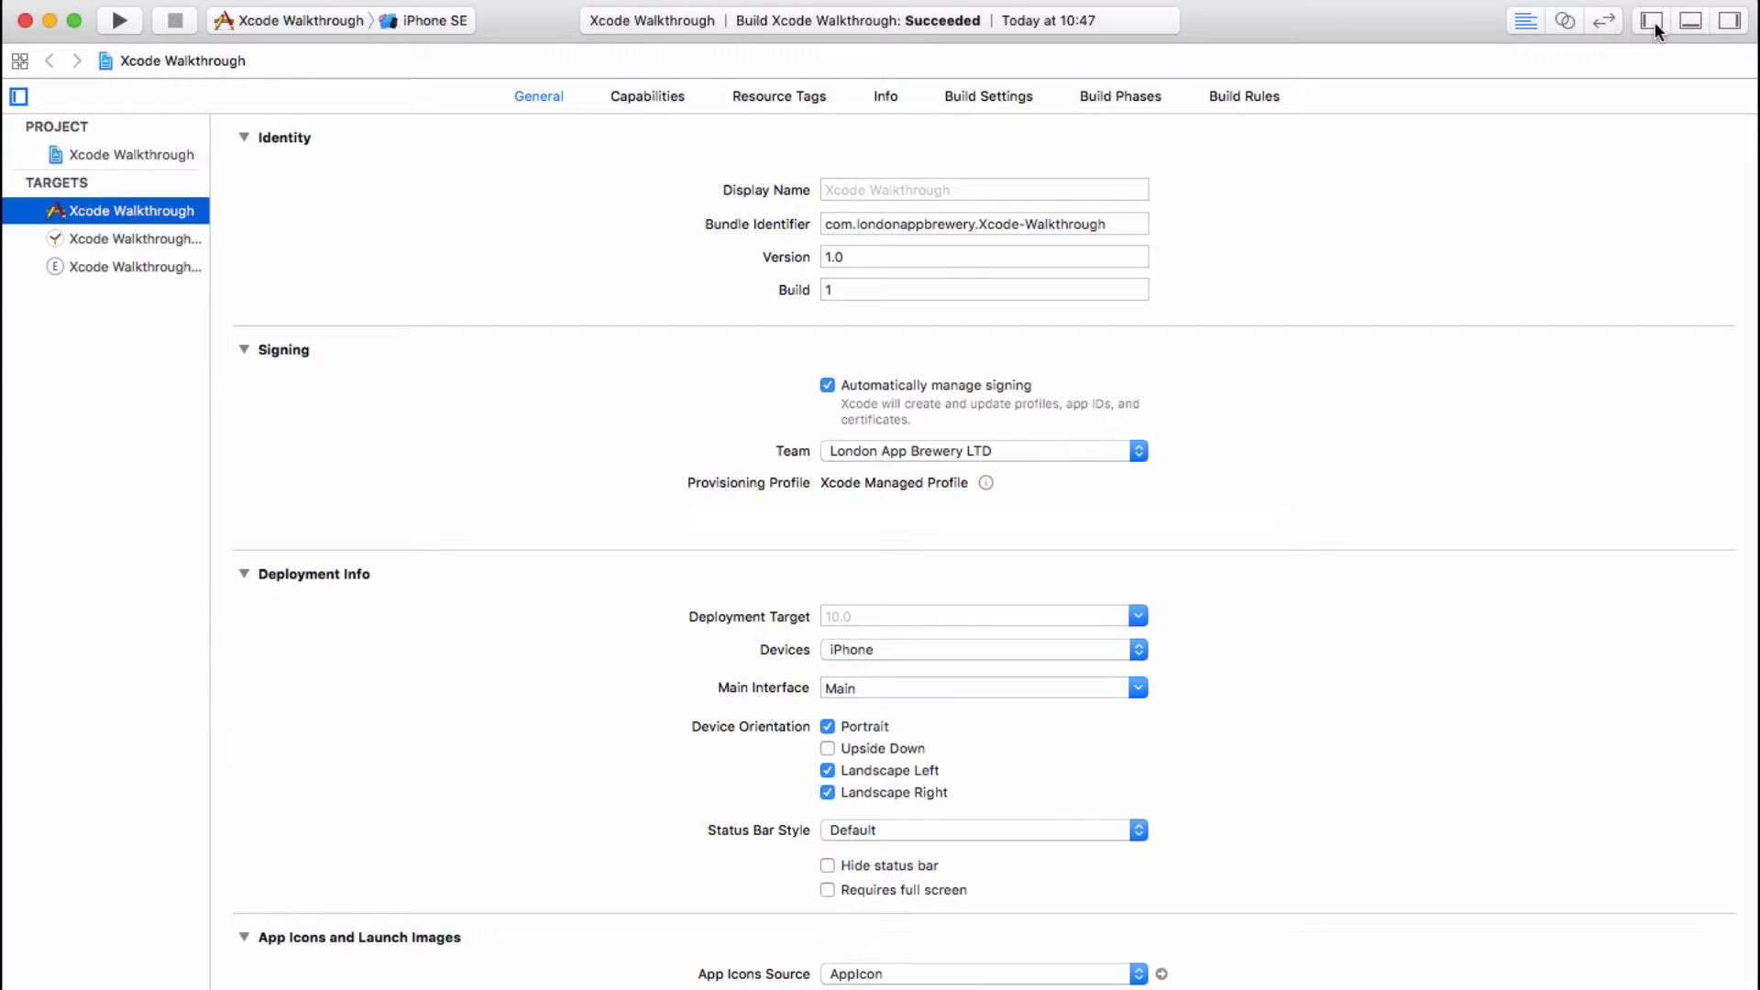
{"action": "mouse_move", "coordinate": [1650, 20]}
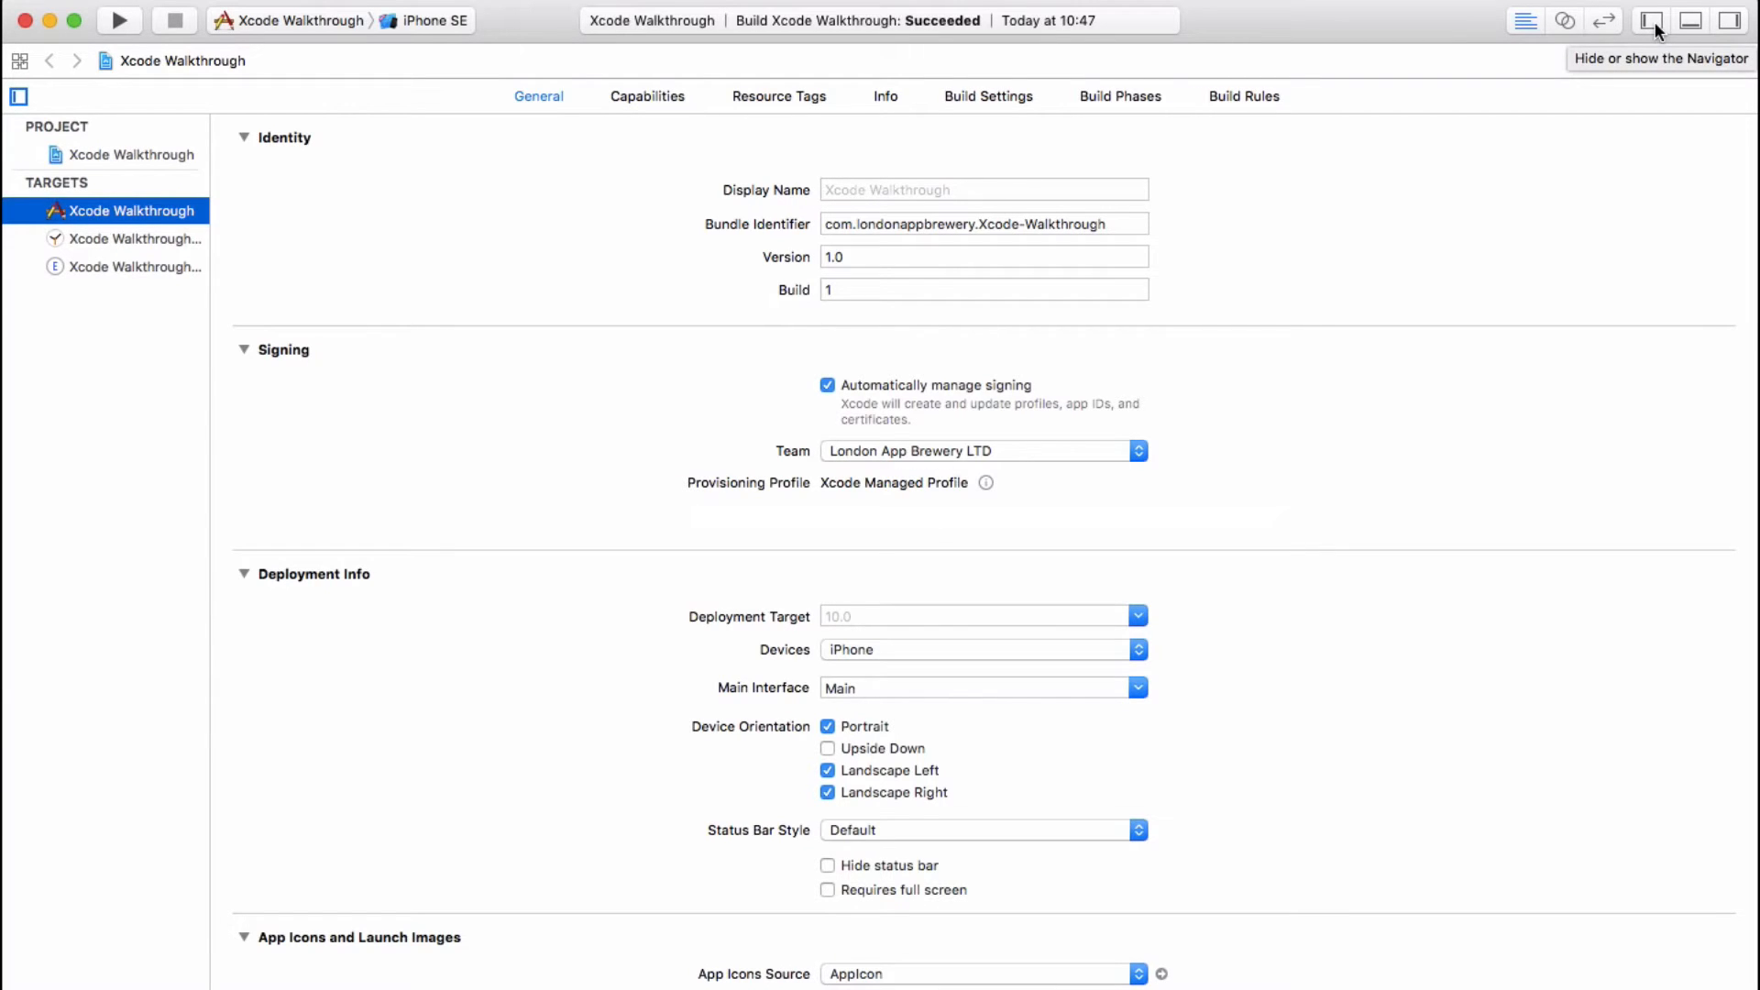
{"action": "left_click", "coordinate": [1654, 22]}
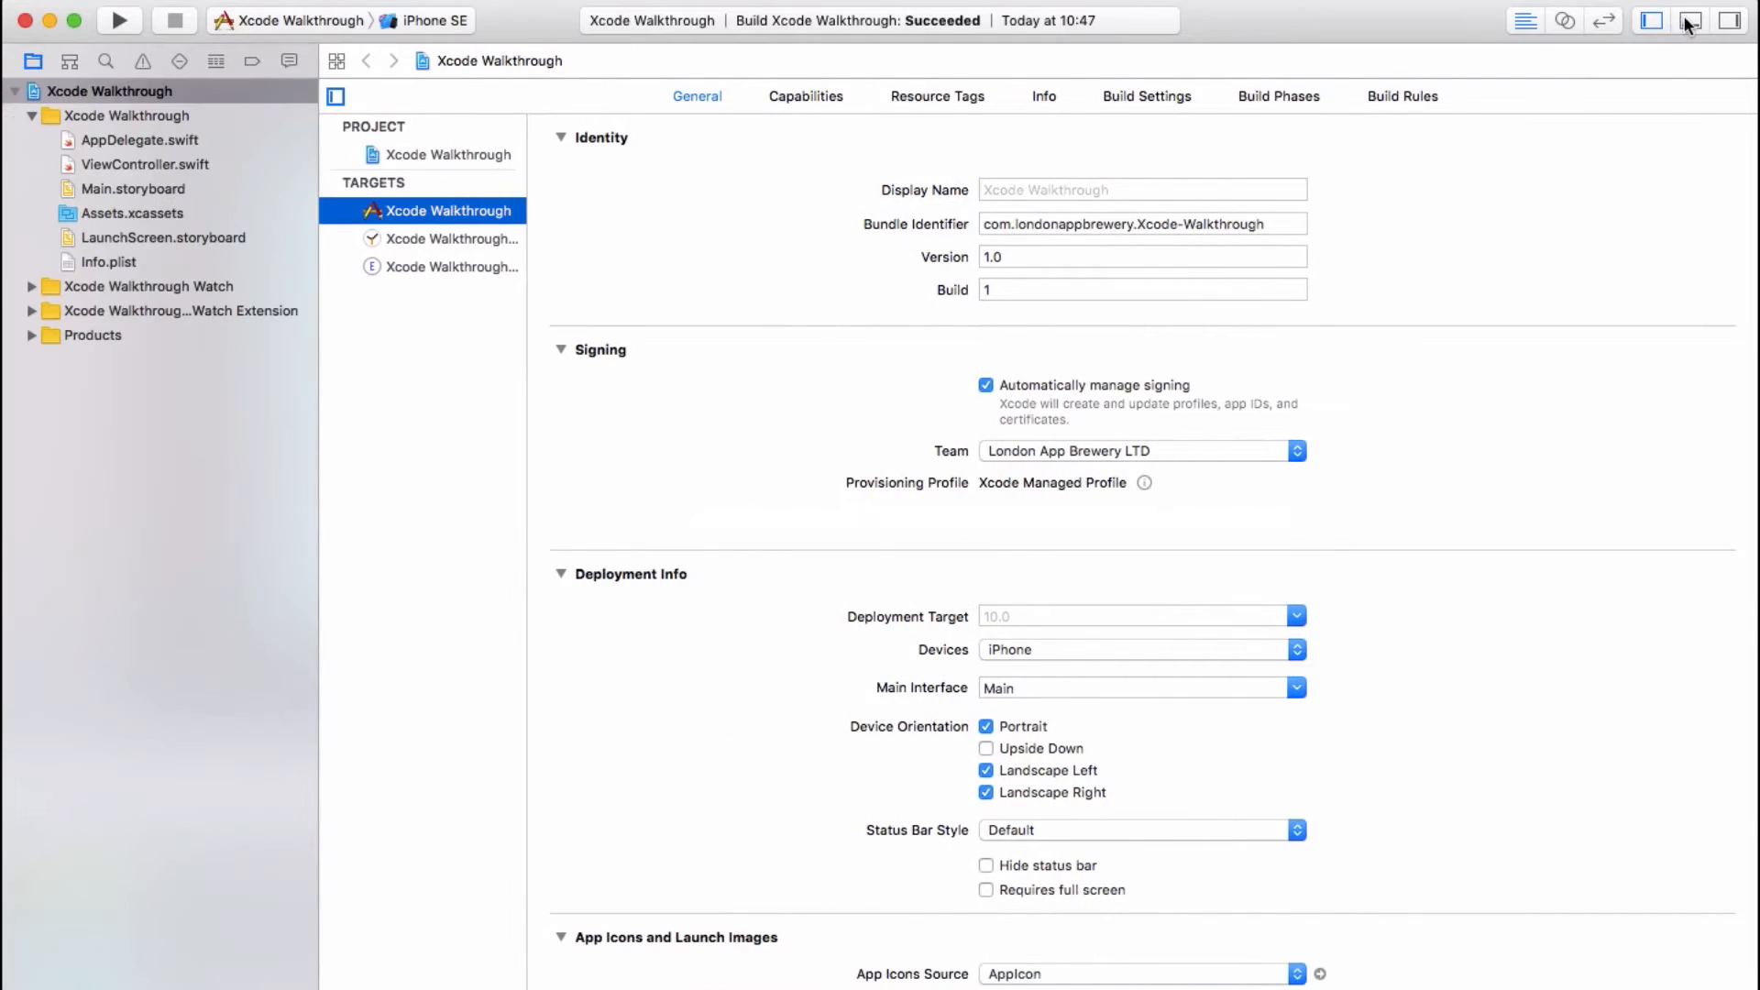
{"action": "left_click", "coordinate": [1725, 22]}
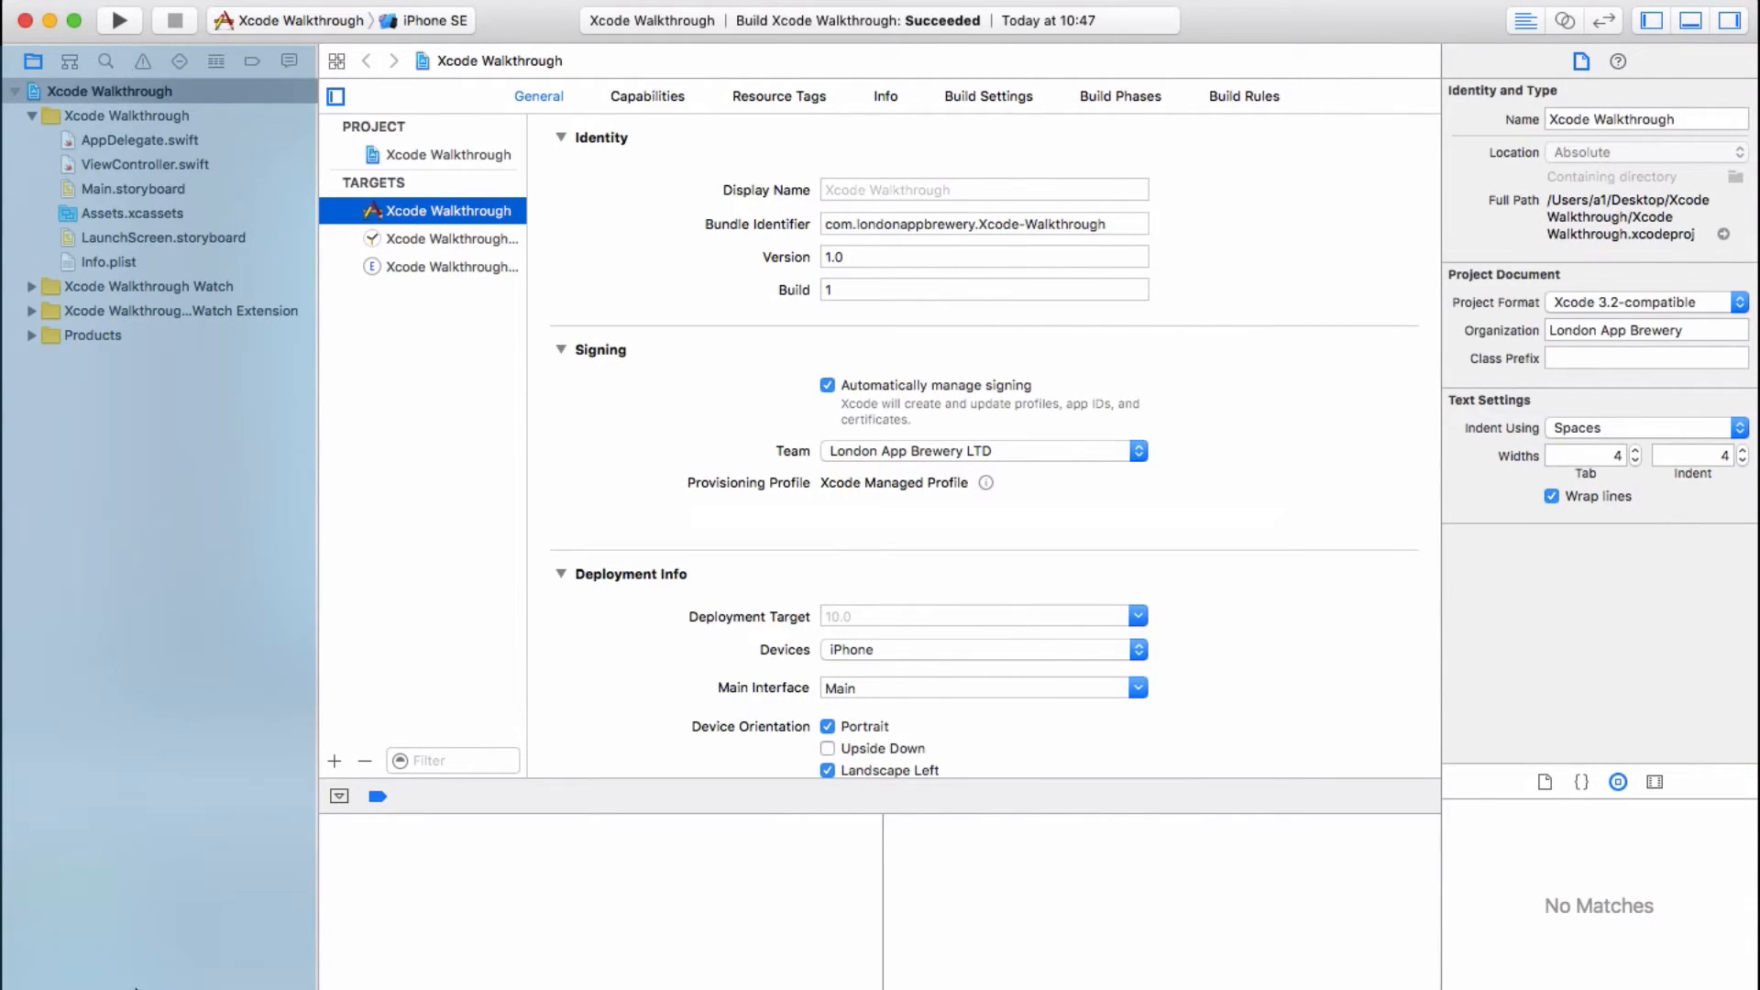
{"action": "mouse_move", "coordinate": [128, 193]}
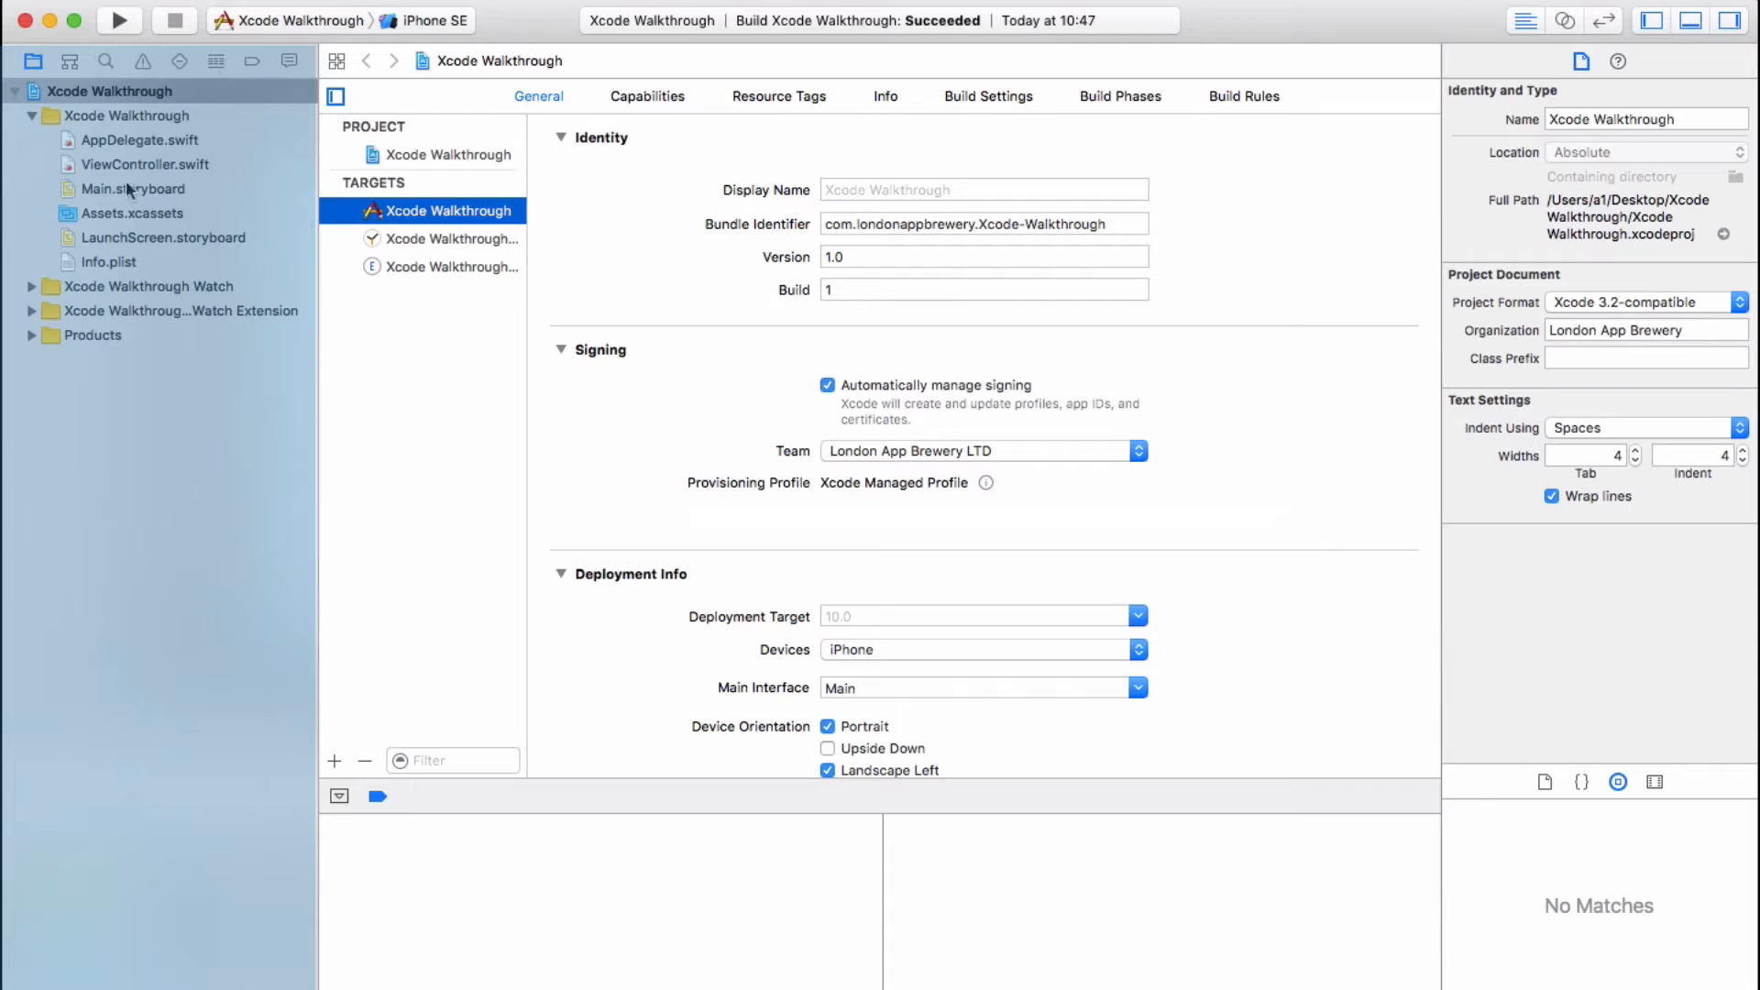
Look at the symbol and test navigators, then return to the project file list
{"action": "left_click", "coordinate": [70, 58]}
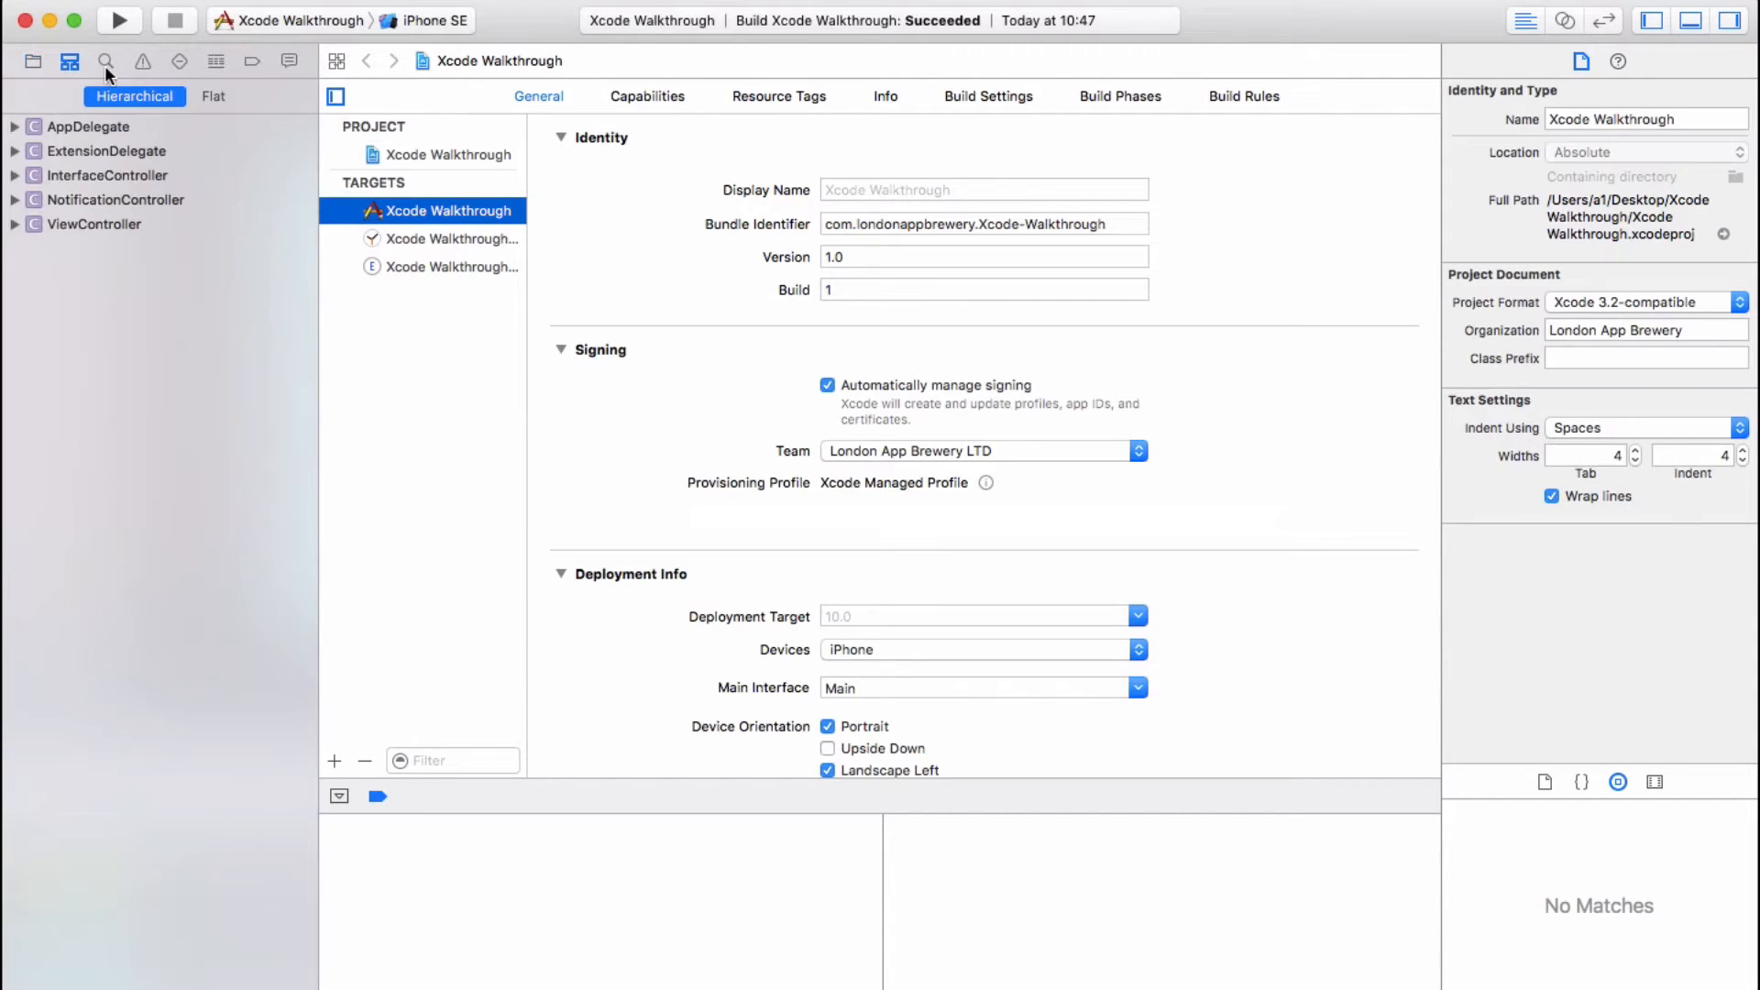
{"action": "left_click", "coordinate": [215, 62]}
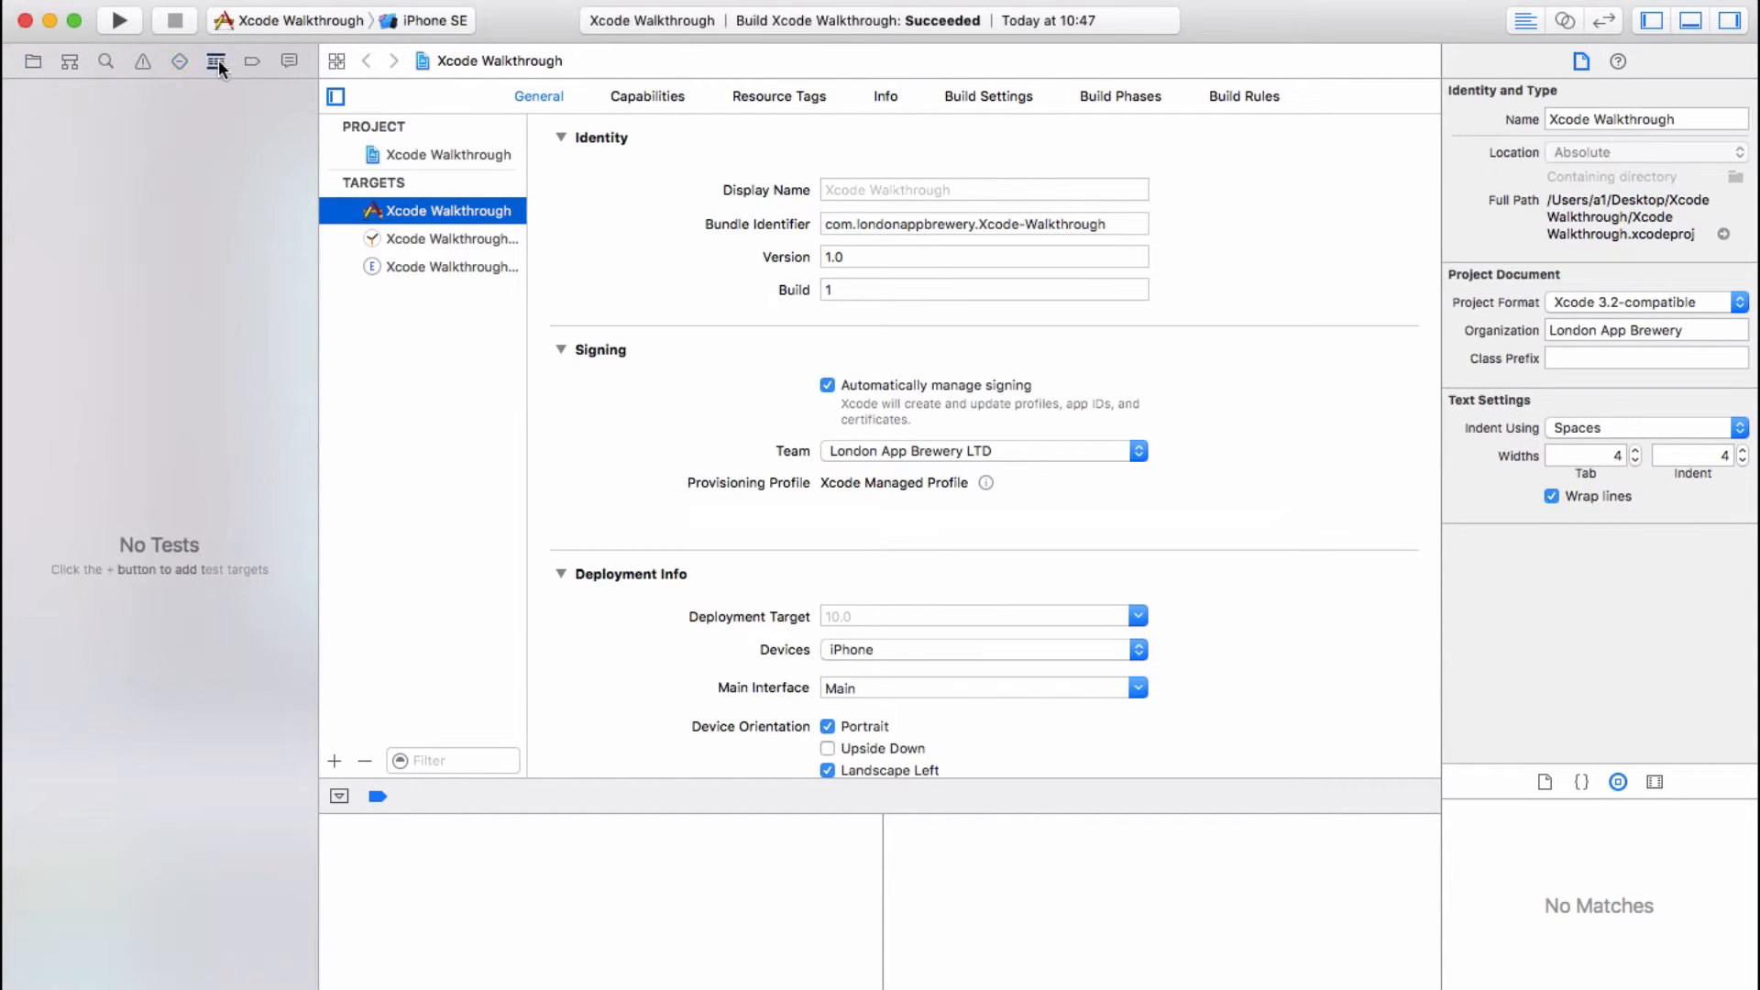
{"action": "left_click", "coordinate": [33, 62]}
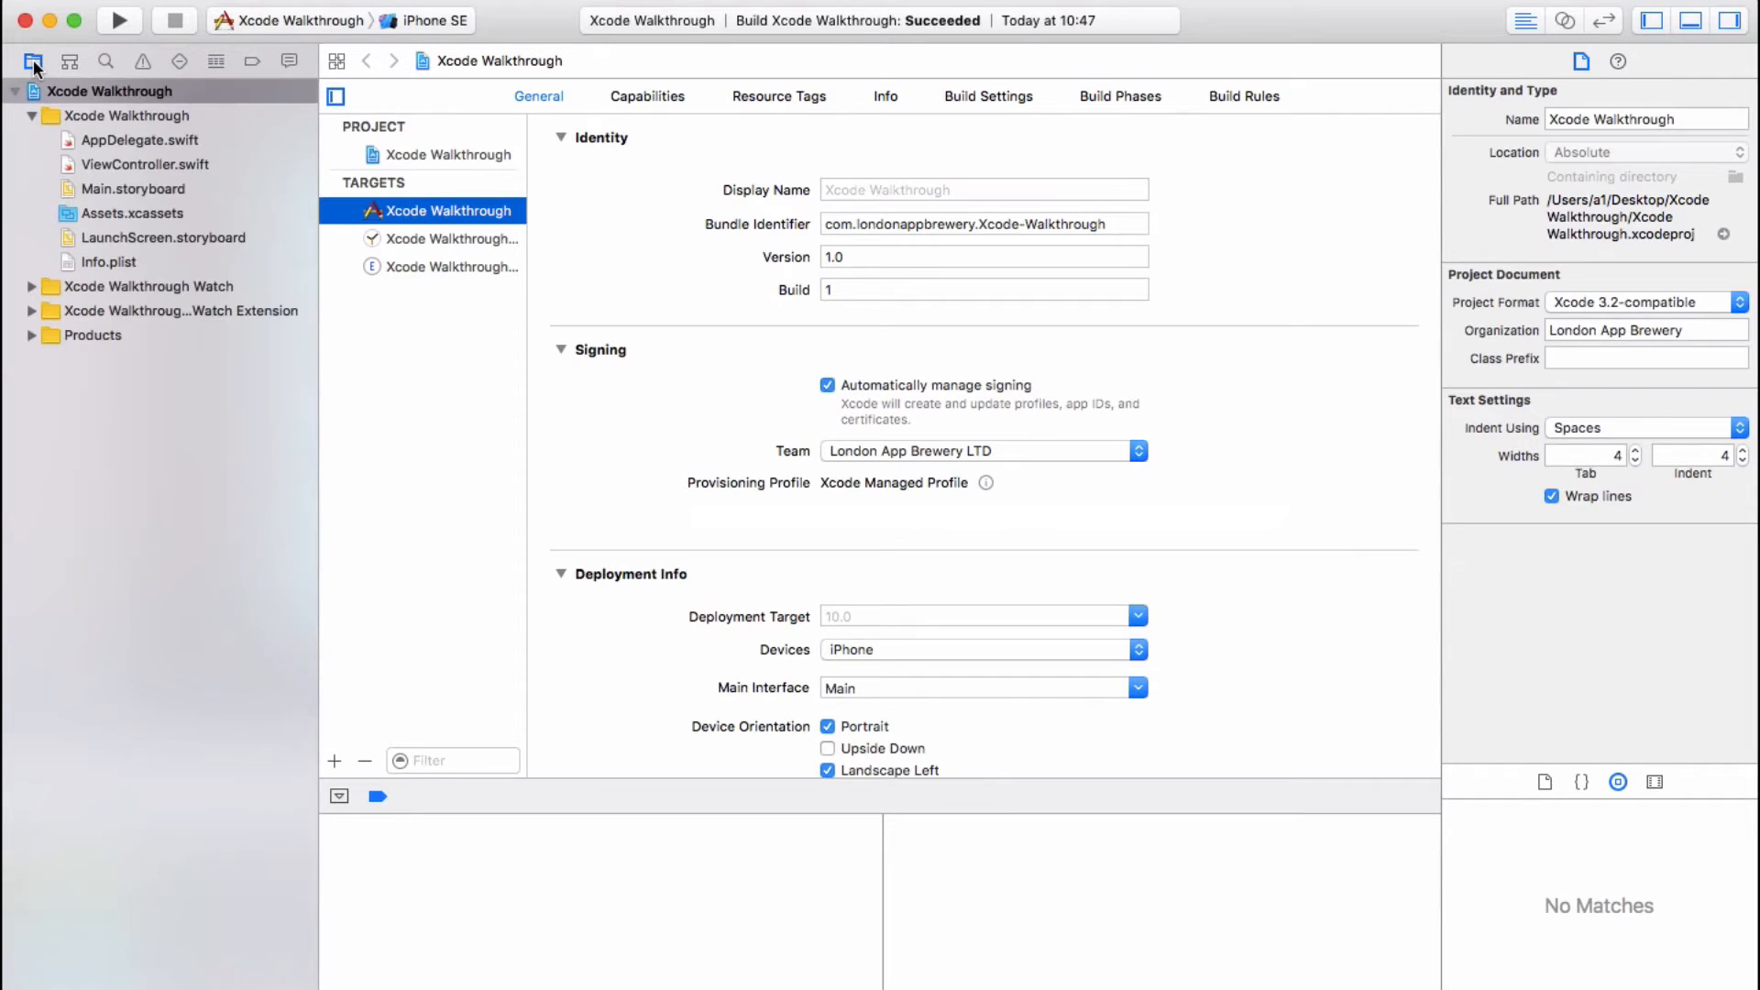
{"action": "mouse_move", "coordinate": [31, 60]}
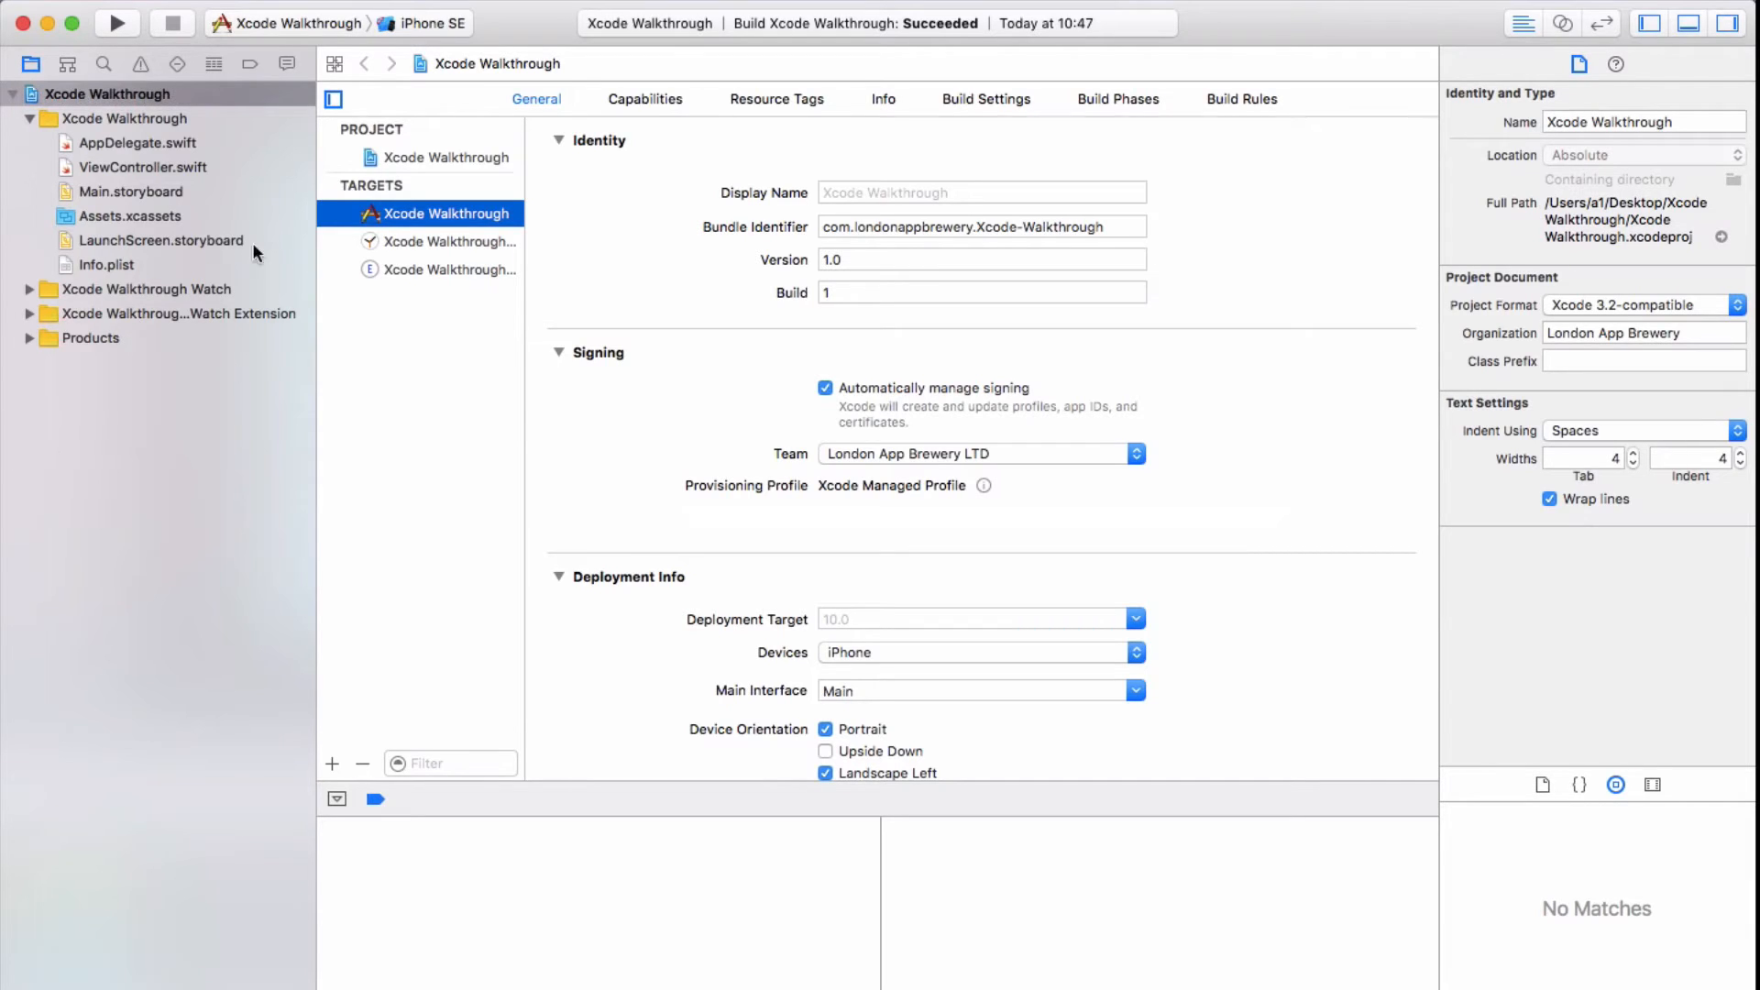
{"action": "mouse_move", "coordinate": [154, 187]}
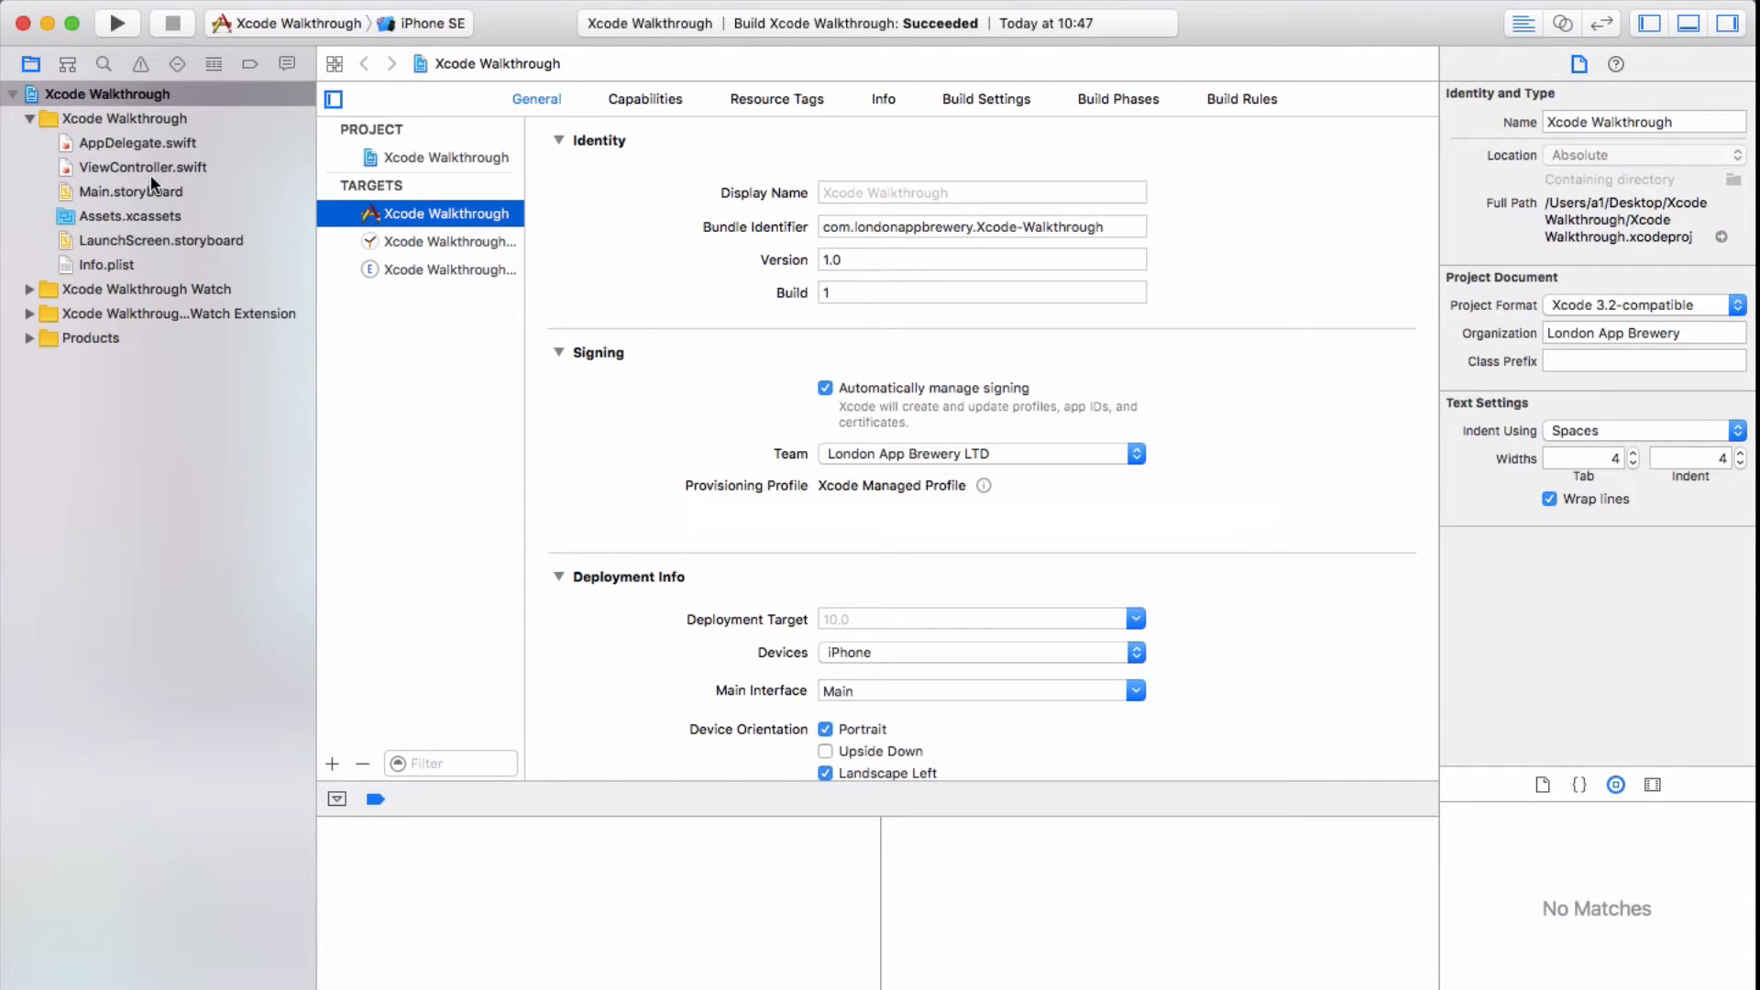
Open Main.storyboard's view controller scene, then ViewController.swift in the editor
{"action": "left_click", "coordinate": [131, 193]}
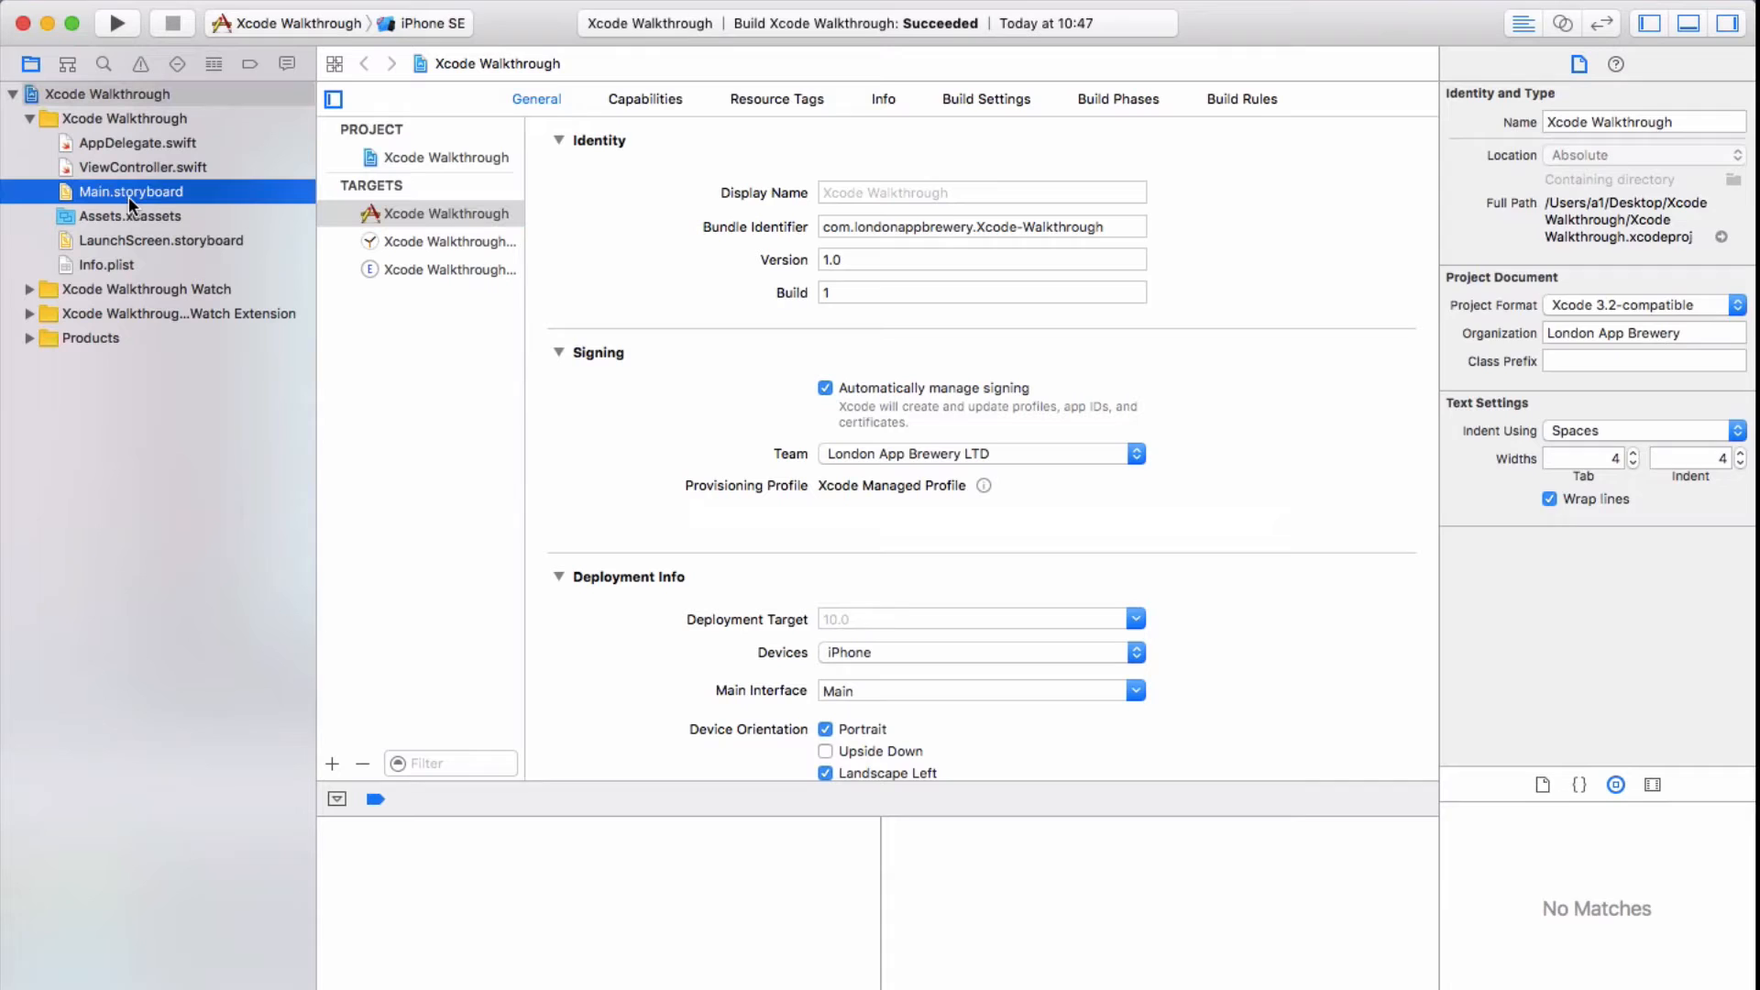
{"action": "left_click", "coordinate": [132, 192]}
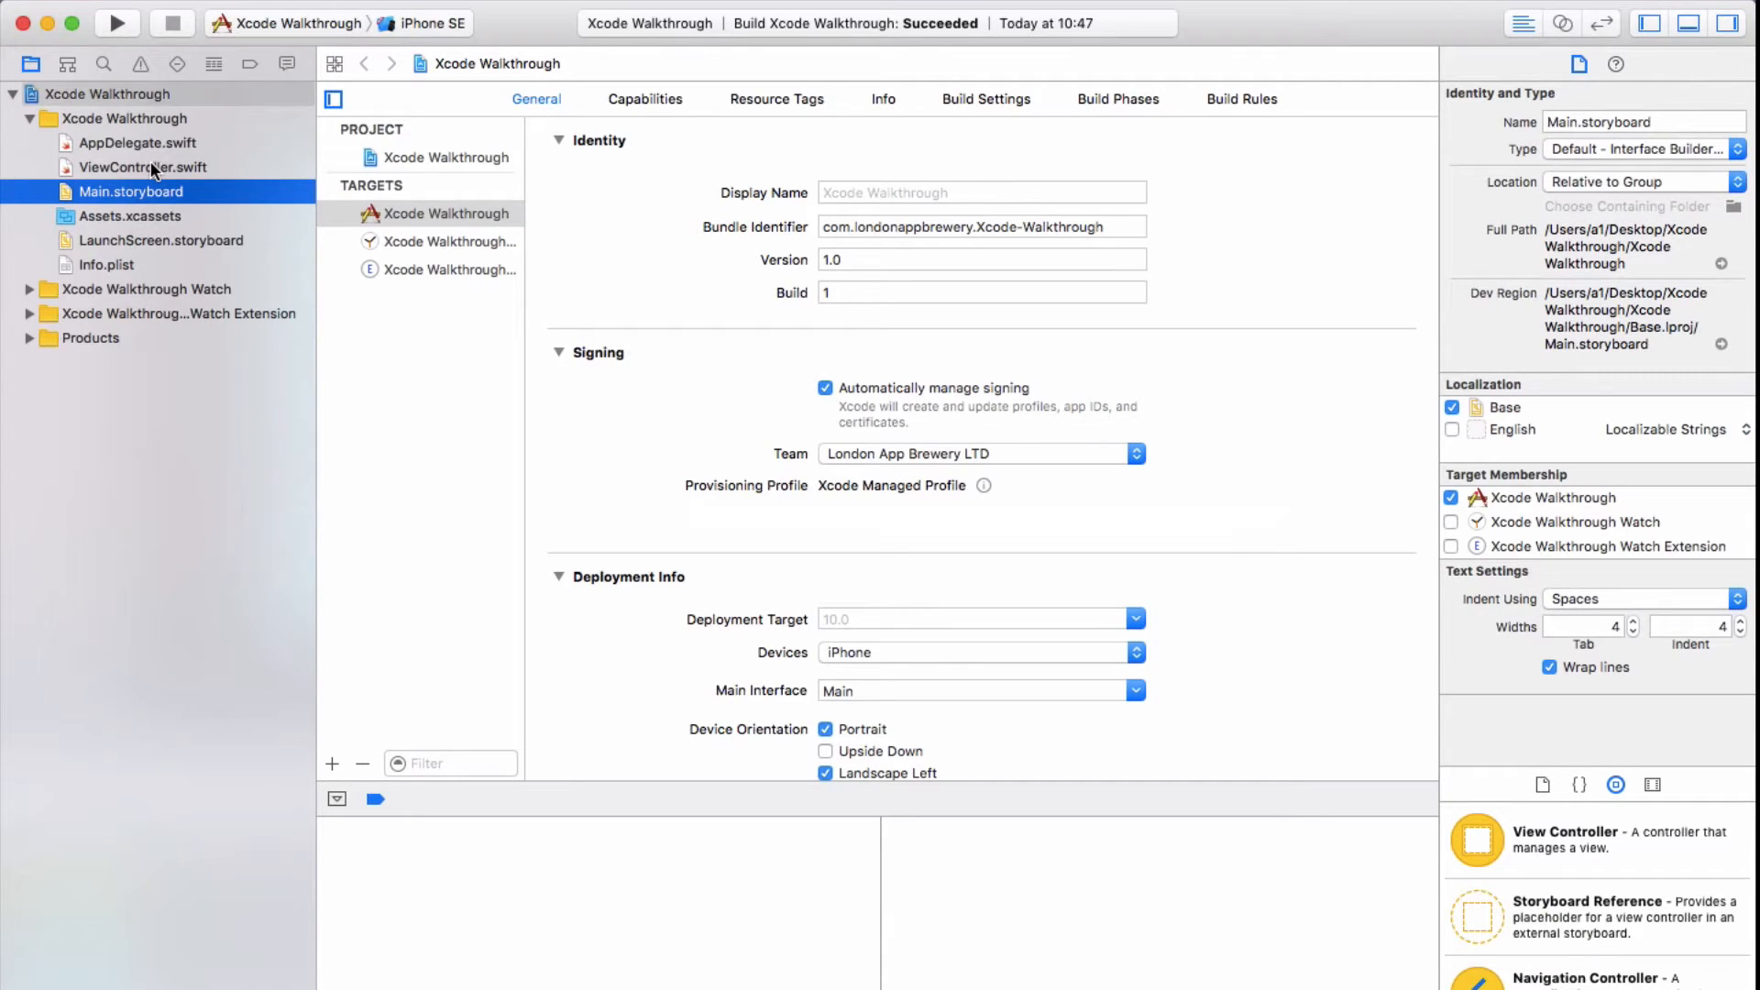
{"action": "left_click", "coordinate": [132, 192]}
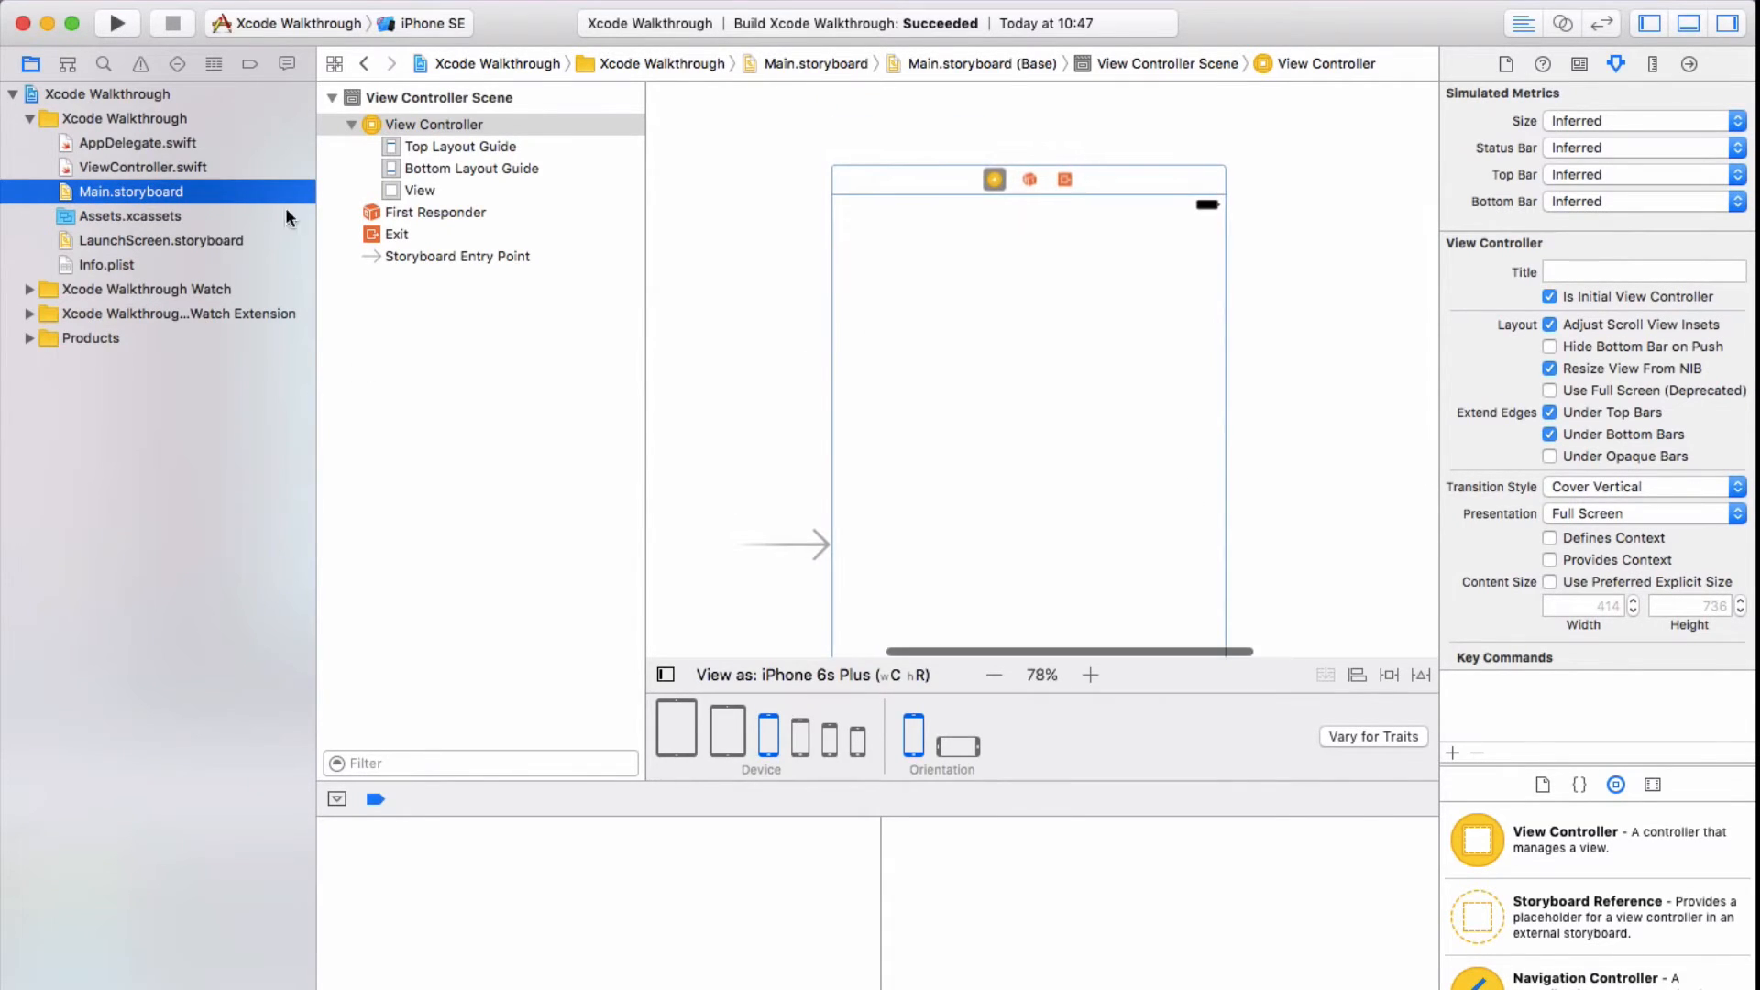
{"action": "mouse_move", "coordinate": [772, 275]}
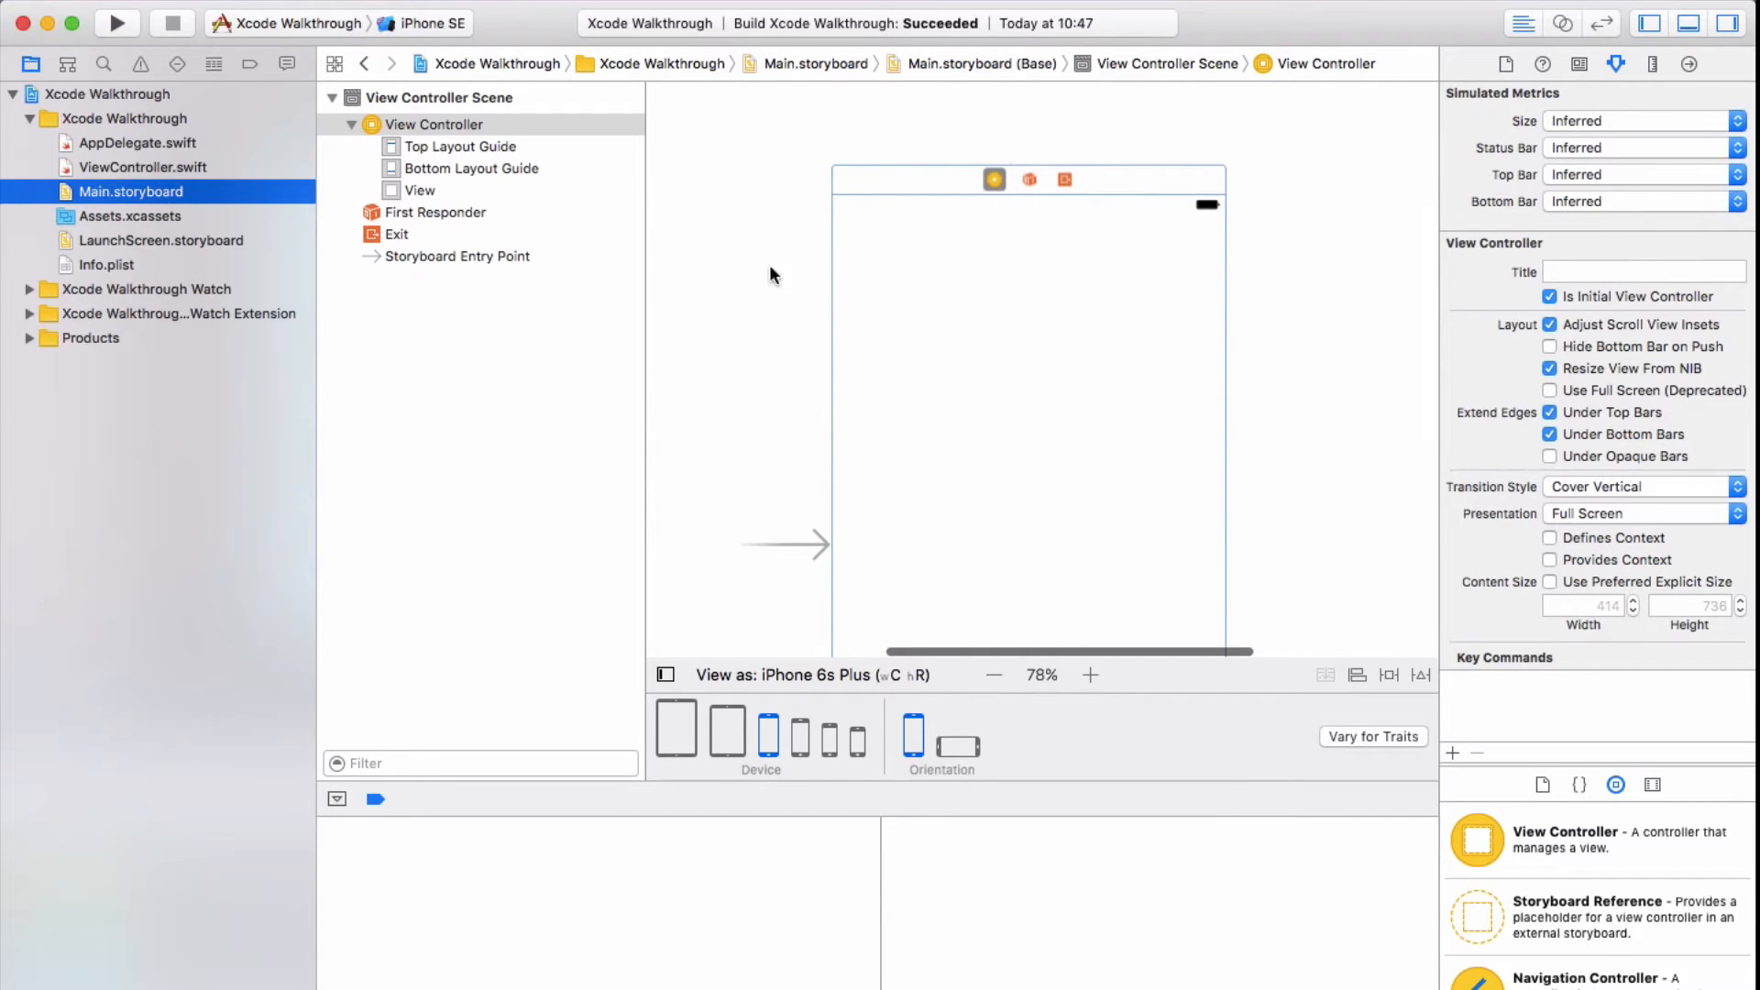
{"action": "left_click", "coordinate": [139, 167]}
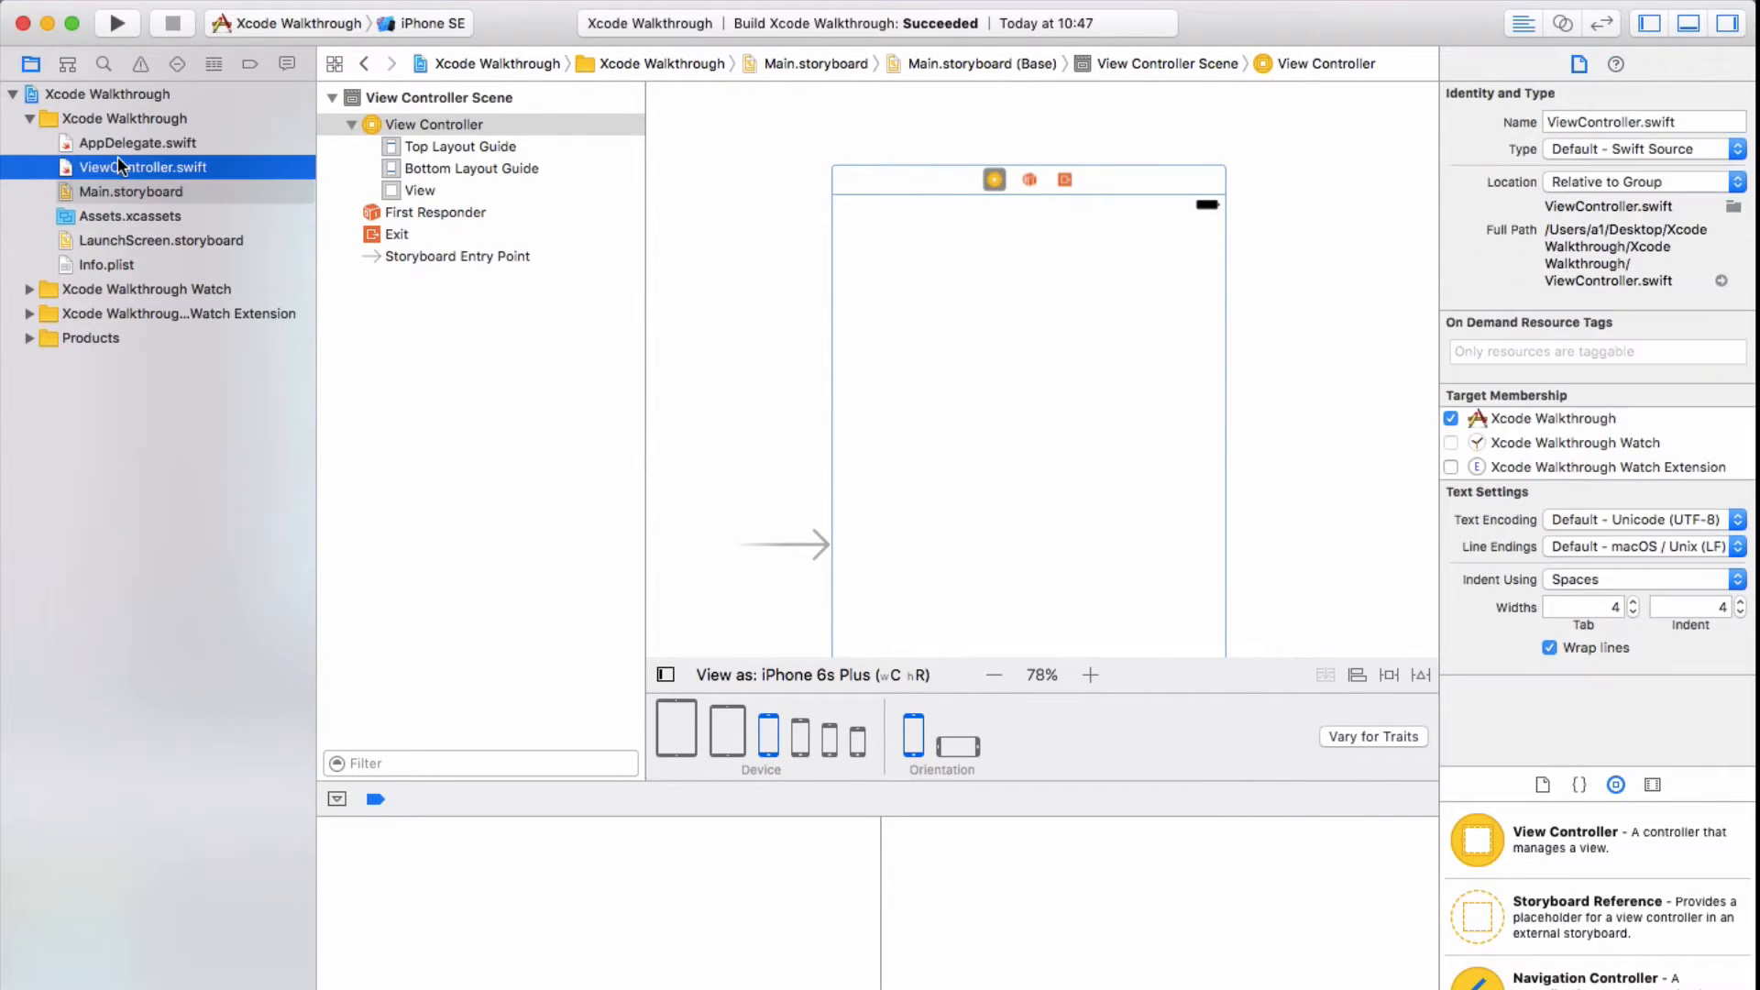
{"action": "left_click", "coordinate": [141, 167]}
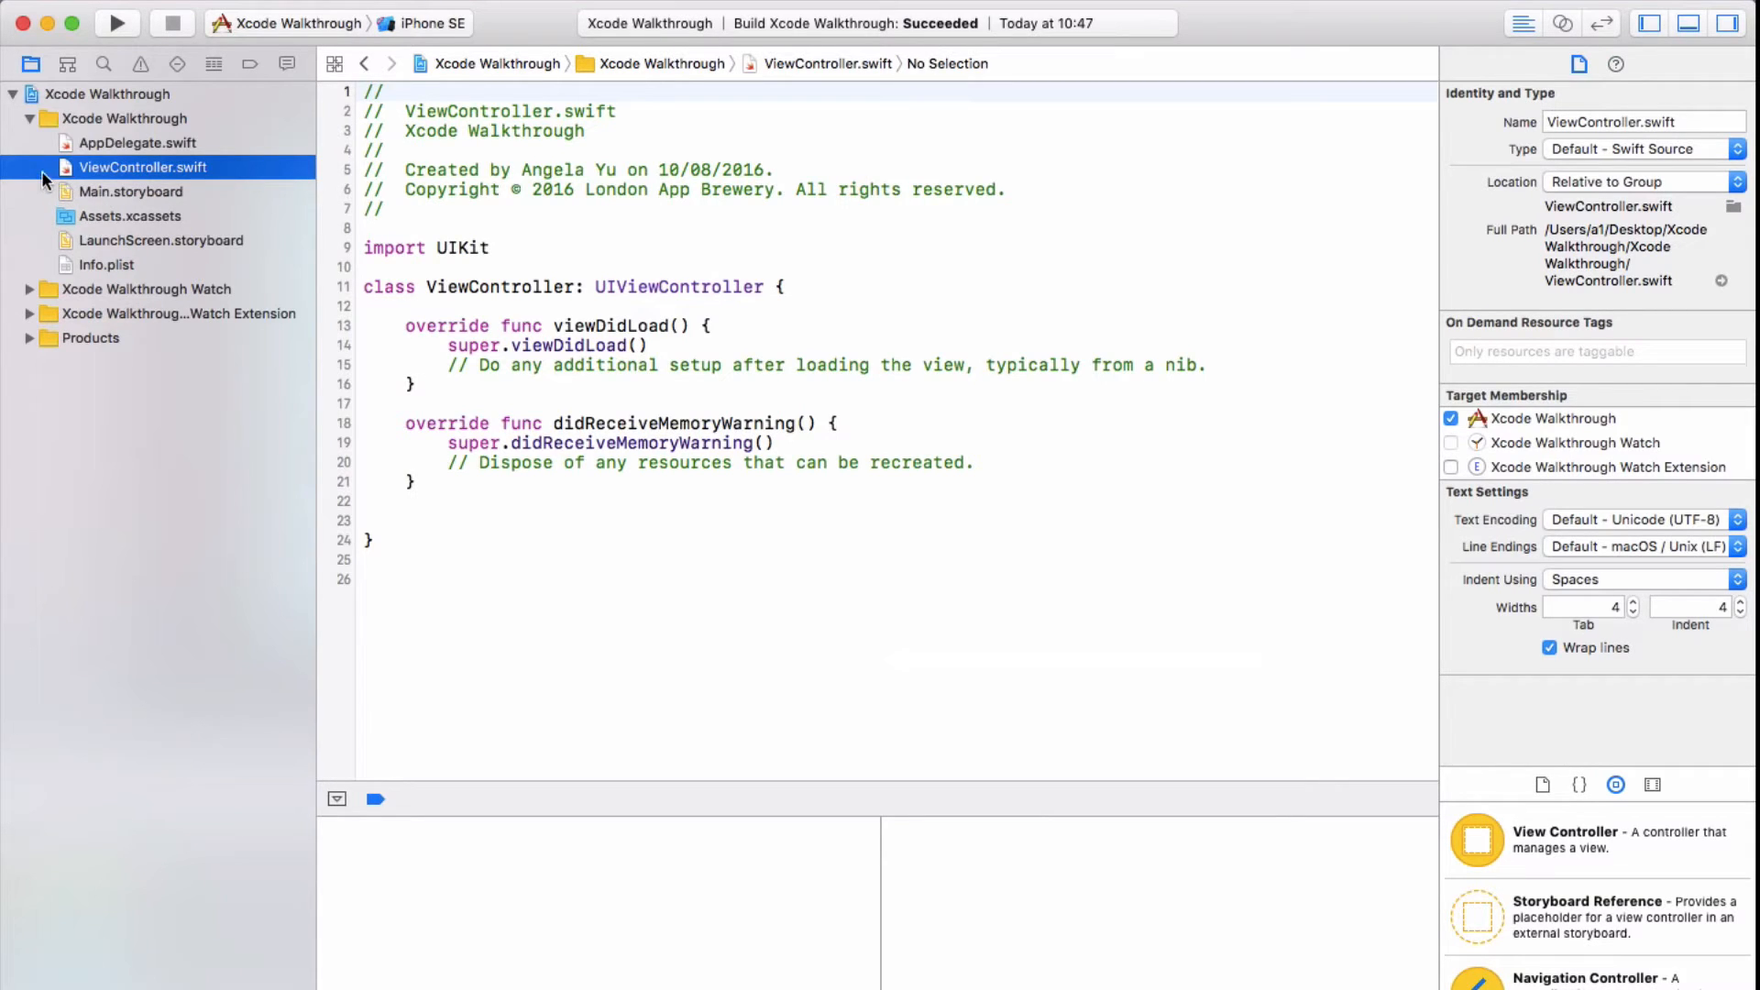
{"action": "mouse_move", "coordinate": [17, 70]}
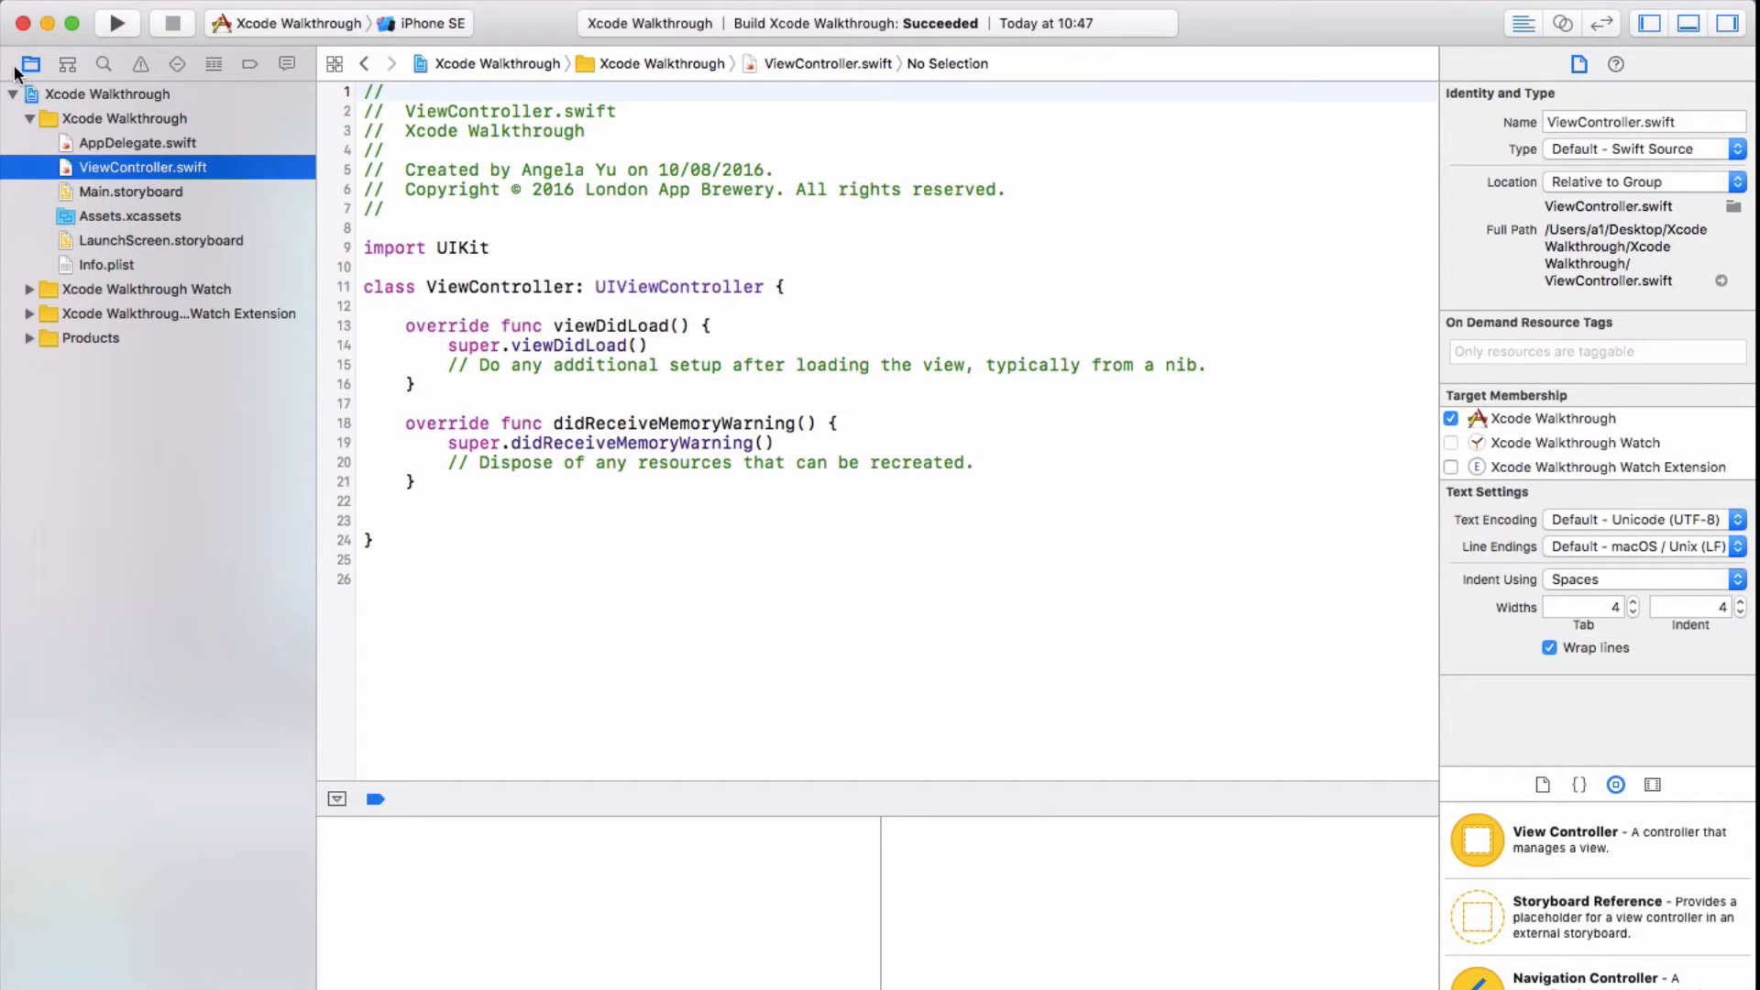
{"action": "mouse_move", "coordinate": [29, 62]}
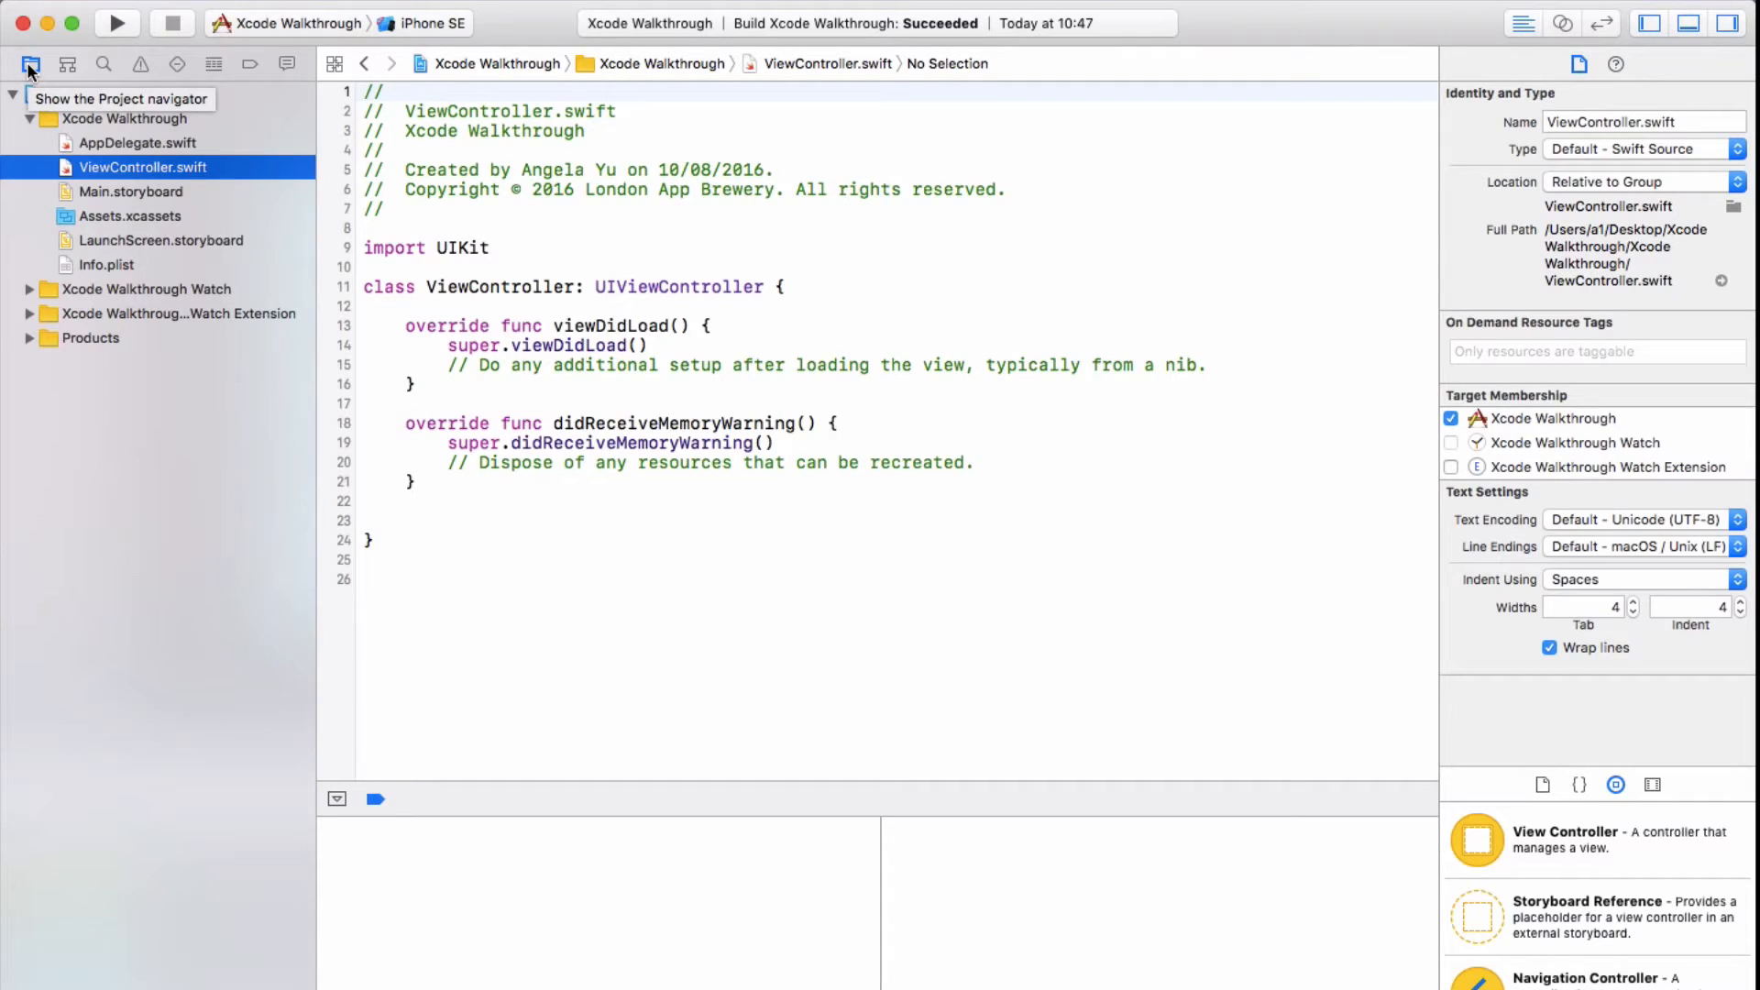
{"action": "mouse_move", "coordinate": [101, 64]}
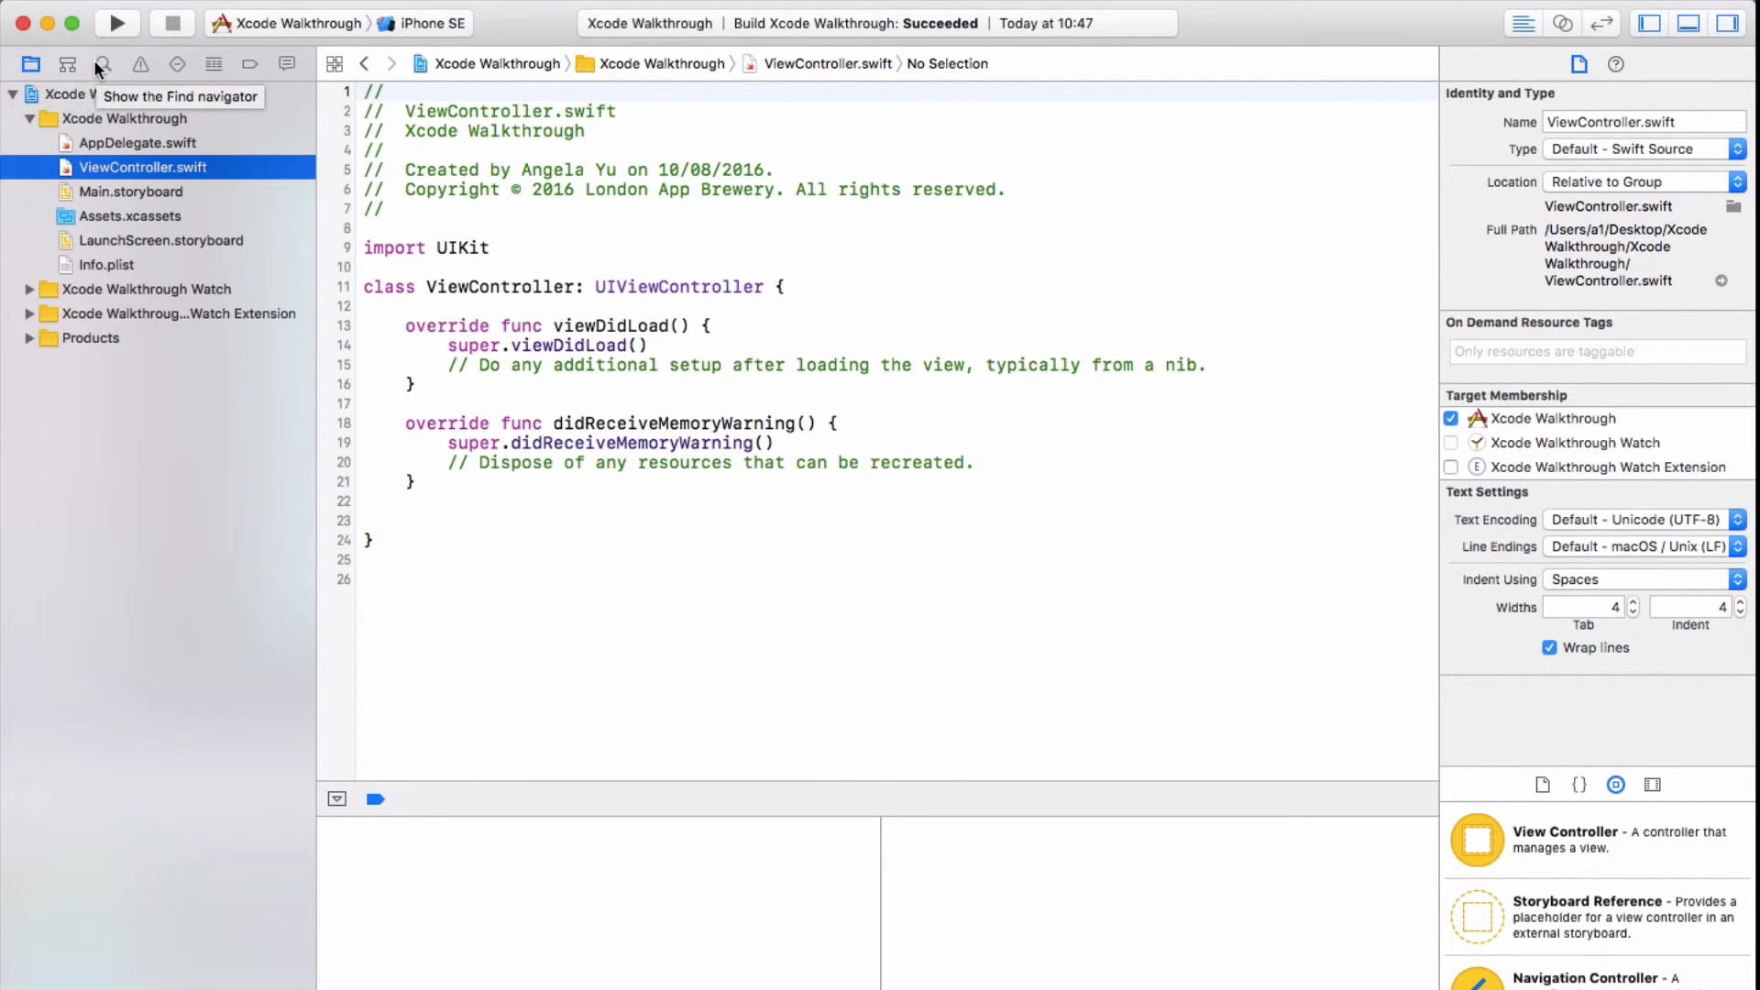
Show the Find navigator with the search field cleared and ready for a new term
{"action": "left_click", "coordinate": [101, 63]}
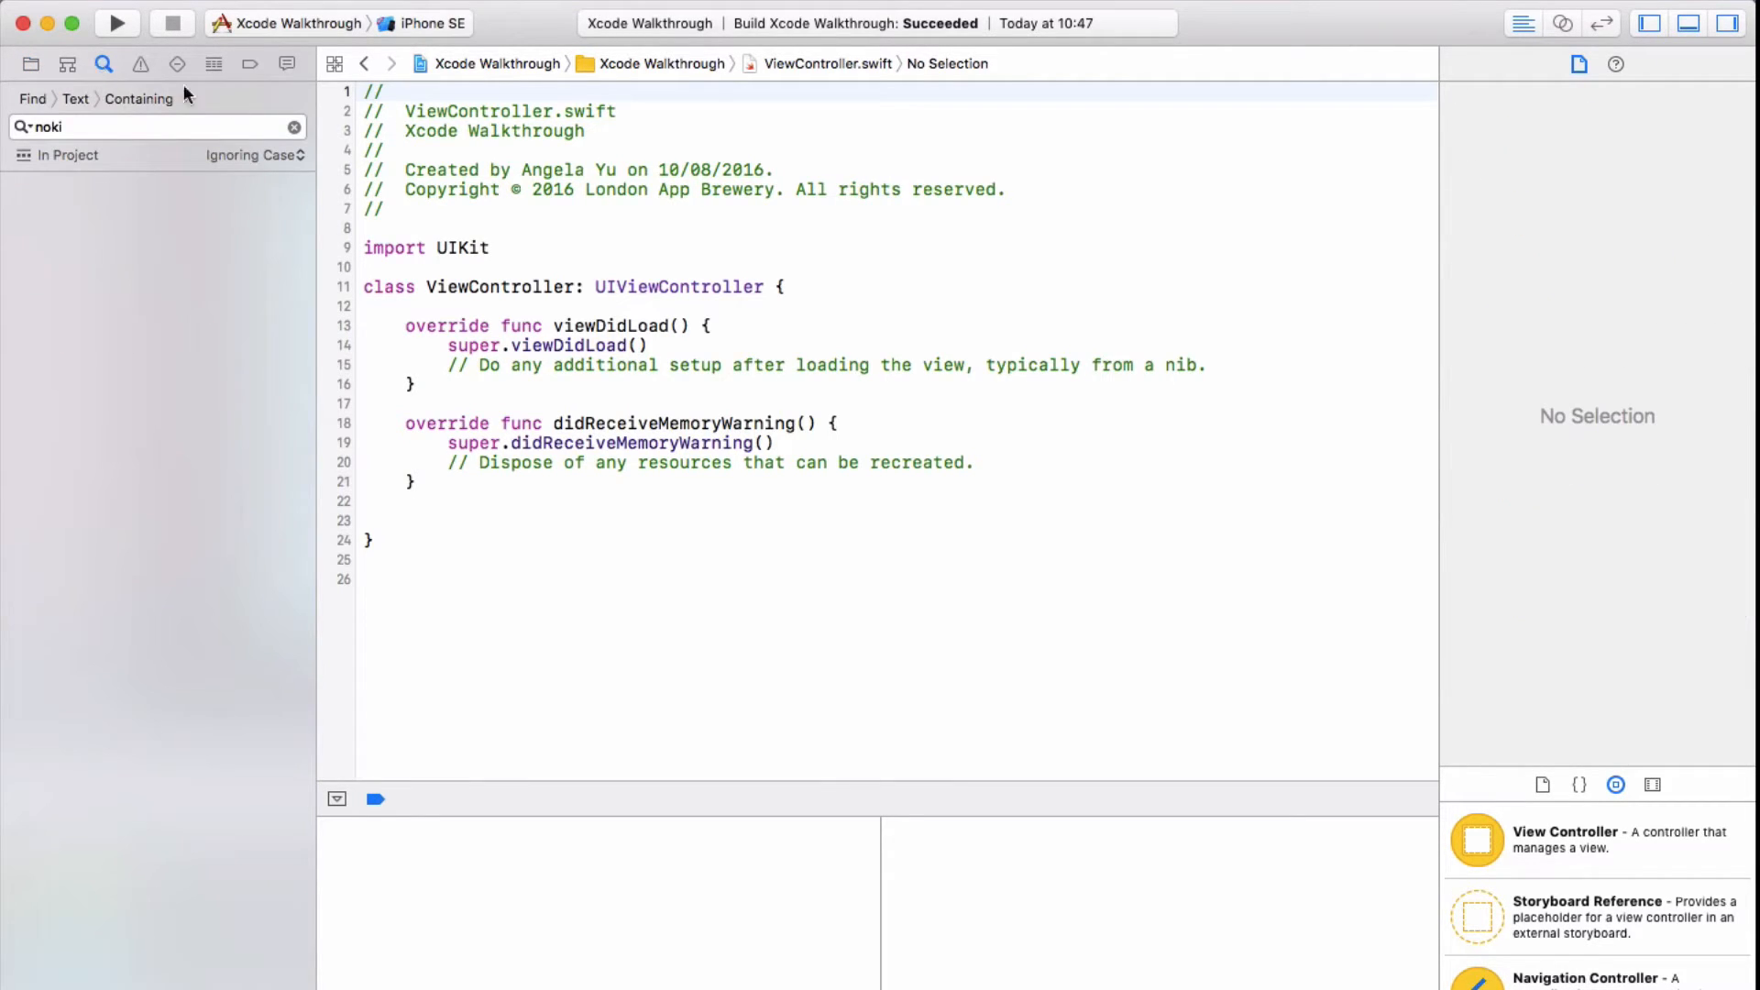
{"action": "left_click", "coordinate": [293, 127]}
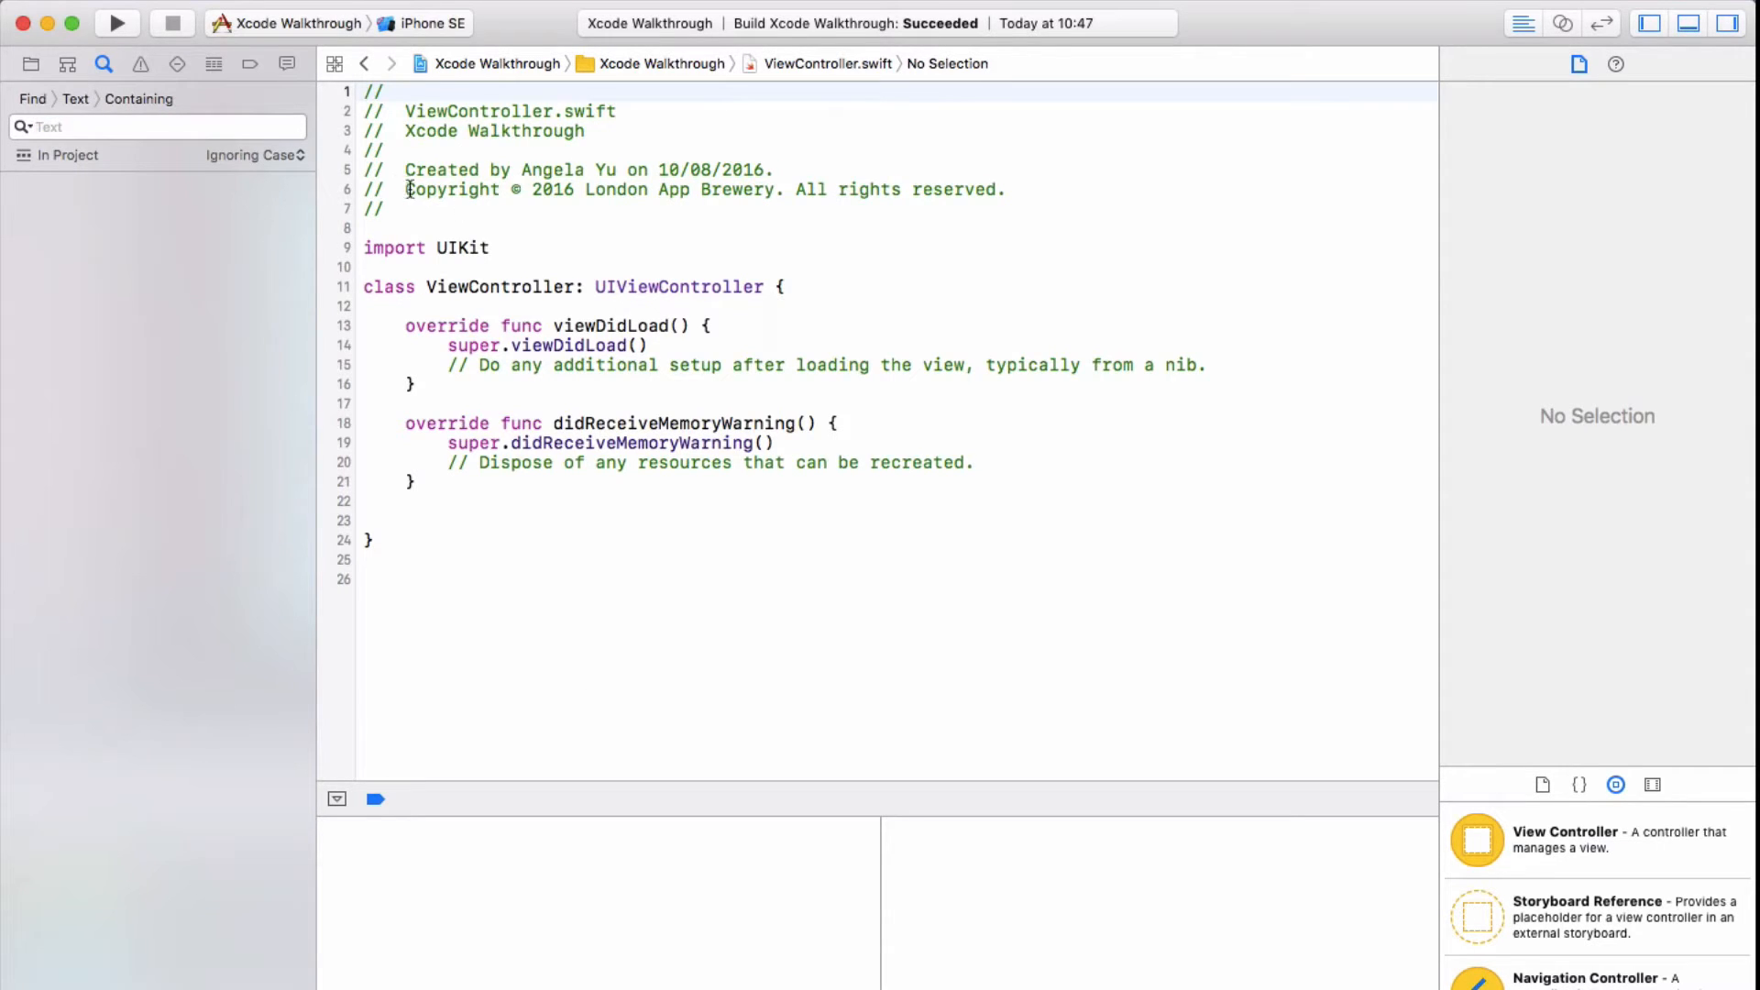
{"action": "left_click", "coordinate": [137, 127]}
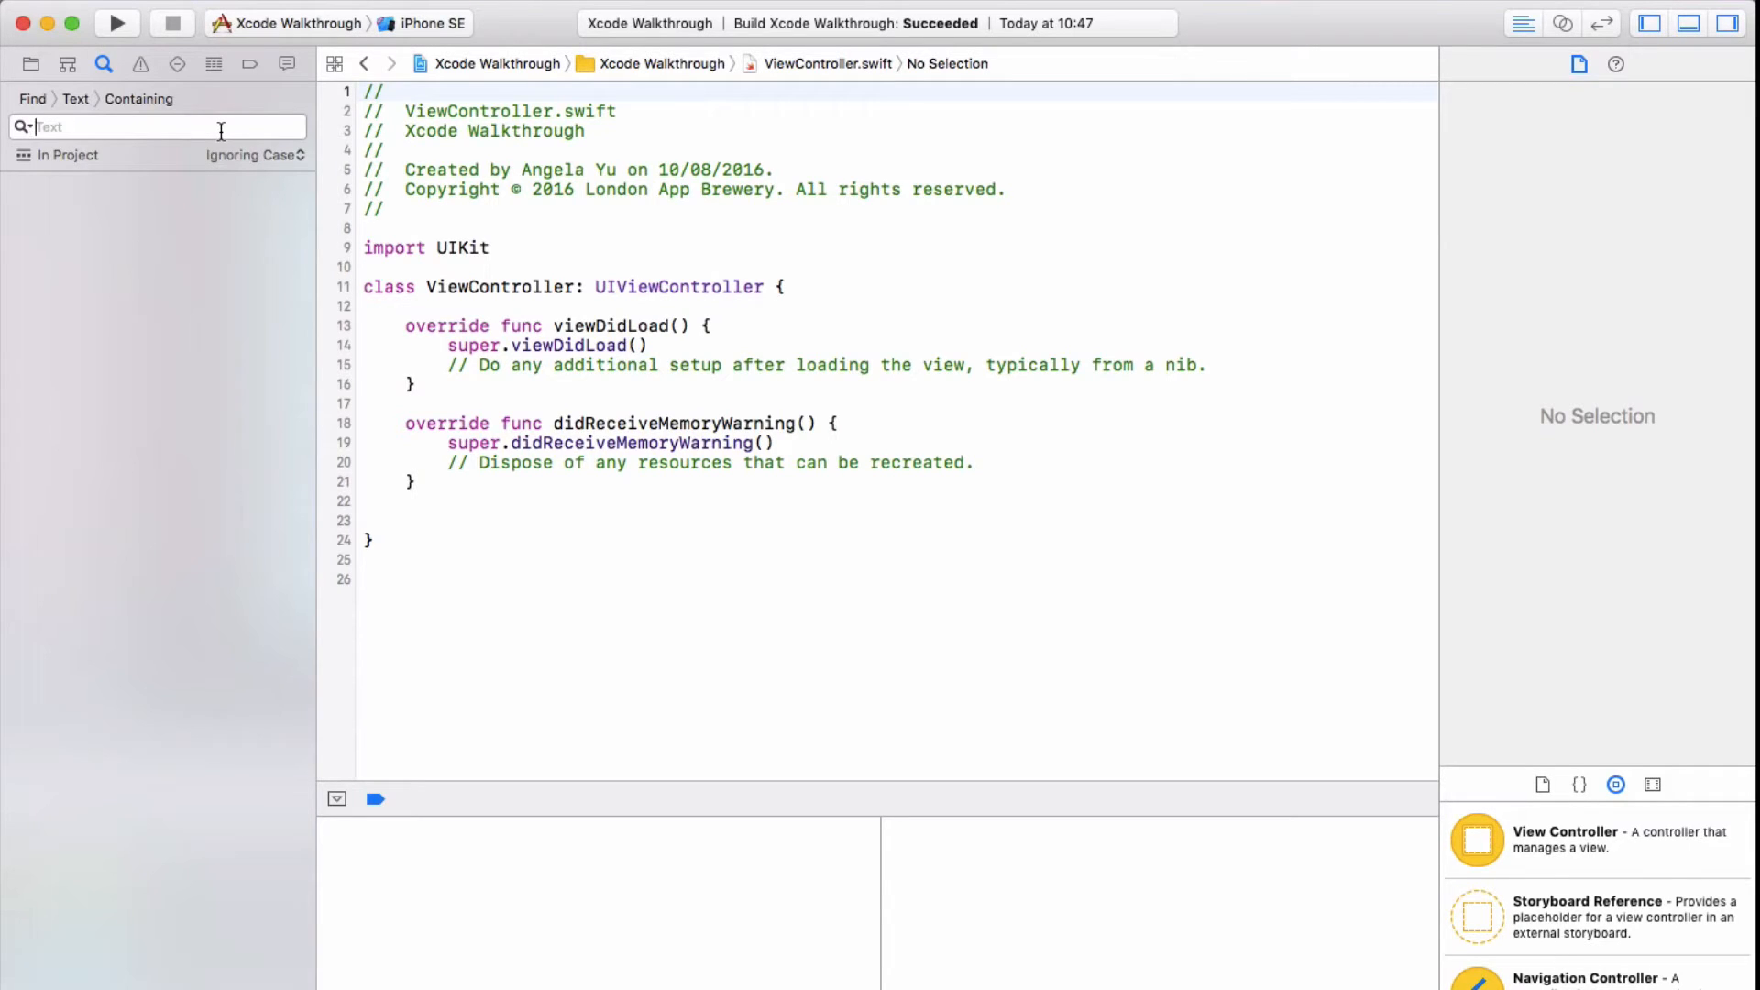
{"action": "mouse_move", "coordinate": [165, 86]}
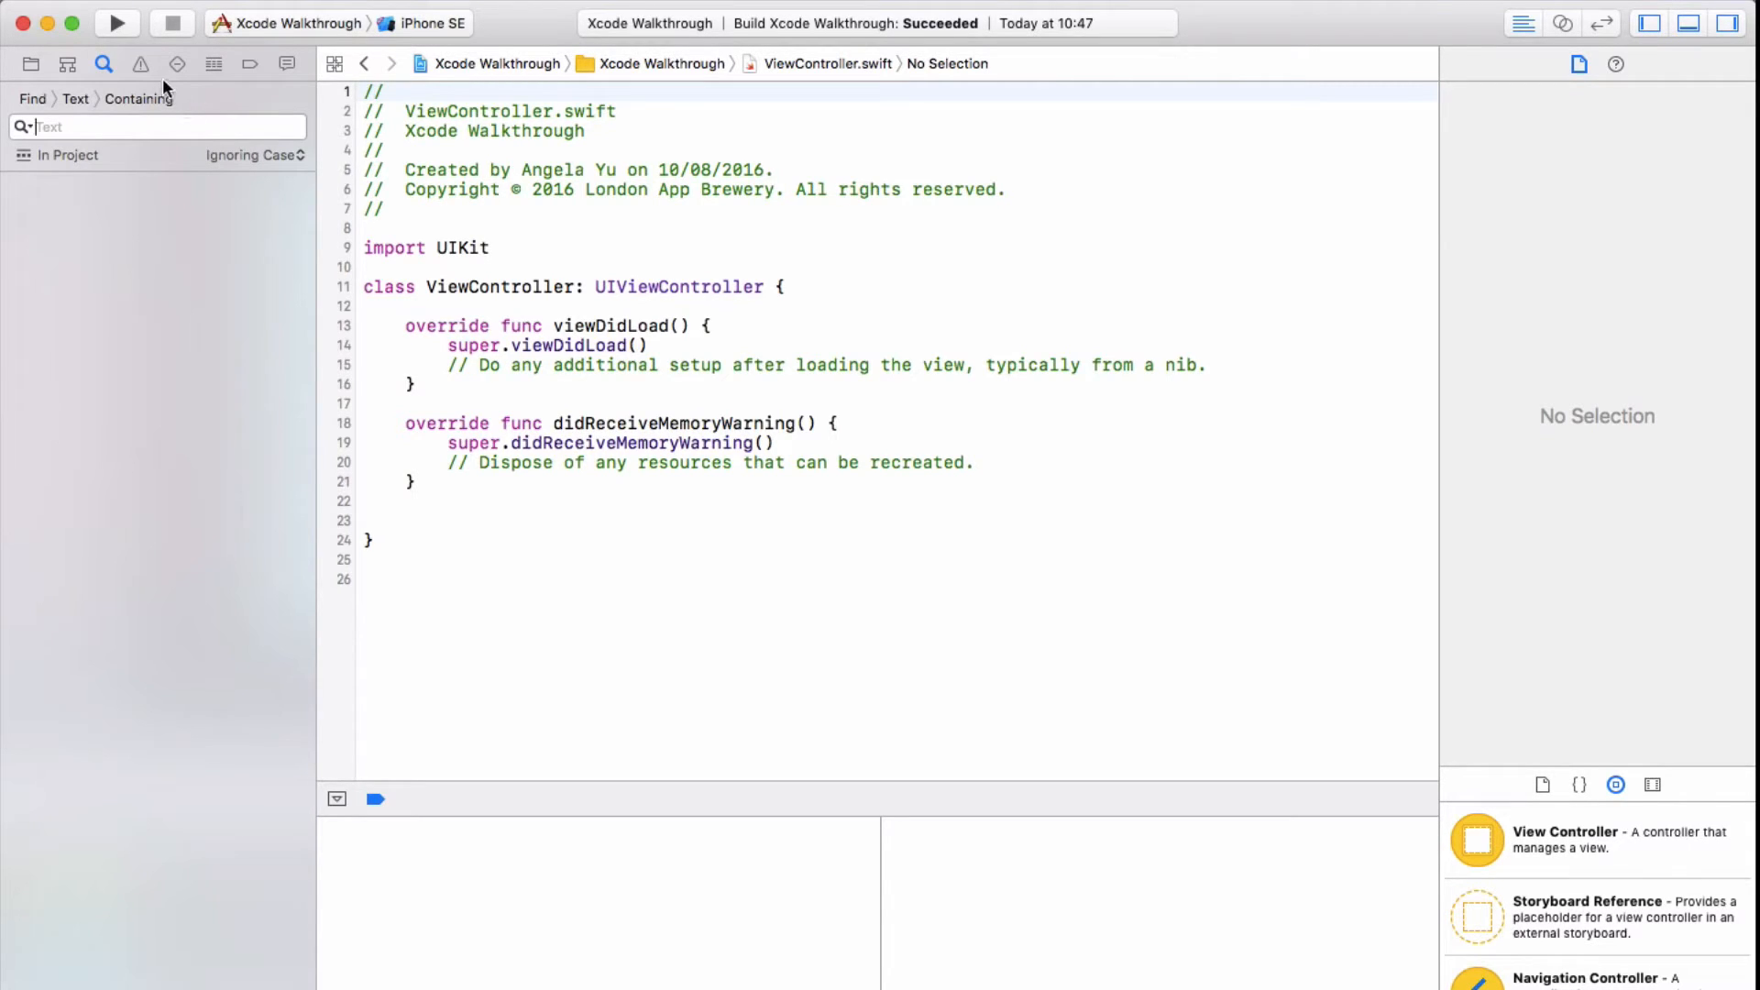
Show the Issue navigator's runtime issues list, which reports none
{"action": "left_click", "coordinate": [141, 64]}
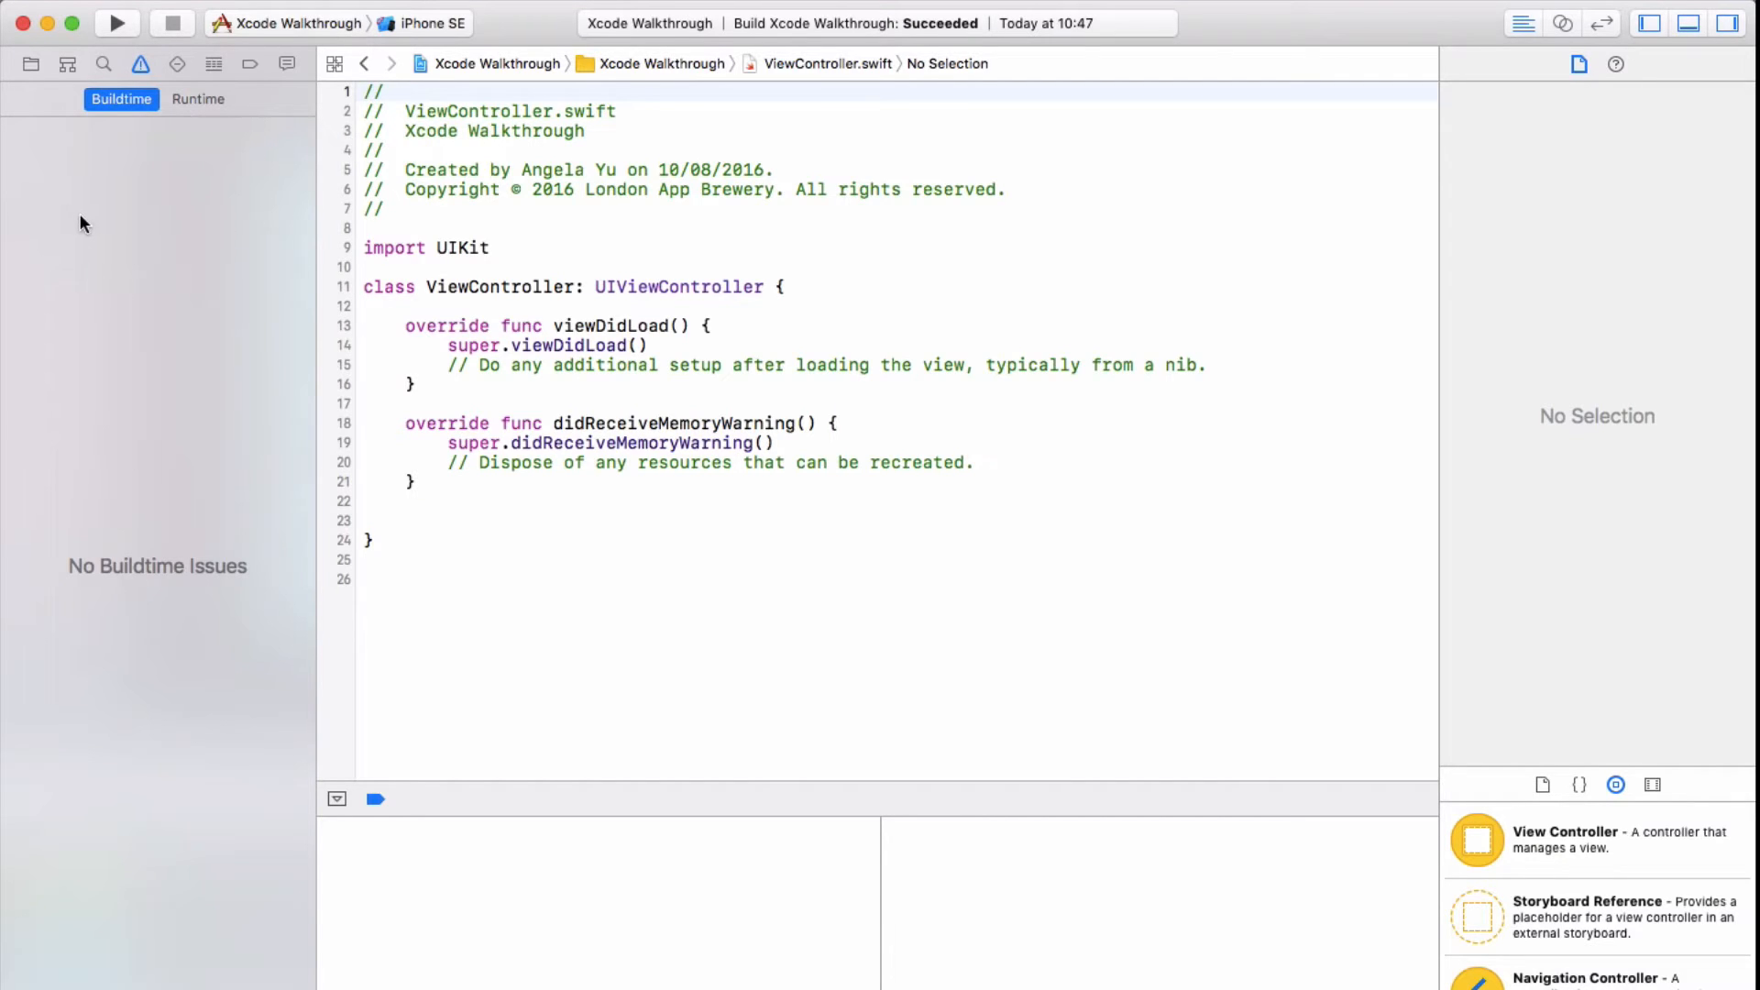
{"action": "mouse_move", "coordinate": [124, 189]}
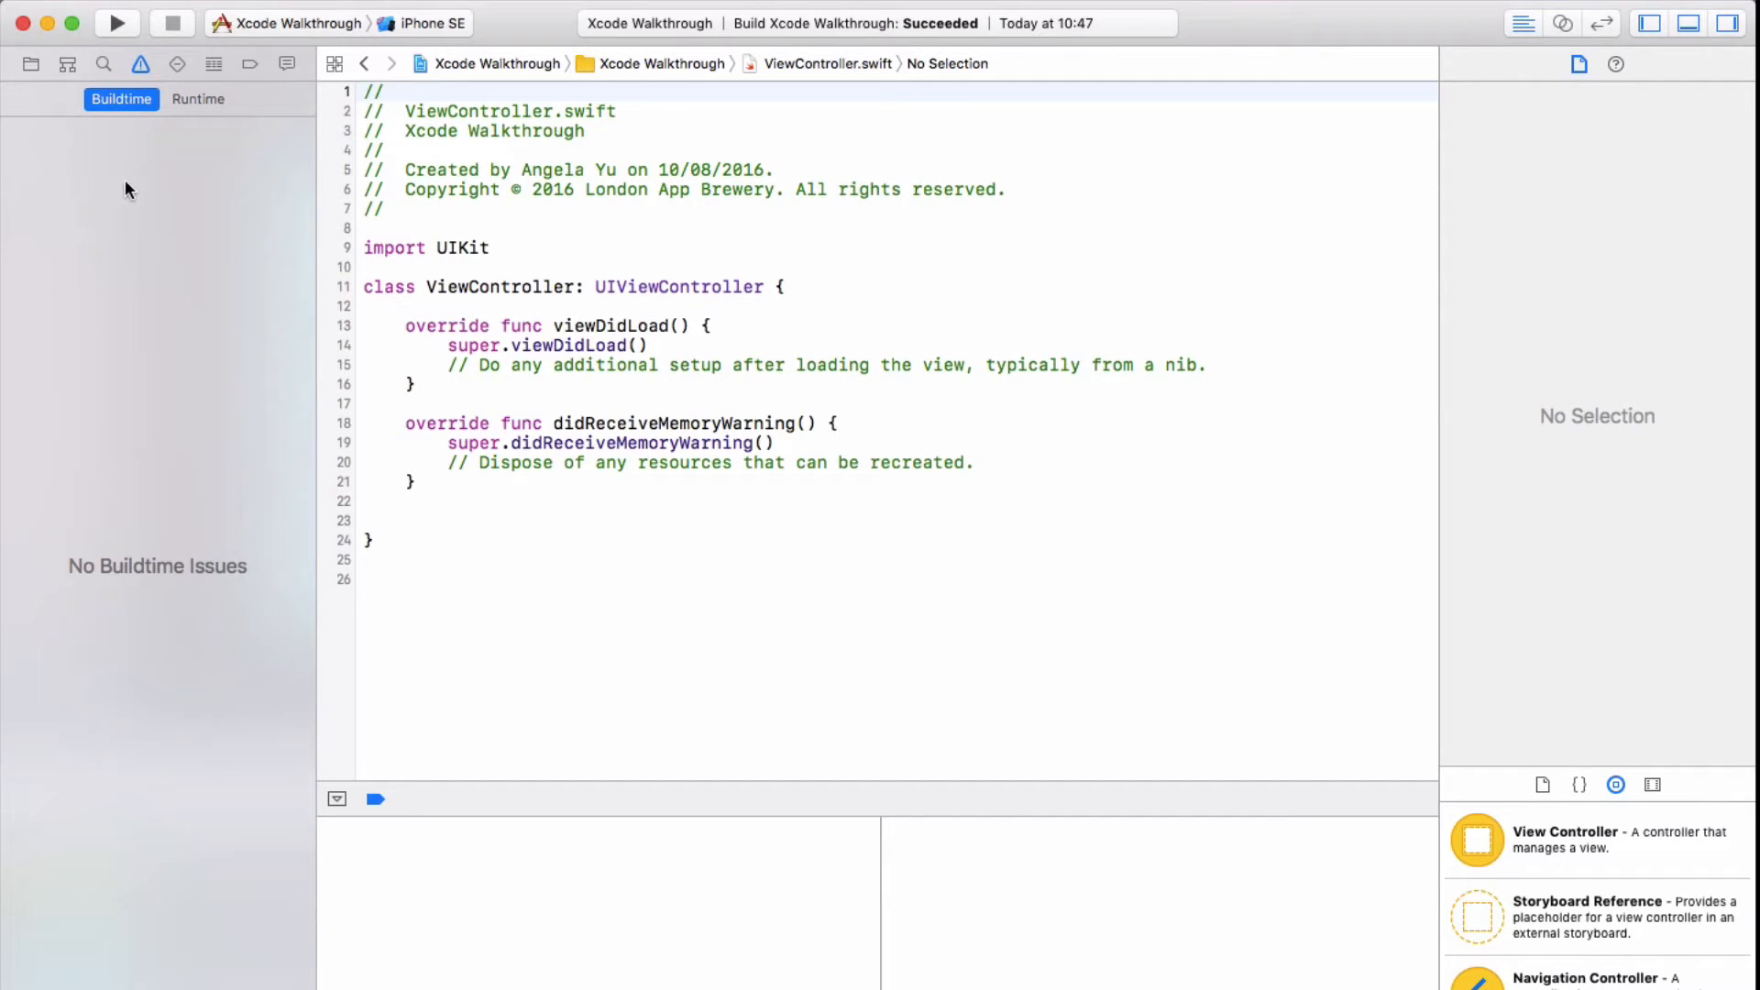
{"action": "mouse_move", "coordinate": [130, 132]}
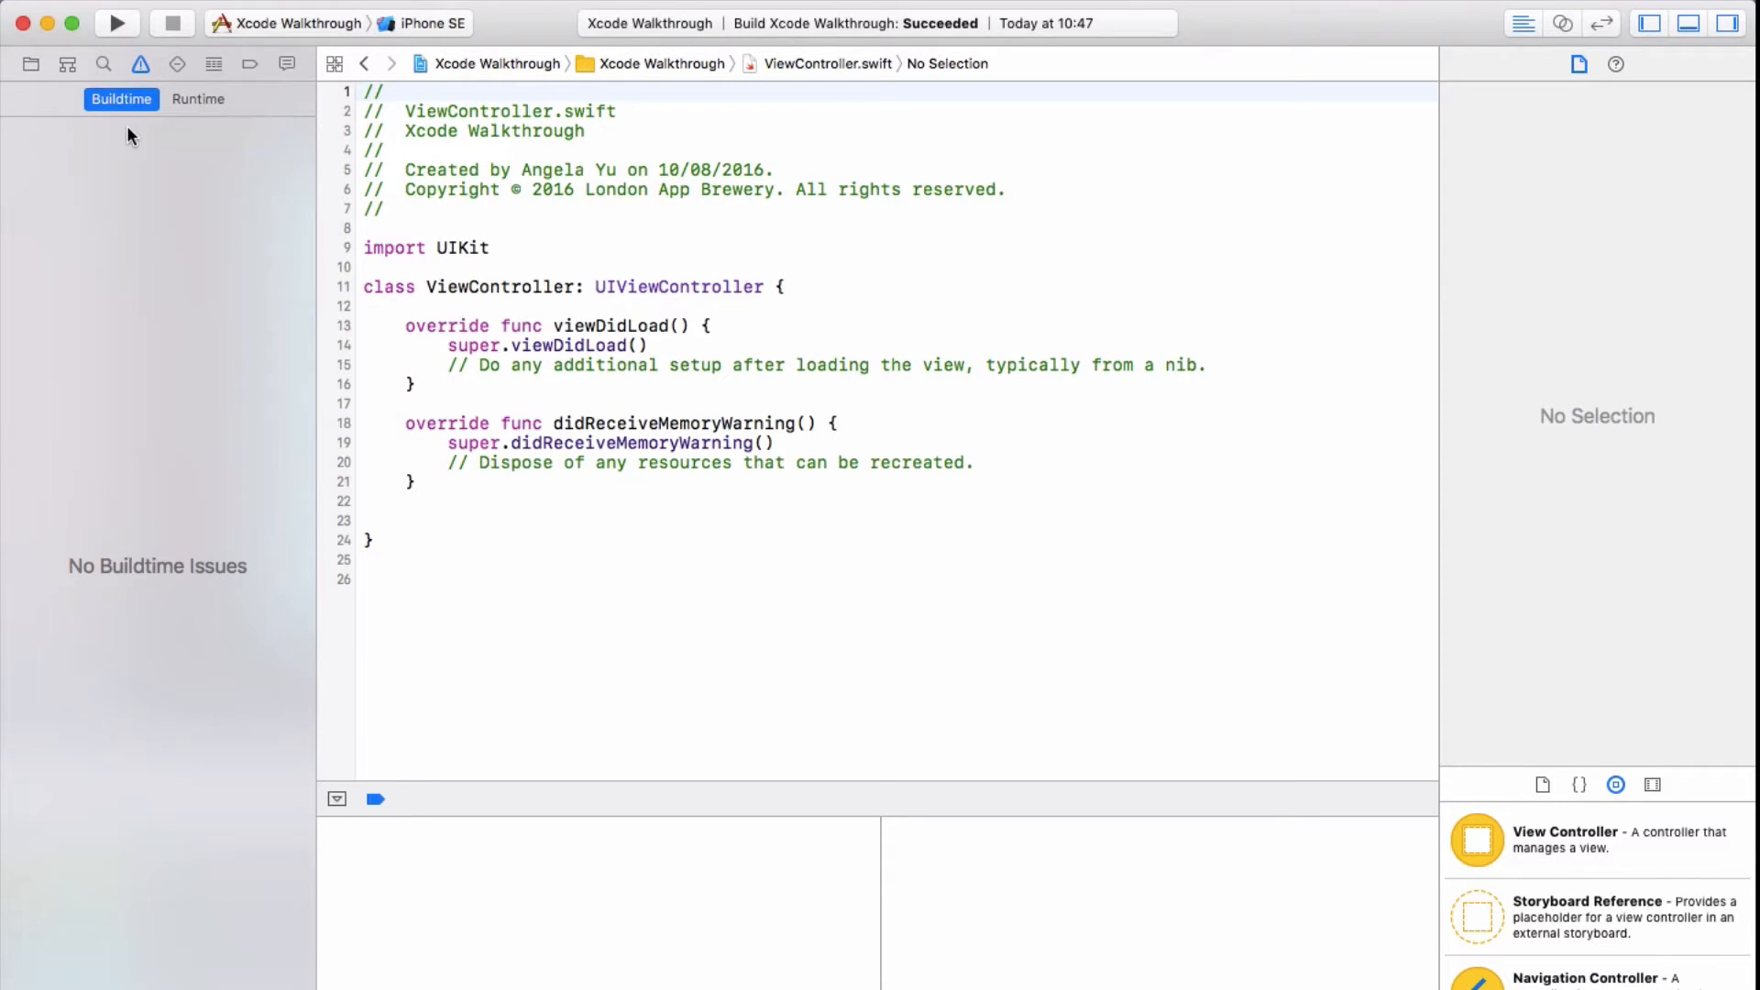
{"action": "mouse_move", "coordinate": [154, 117]}
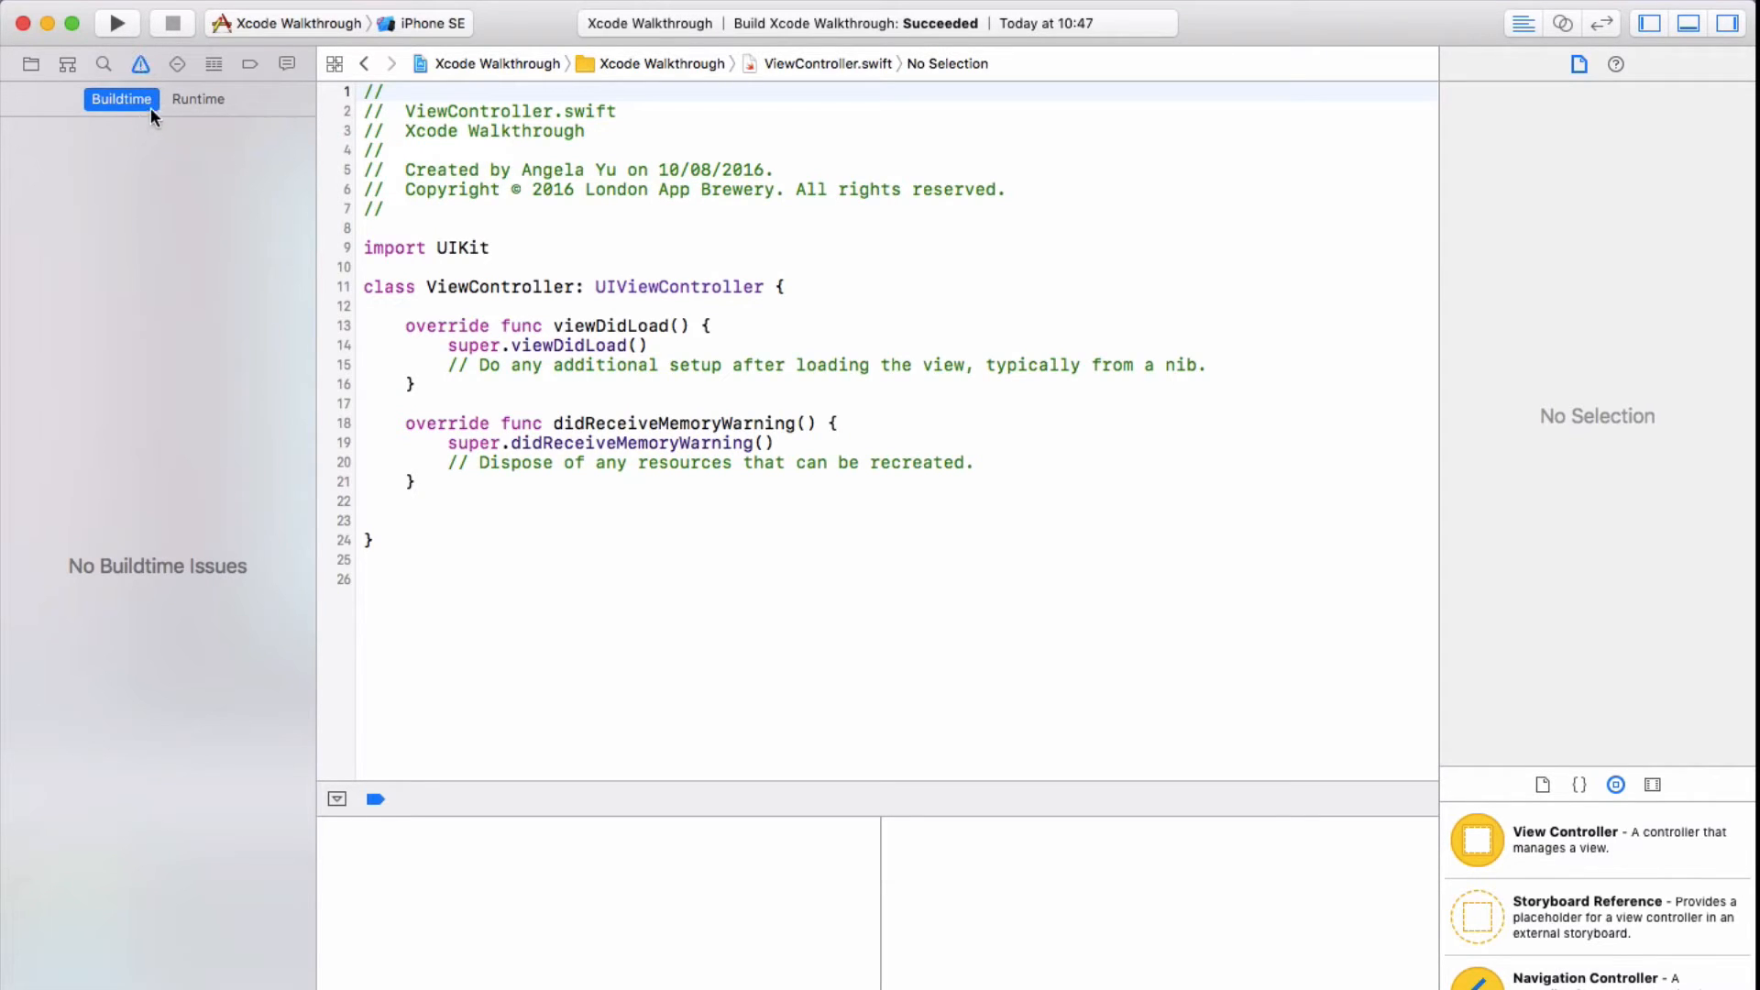
{"action": "left_click", "coordinate": [198, 99]}
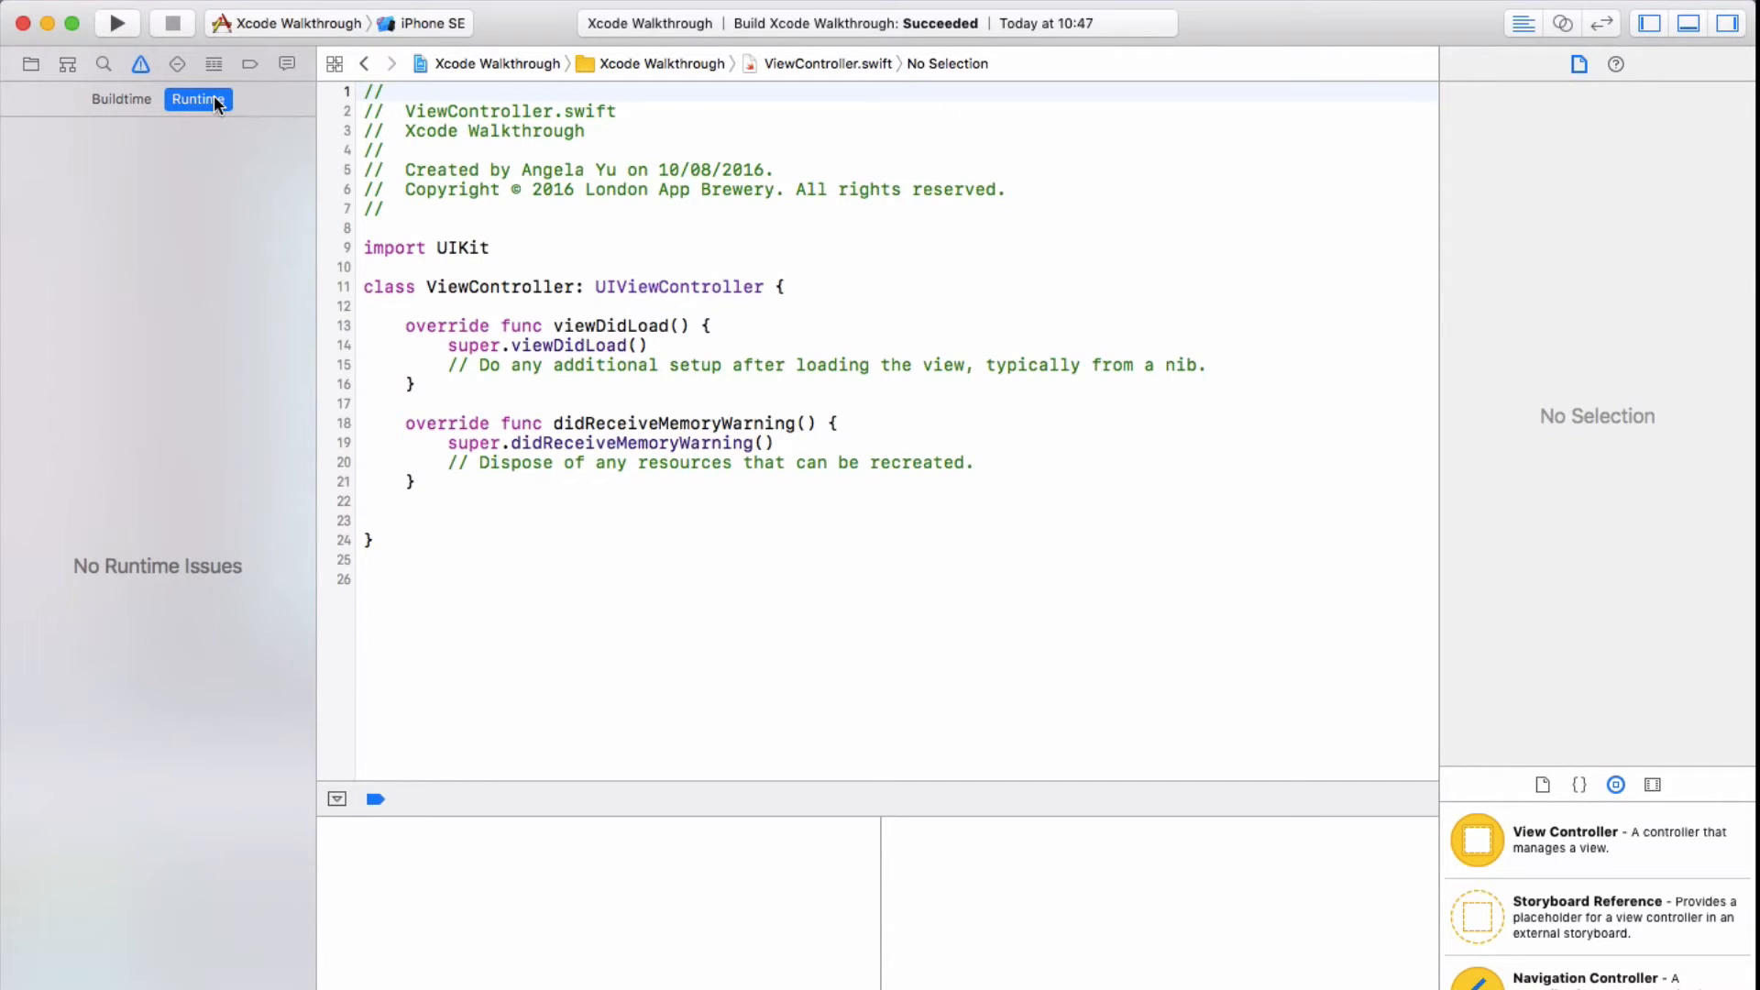
{"action": "mouse_move", "coordinate": [172, 66]}
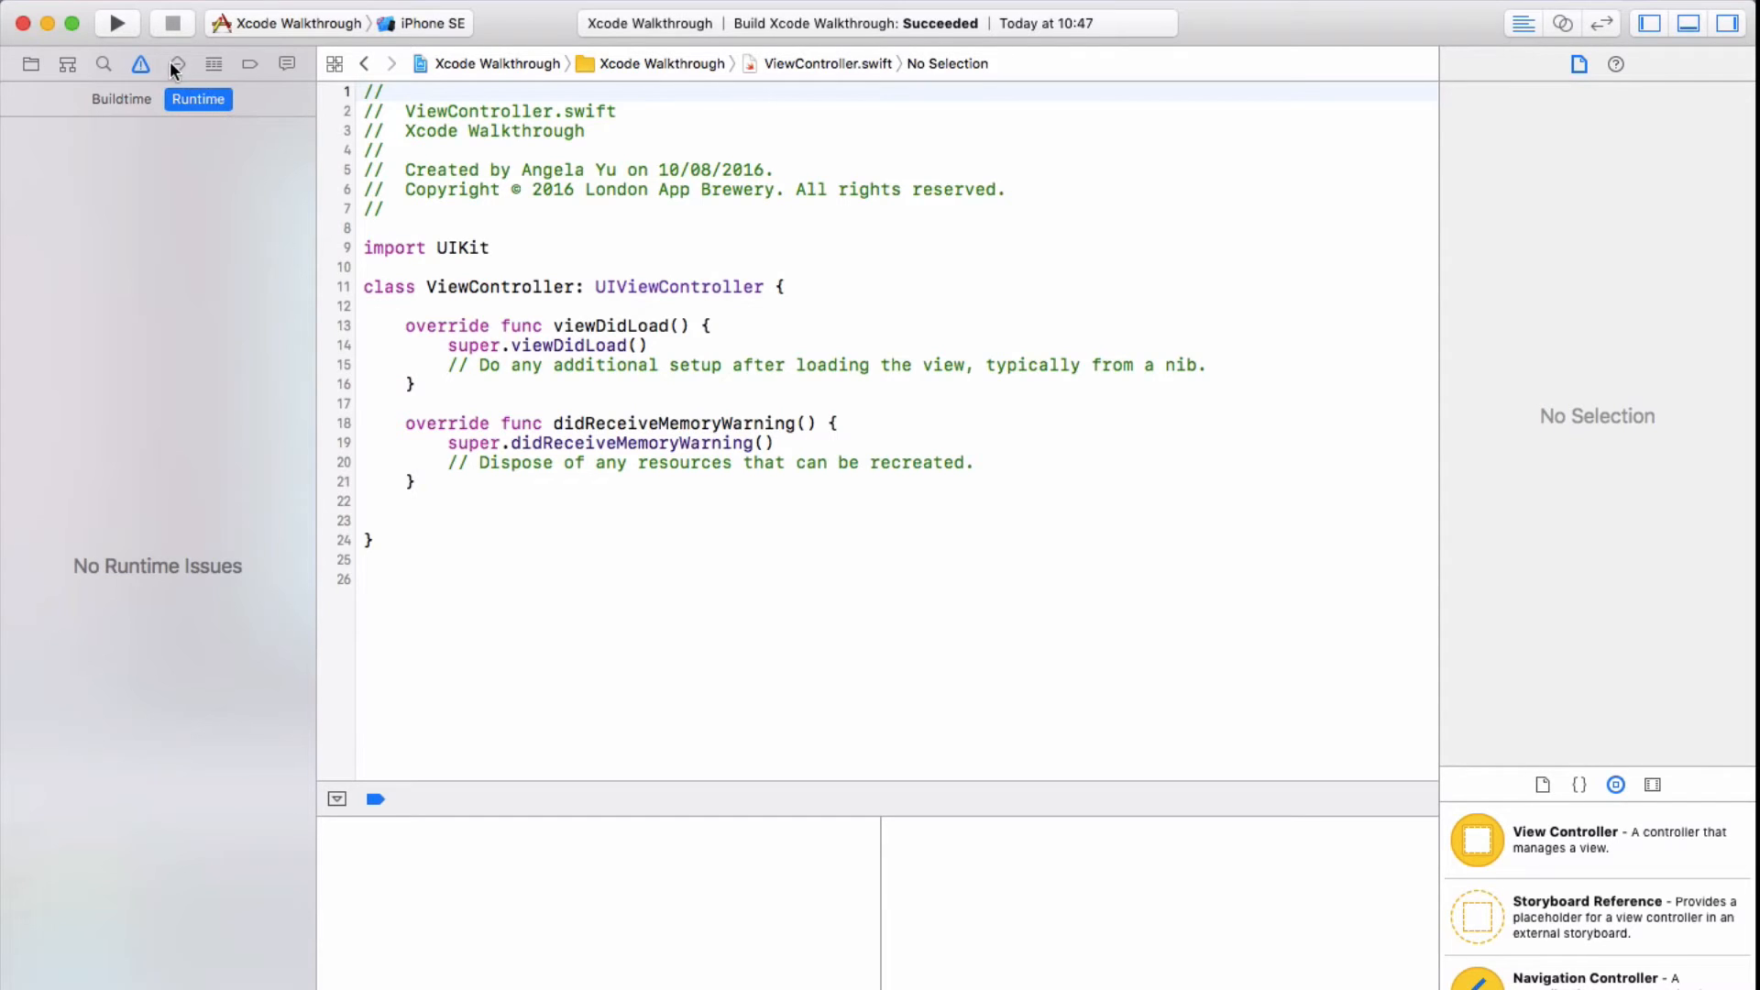
Show the Breakpoint navigator and set breakpoints on lines 6, 13 and 19 of ViewController.swift
{"action": "left_click", "coordinate": [249, 64]}
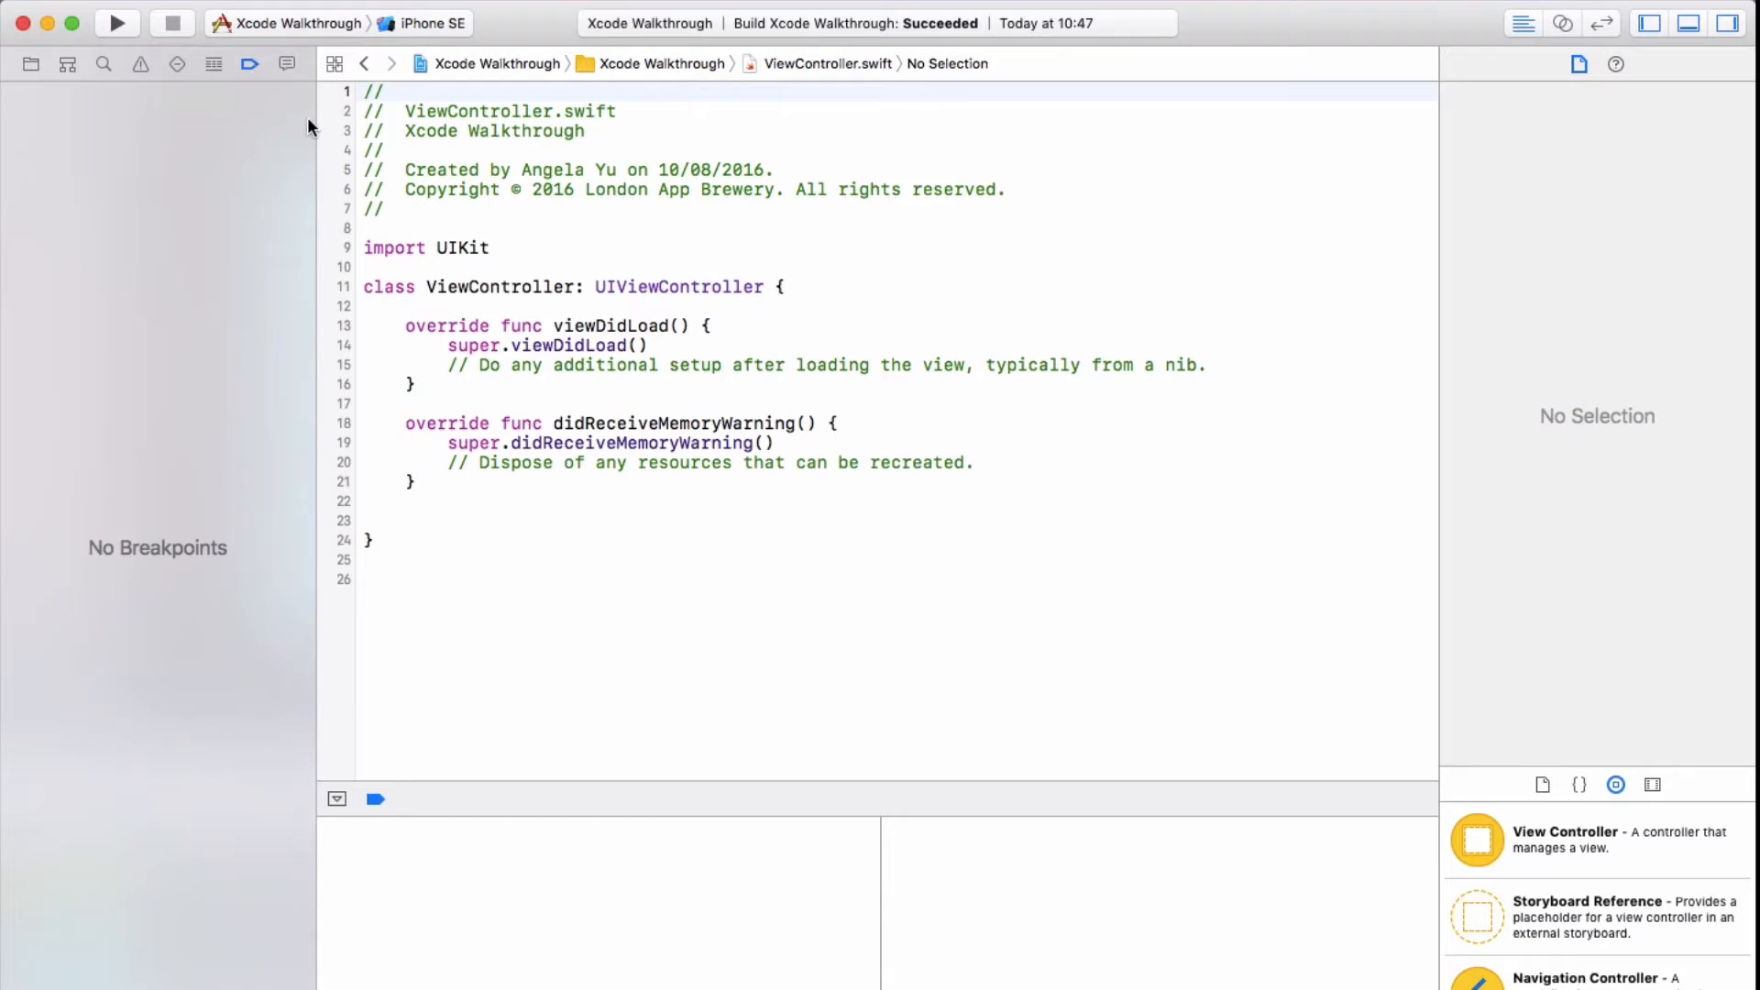
{"action": "left_click", "coordinate": [344, 189]}
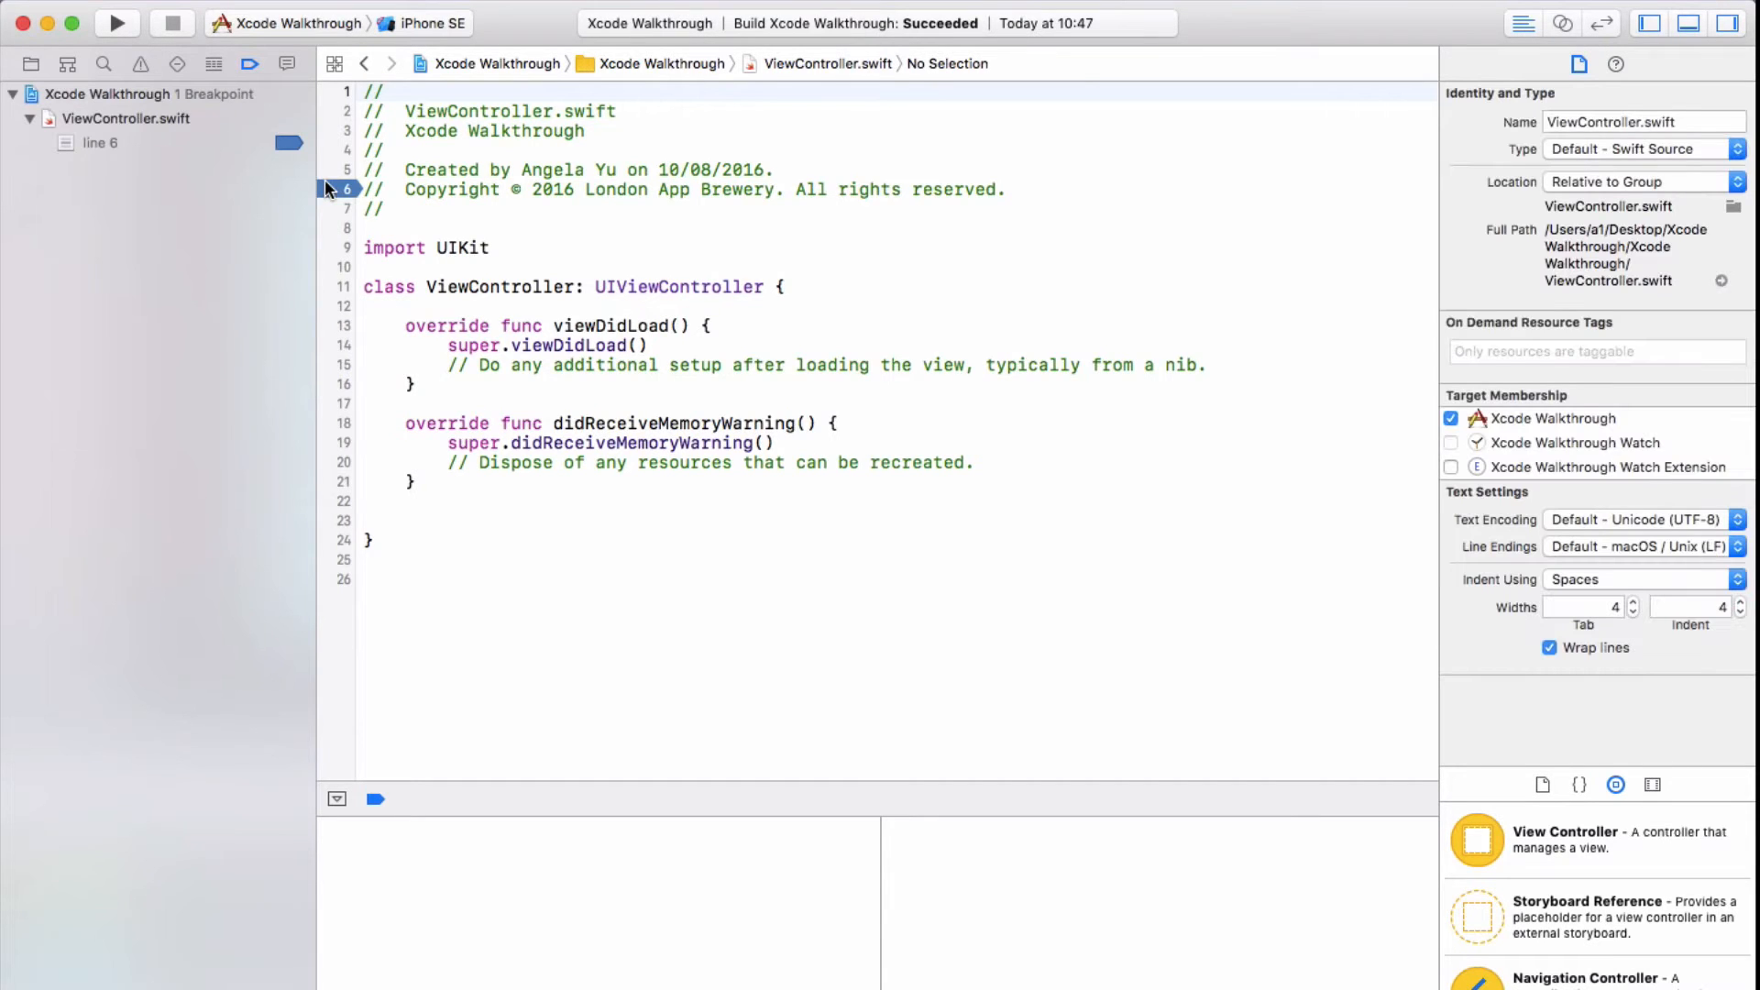
{"action": "left_click", "coordinate": [343, 326]}
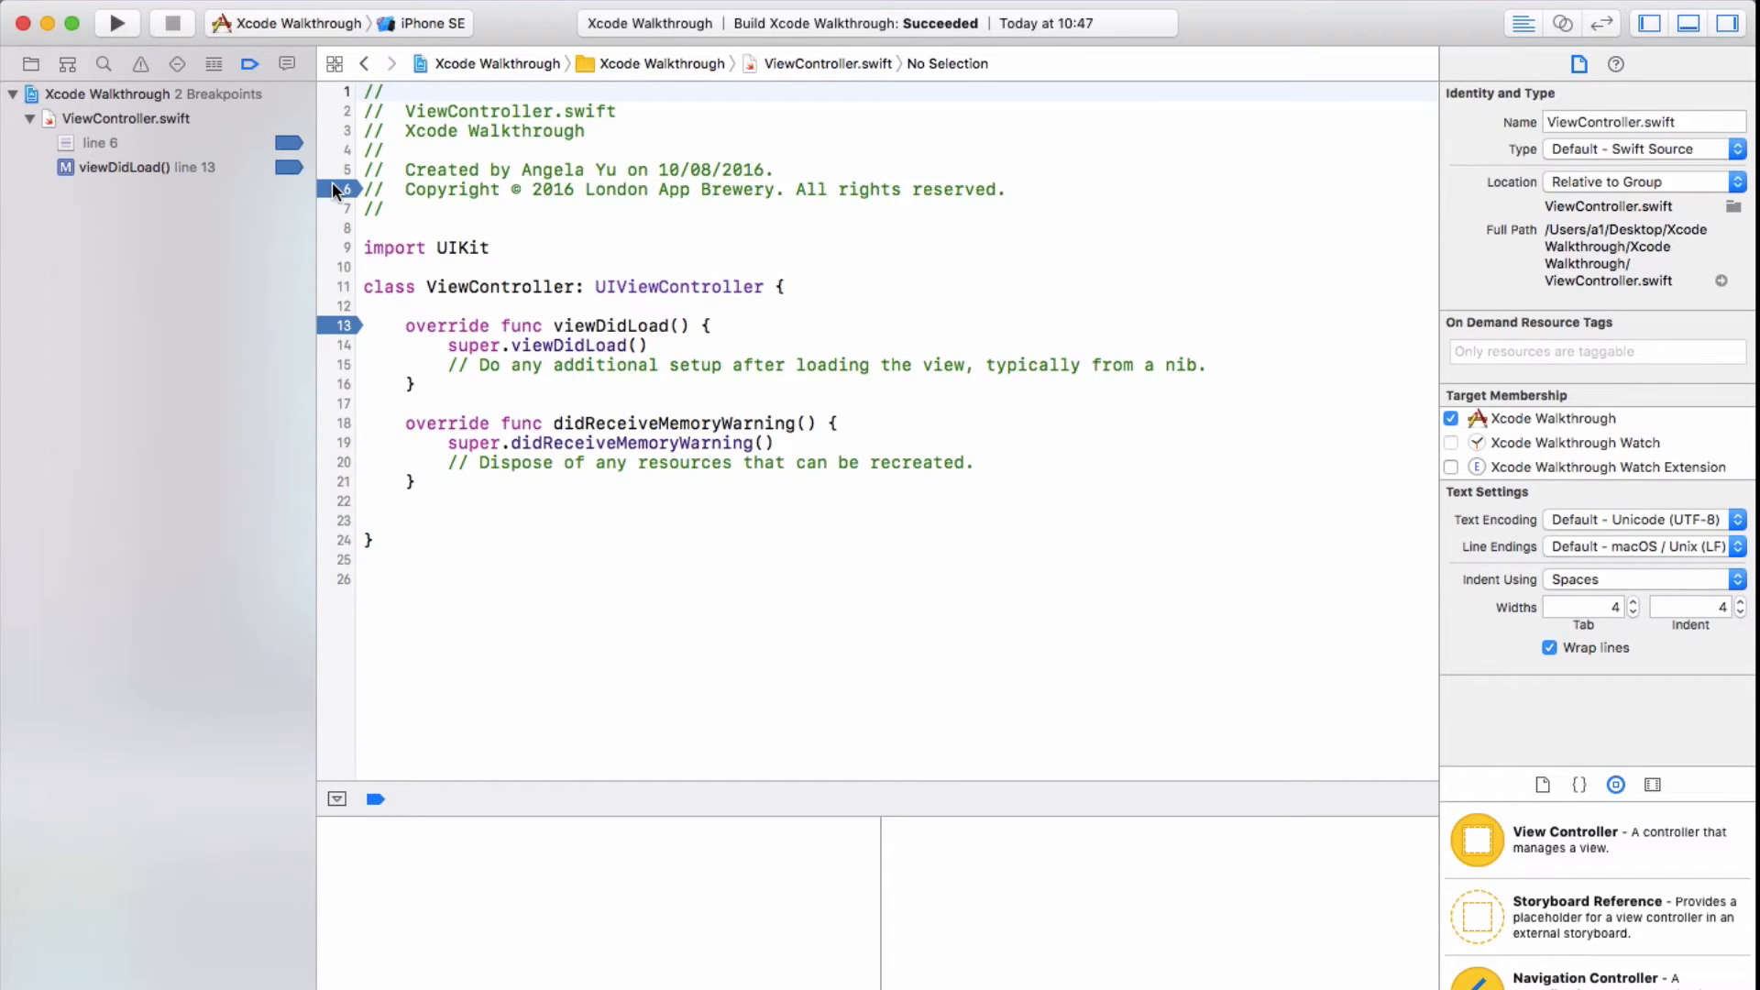
{"action": "left_click", "coordinate": [344, 442]}
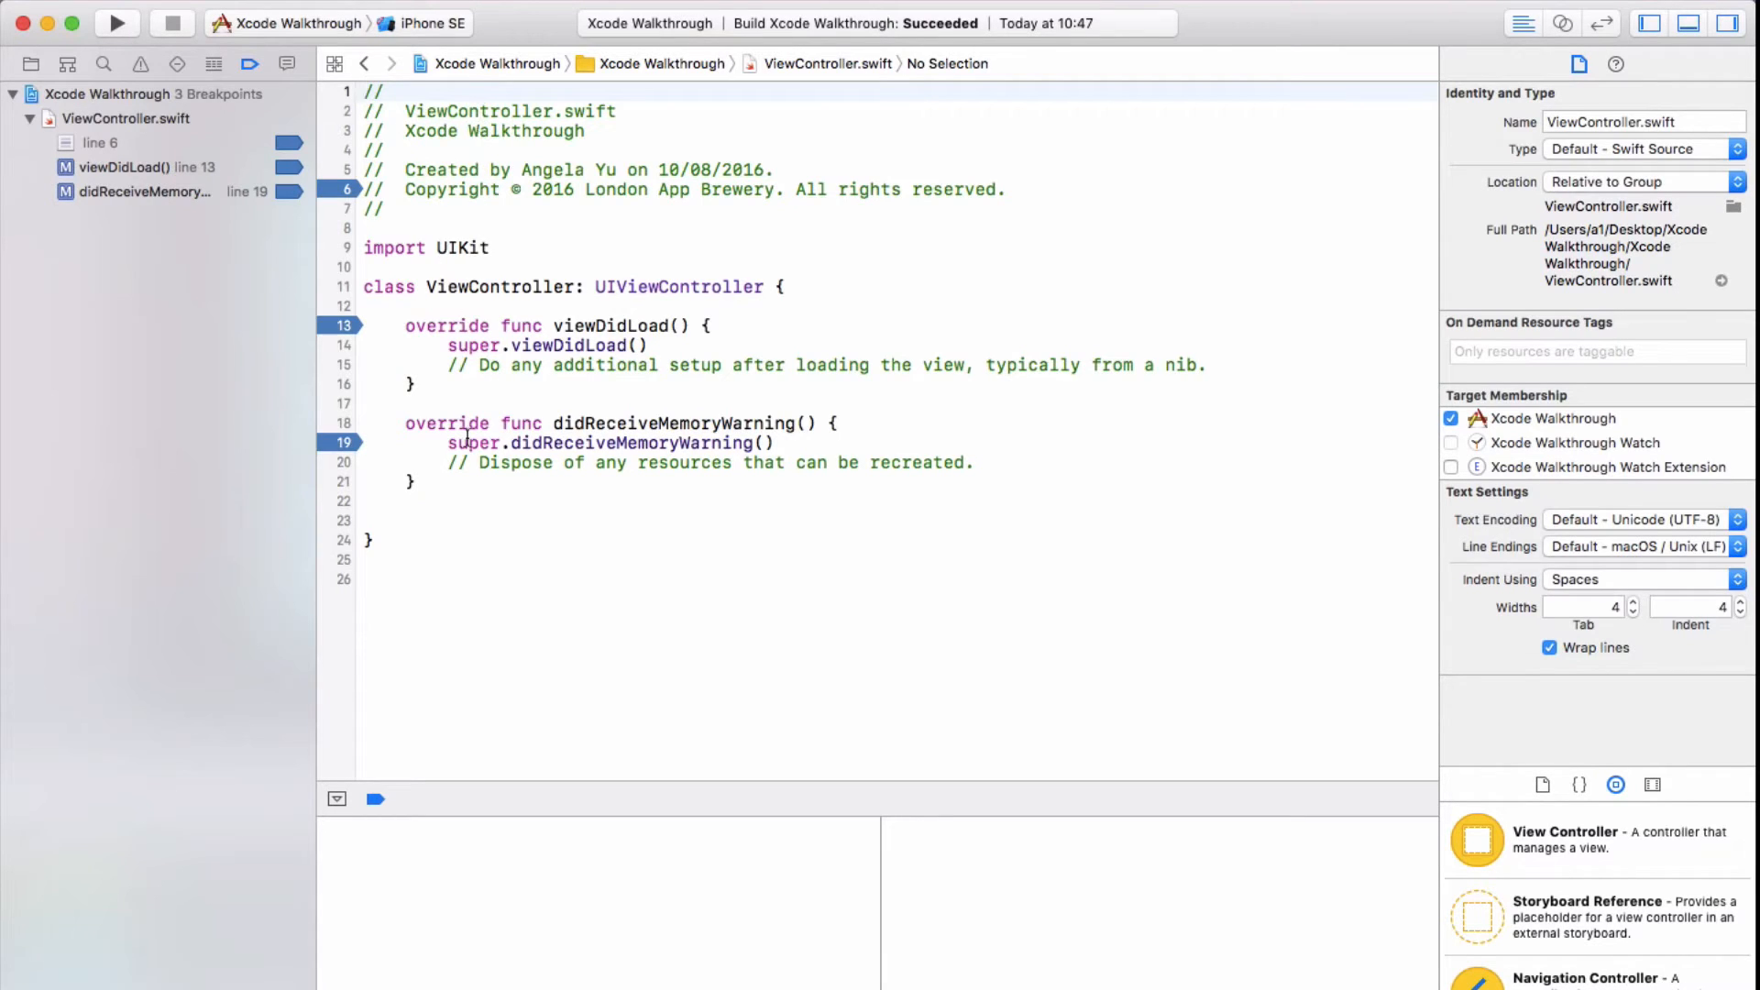
{"action": "mouse_move", "coordinate": [455, 189]}
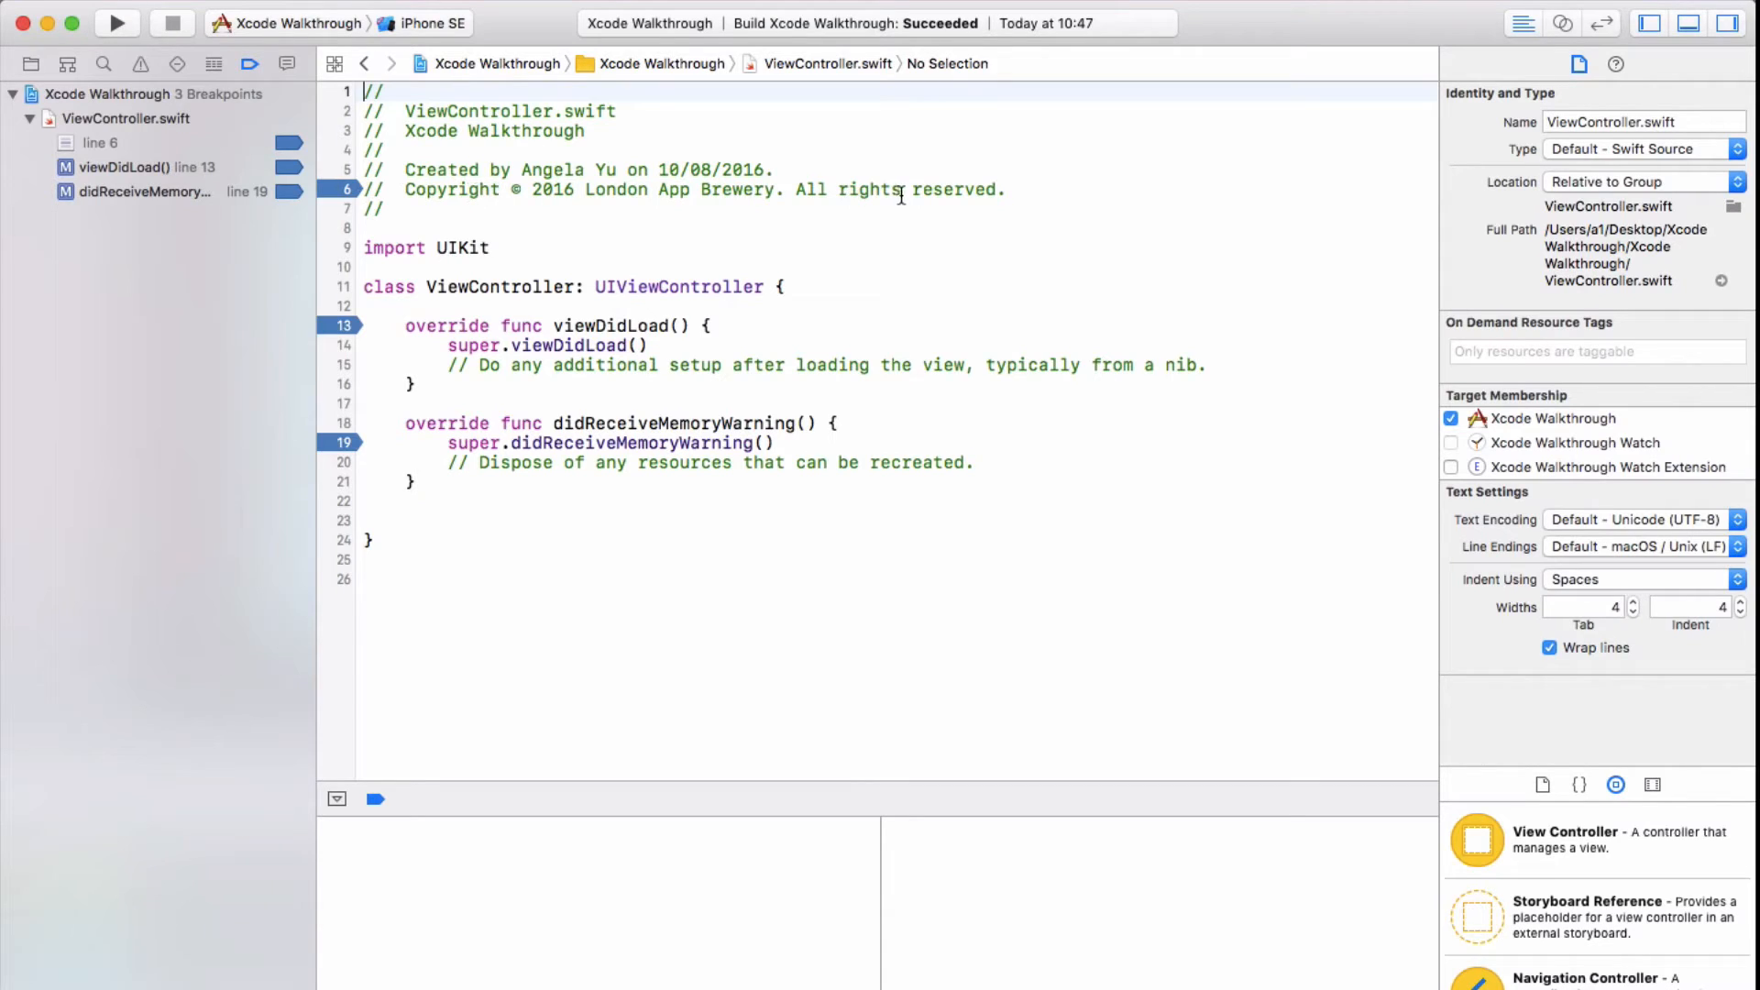
{"action": "mouse_move", "coordinate": [797, 216]}
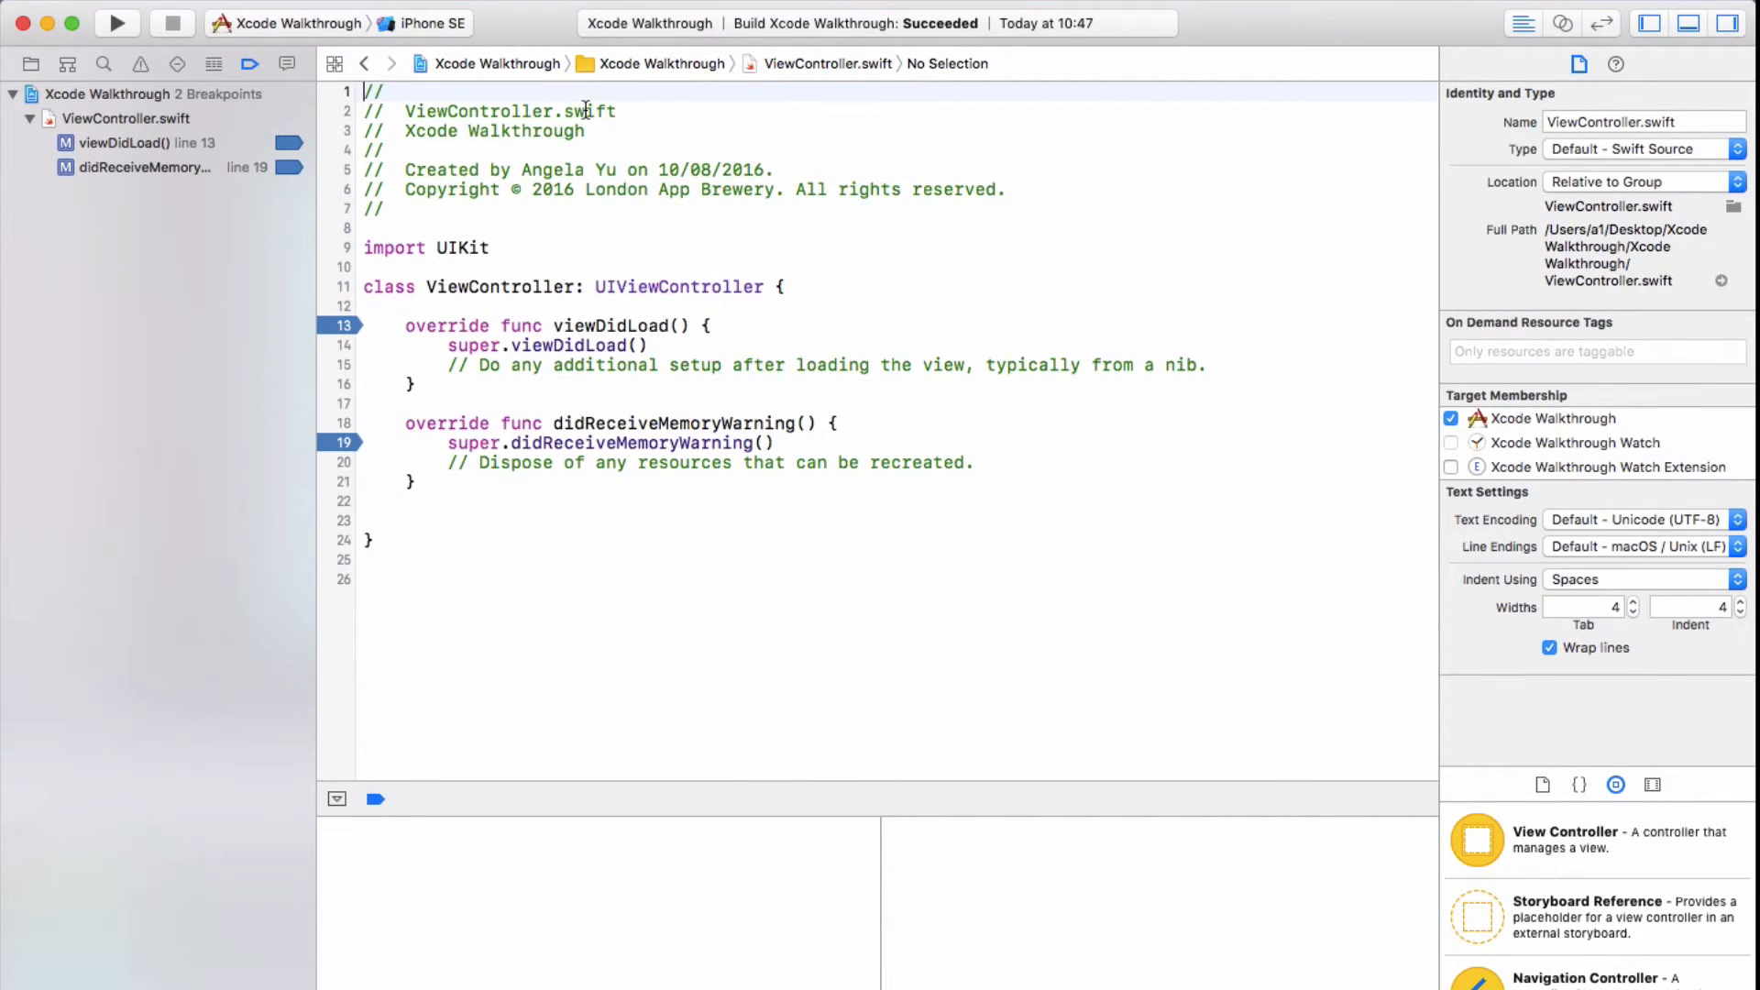
{"action": "mouse_move", "coordinate": [339, 327]}
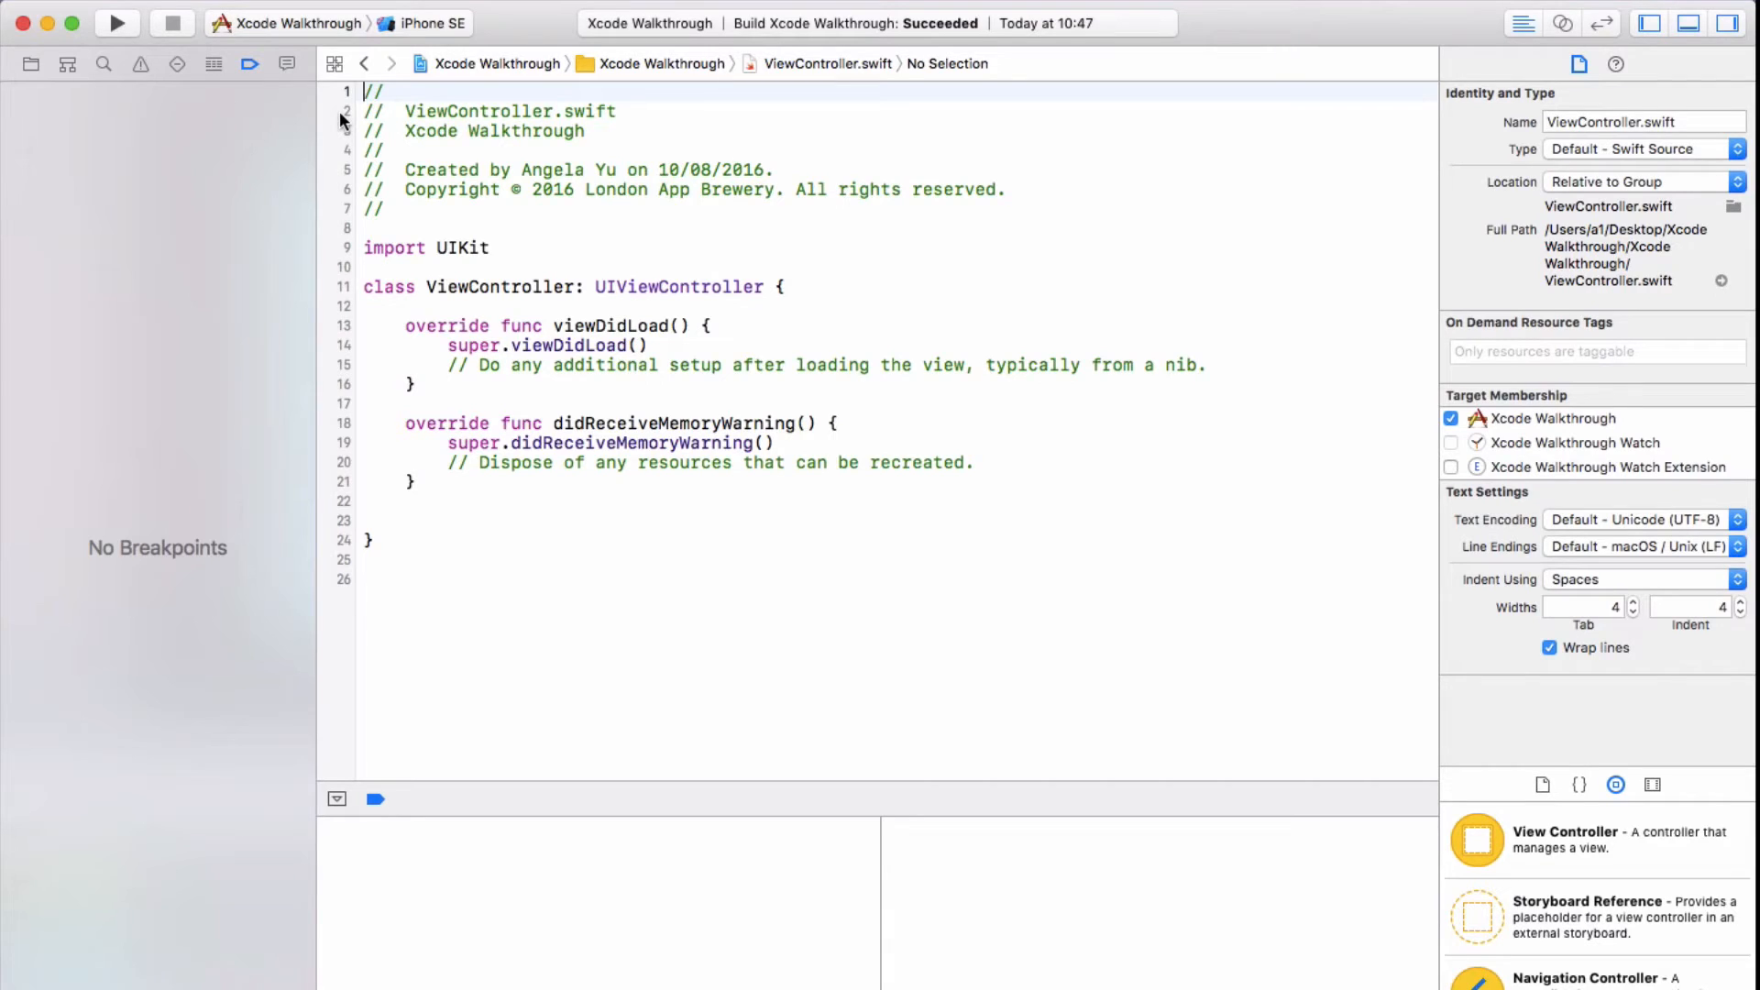
{"action": "mouse_move", "coordinate": [5, 479]}
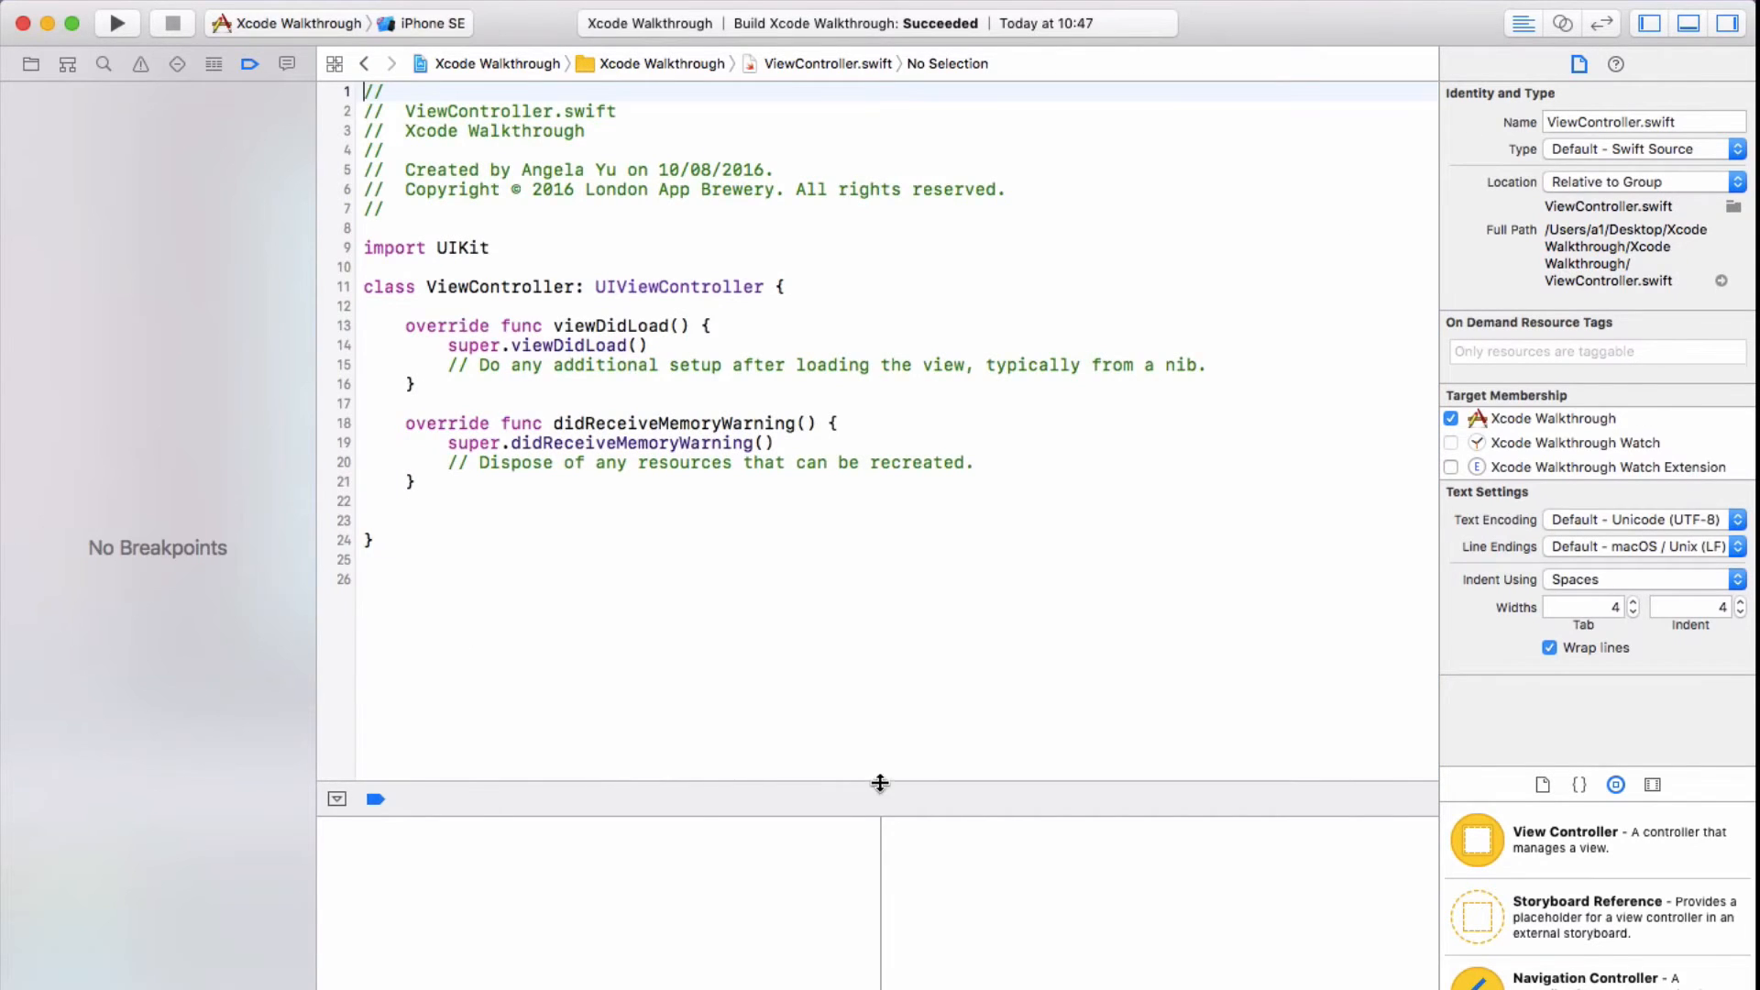
{"action": "mouse_move", "coordinate": [26, 66]}
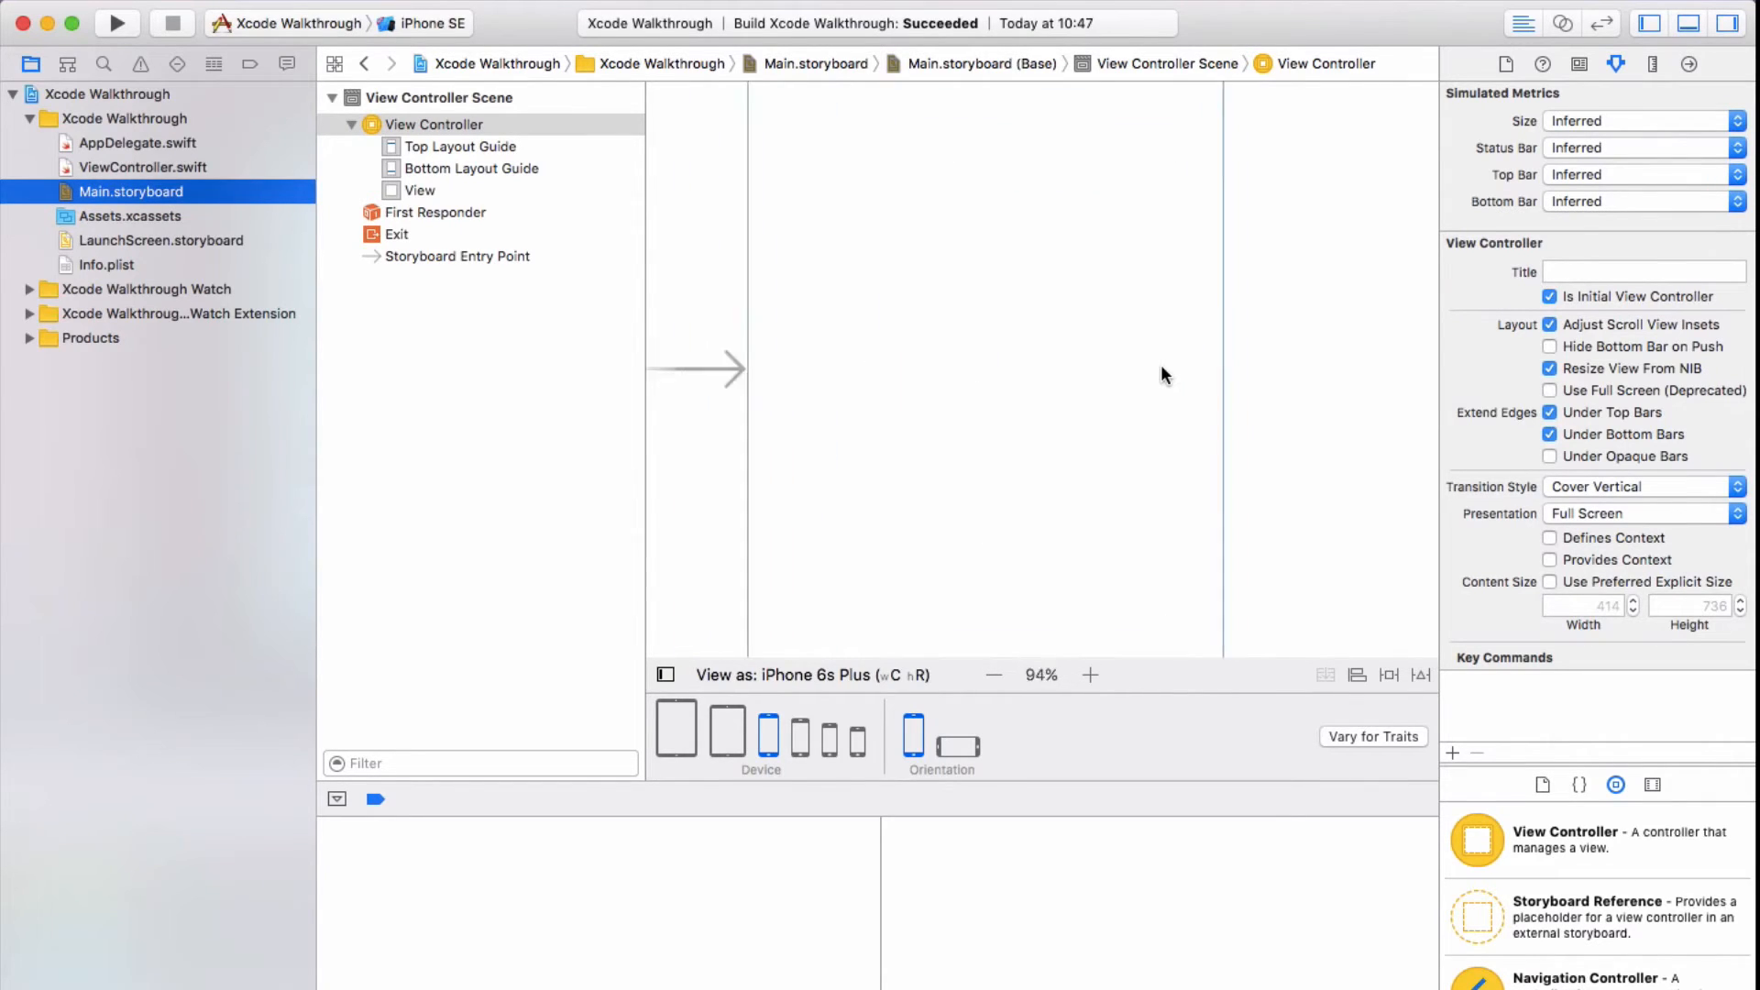
Place a switch and a widened horizontal slider on the view, selecting each in the outline
{"action": "left_click", "coordinate": [997, 675]}
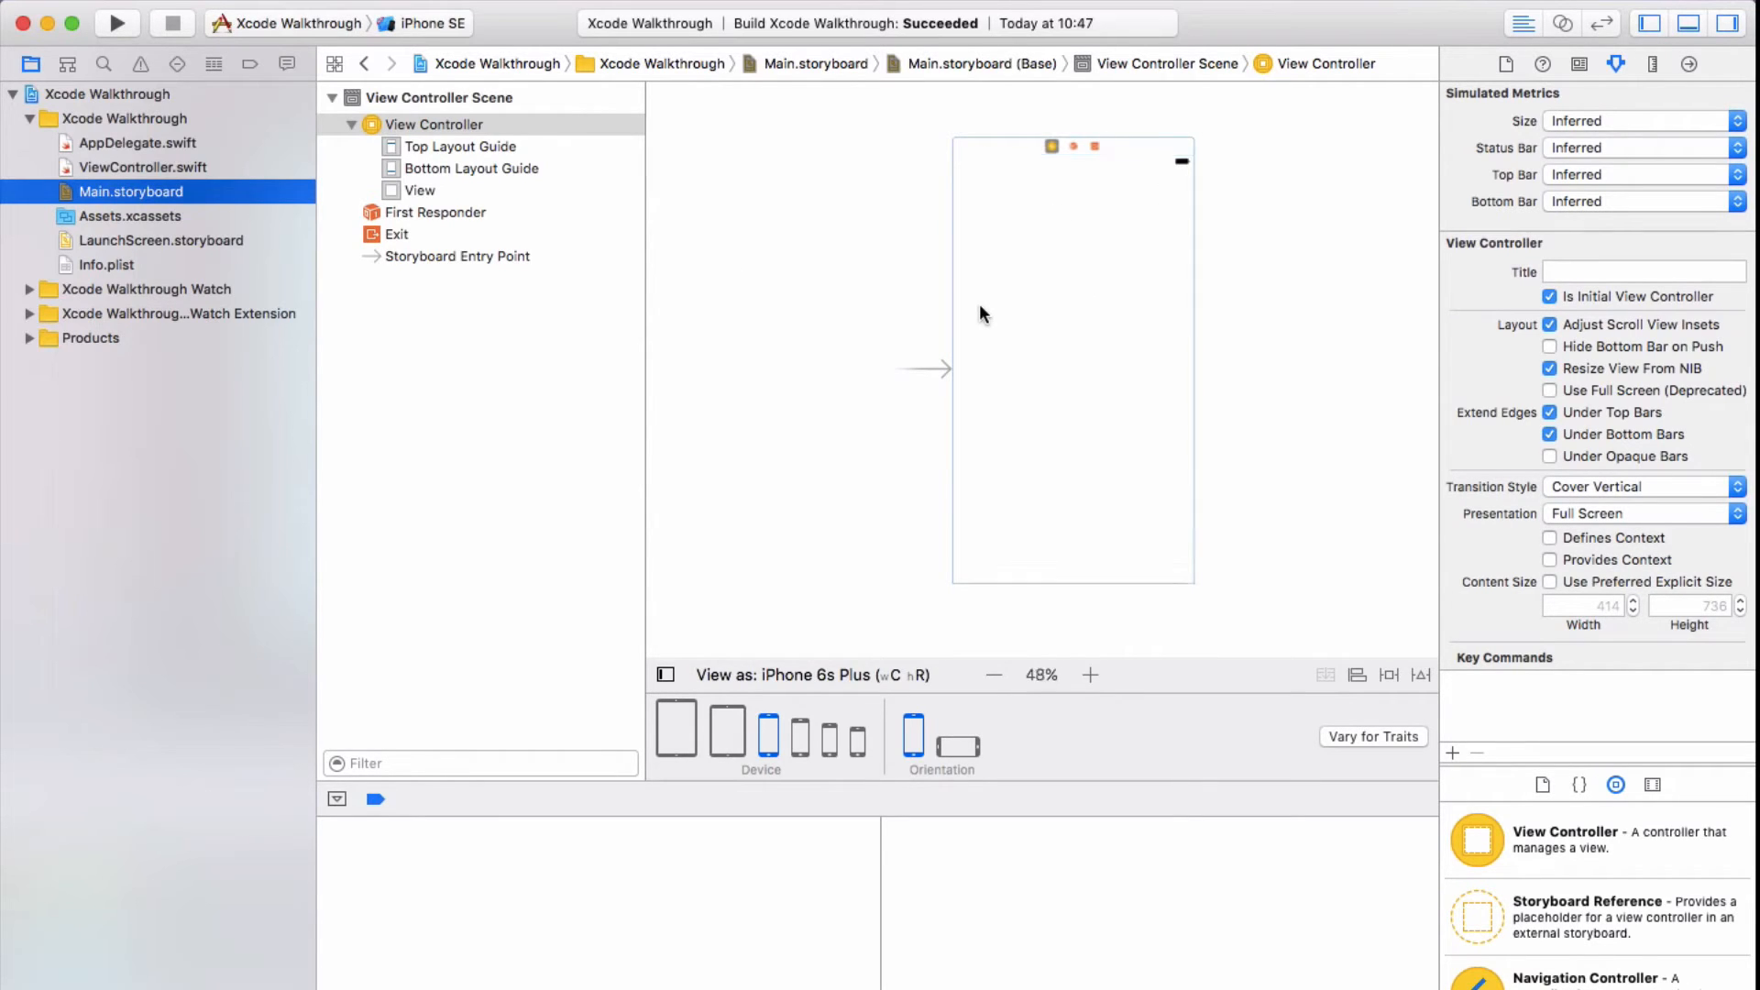
{"action": "left_click", "coordinate": [1089, 674]}
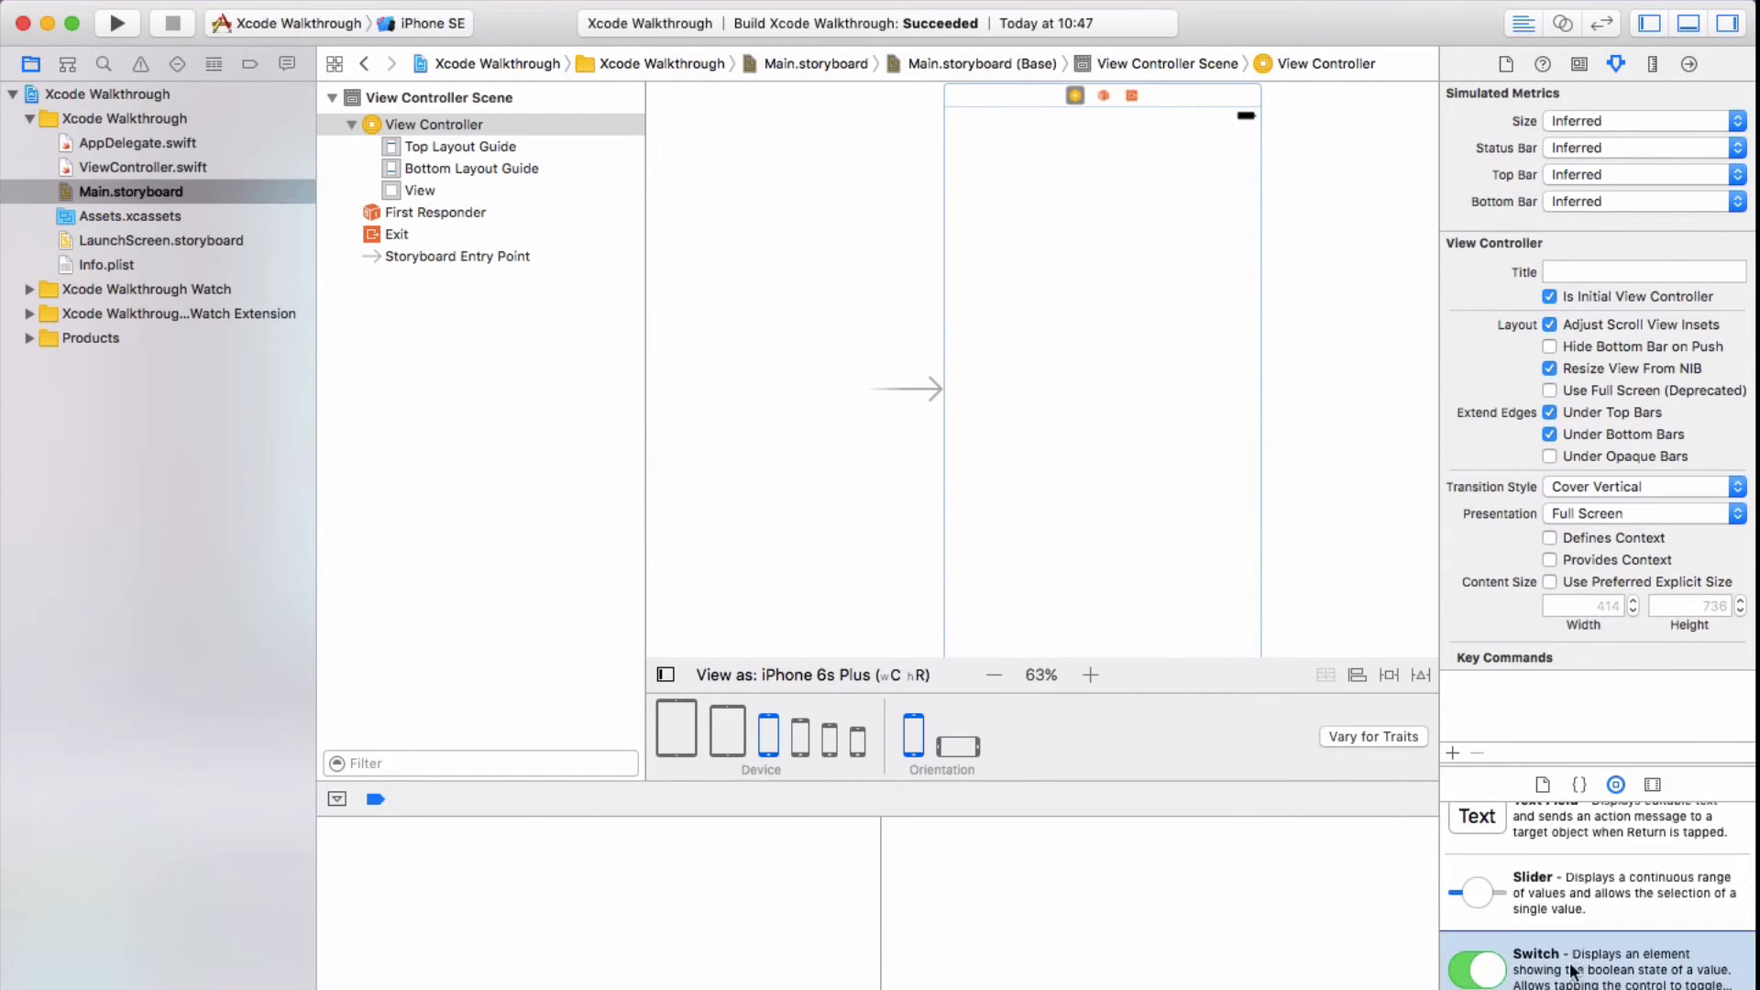
{"action": "left_click_drag", "start_coordinate": [1479, 968], "coordinate": [1102, 319]}
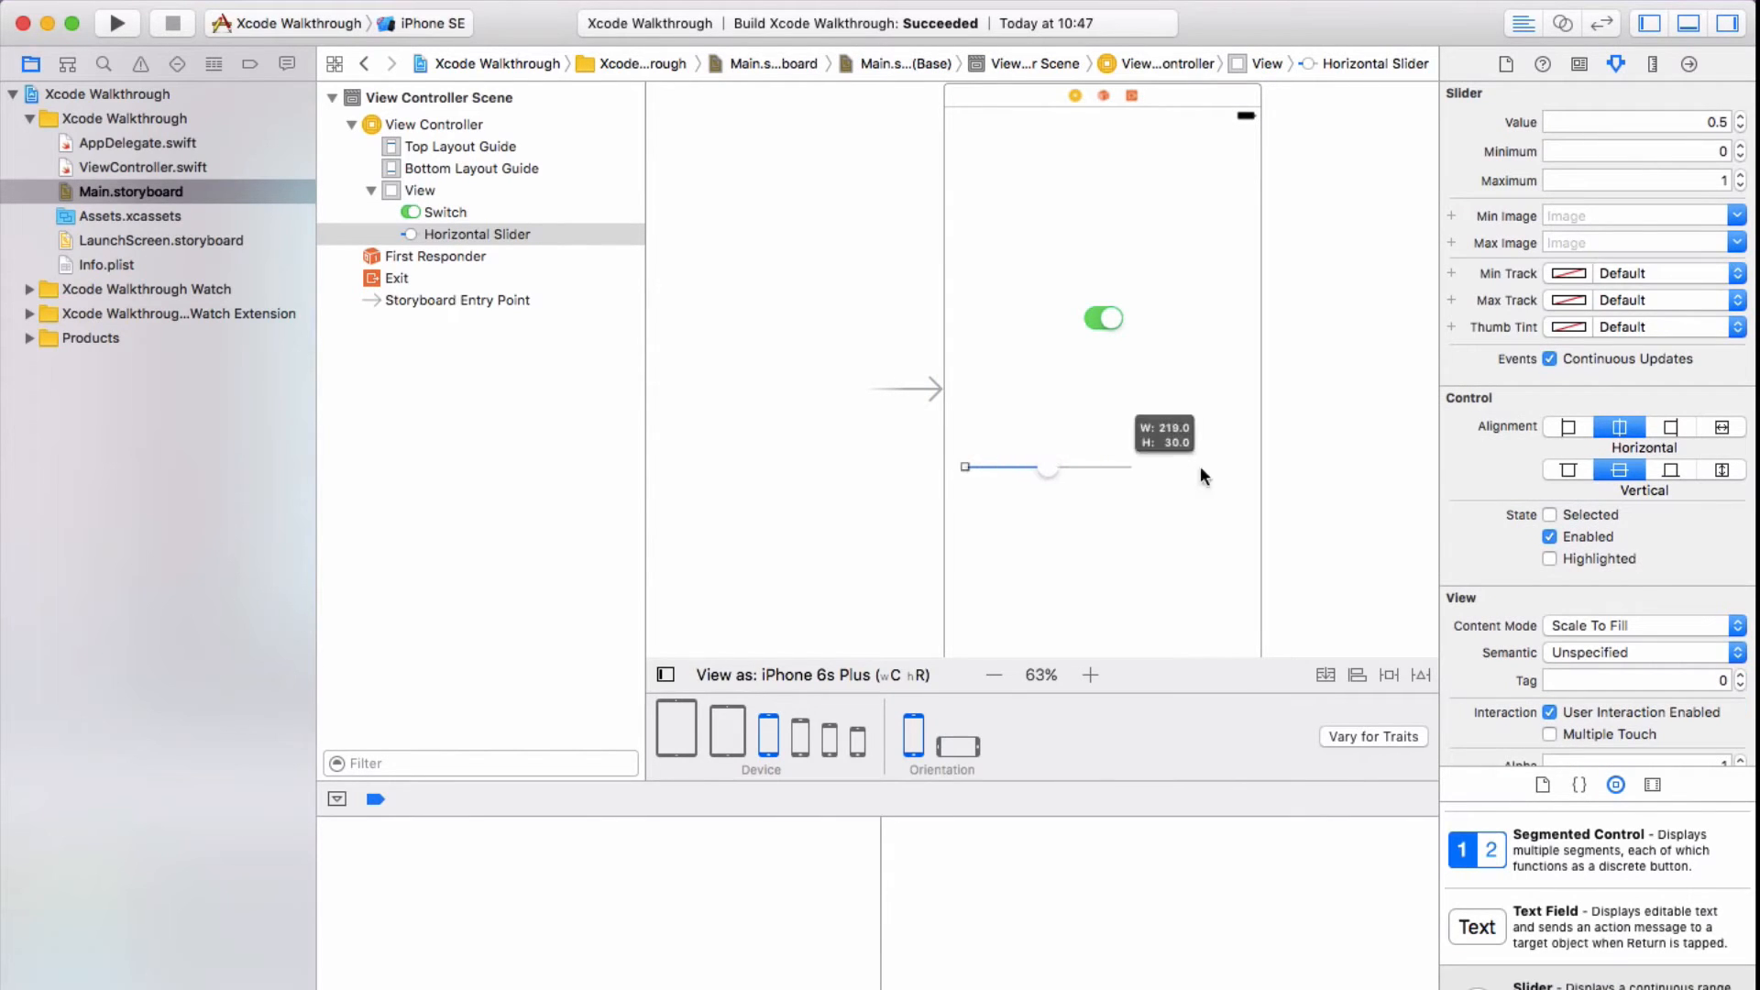
{"action": "left_click_drag", "start_coordinate": [1132, 468], "coordinate": [1232, 467]}
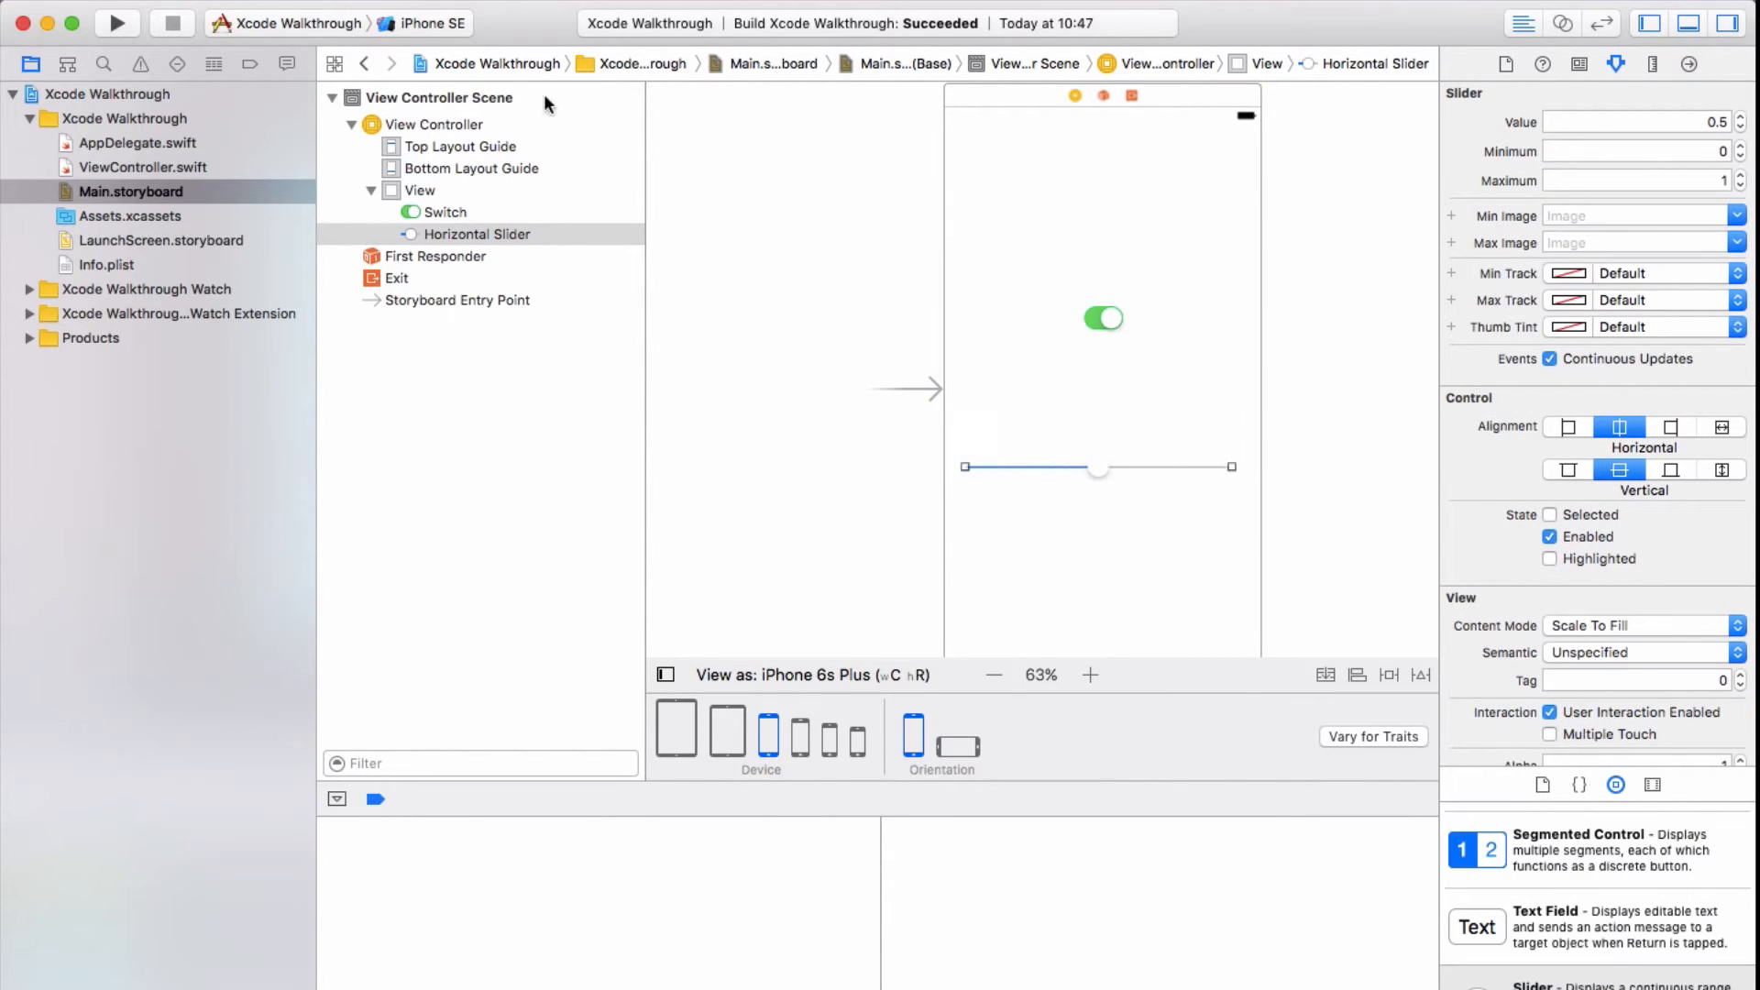
{"action": "left_click", "coordinate": [473, 234]}
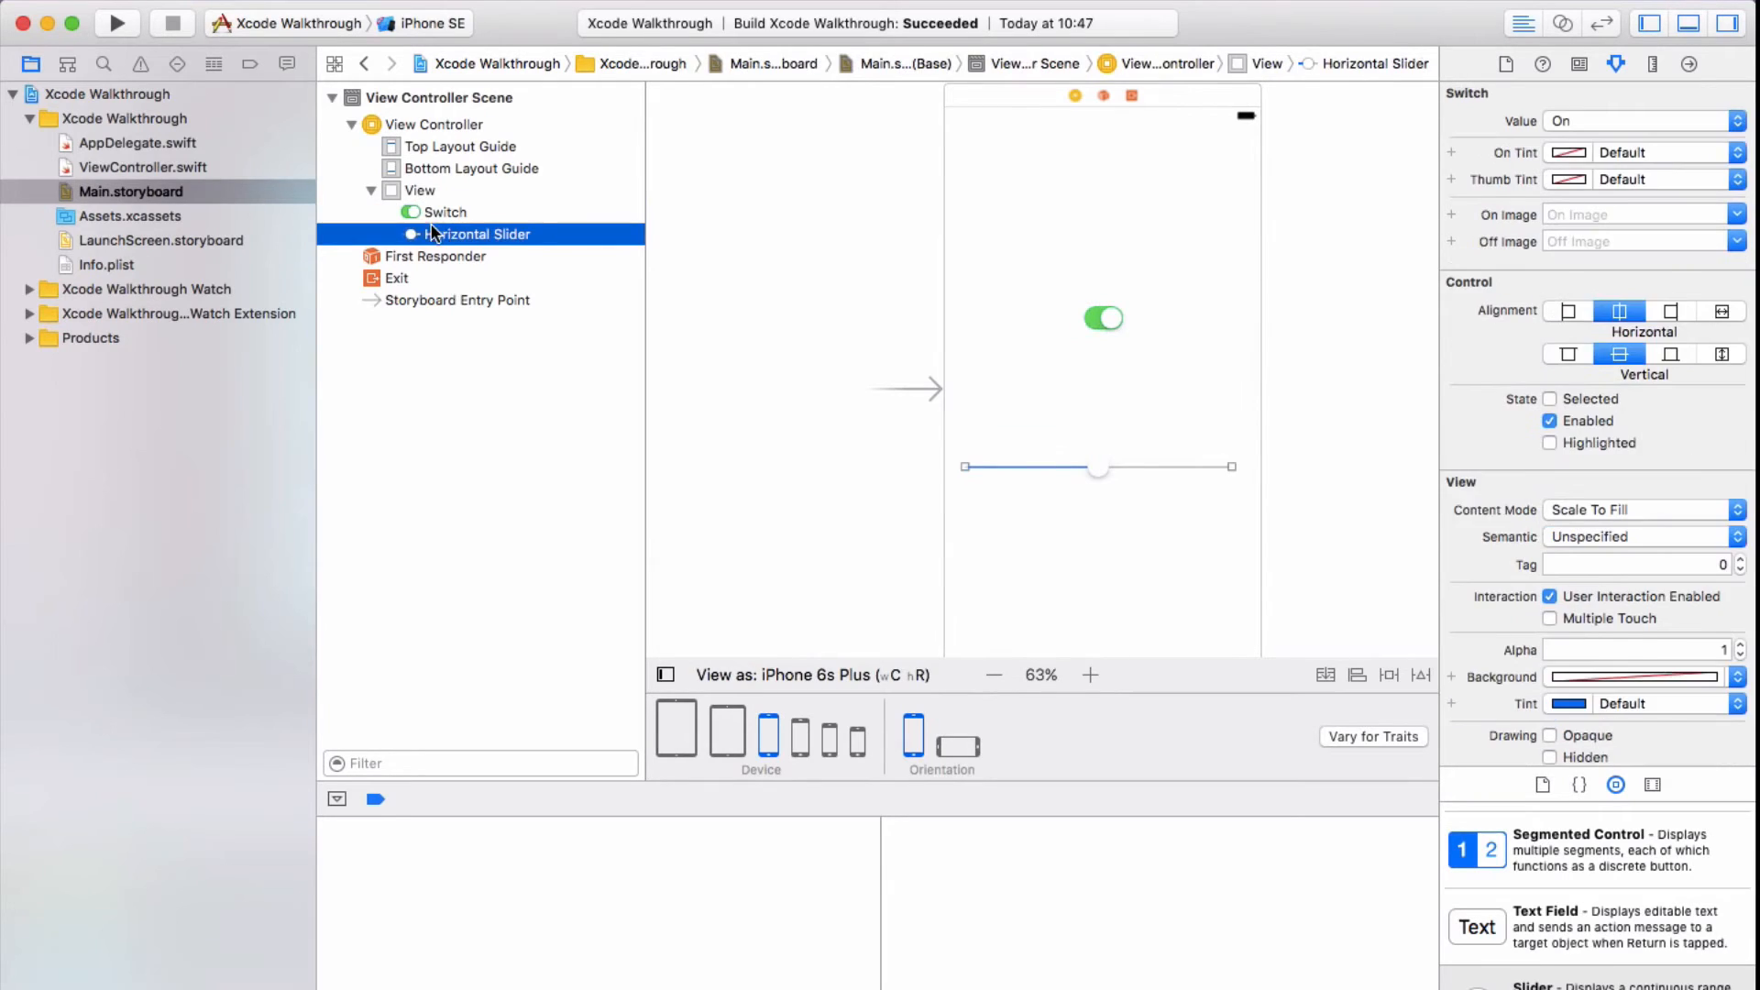
{"action": "left_click", "coordinate": [444, 213]}
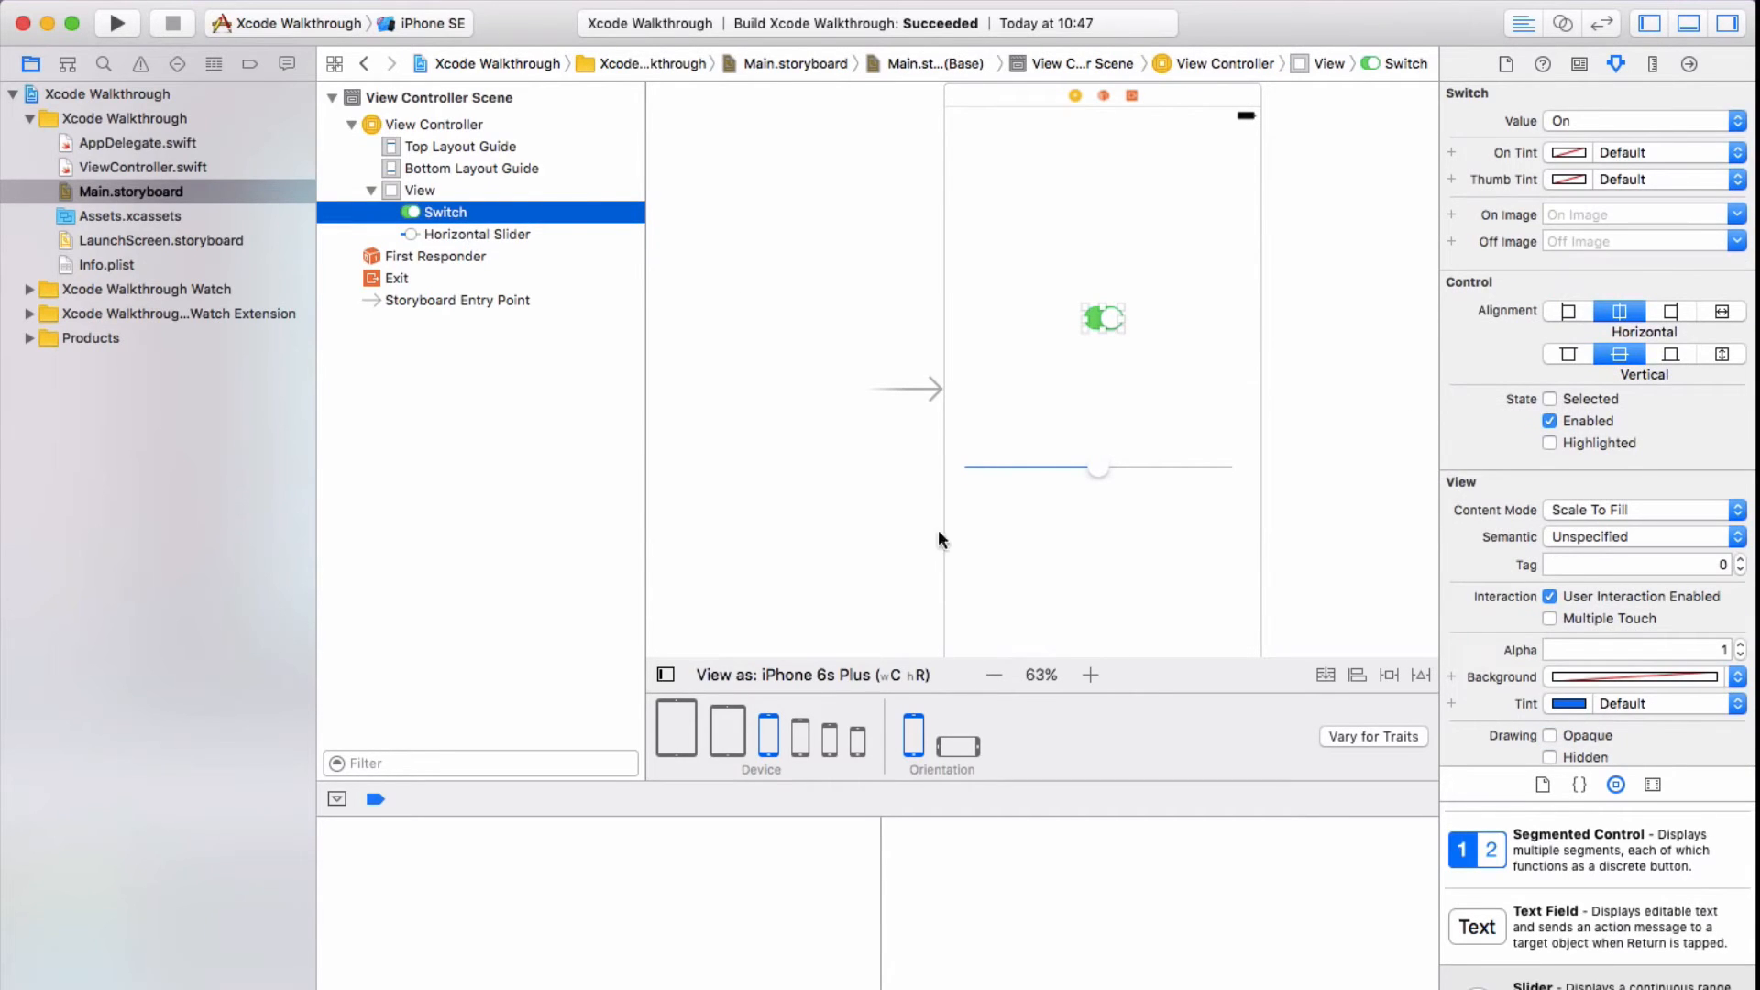
{"action": "mouse_move", "coordinate": [1243, 341]}
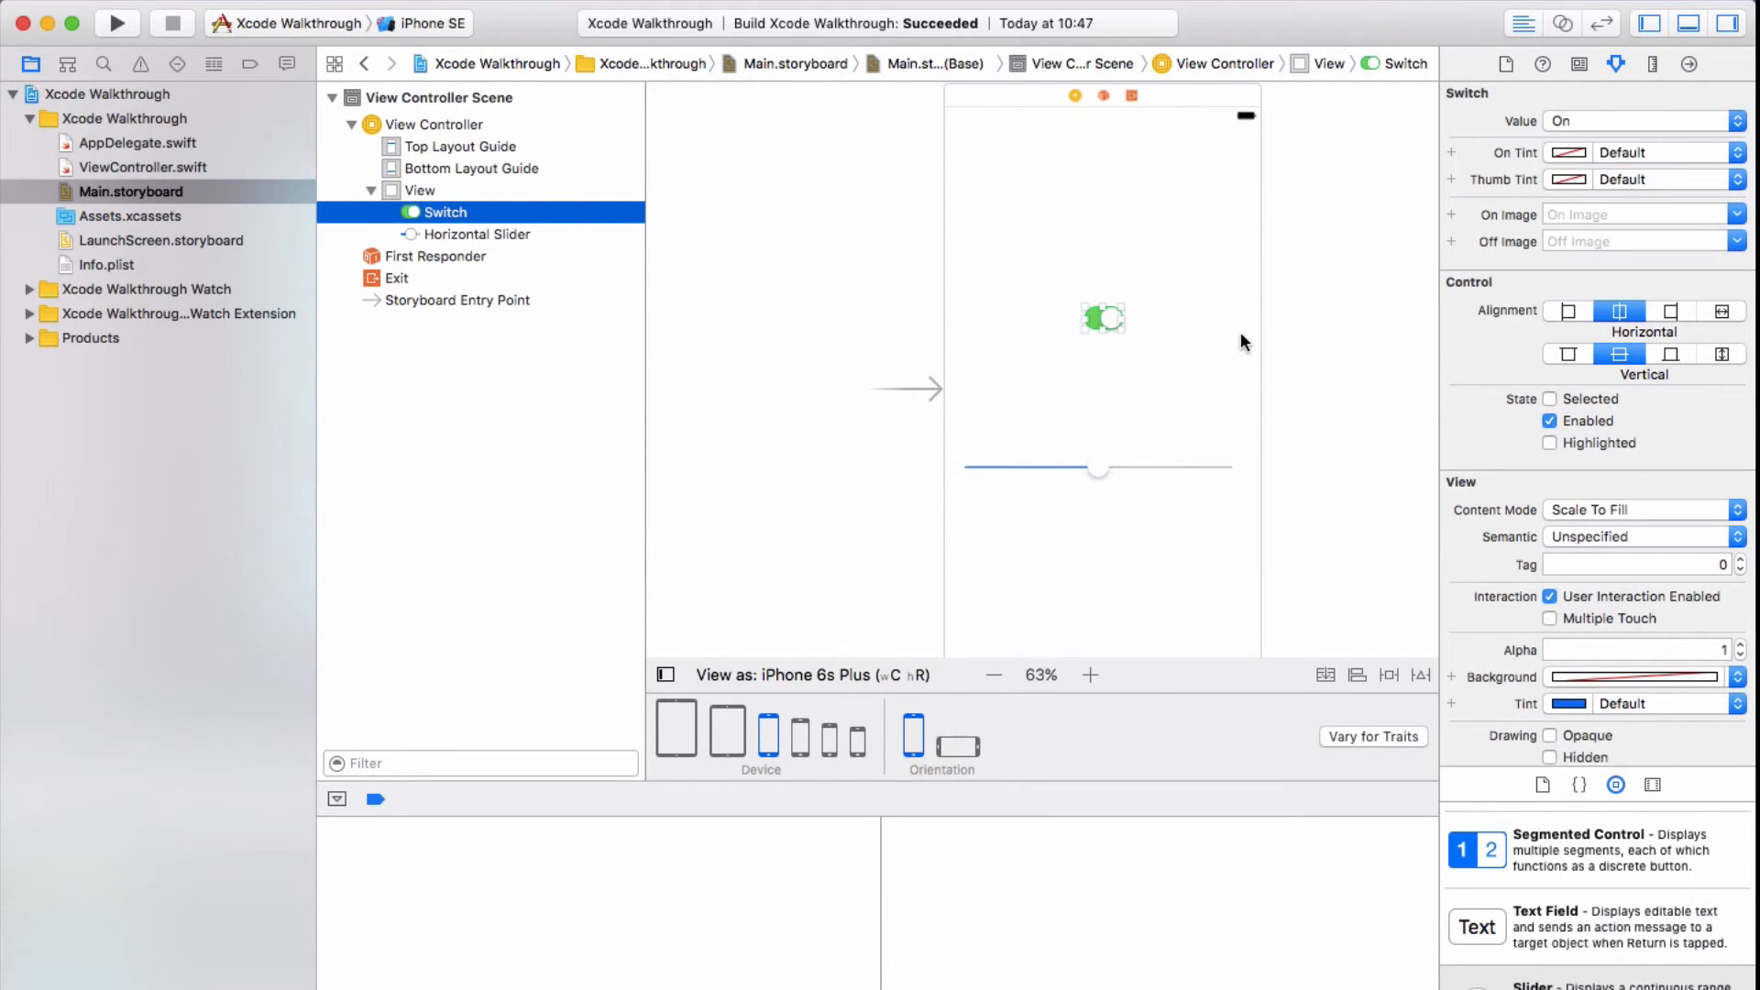
{"action": "mouse_move", "coordinate": [665, 674]}
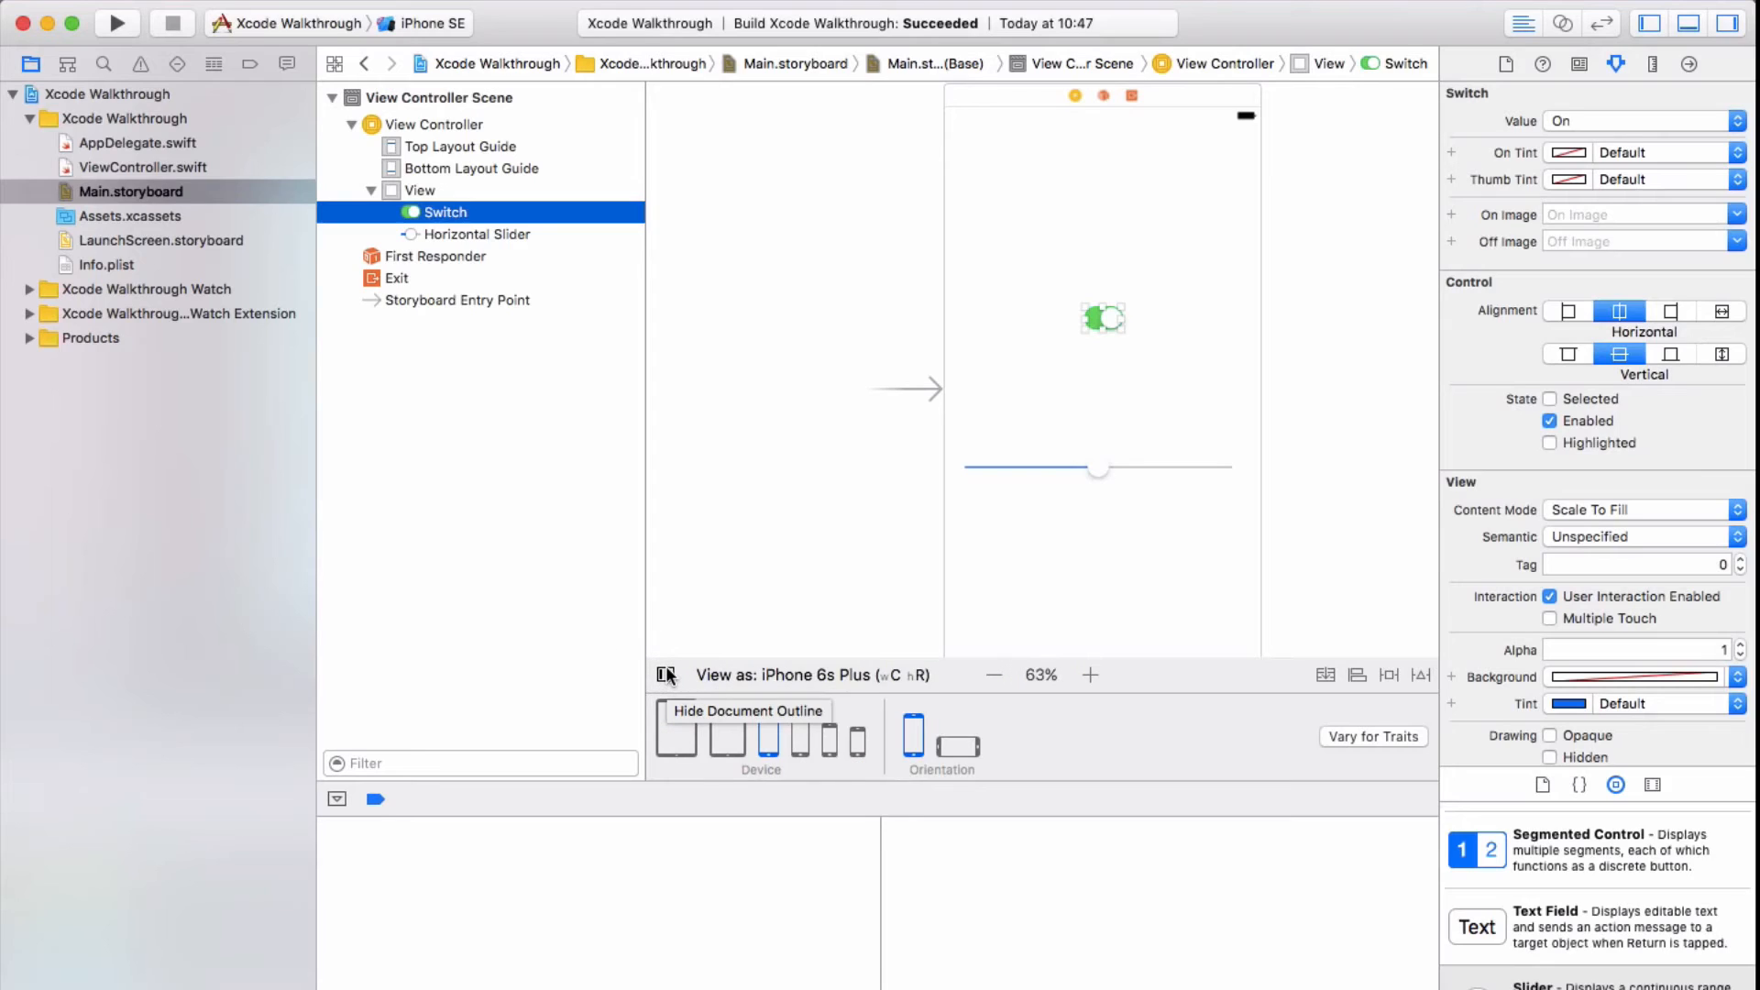
Hide the storyboard's document outline and bring it back
{"action": "left_click", "coordinate": [664, 674]}
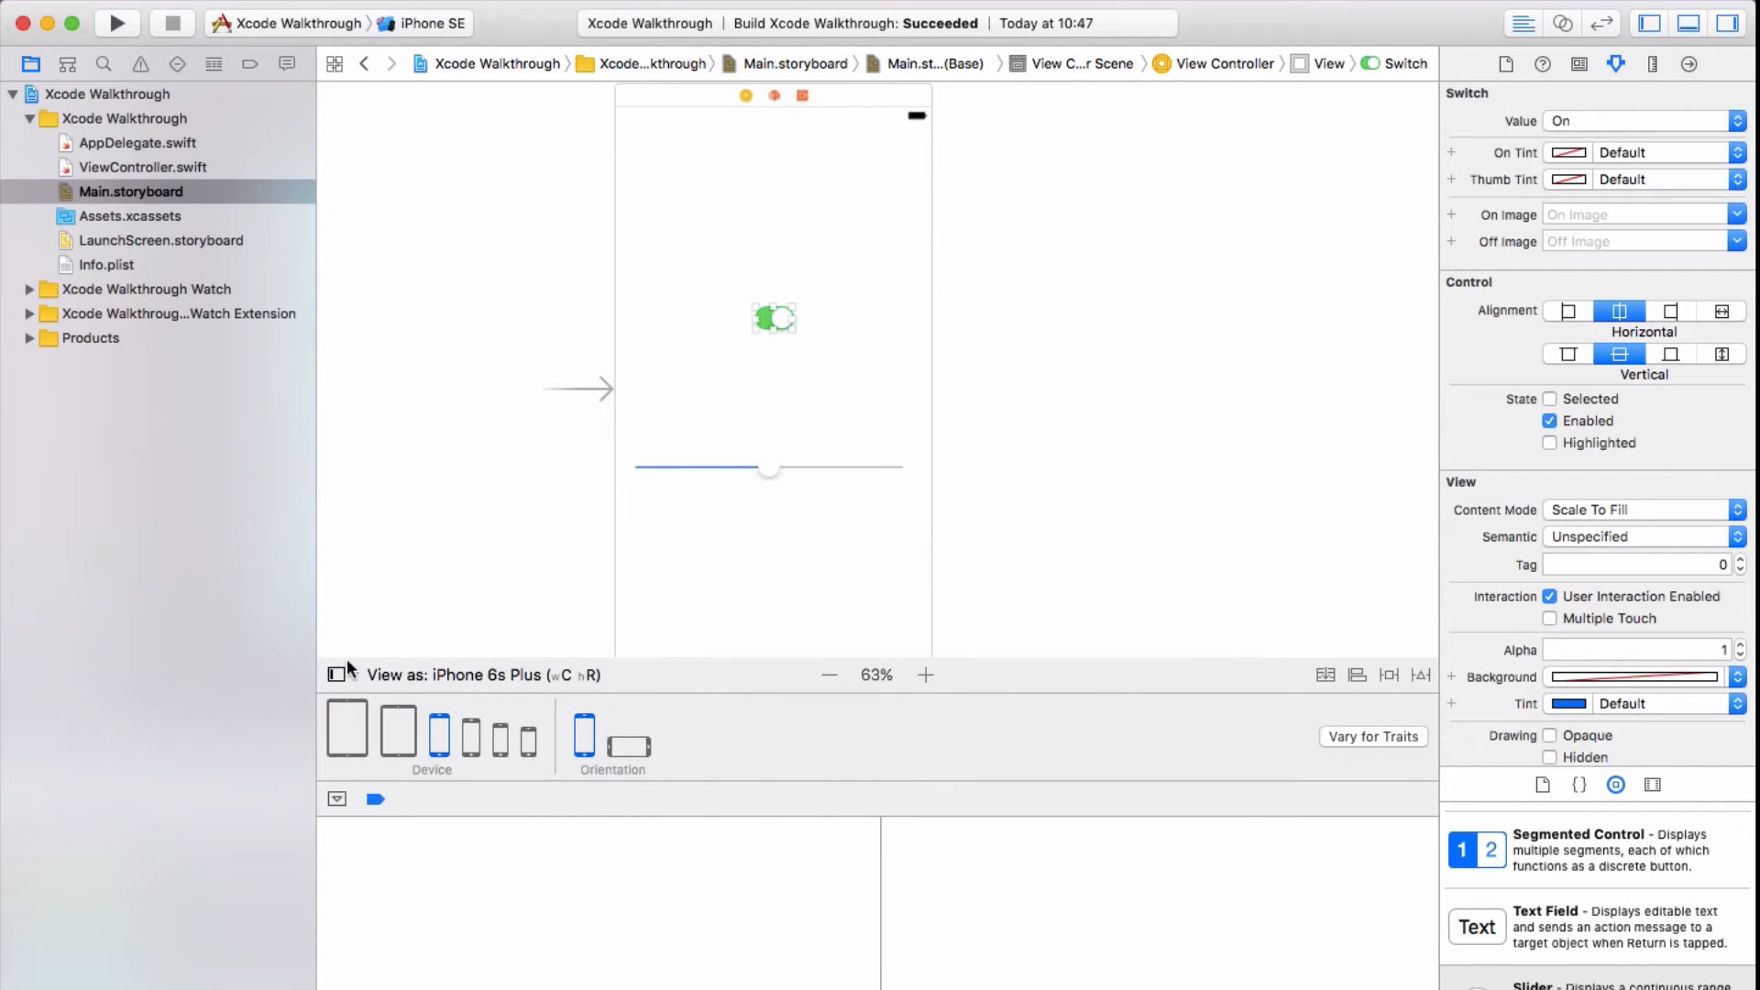
{"action": "mouse_move", "coordinate": [333, 675]}
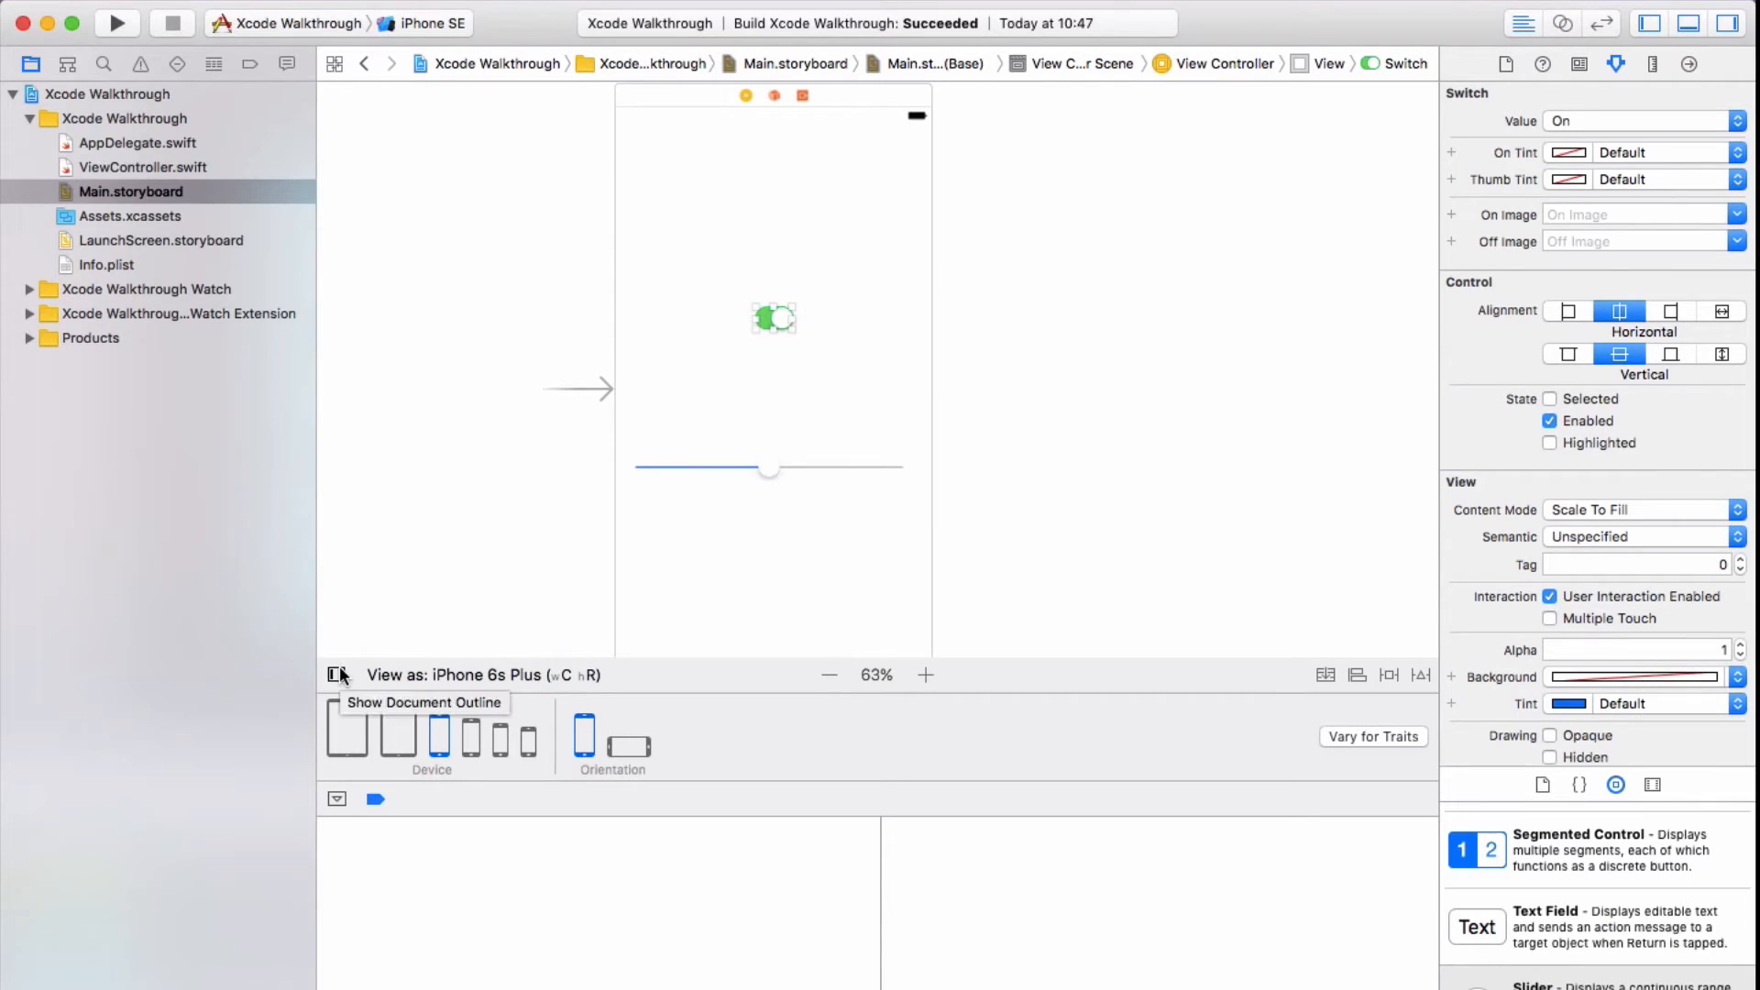
{"action": "left_click", "coordinate": [337, 675]}
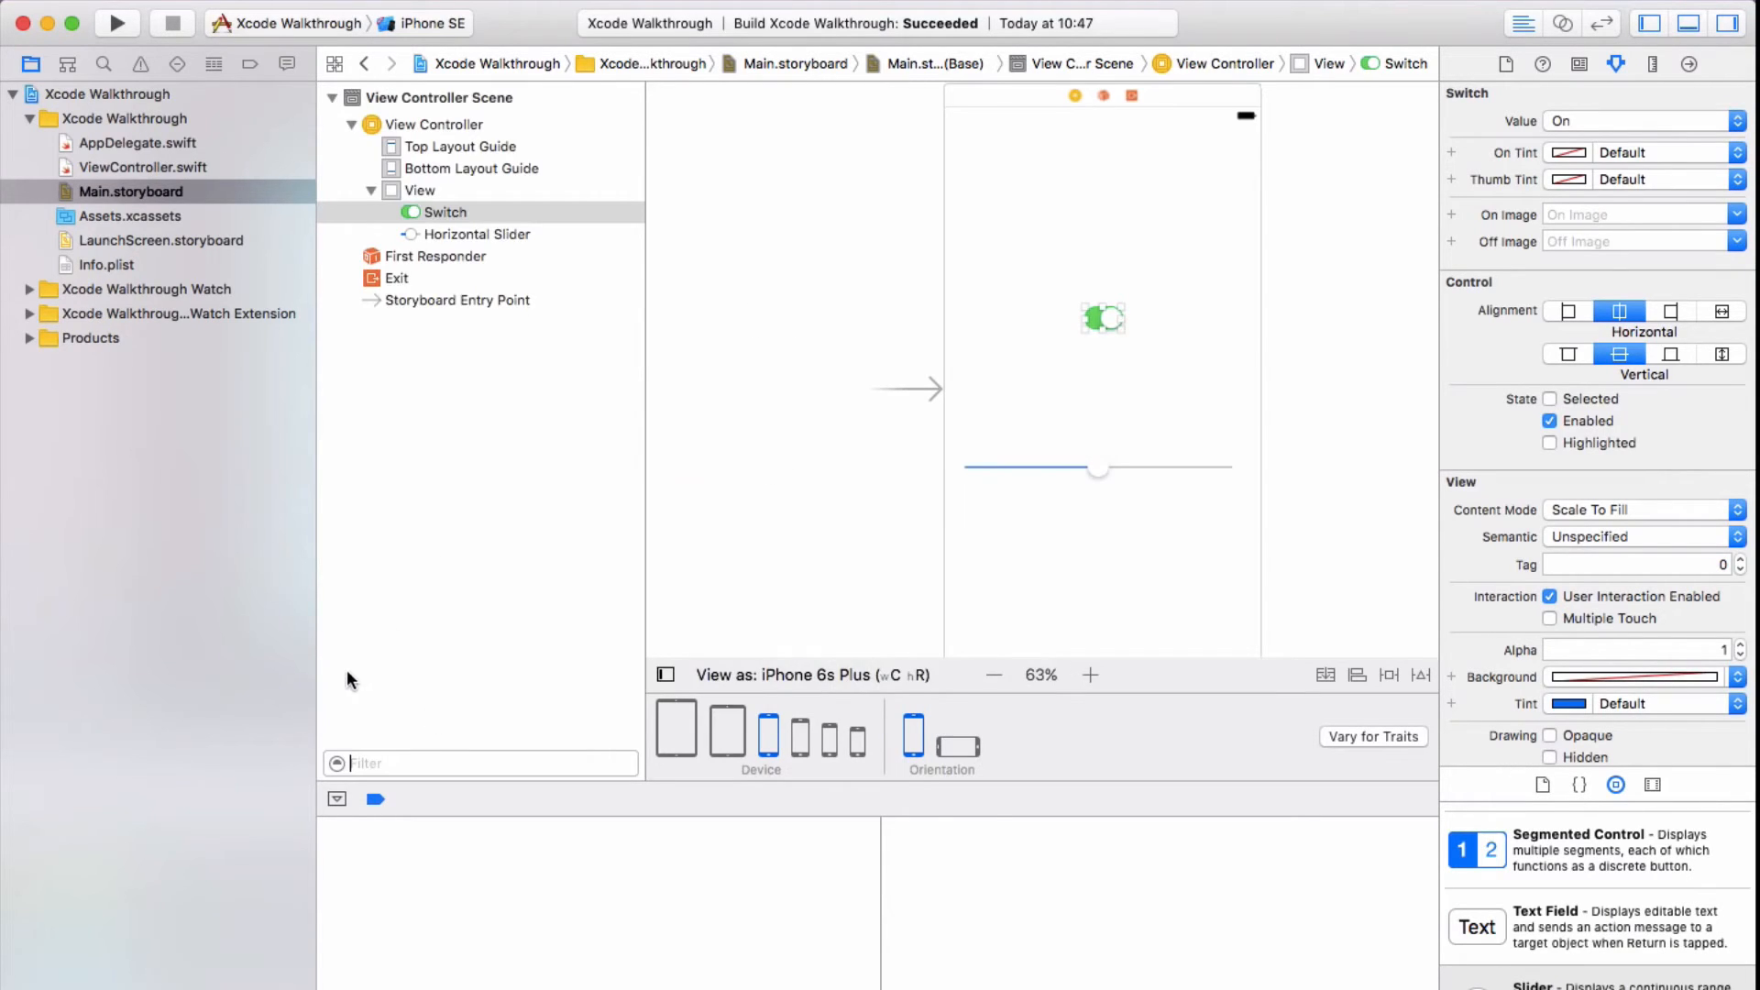
{"action": "mouse_move", "coordinate": [689, 674]}
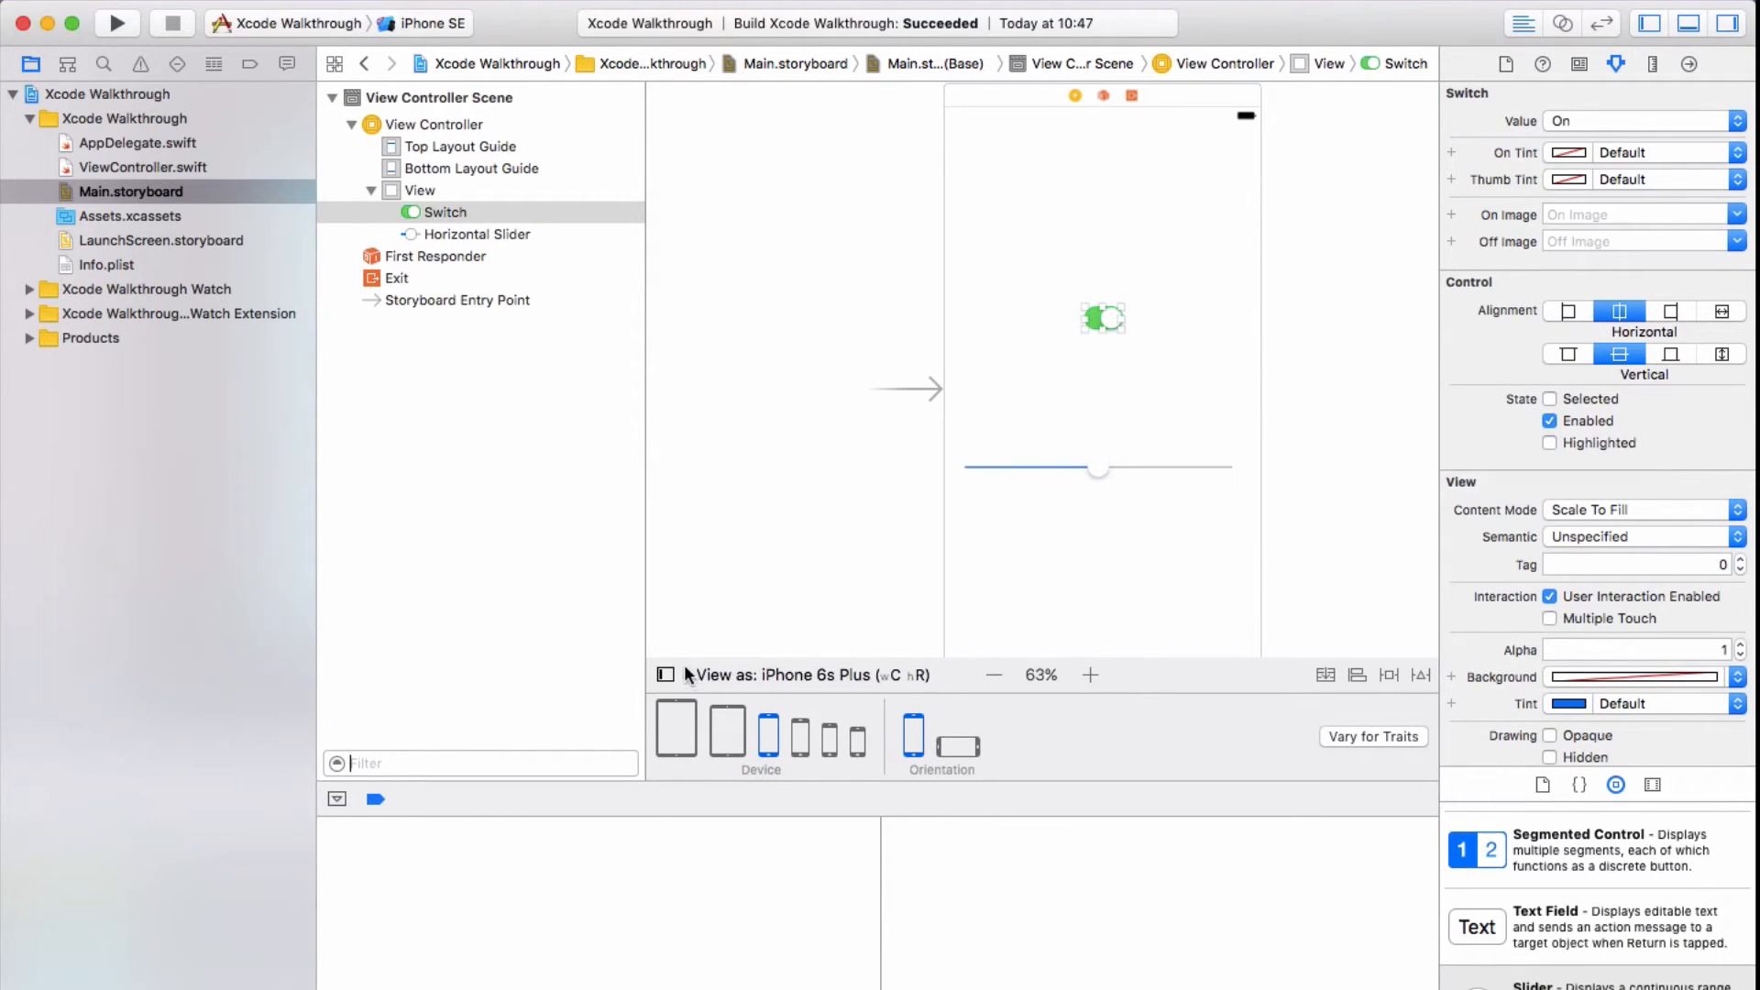
{"action": "mouse_move", "coordinate": [678, 733]}
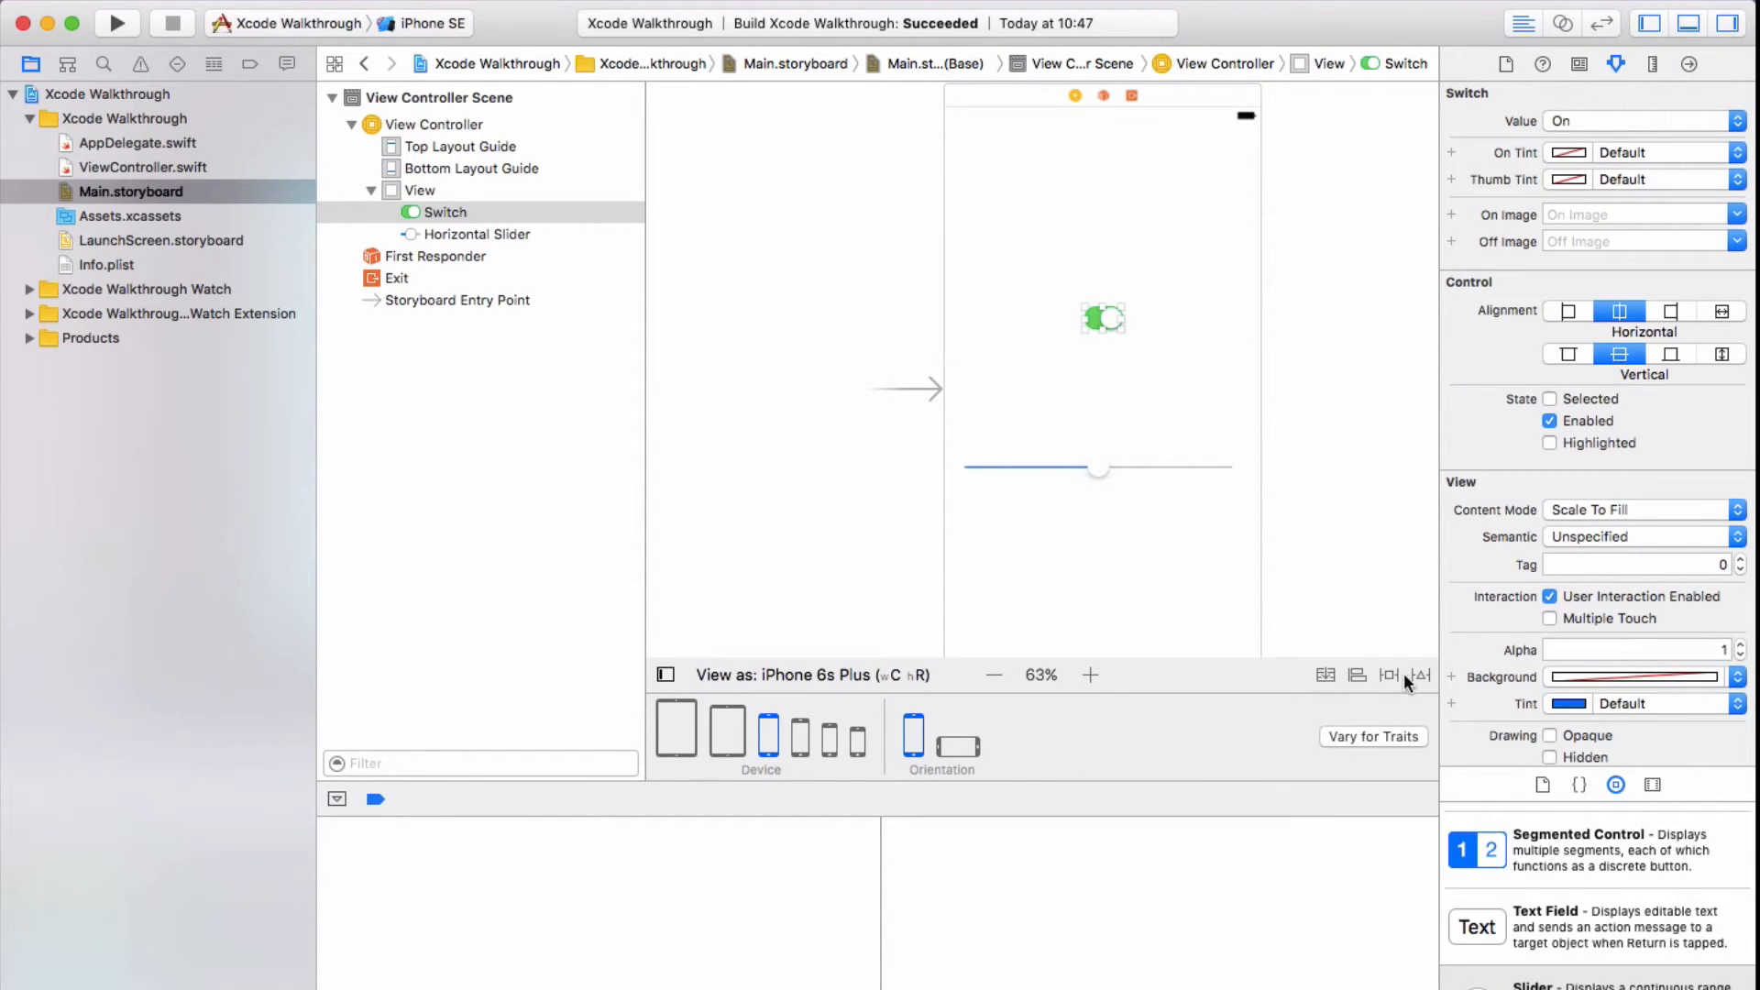
{"action": "mouse_move", "coordinate": [1074, 642]}
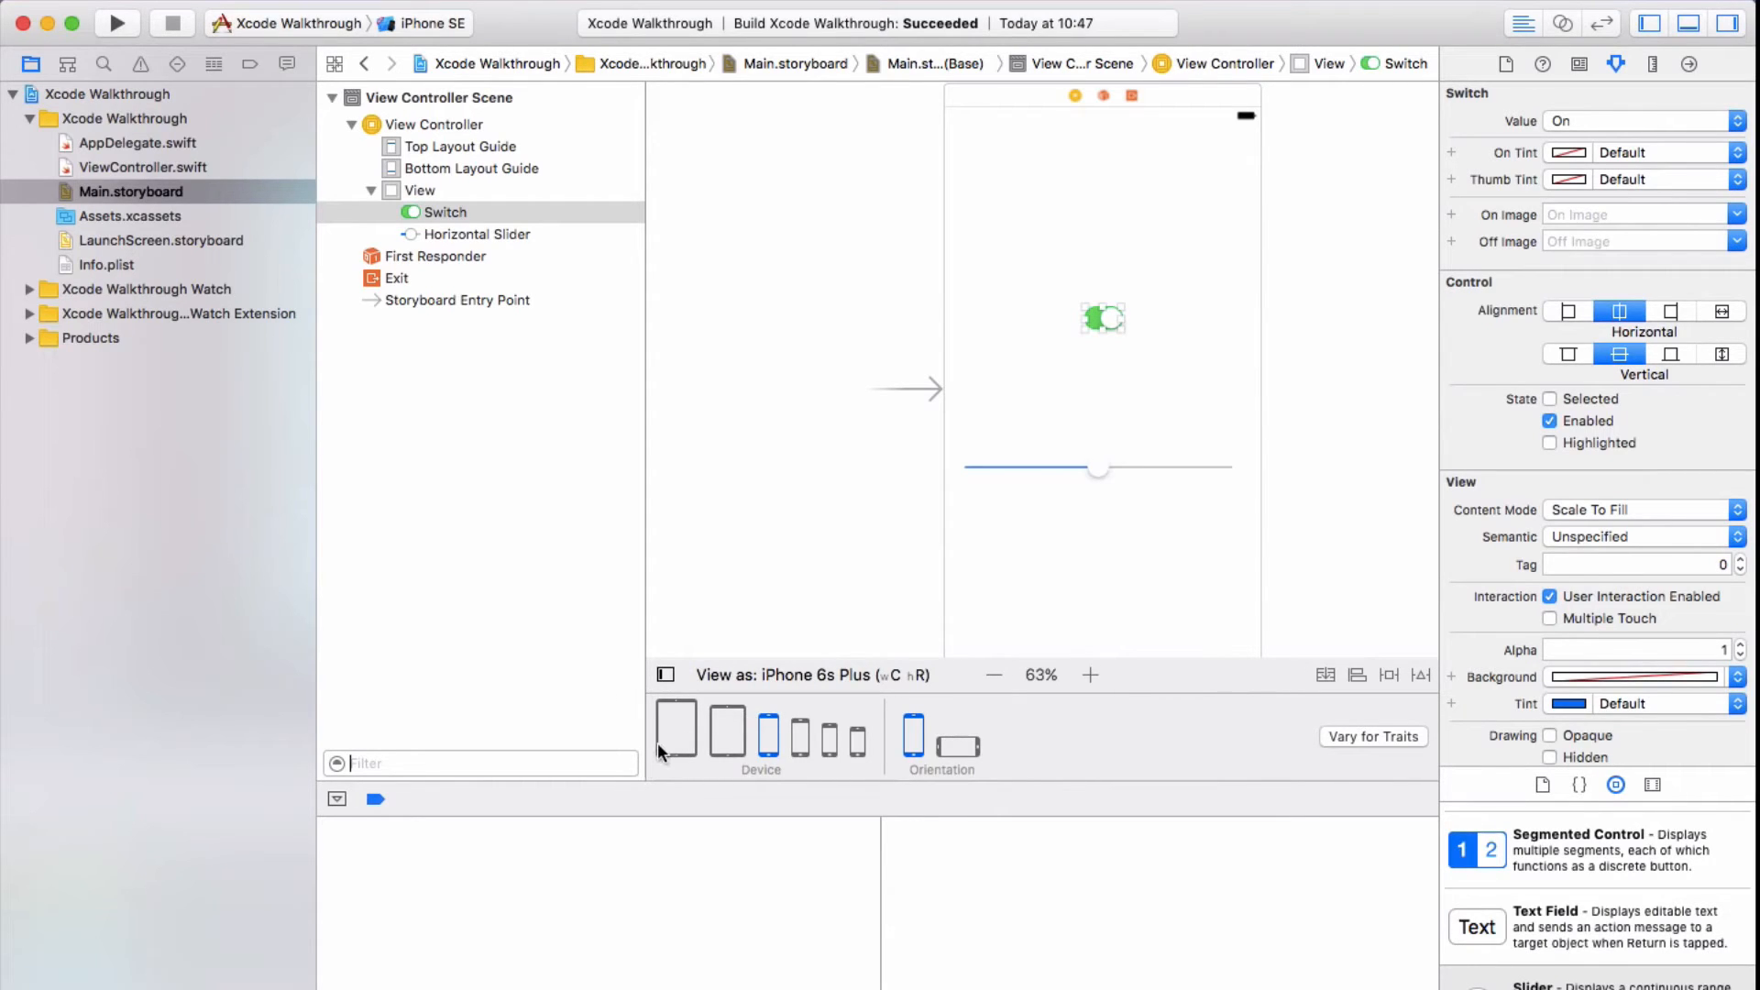
{"action": "mouse_move", "coordinate": [799, 746]}
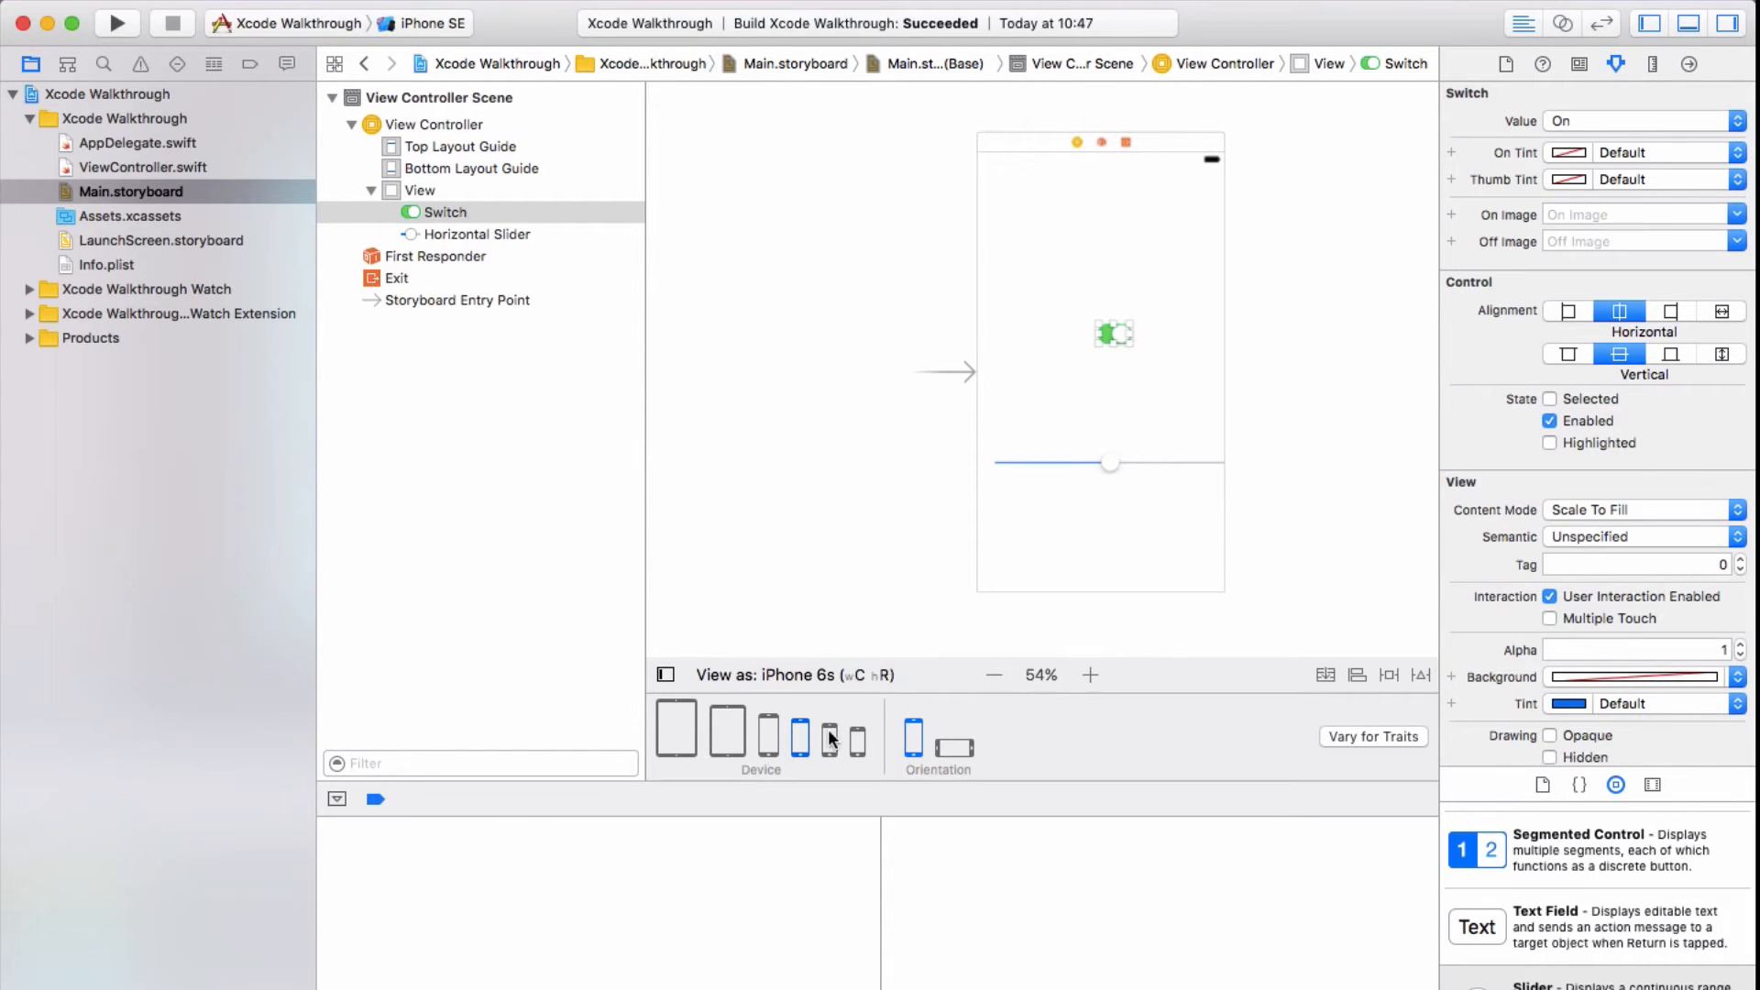
{"action": "mouse_move", "coordinate": [828, 737]}
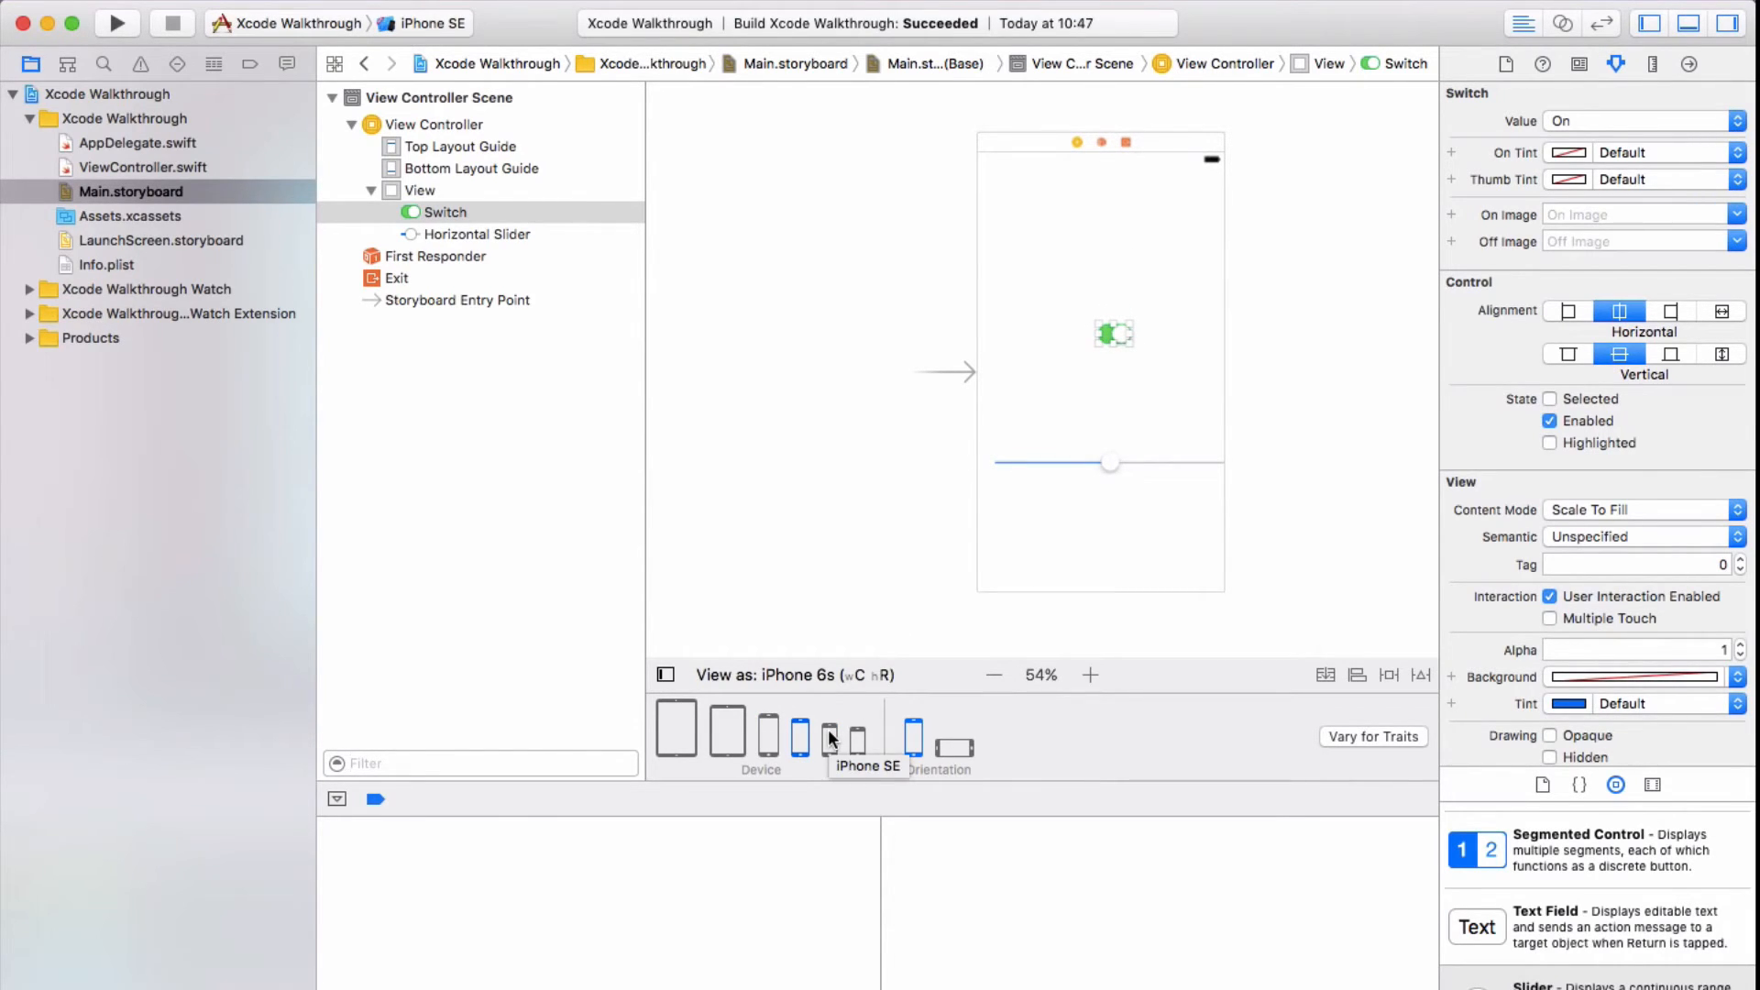
Preview the layout as iPhone SE and iPhone 4s, in landscape and back to portrait
{"action": "left_click", "coordinate": [830, 737]}
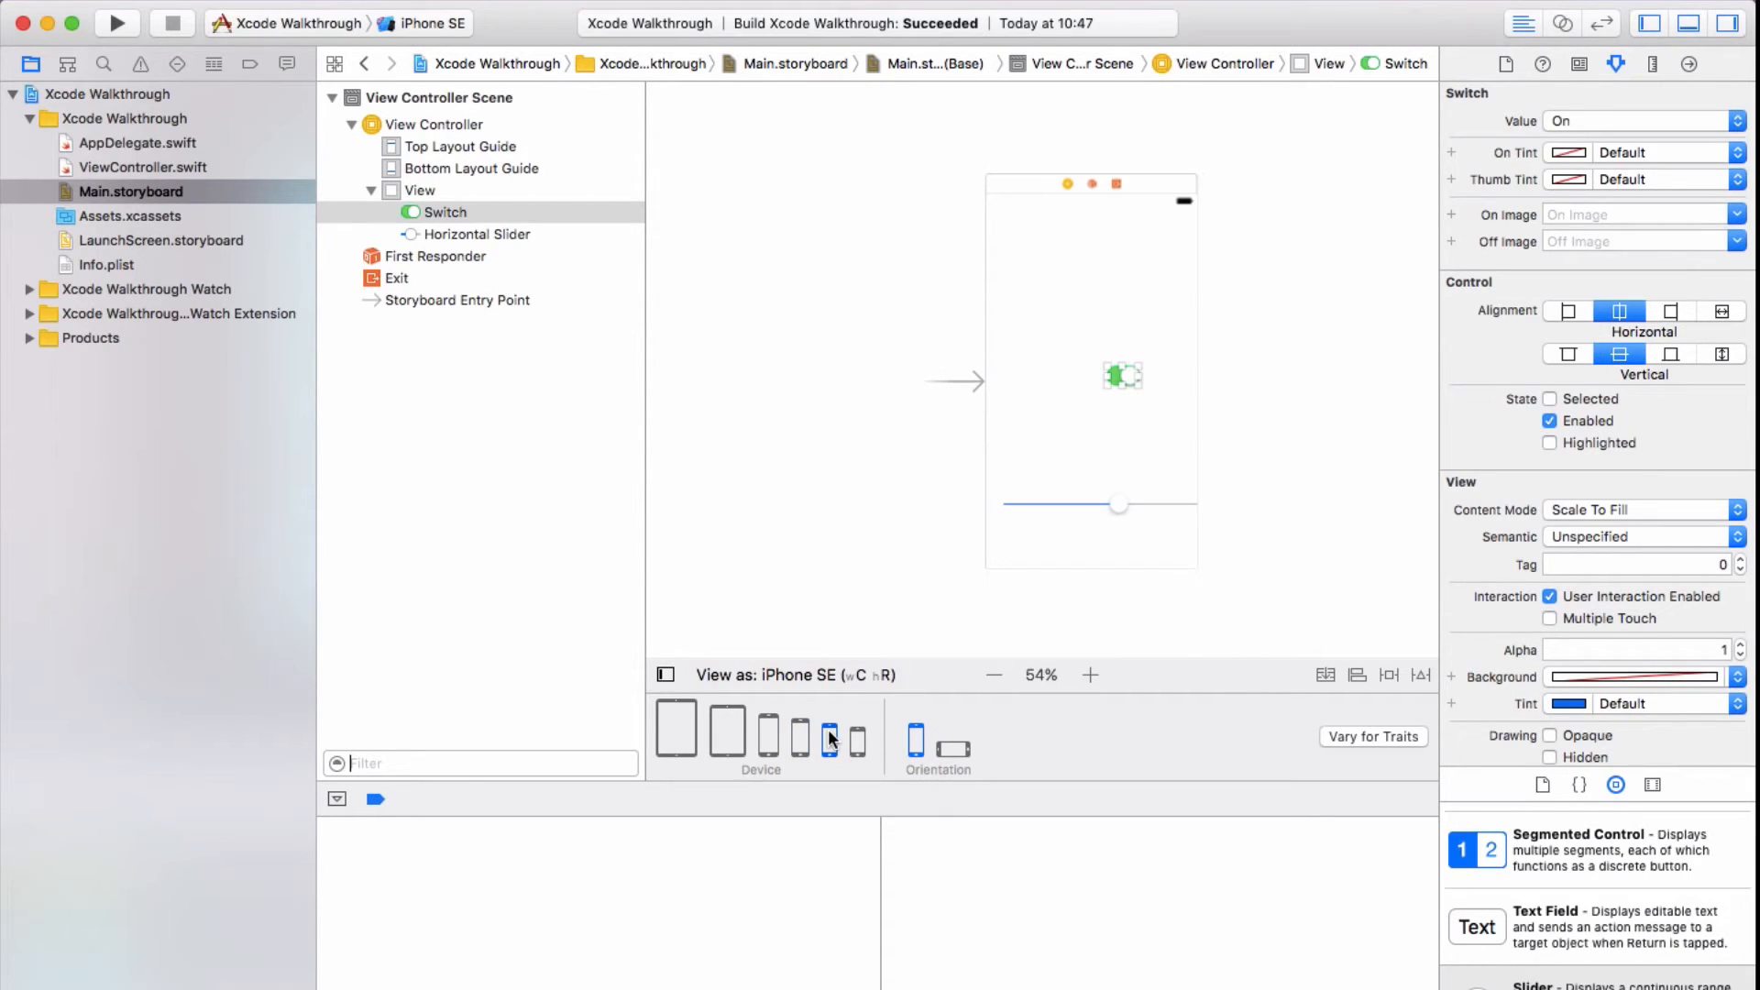
{"action": "left_click", "coordinate": [856, 739]}
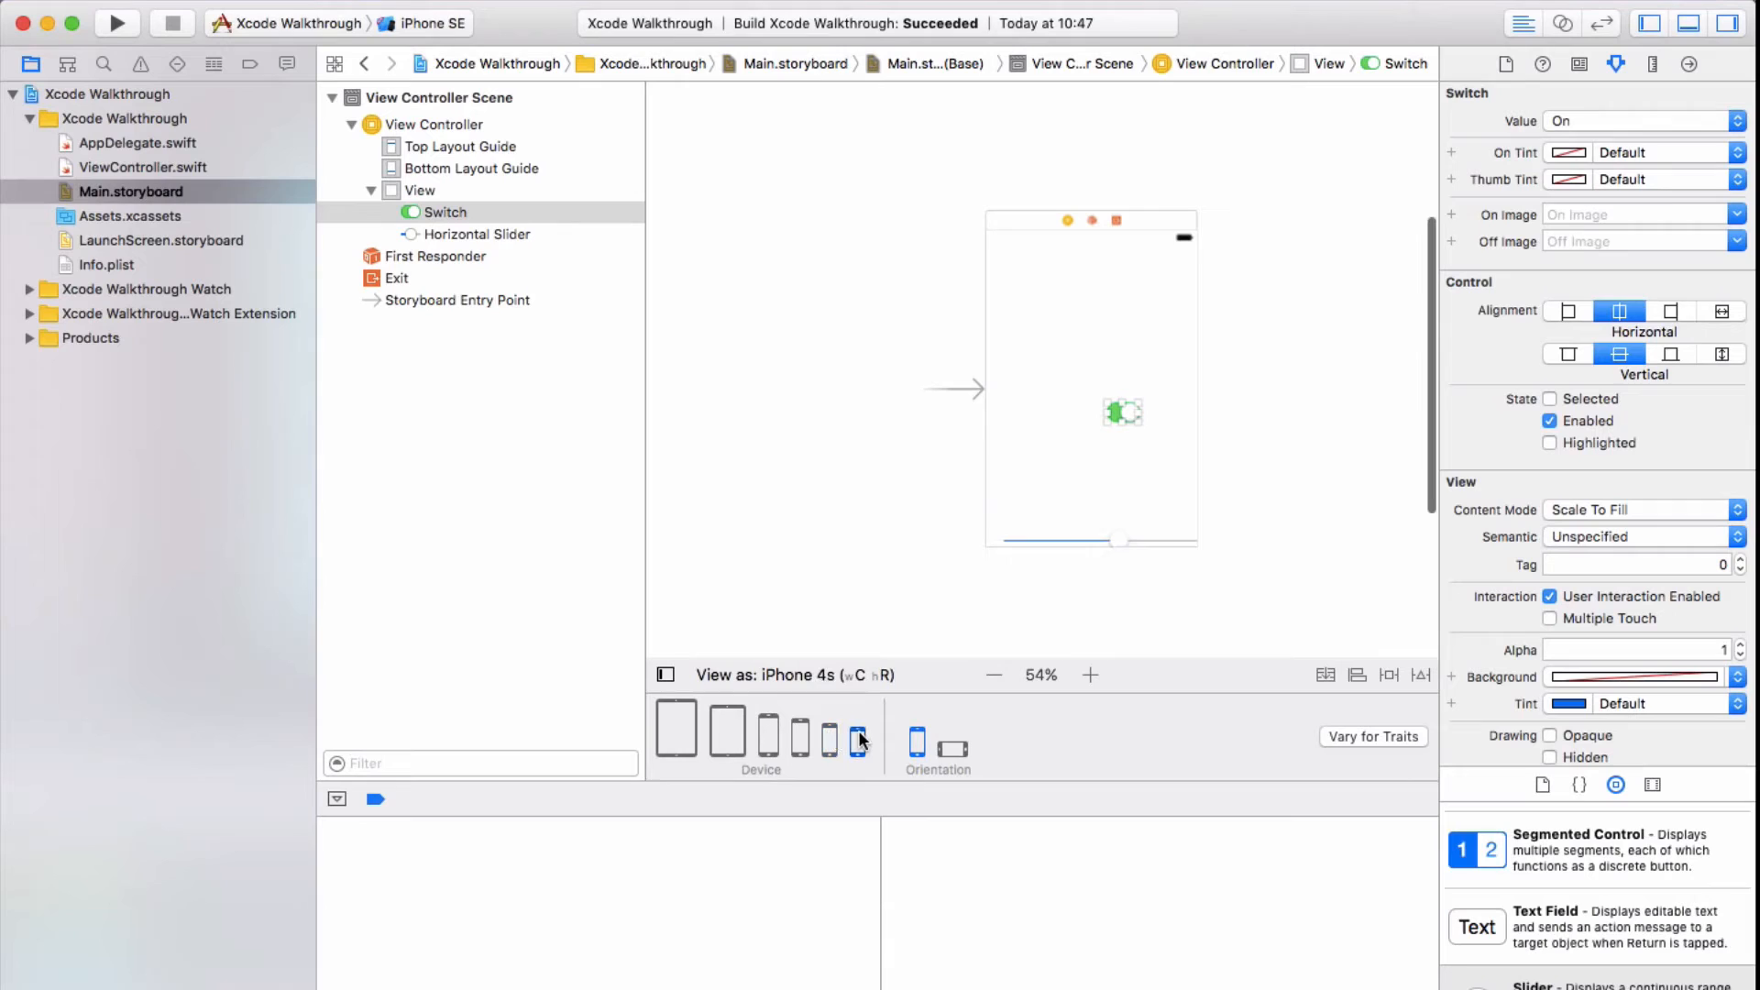
{"action": "mouse_move", "coordinate": [950, 756]}
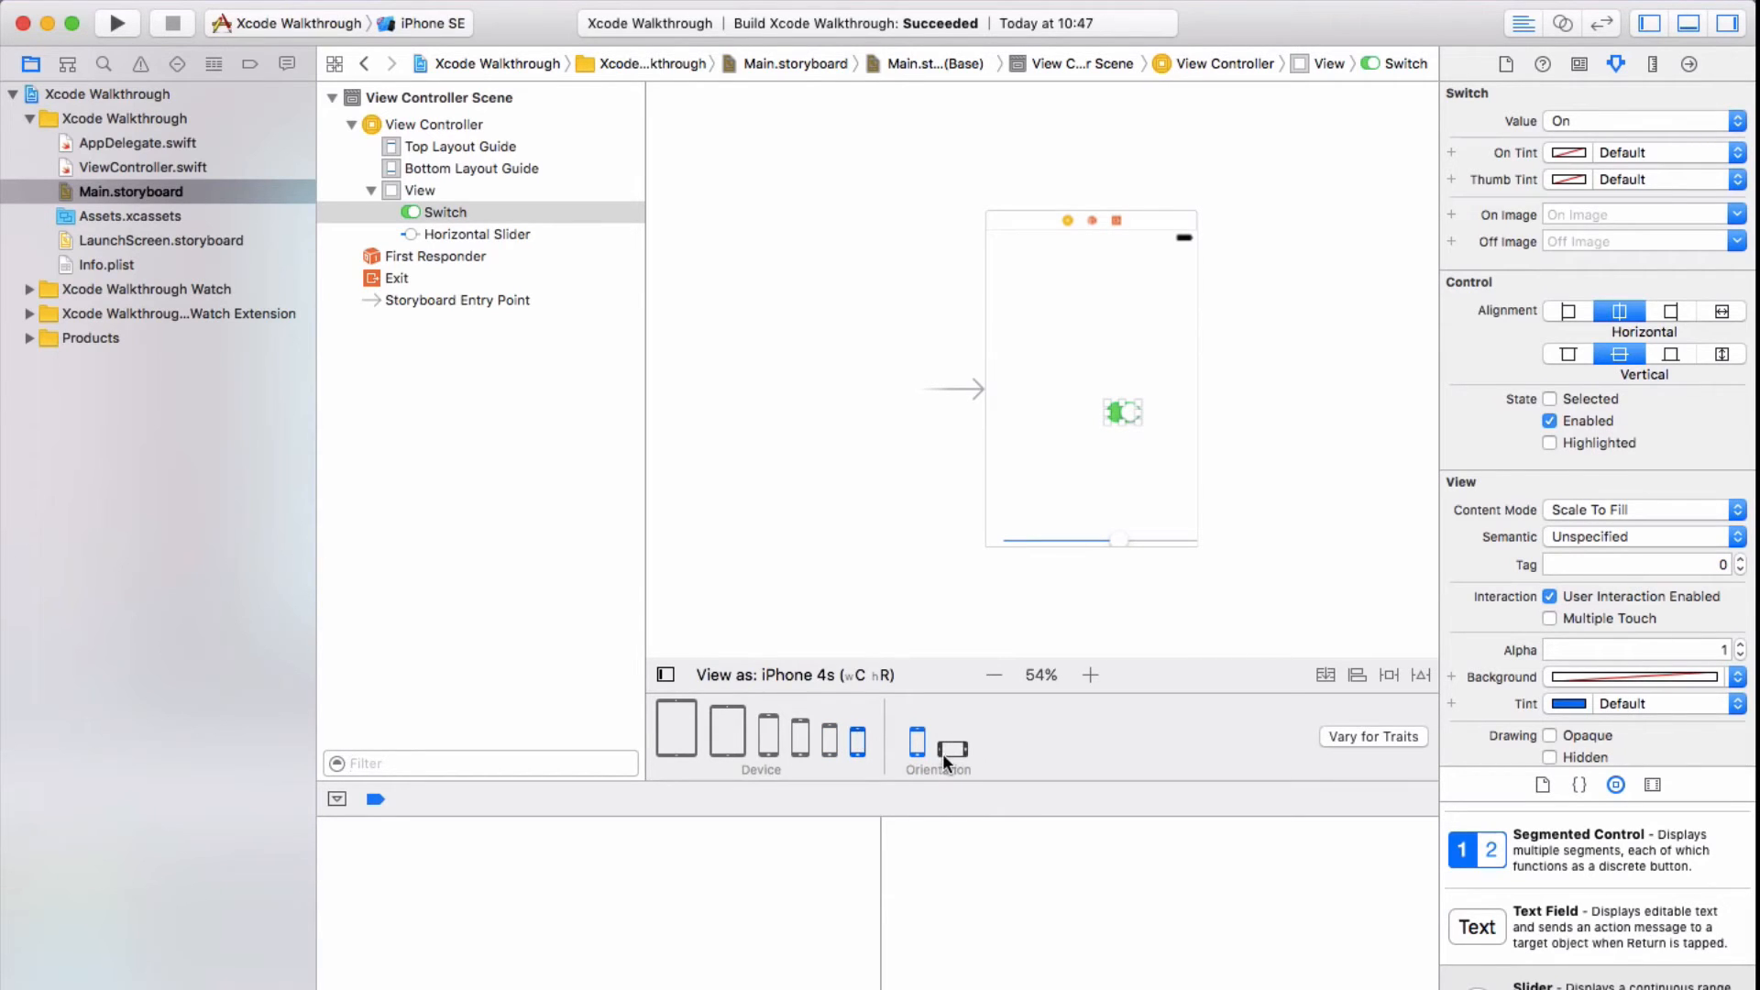
{"action": "left_click", "coordinate": [950, 748]}
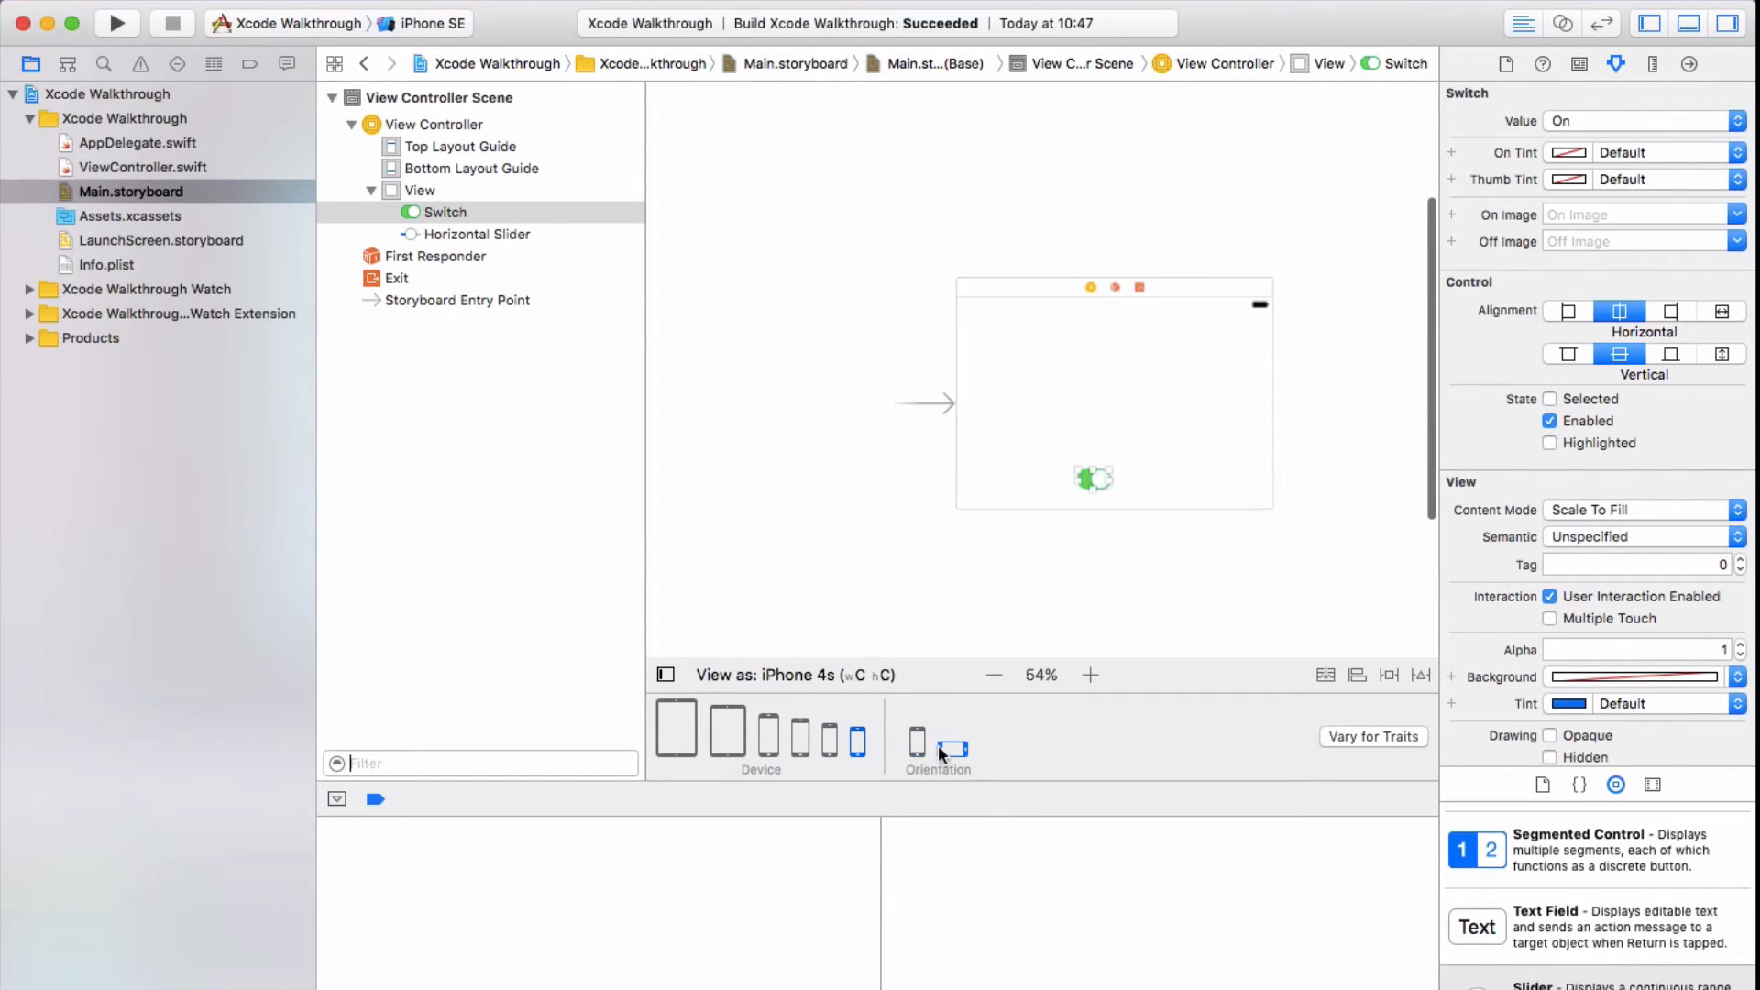
{"action": "mouse_move", "coordinate": [917, 746]}
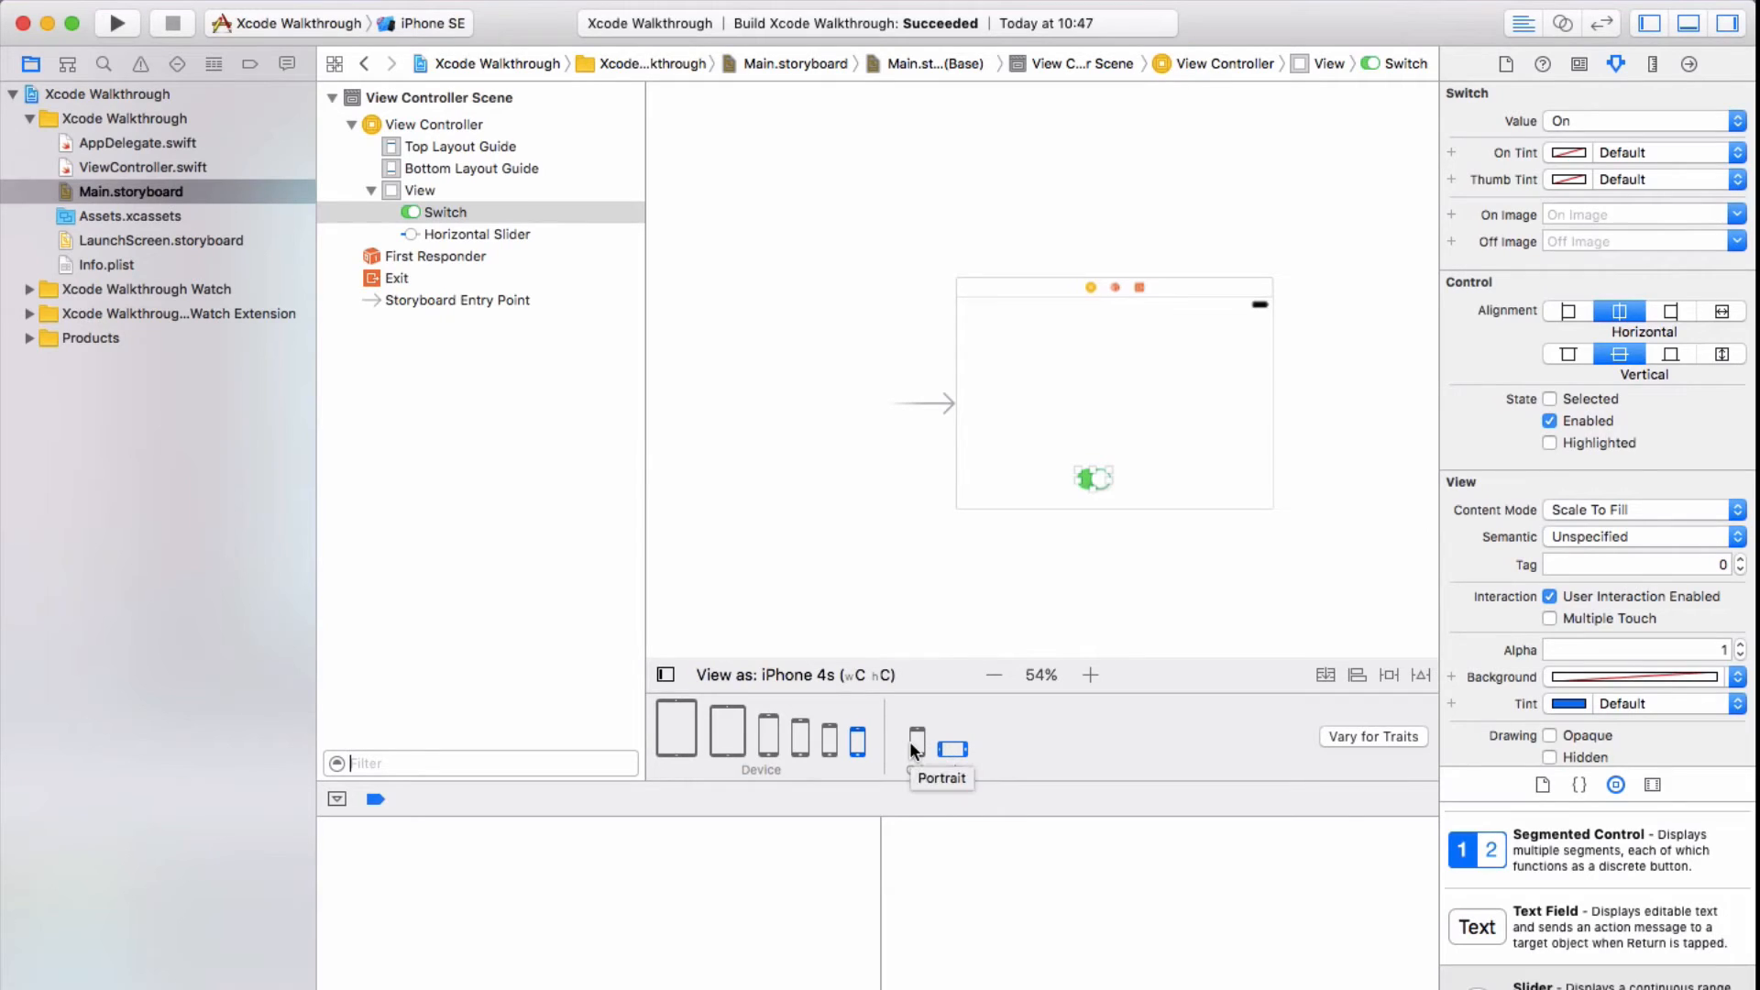
{"action": "left_click", "coordinate": [914, 744]}
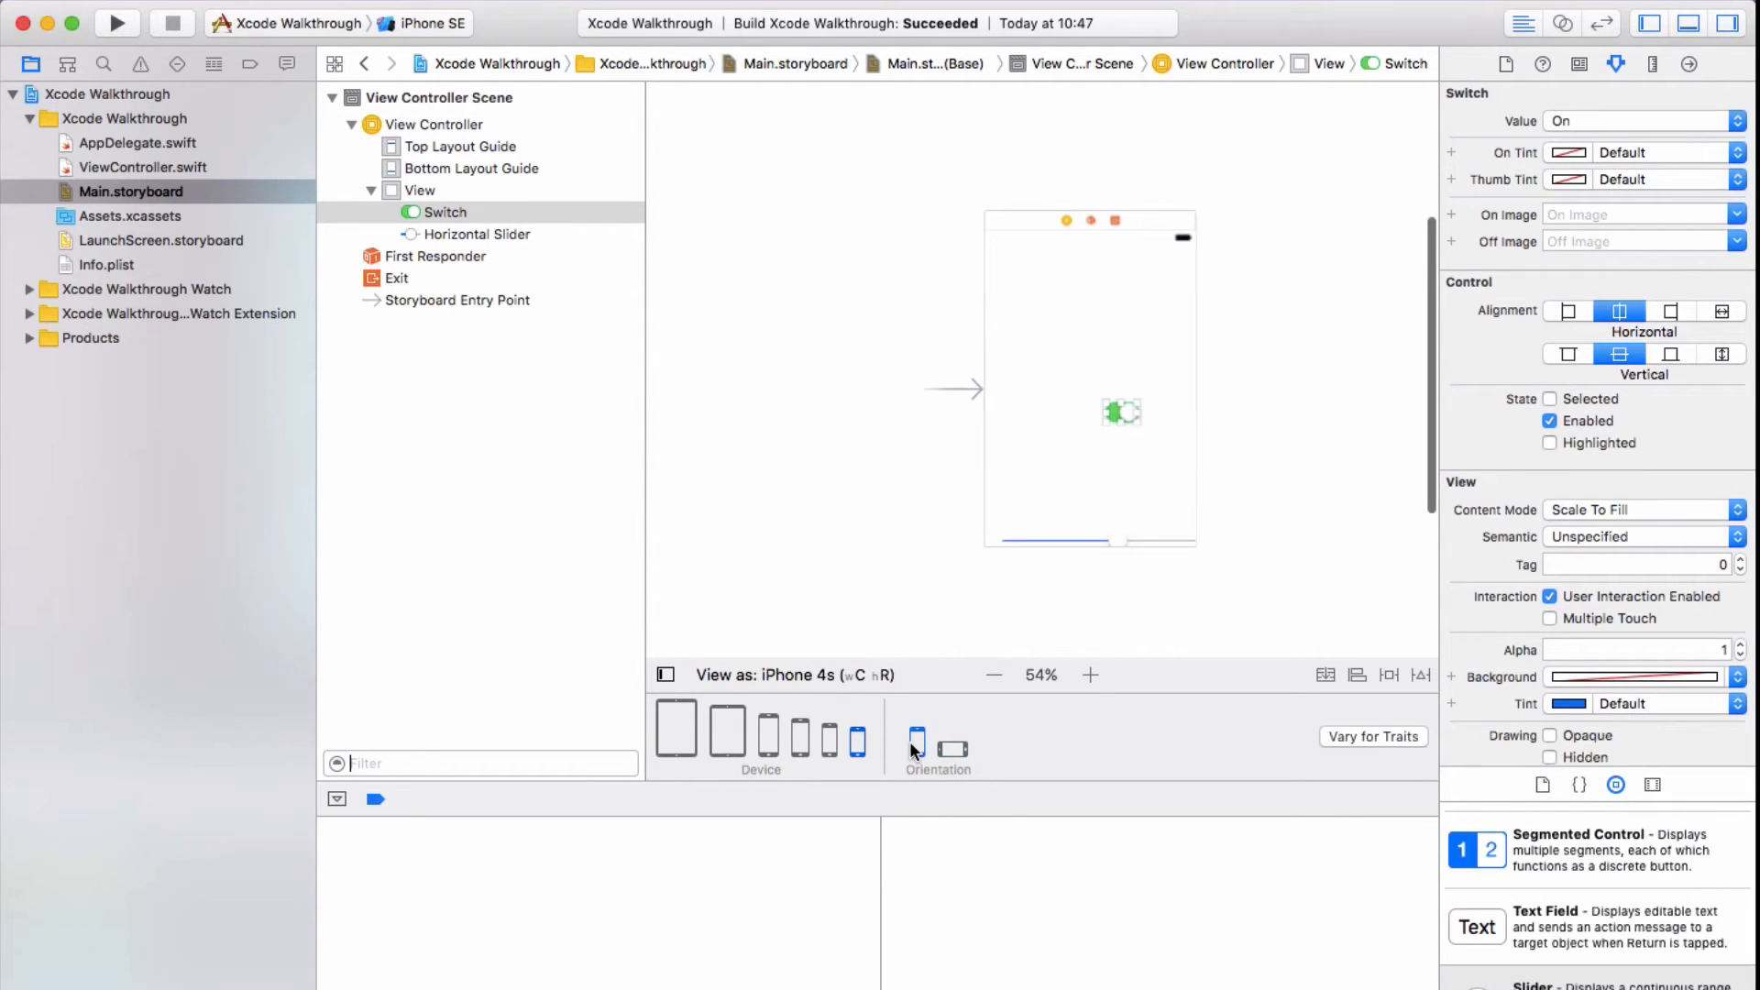
{"action": "mouse_move", "coordinate": [1155, 339]}
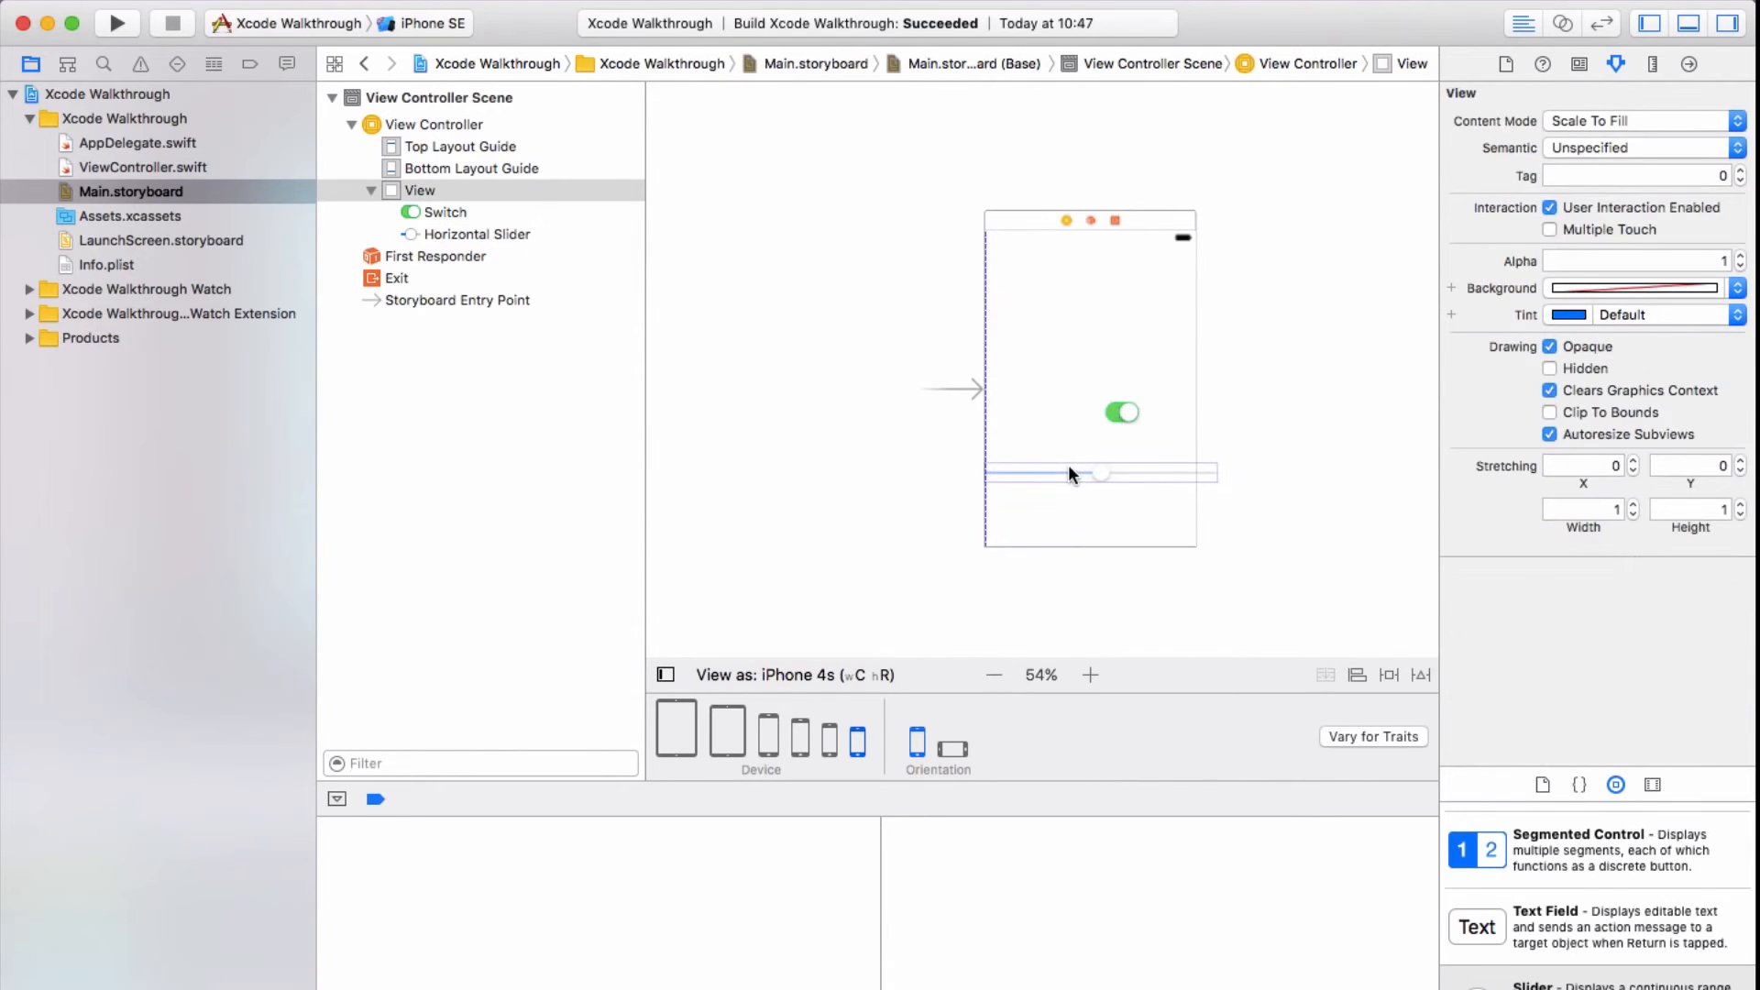
Move the slider to the bottom edge of the view and preview in landscape orientation
{"action": "left_click_drag", "start_coordinate": [1100, 471], "coordinate": [1100, 533]}
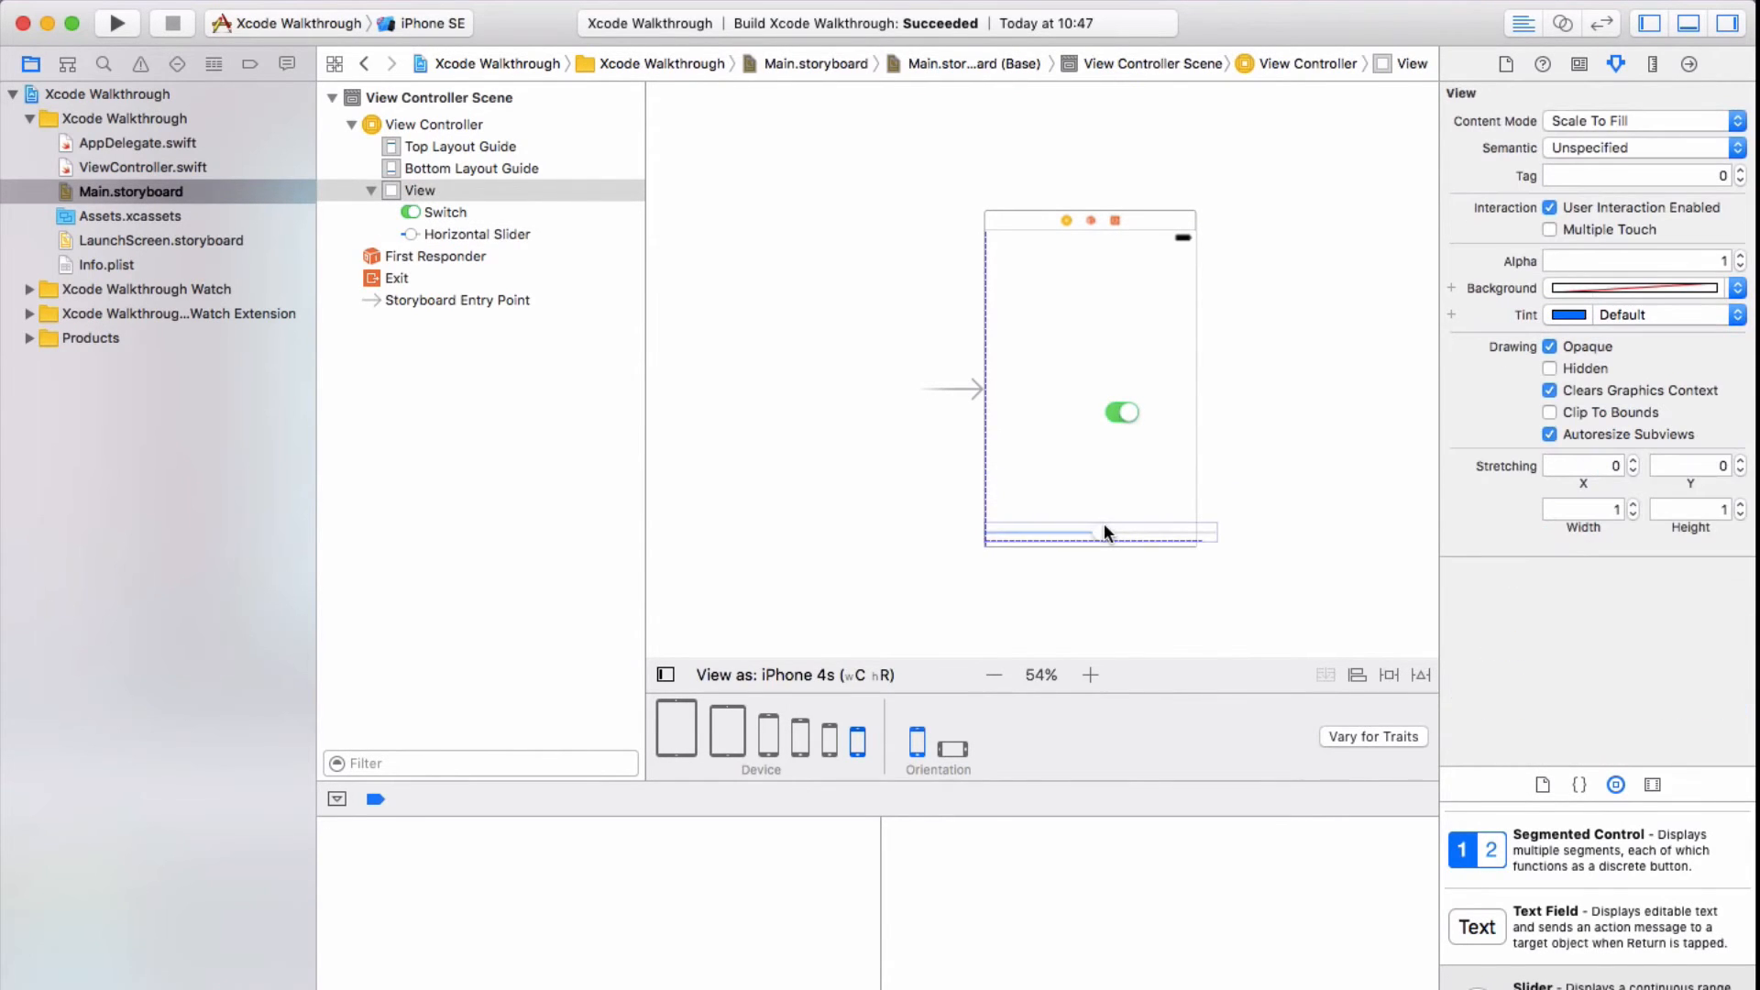
{"action": "left_click", "coordinate": [1095, 531]}
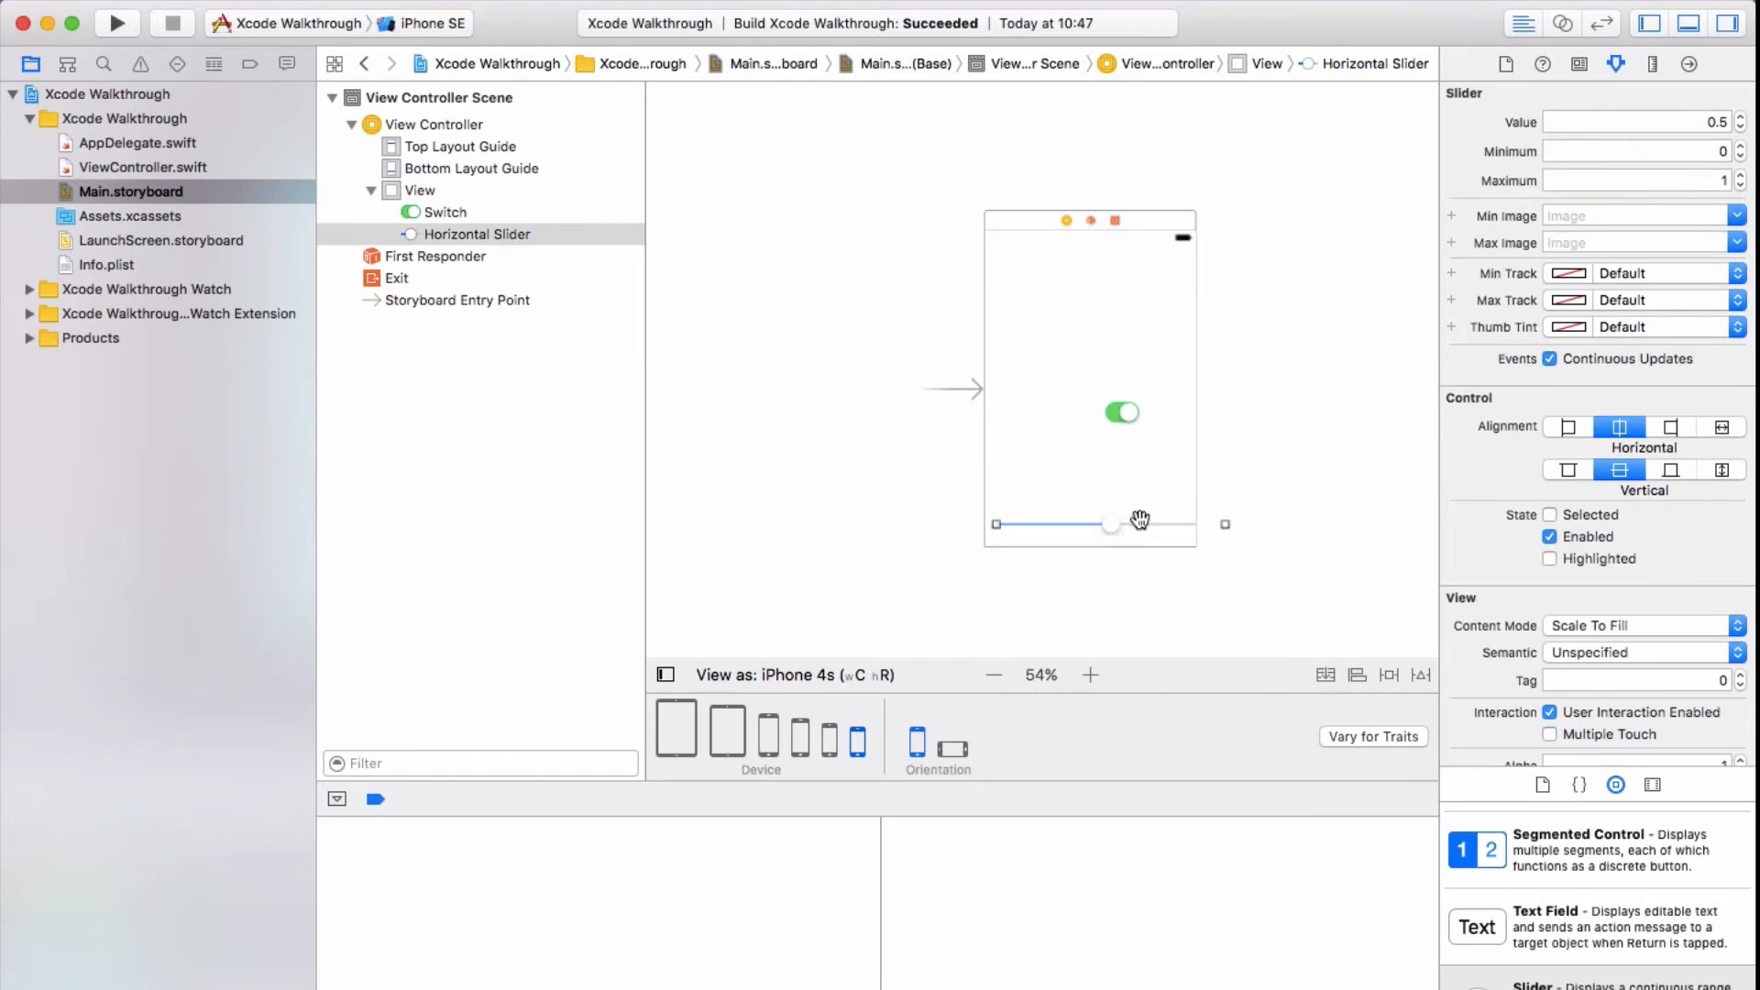
{"action": "left_click", "coordinate": [953, 748]}
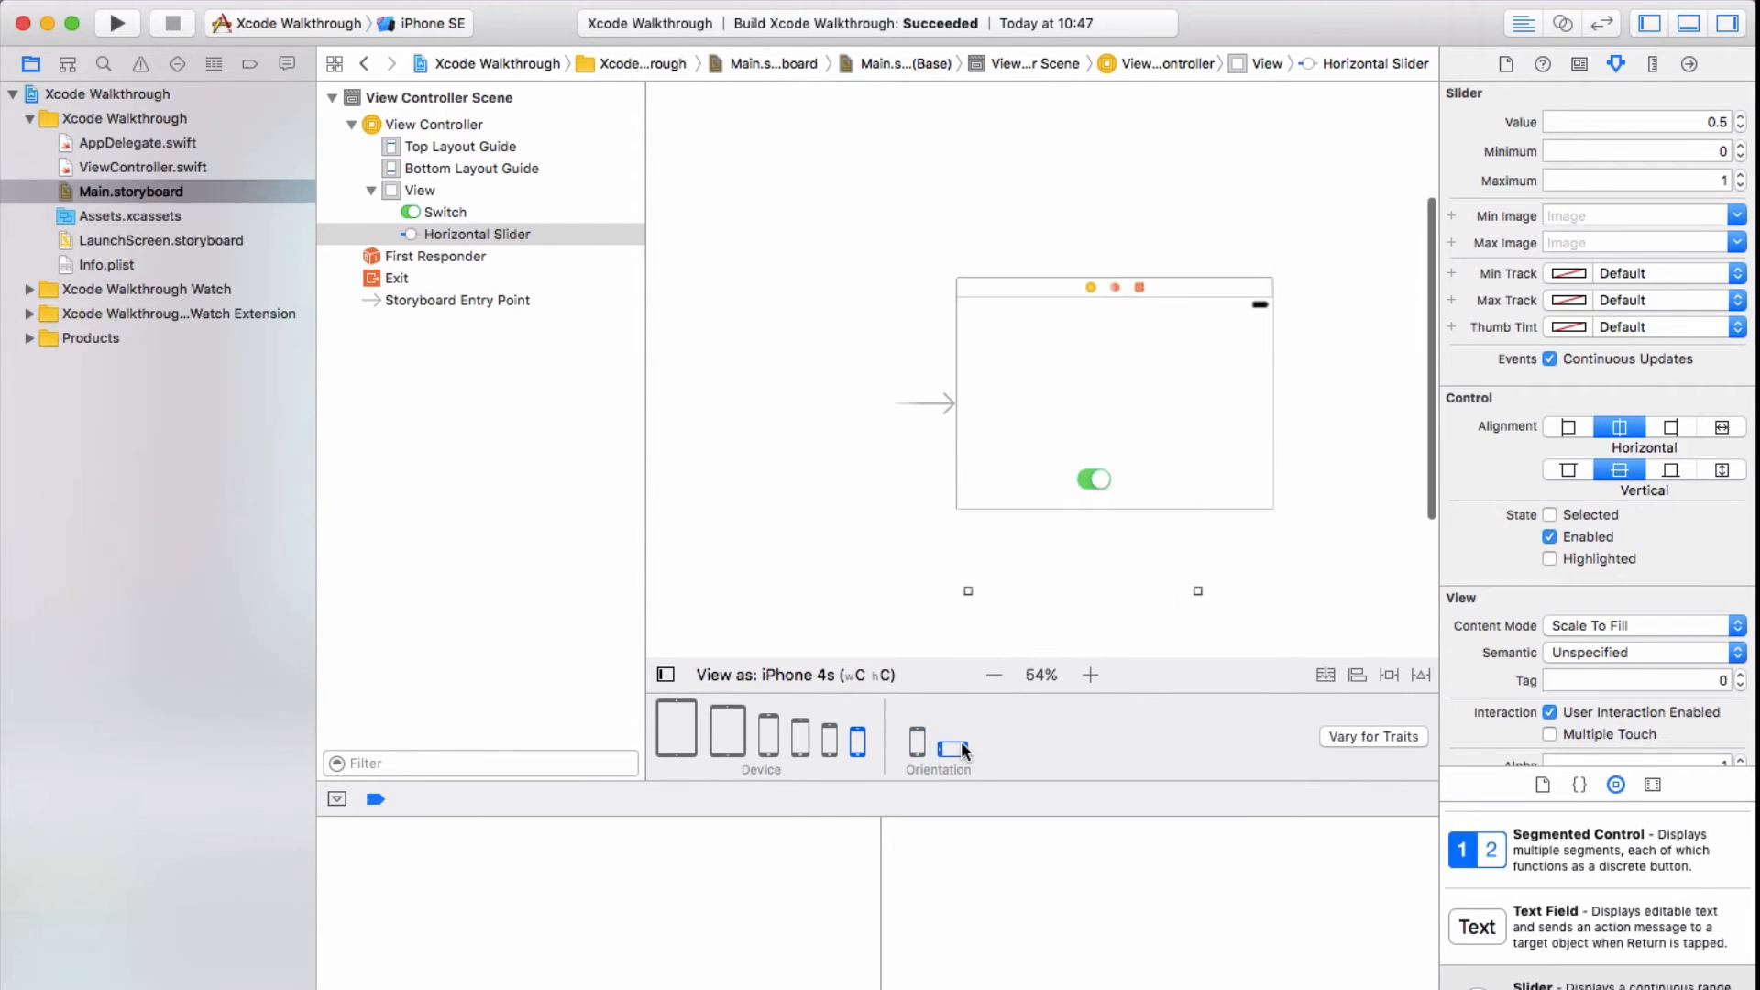
{"action": "mouse_move", "coordinate": [1153, 579]}
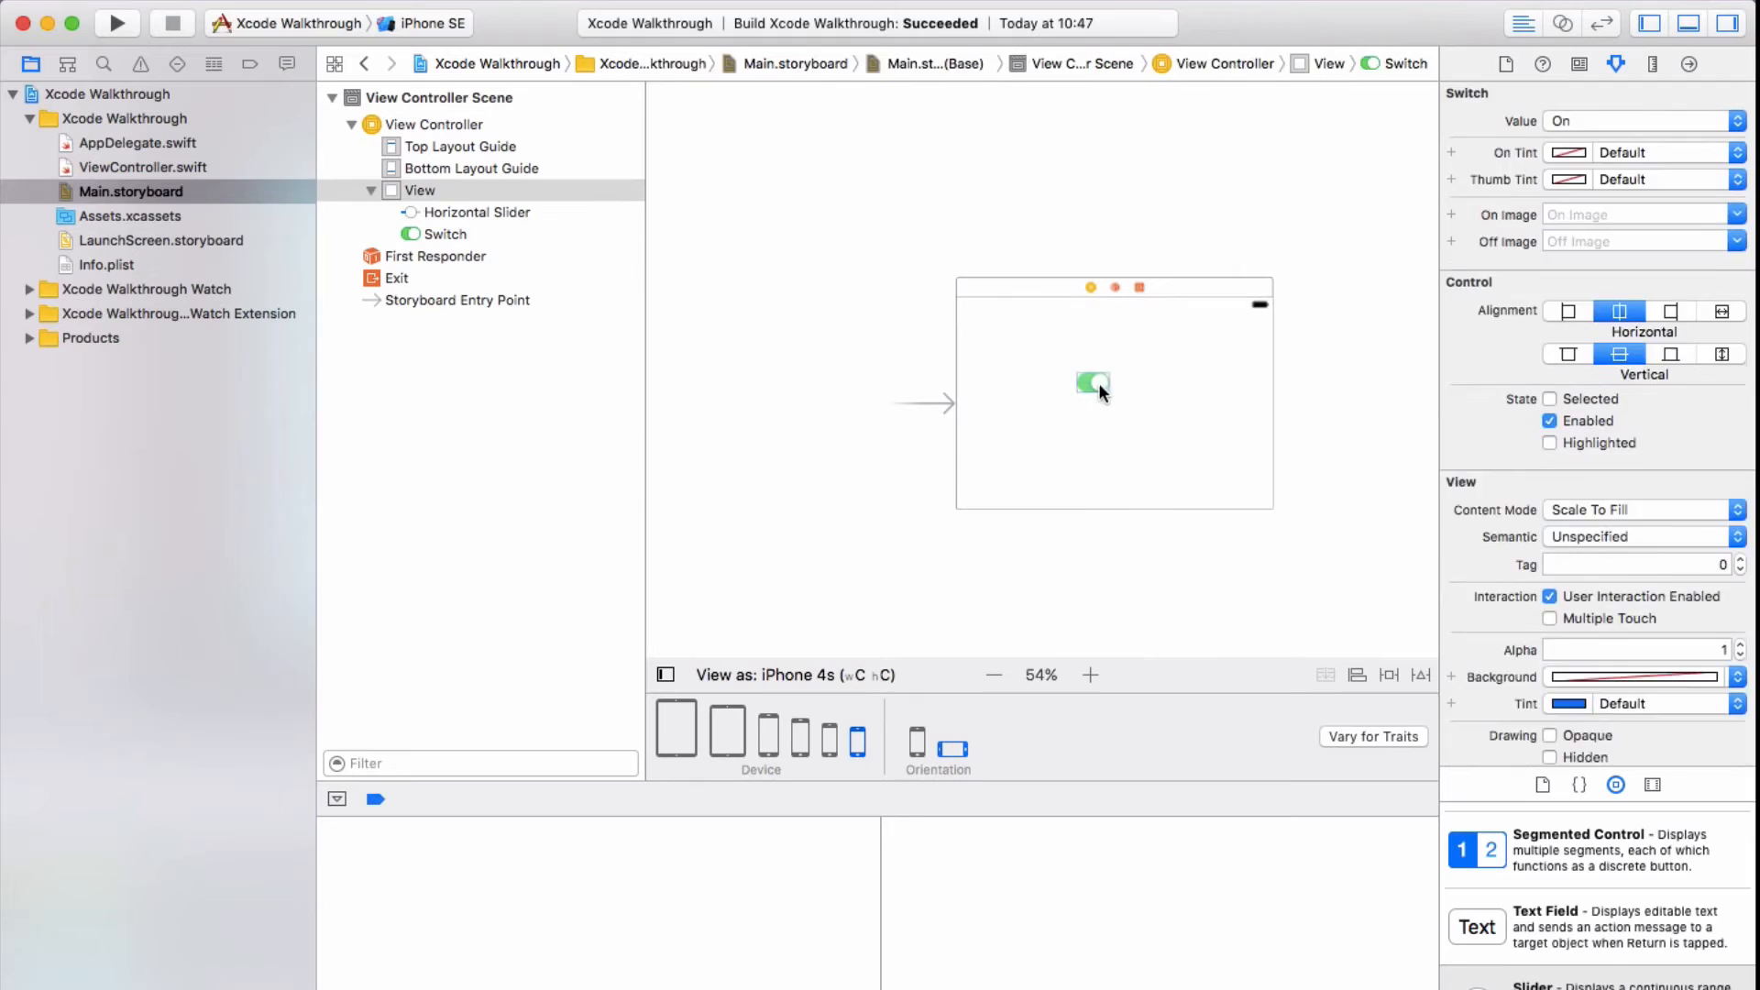
Select the new second screen's main view and set its background colour to green
{"action": "left_click", "coordinate": [1109, 418]}
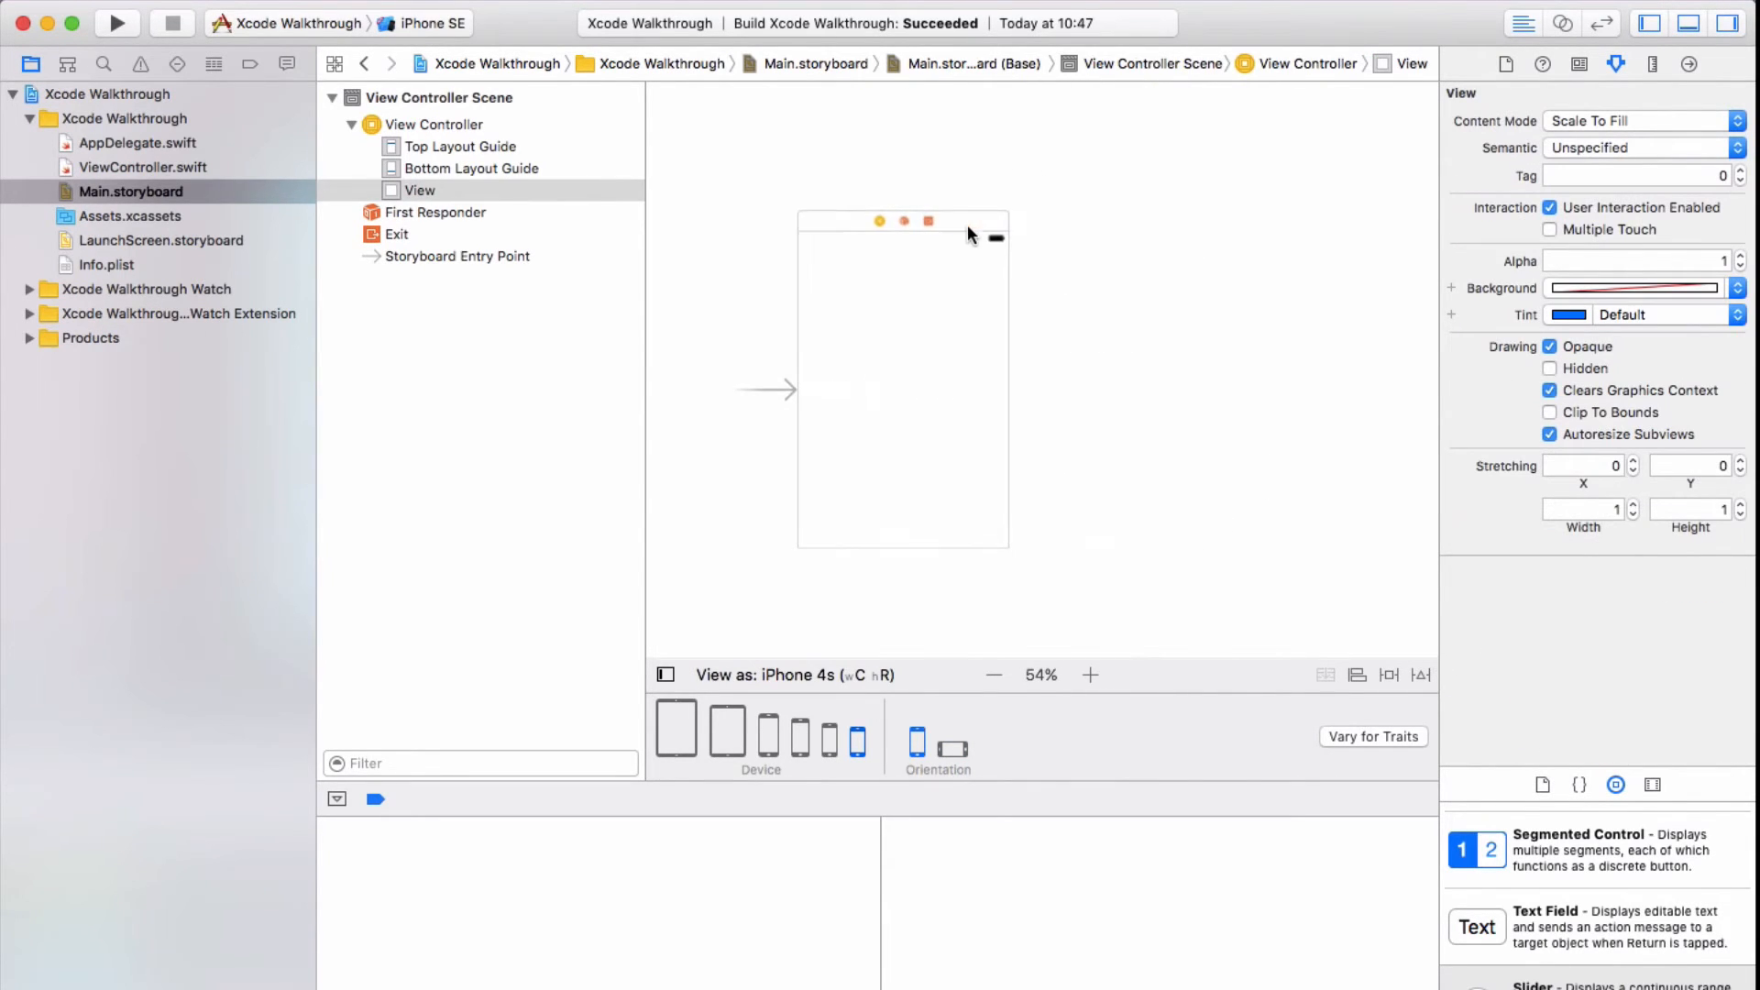
{"action": "mouse_move", "coordinate": [825, 158]}
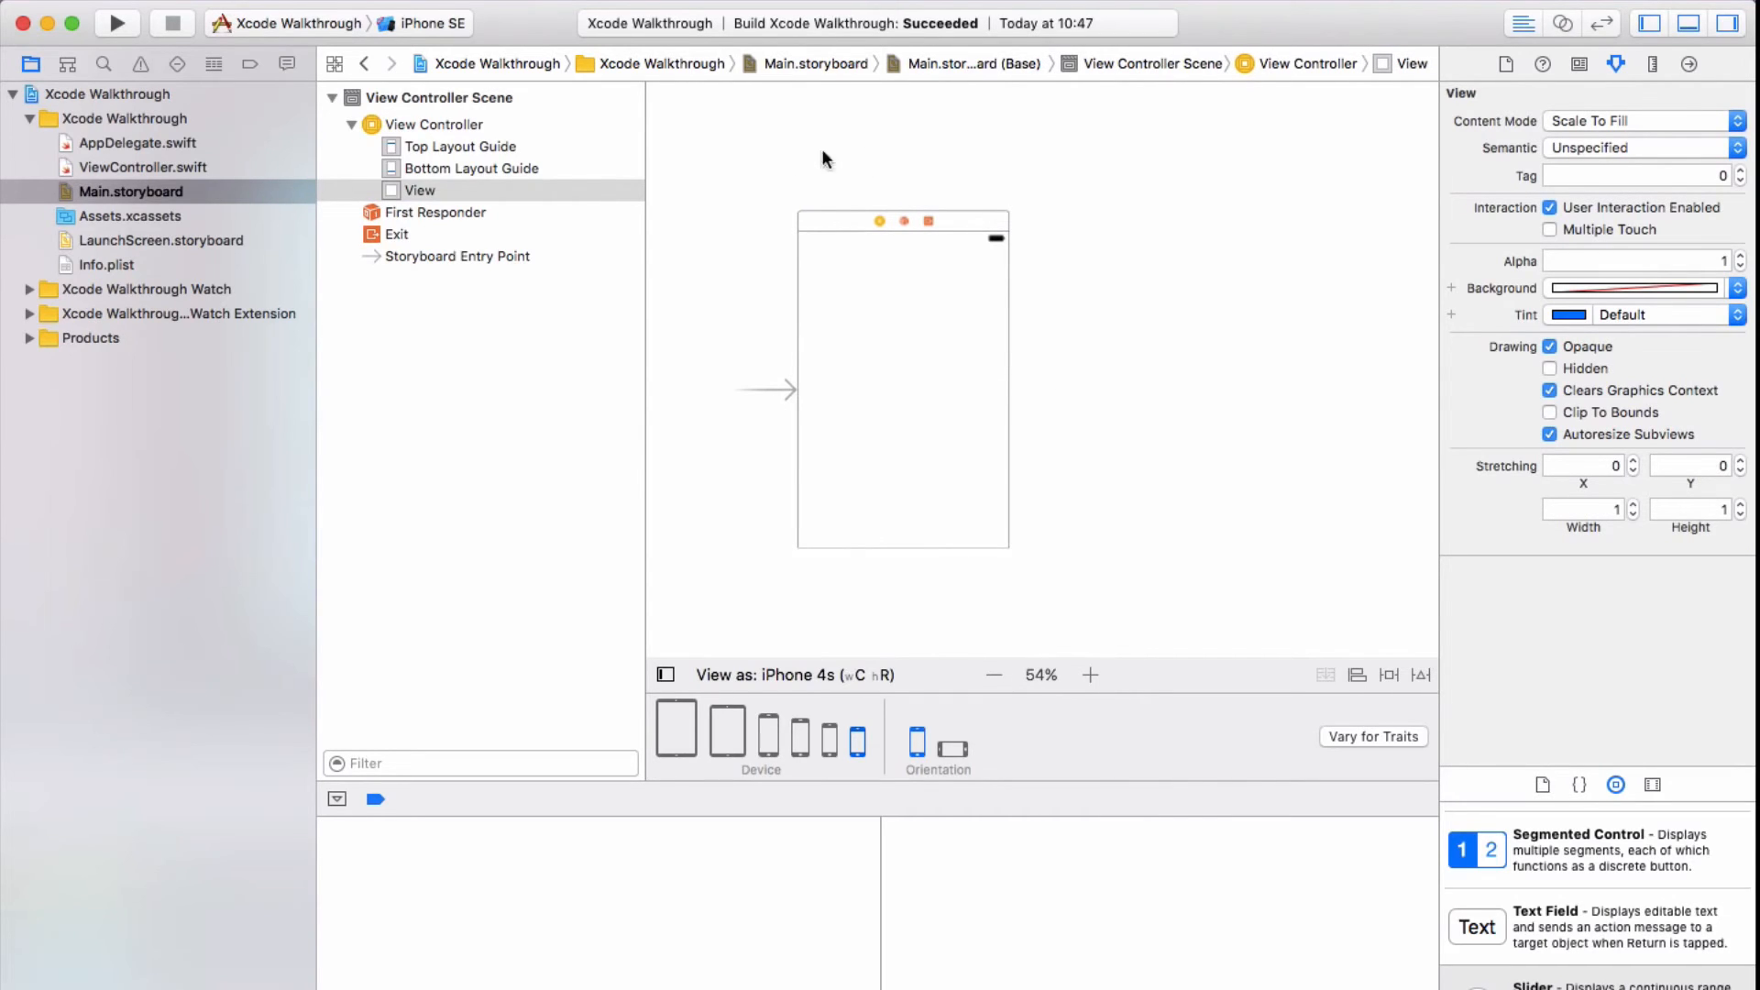
{"action": "mouse_move", "coordinate": [889, 176]}
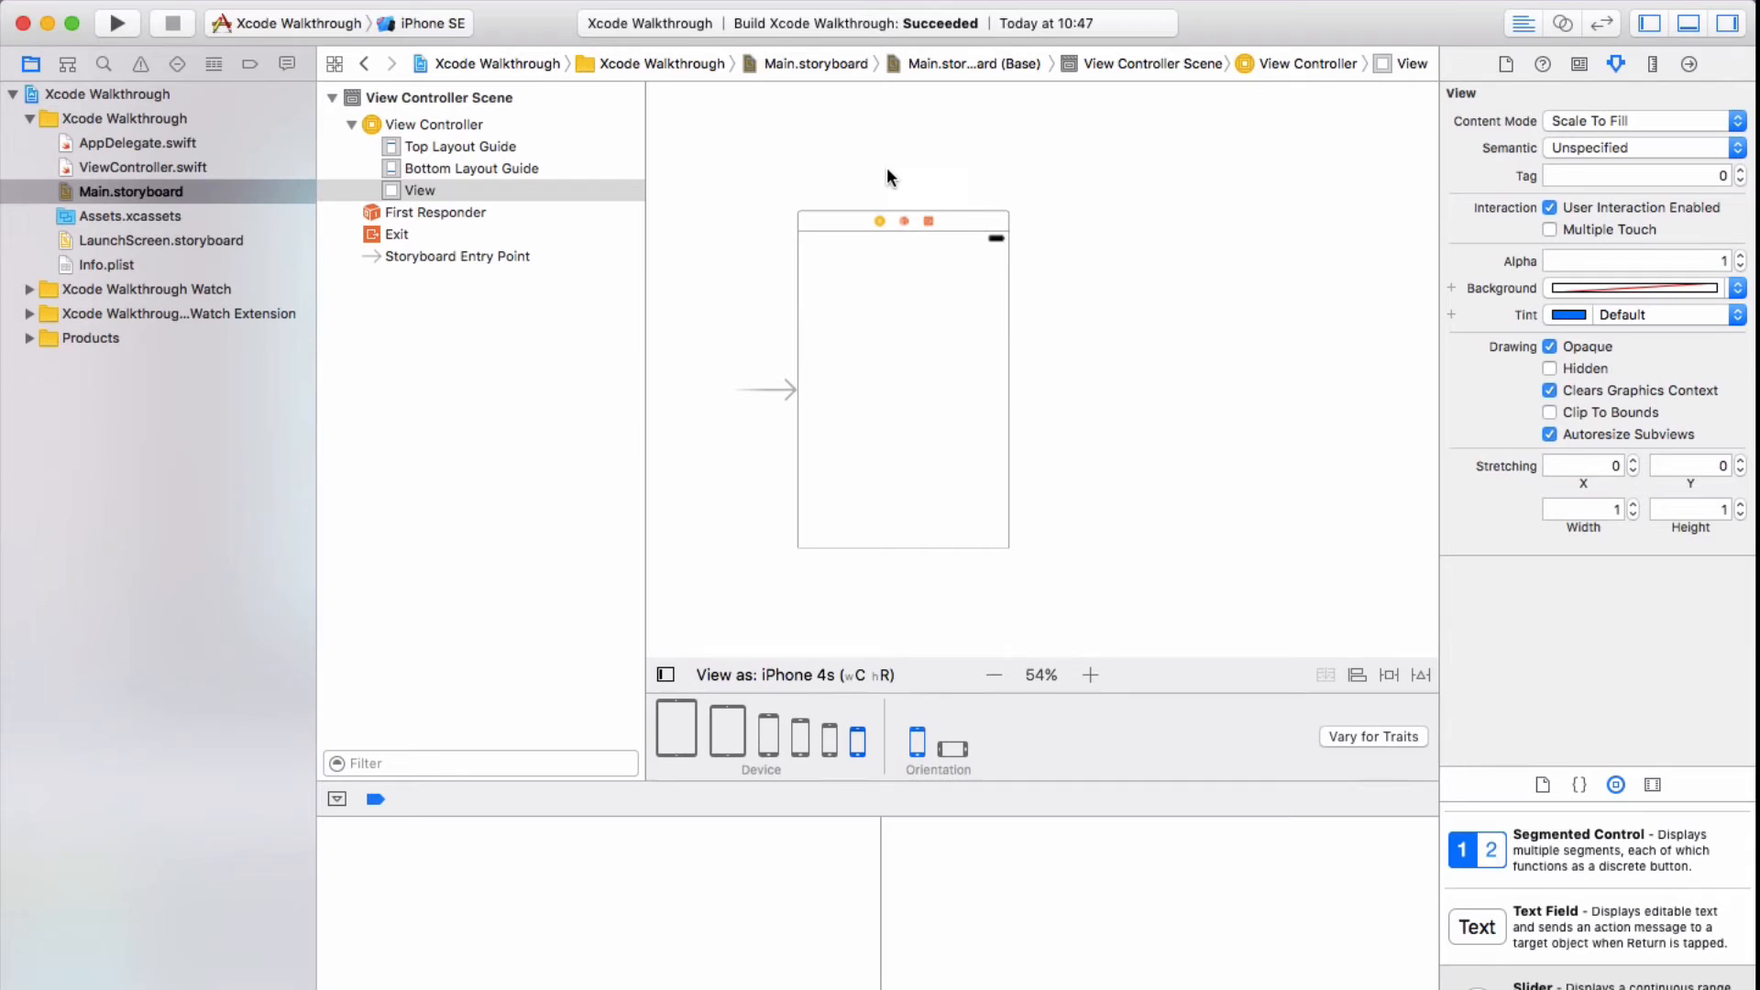
{"action": "mouse_move", "coordinate": [1613, 235]}
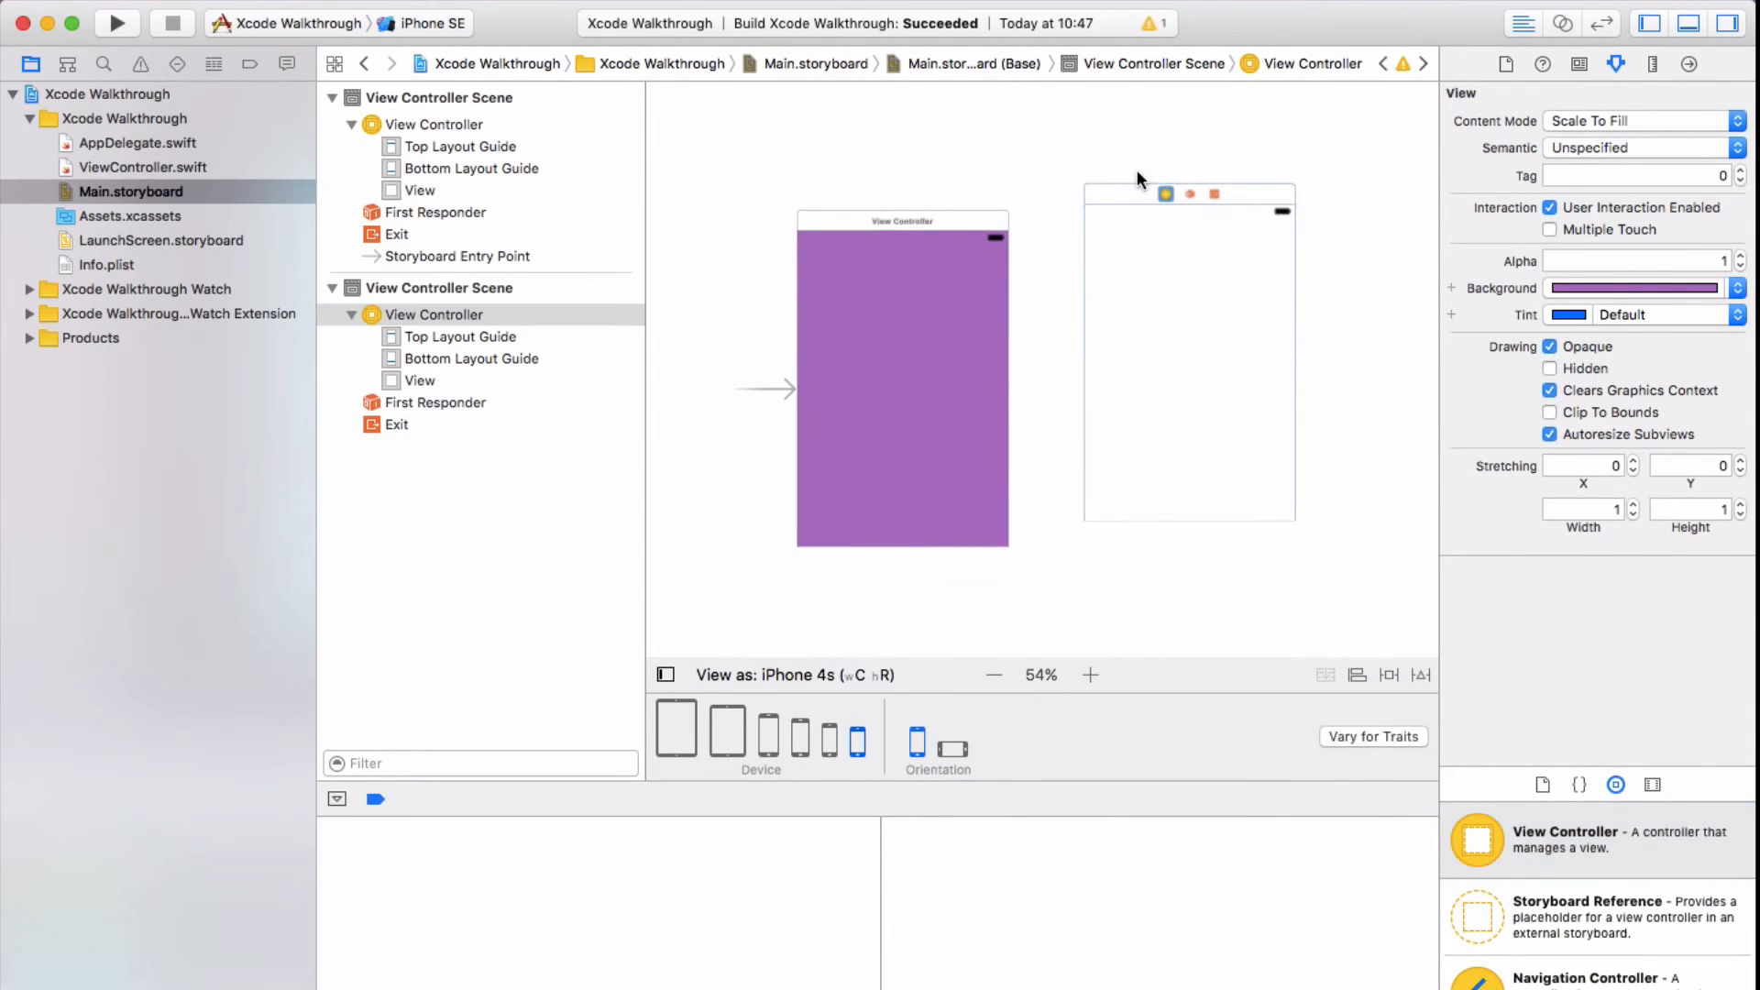
{"action": "left_click", "coordinate": [1177, 374]}
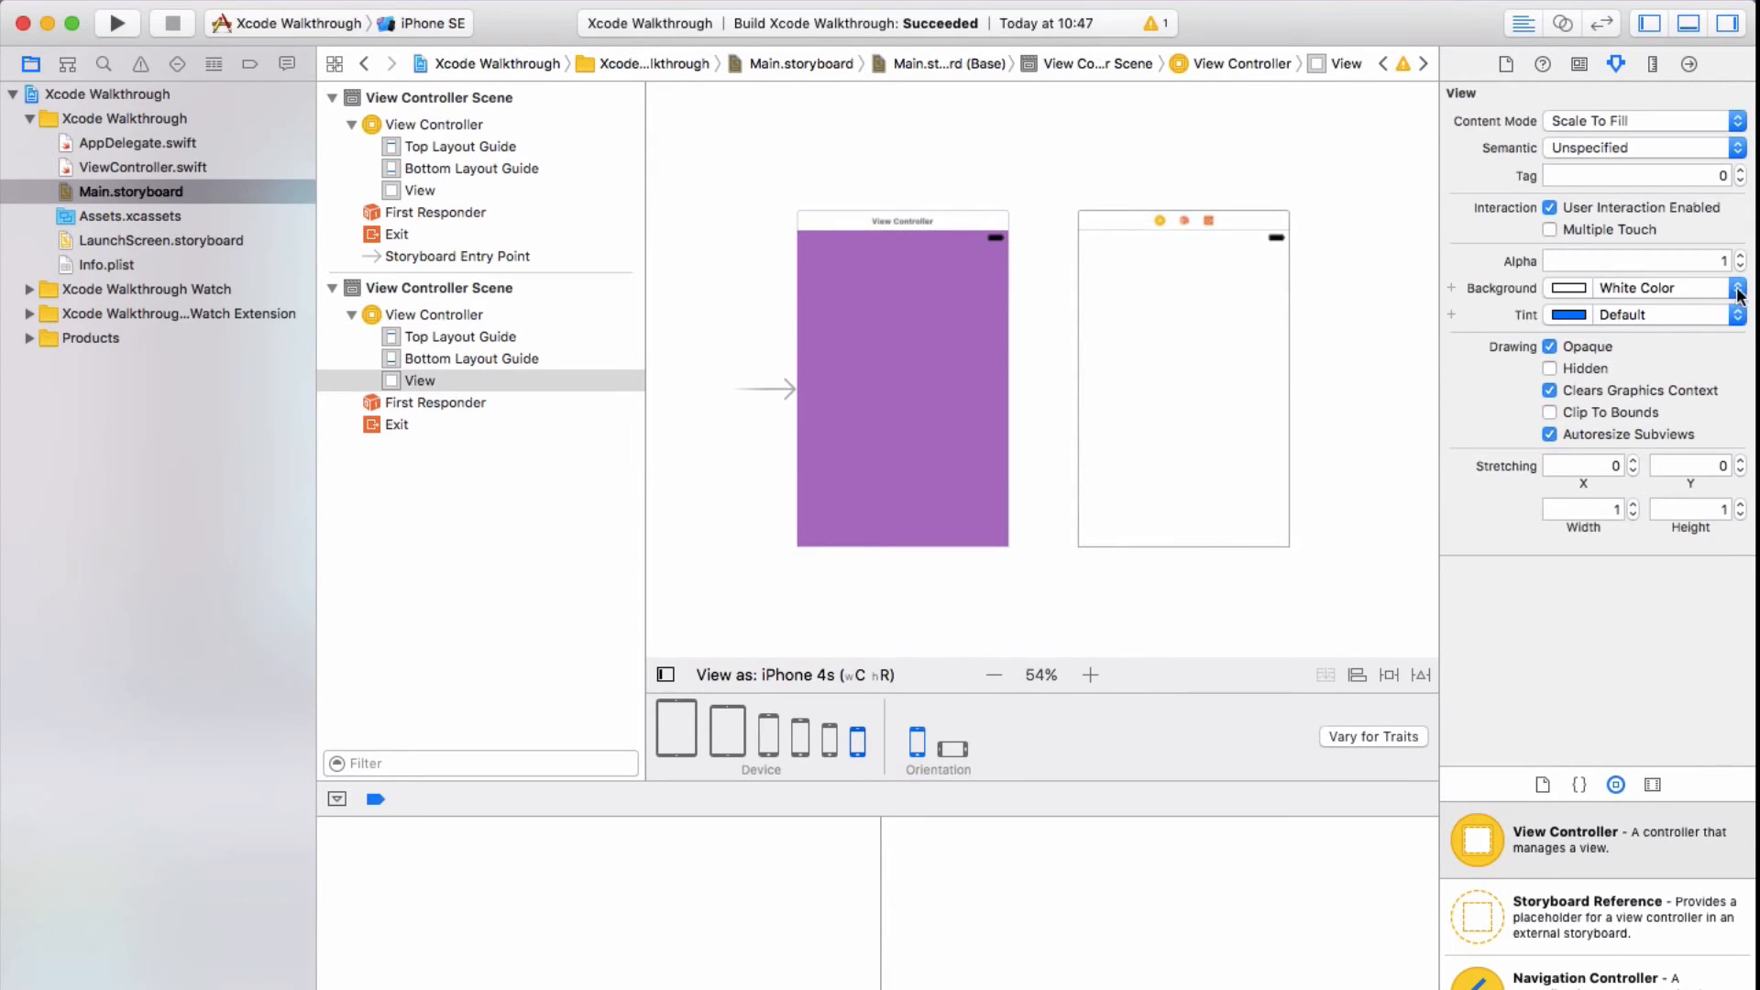
{"action": "left_click", "coordinate": [1740, 288]}
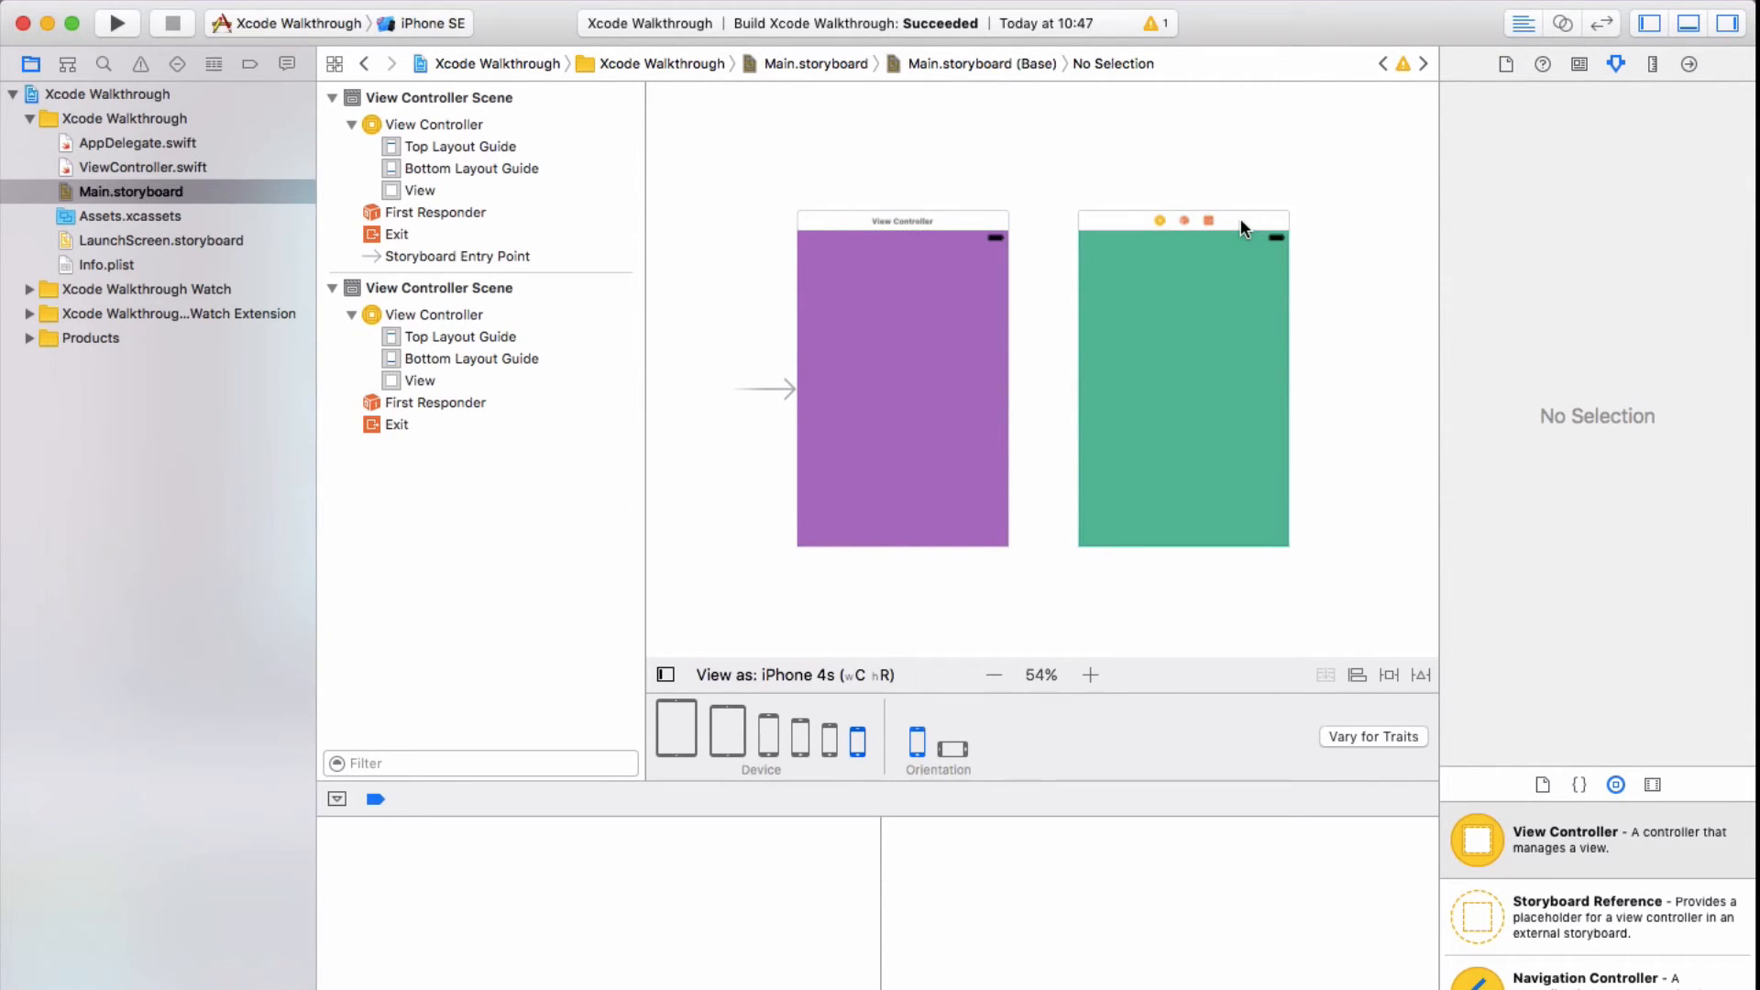
{"action": "mouse_move", "coordinate": [953, 256]}
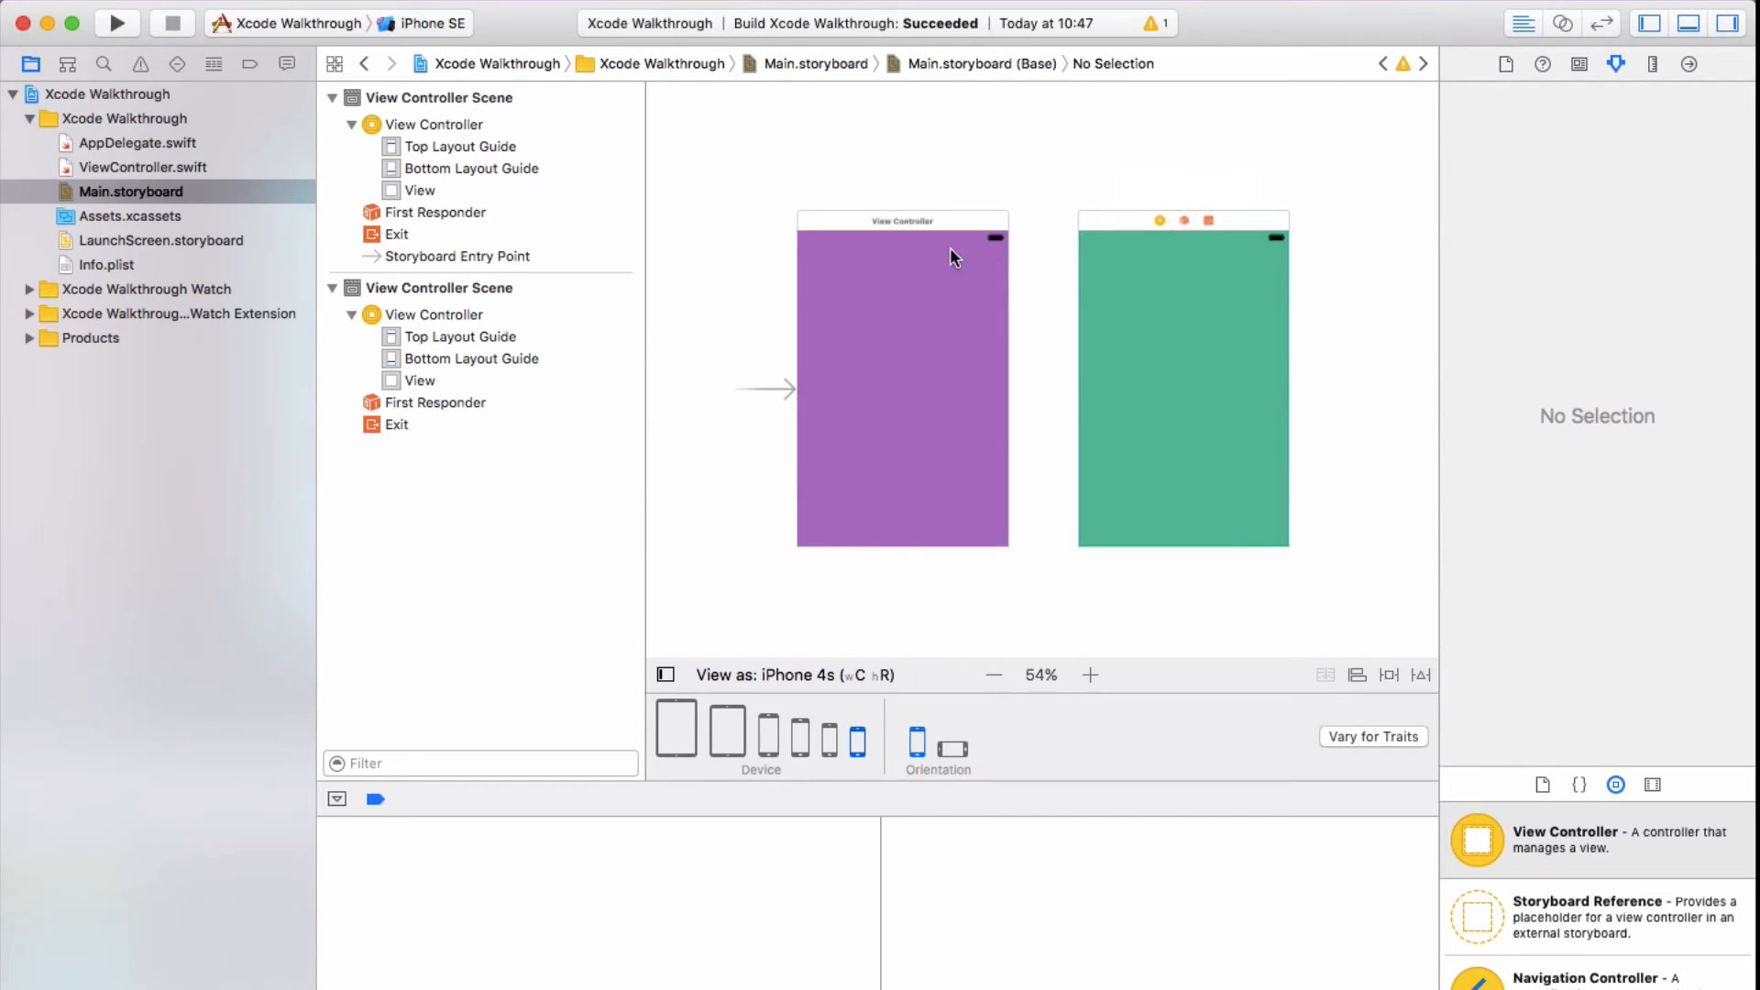
{"action": "mouse_move", "coordinate": [882, 448]}
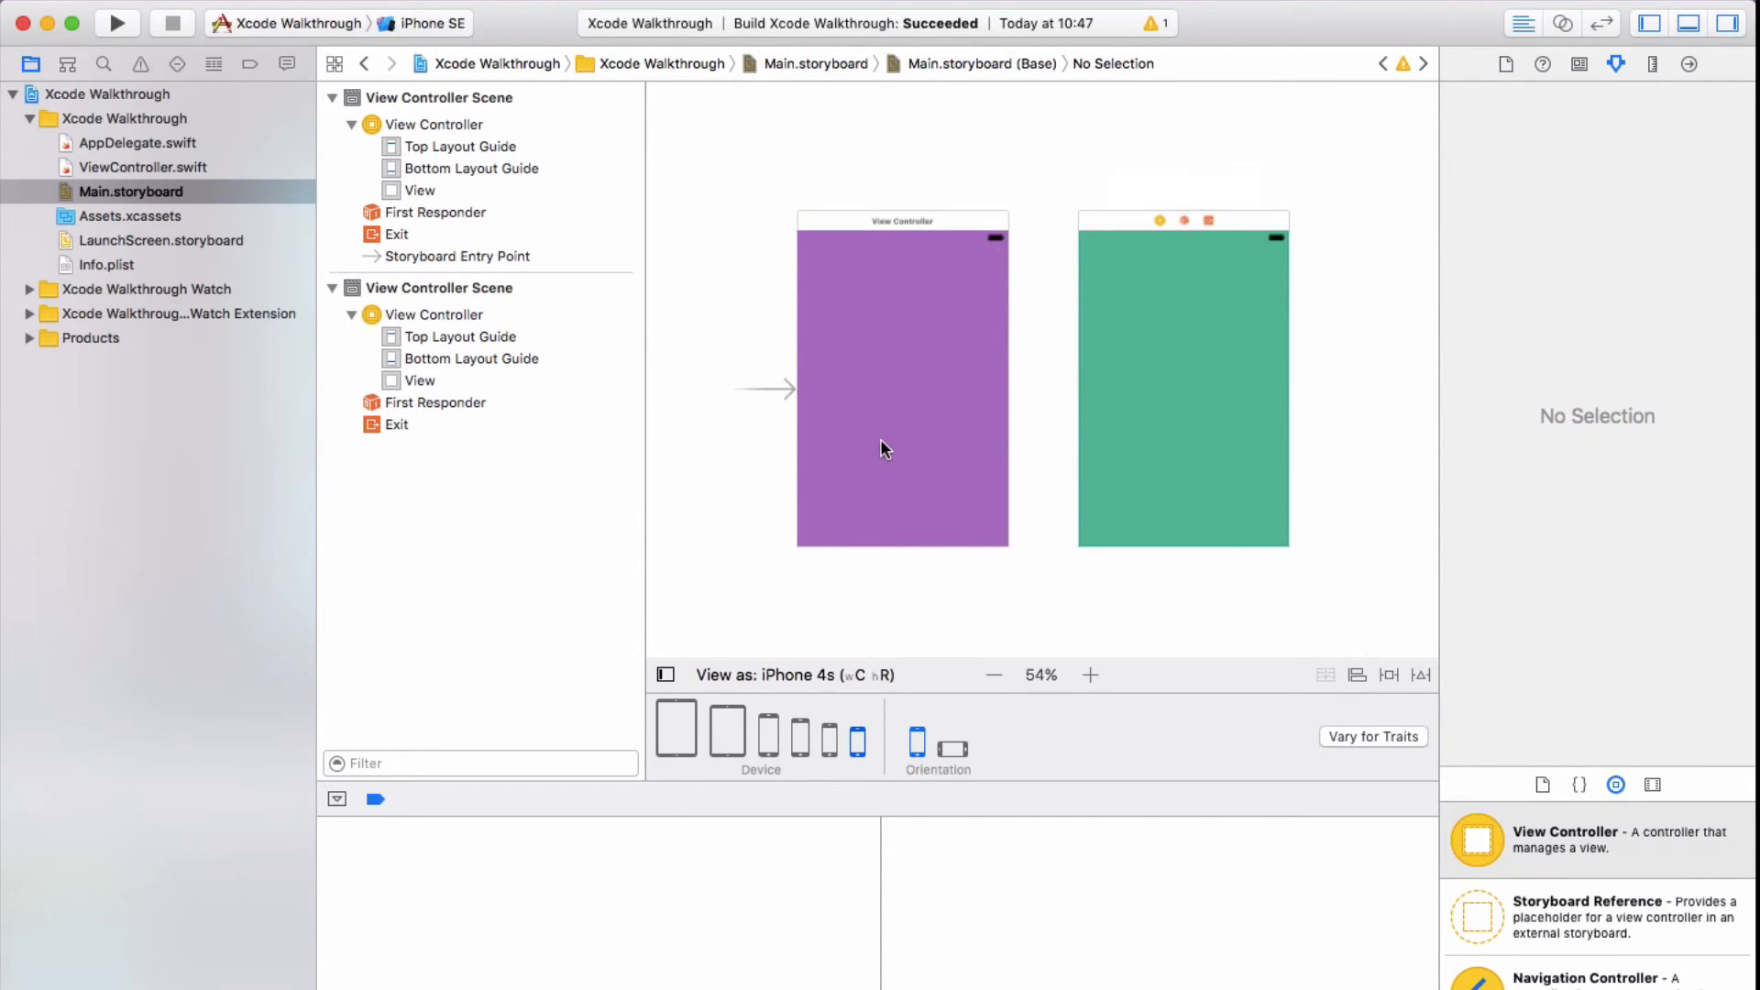
{"action": "mouse_move", "coordinate": [1197, 165]}
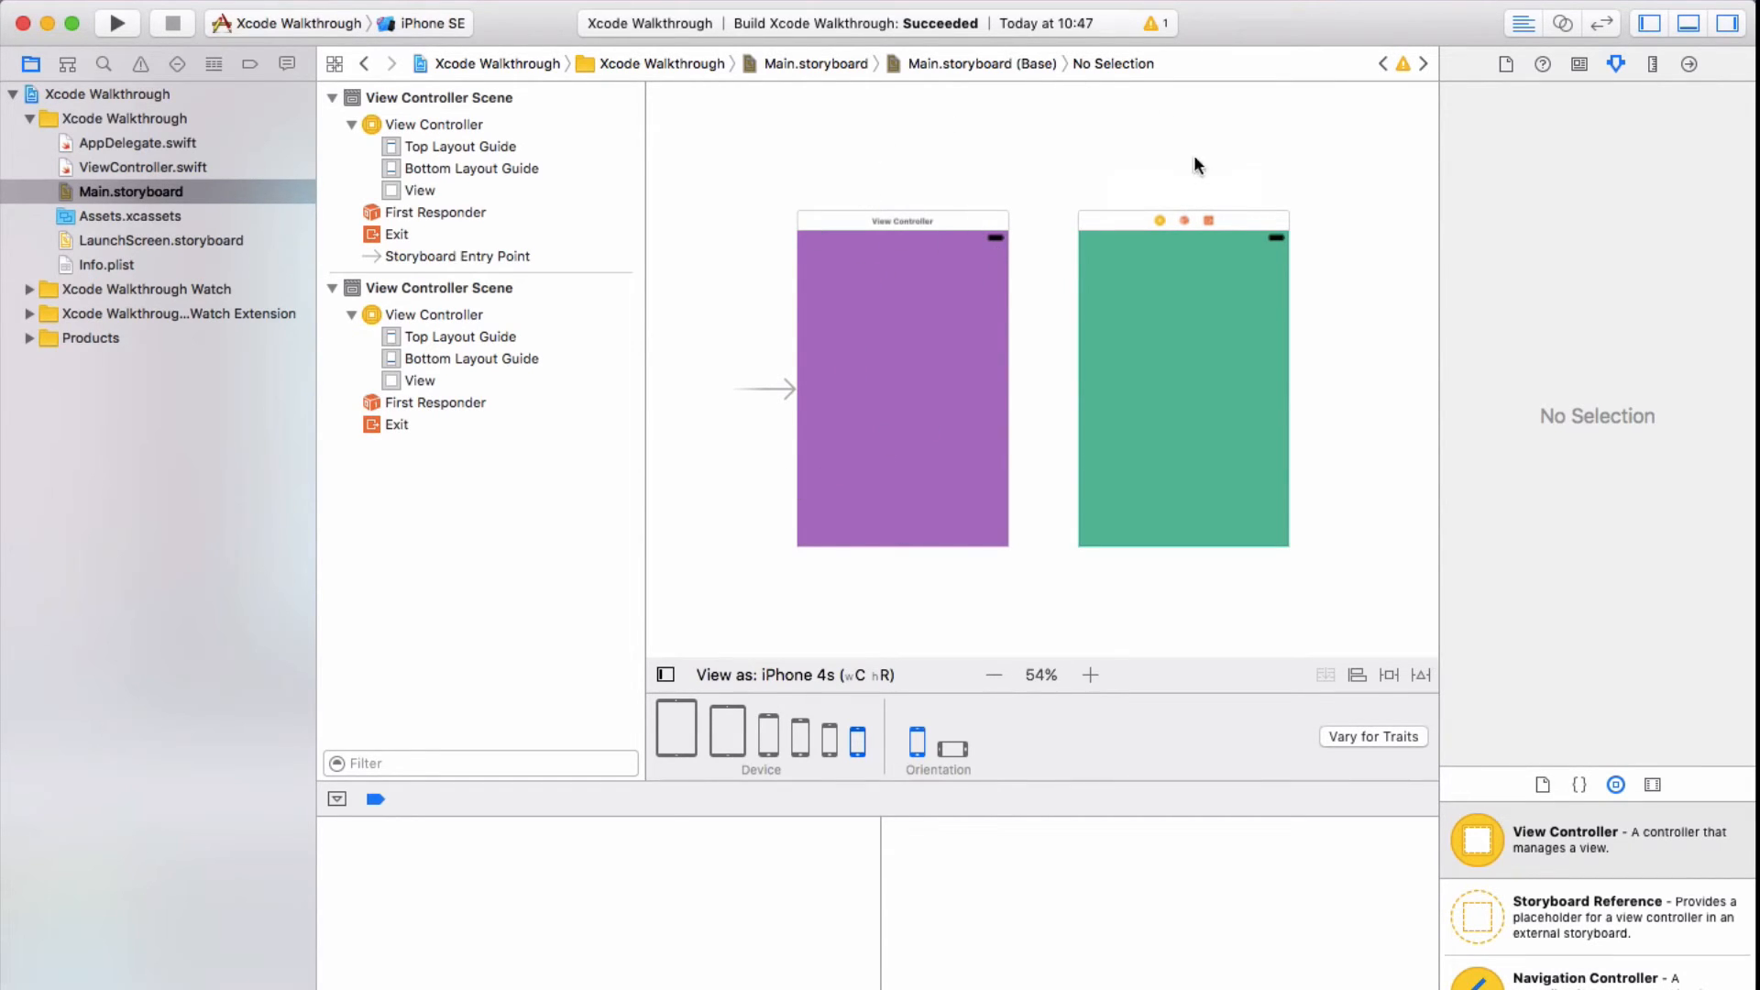
{"action": "mouse_move", "coordinate": [1223, 187]}
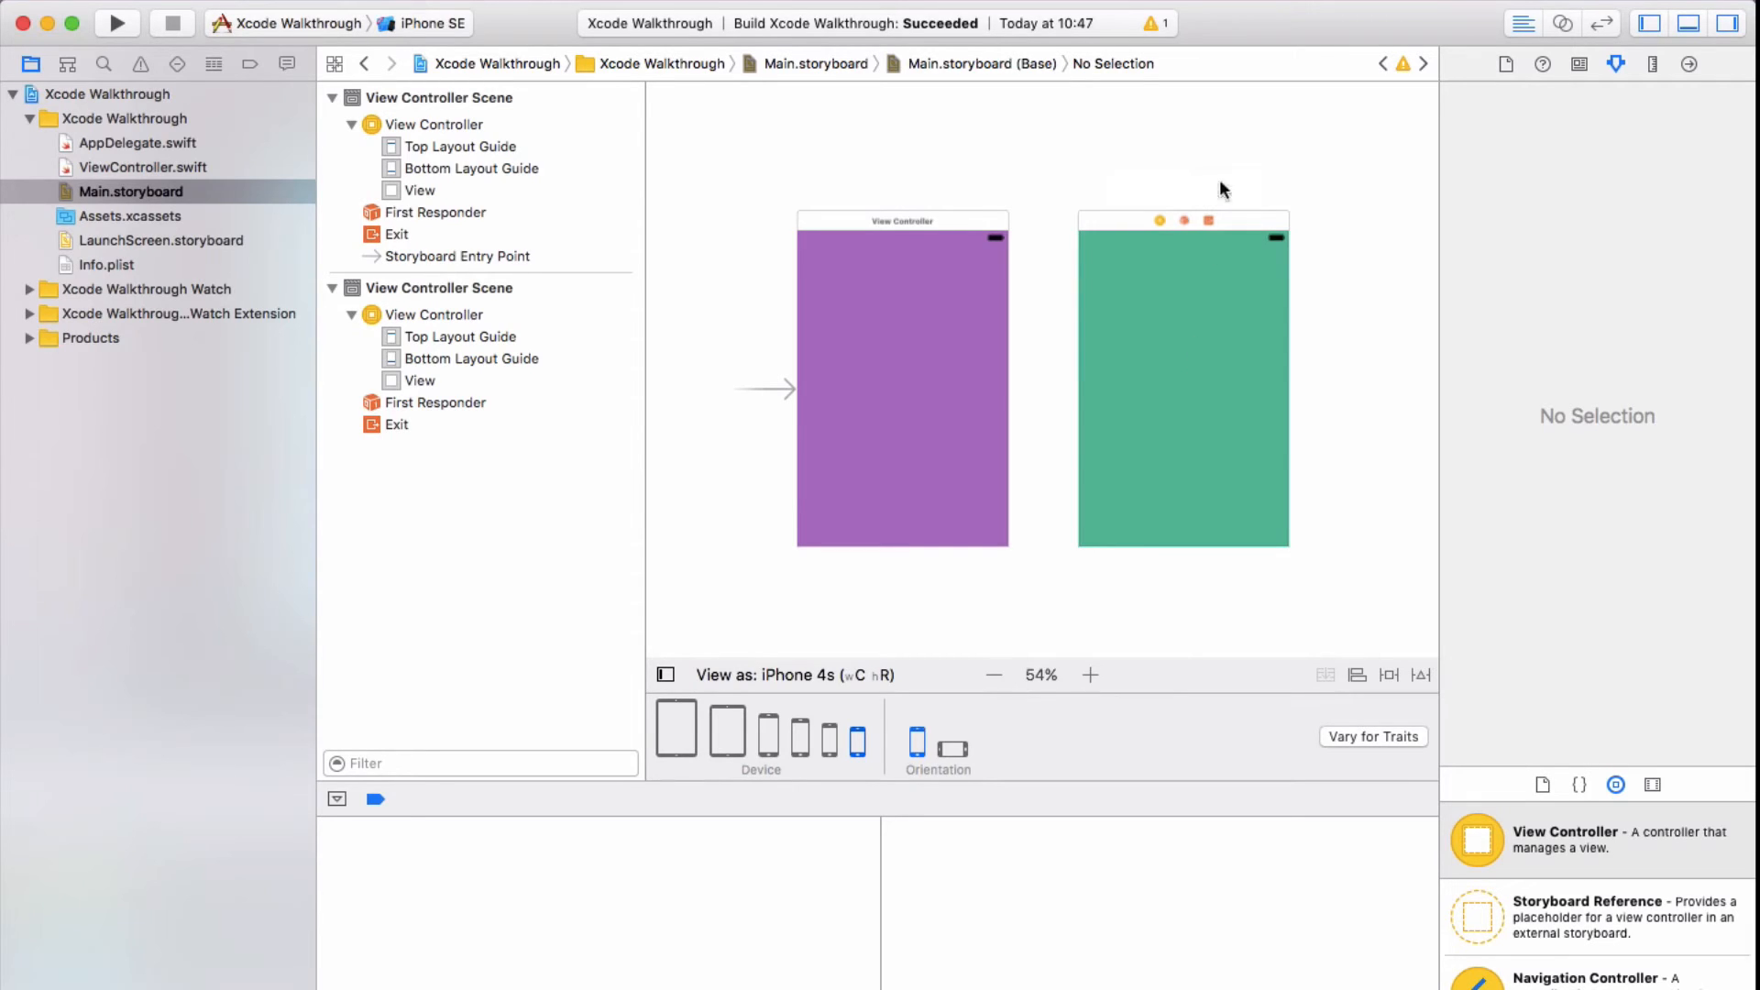
{"action": "mouse_move", "coordinate": [1141, 546]}
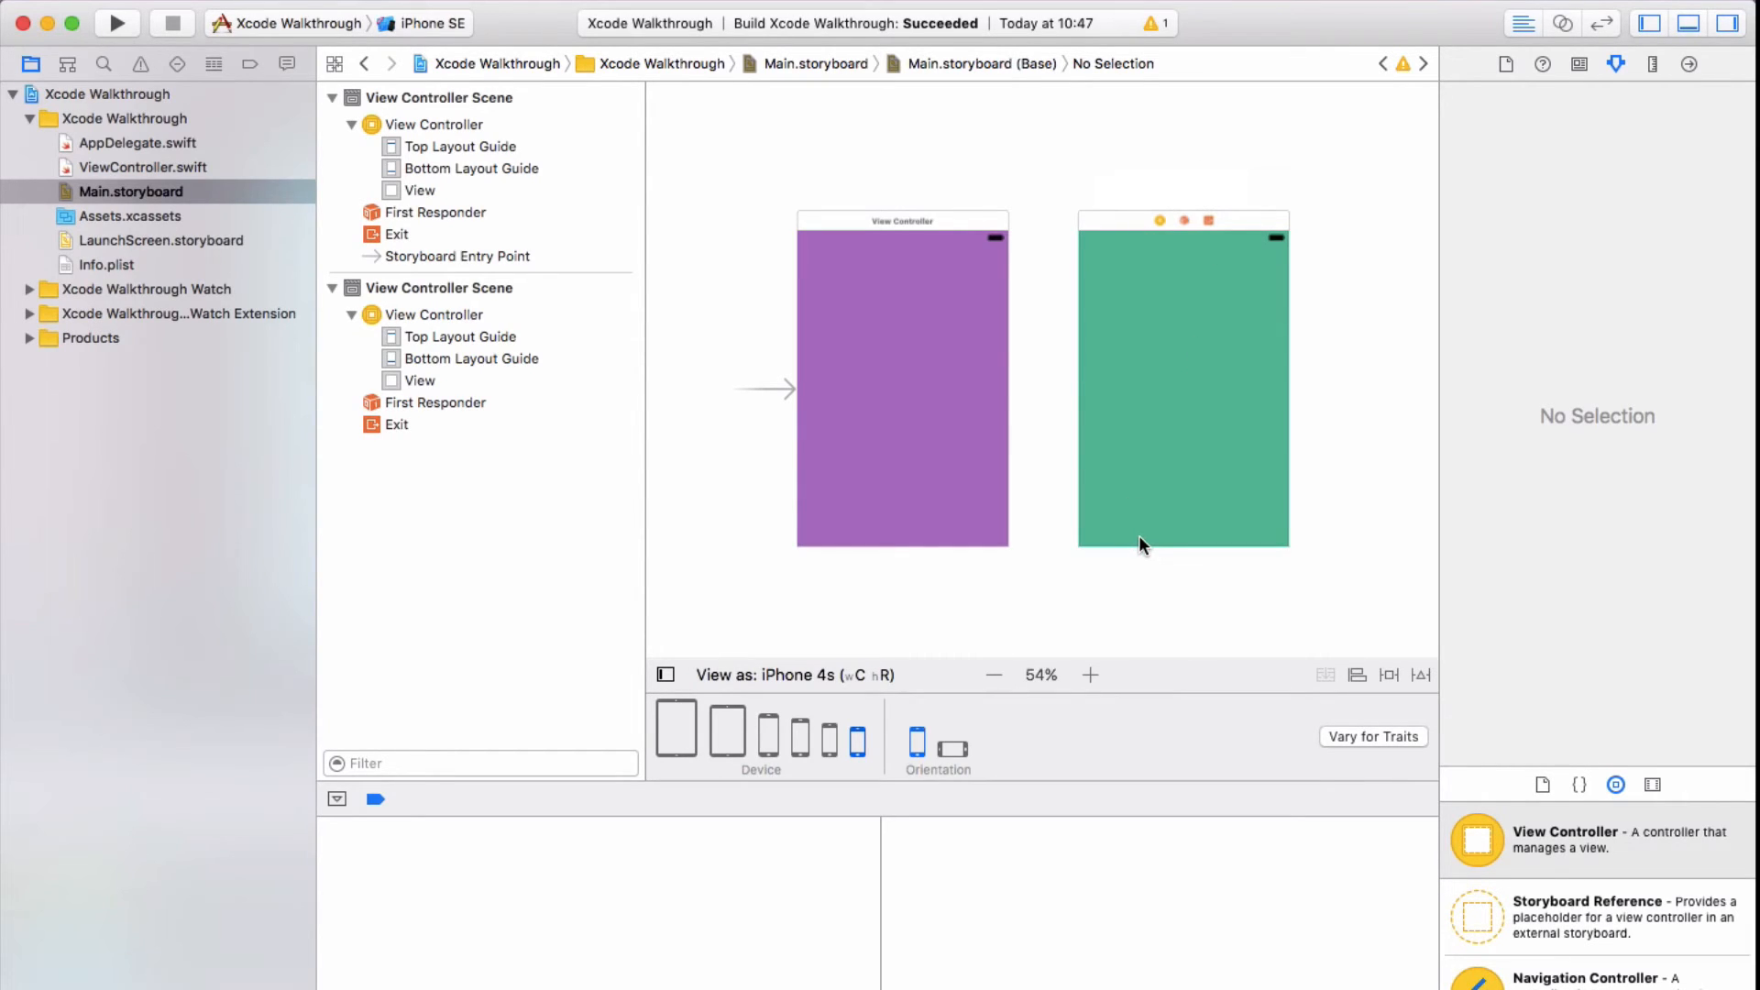
{"action": "mouse_move", "coordinate": [1111, 229]}
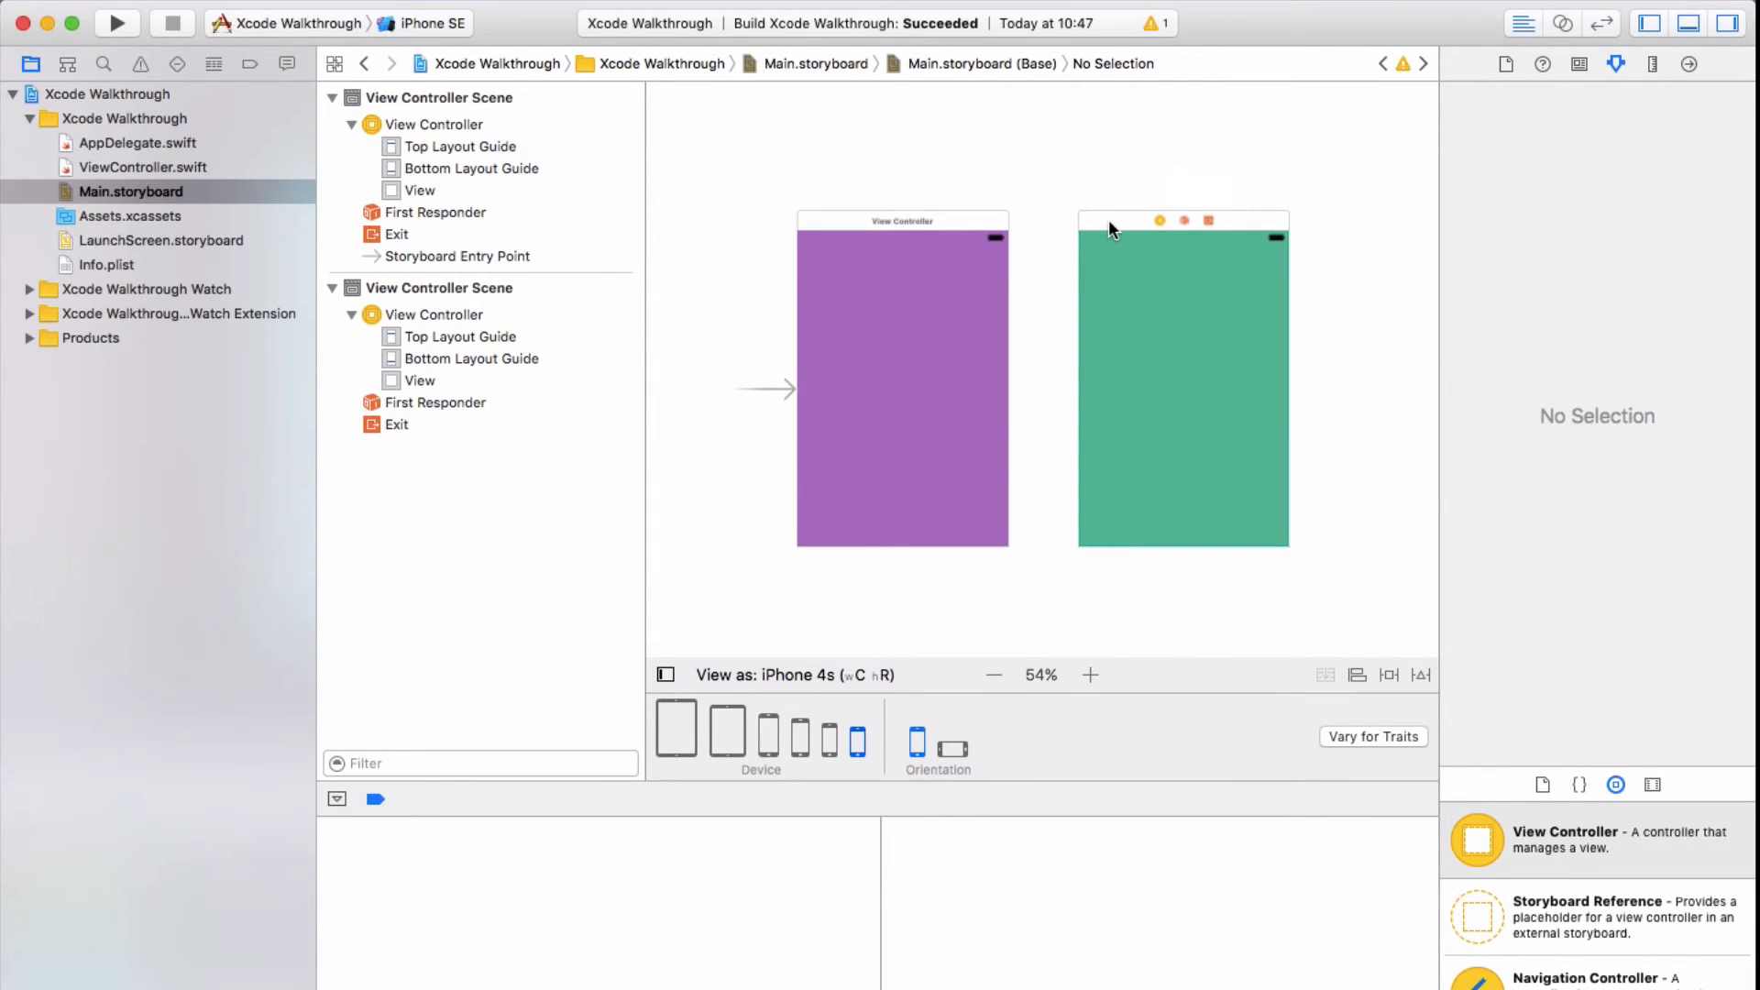
{"action": "mouse_move", "coordinate": [922, 304]}
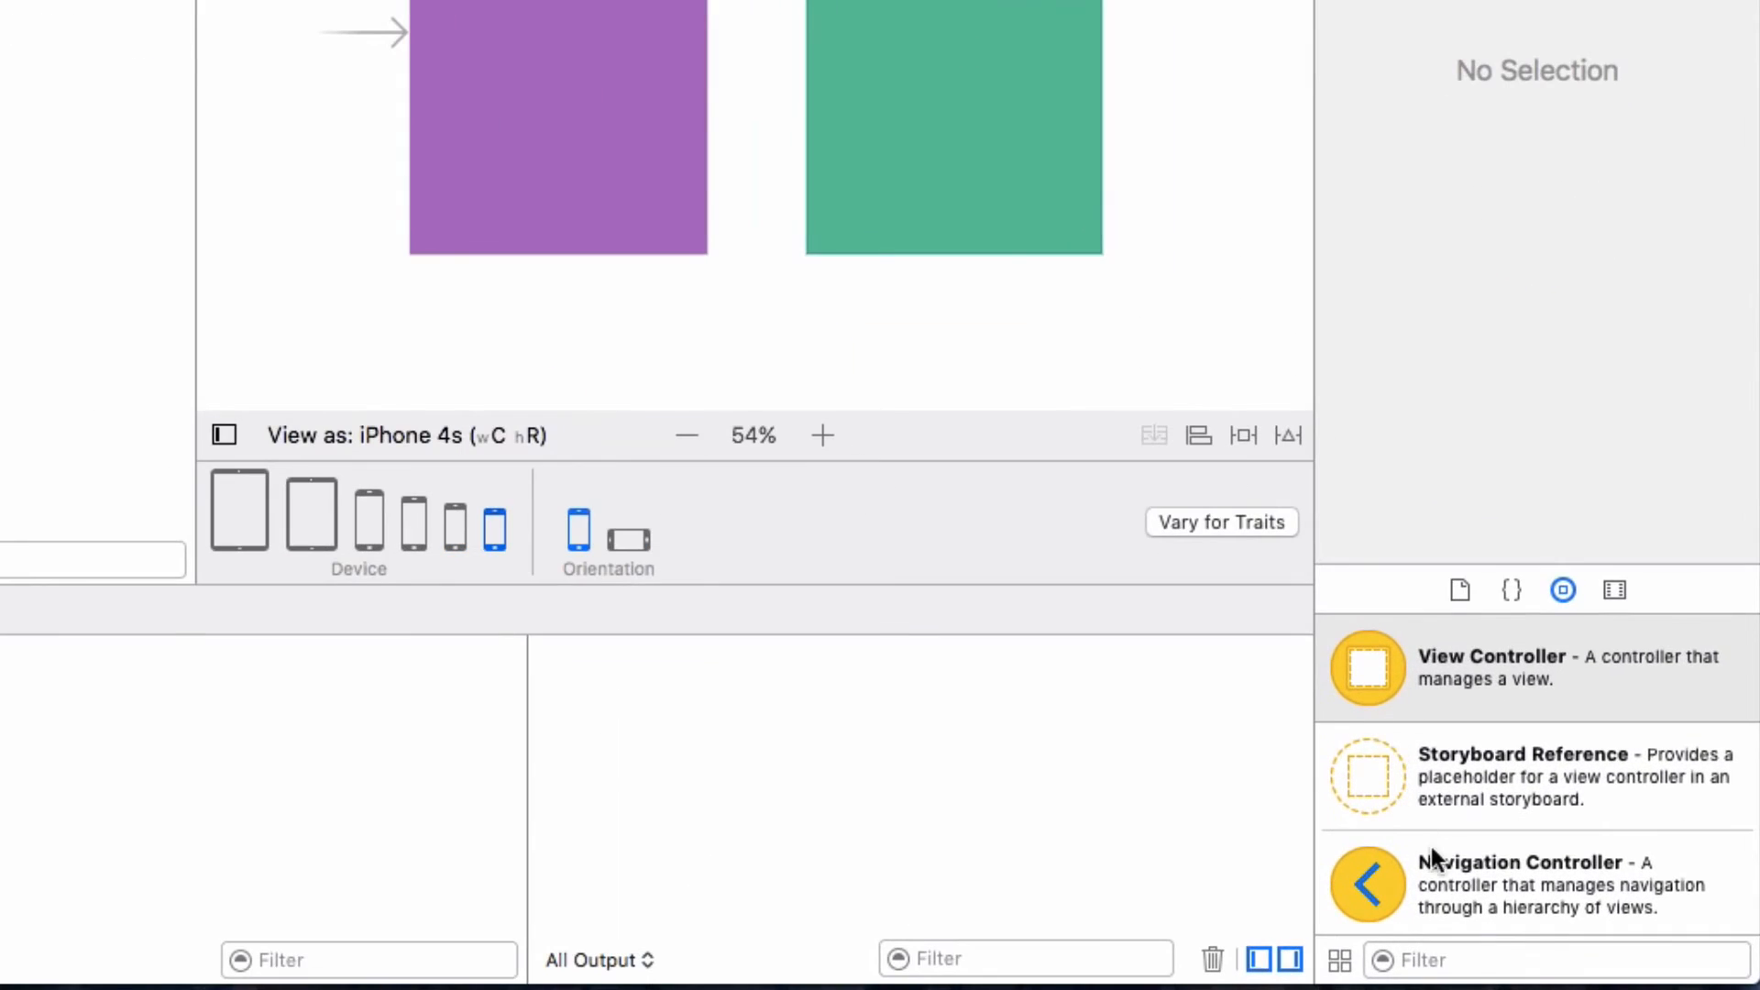
{"action": "mouse_move", "coordinate": [1353, 724]}
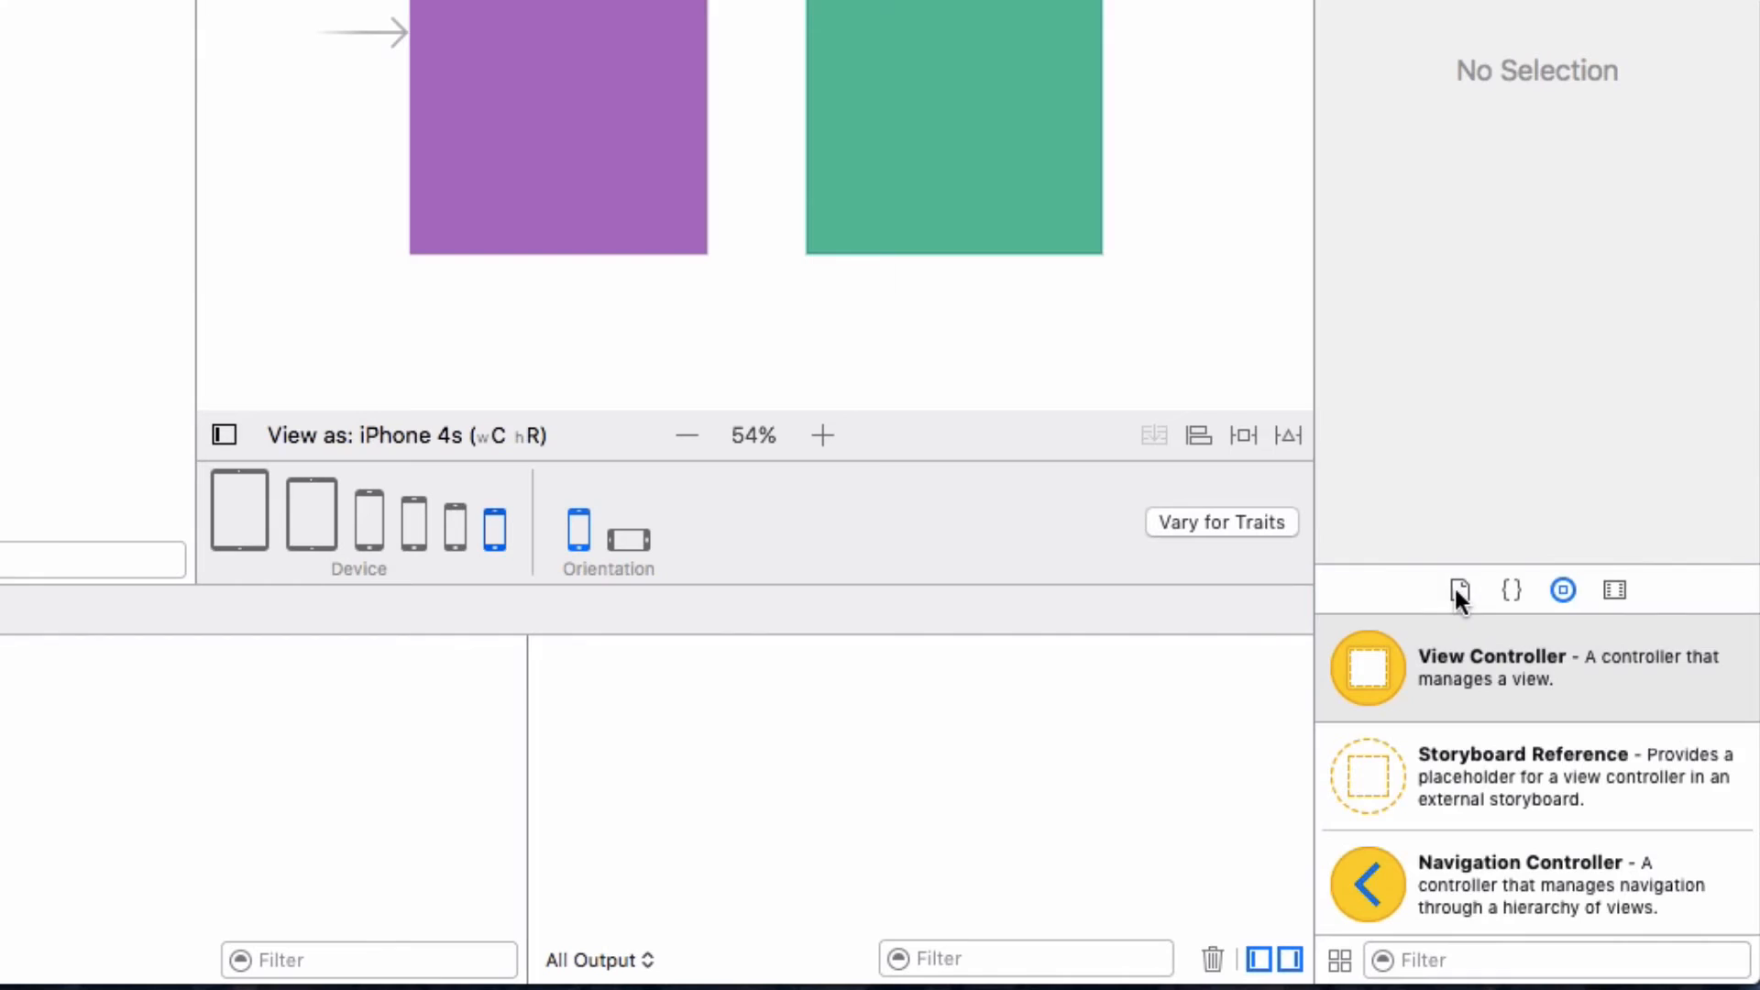
{"action": "left_click", "coordinate": [1511, 591]}
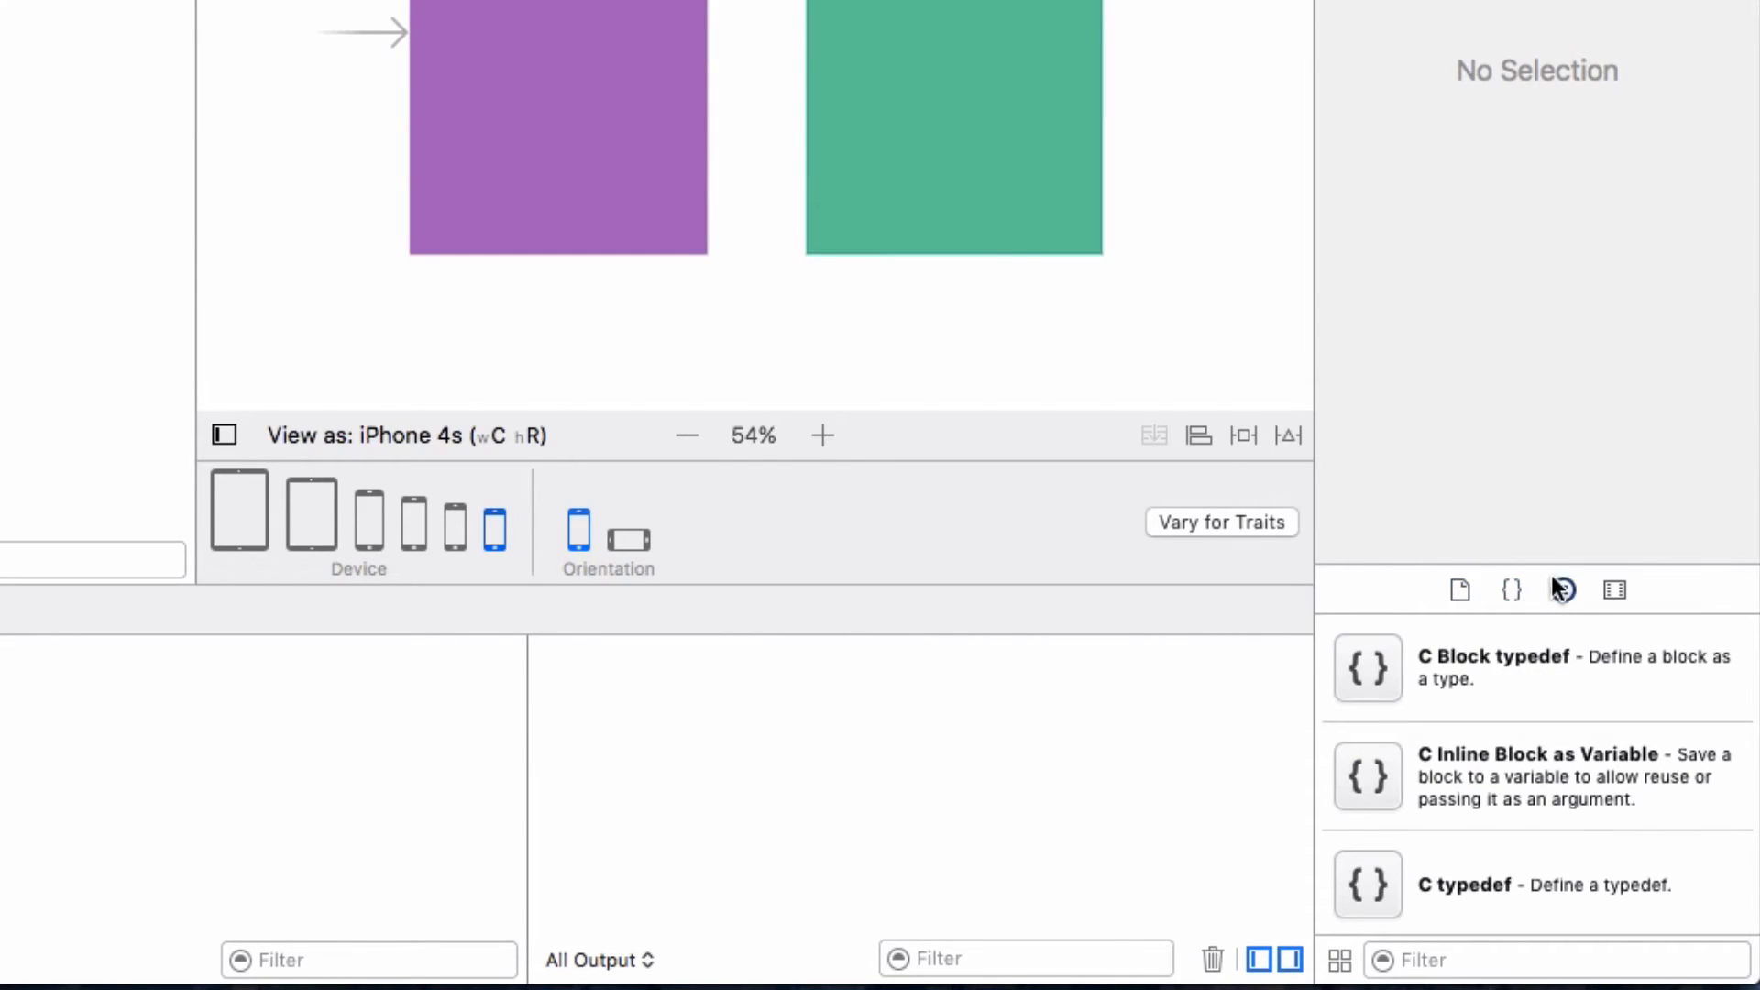
{"action": "left_click", "coordinate": [1562, 590]}
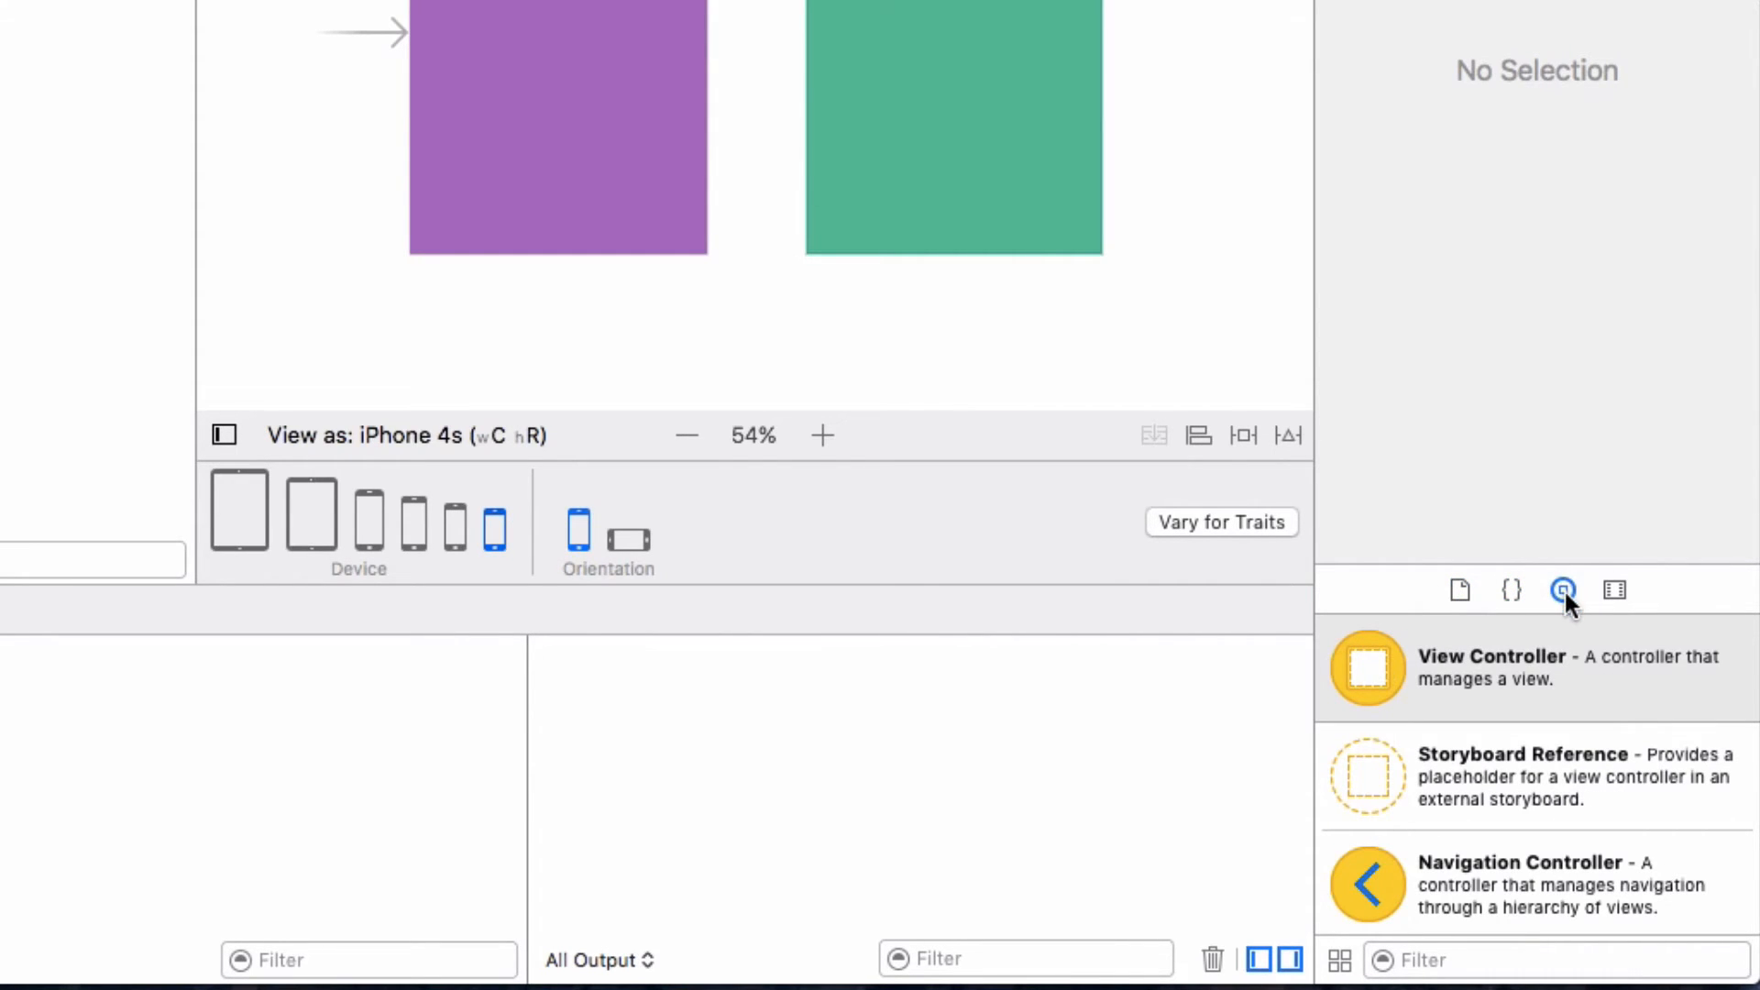
{"action": "mouse_move", "coordinate": [1364, 858]}
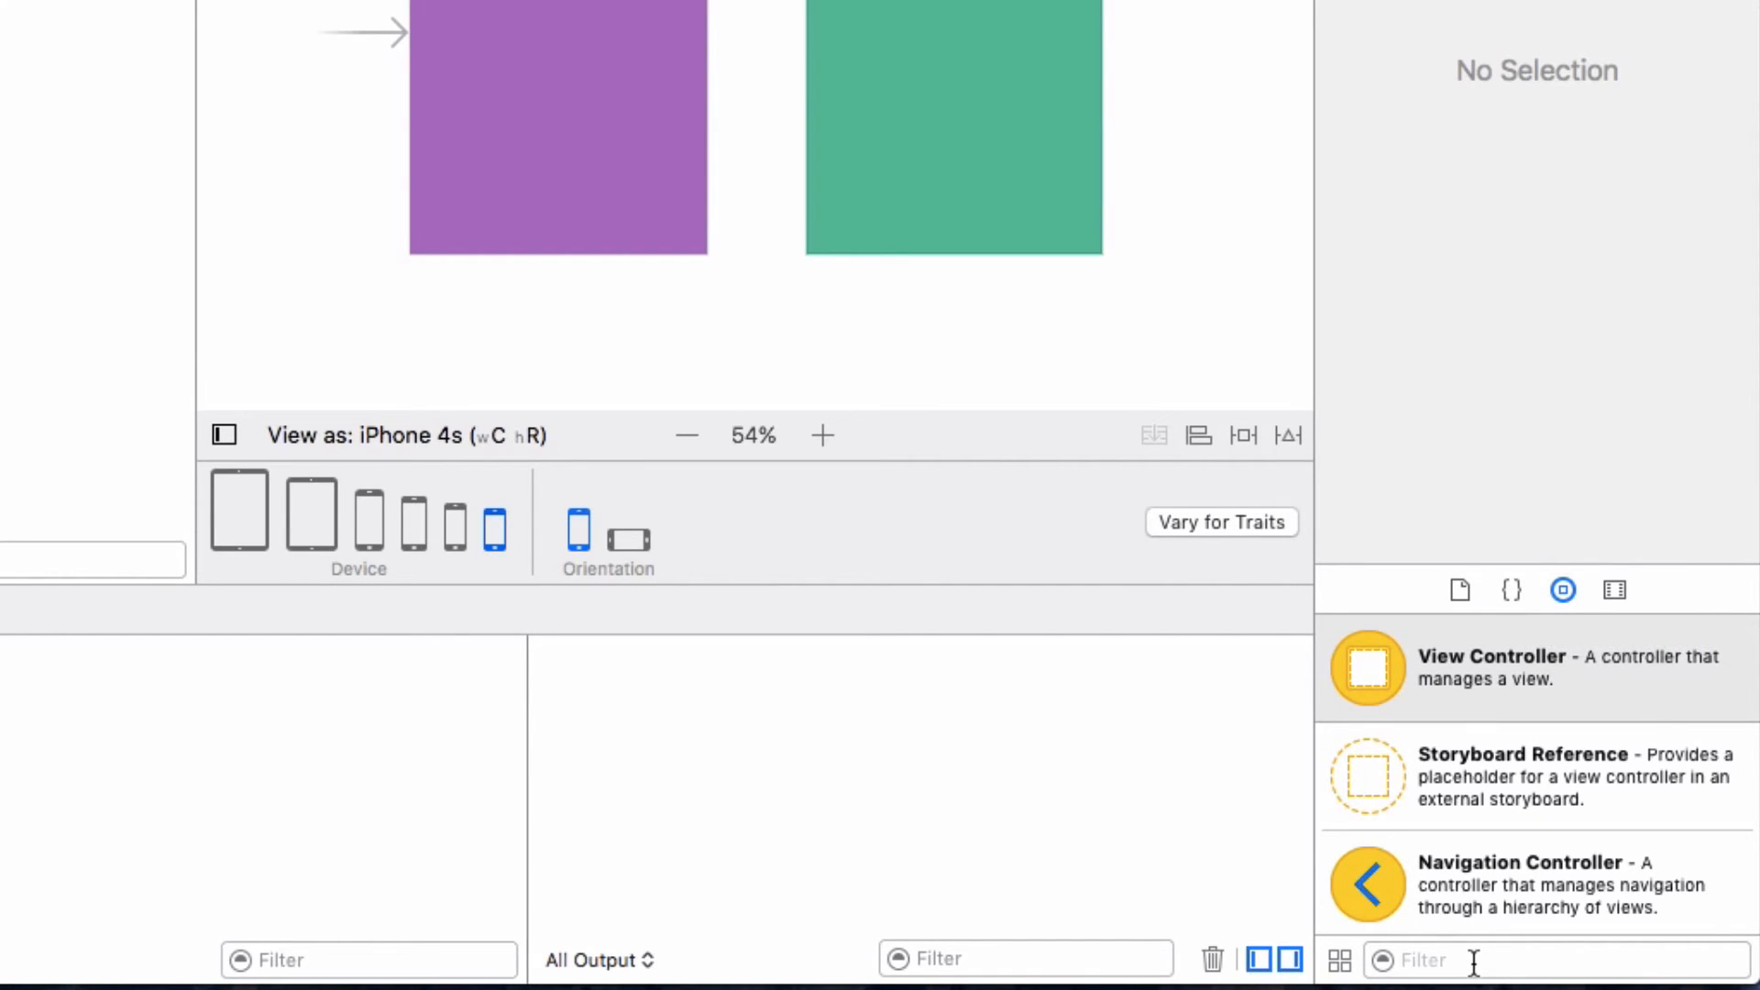
Filter the object library with 'bu' and drop a Button onto the purple screen
{"action": "type", "text": "button"}
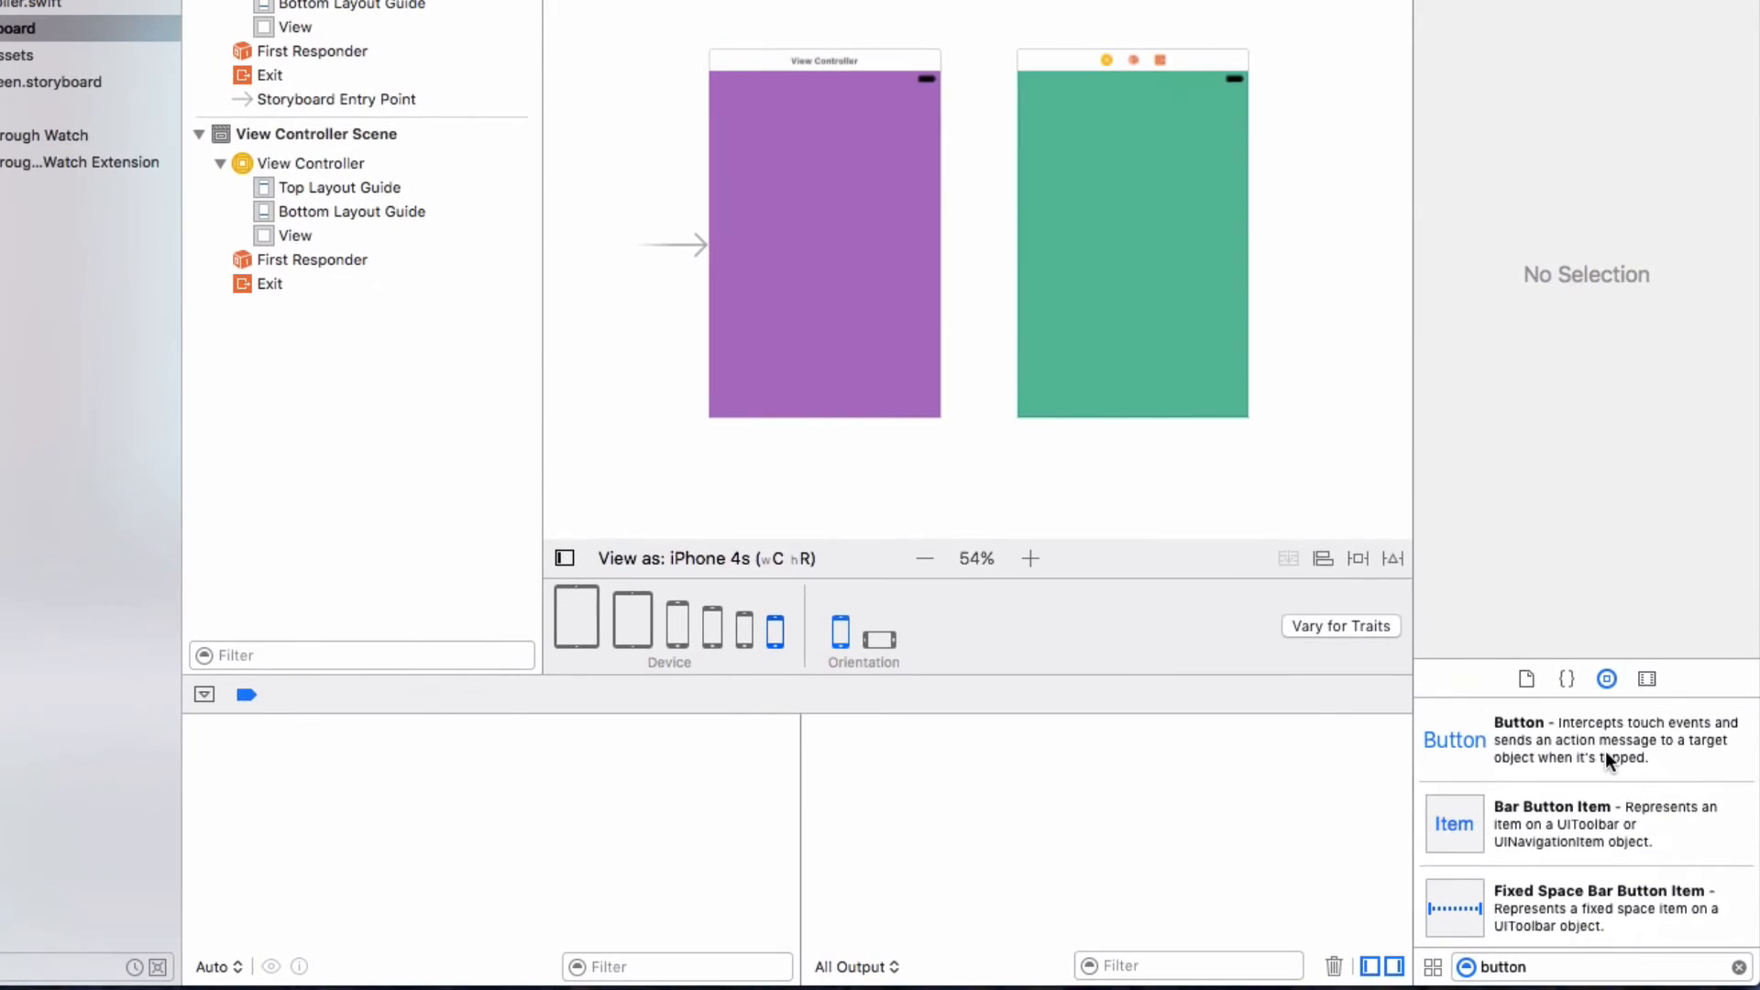
{"action": "left_click_drag", "start_coordinate": [1454, 739], "coordinate": [796, 213]}
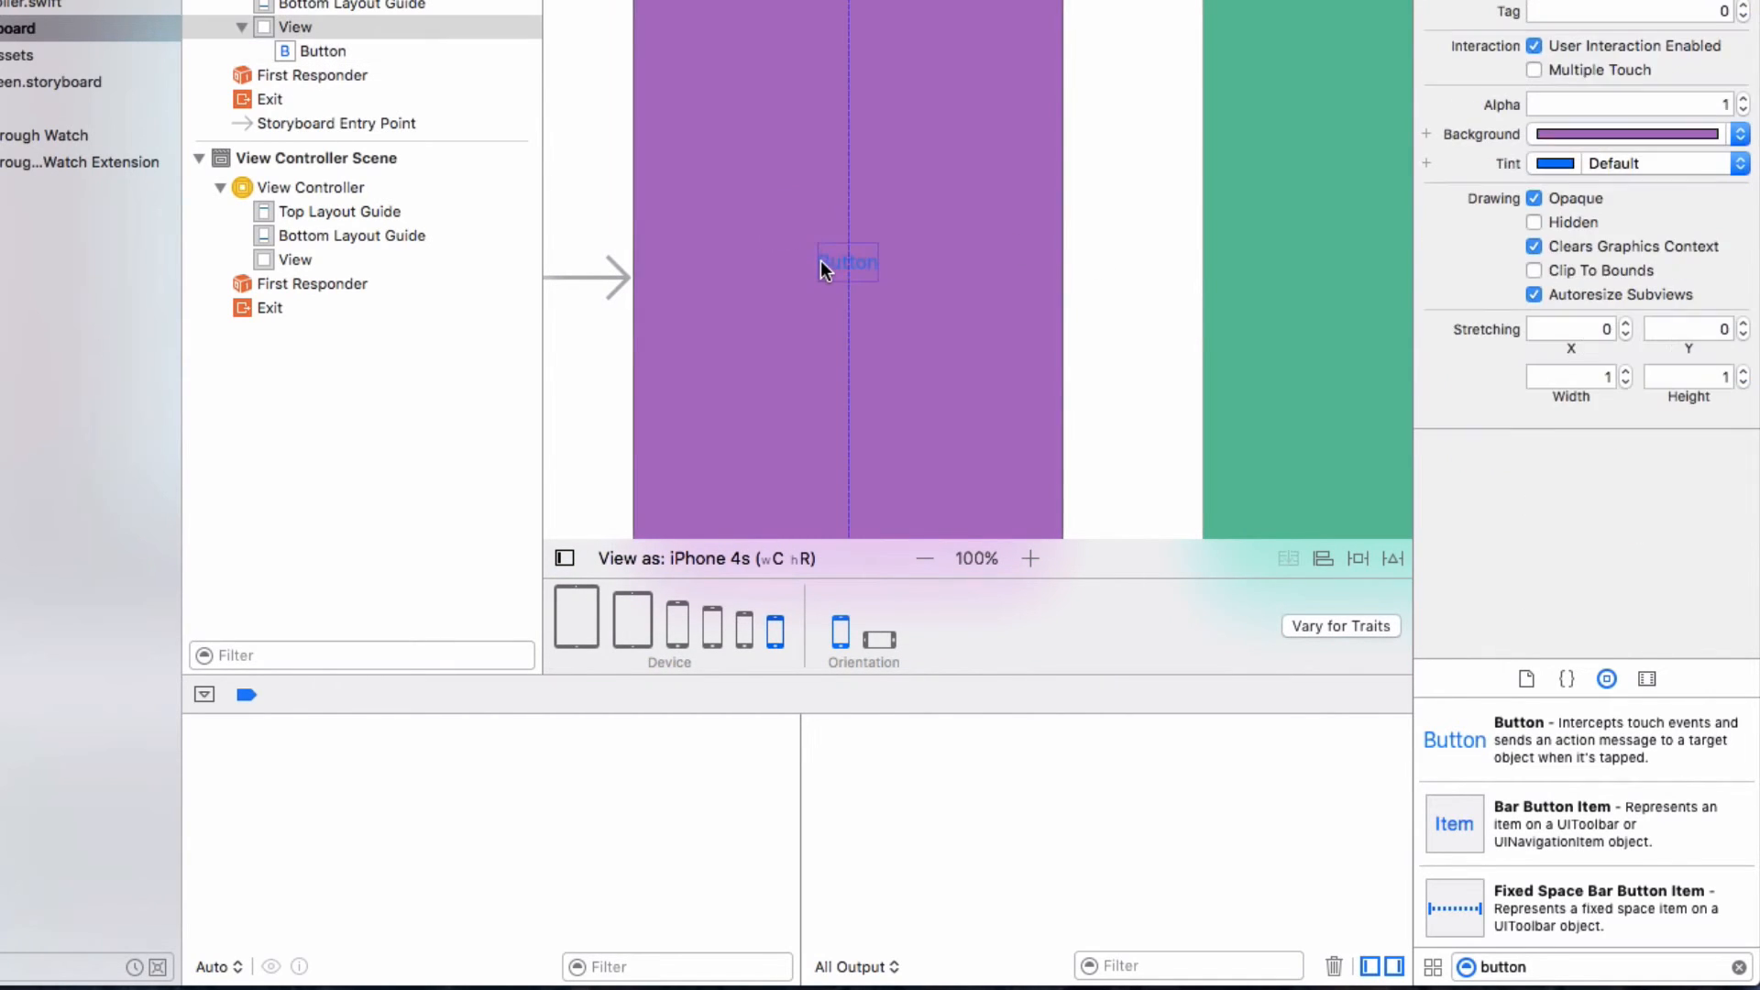
{"action": "left_click", "coordinate": [847, 264]}
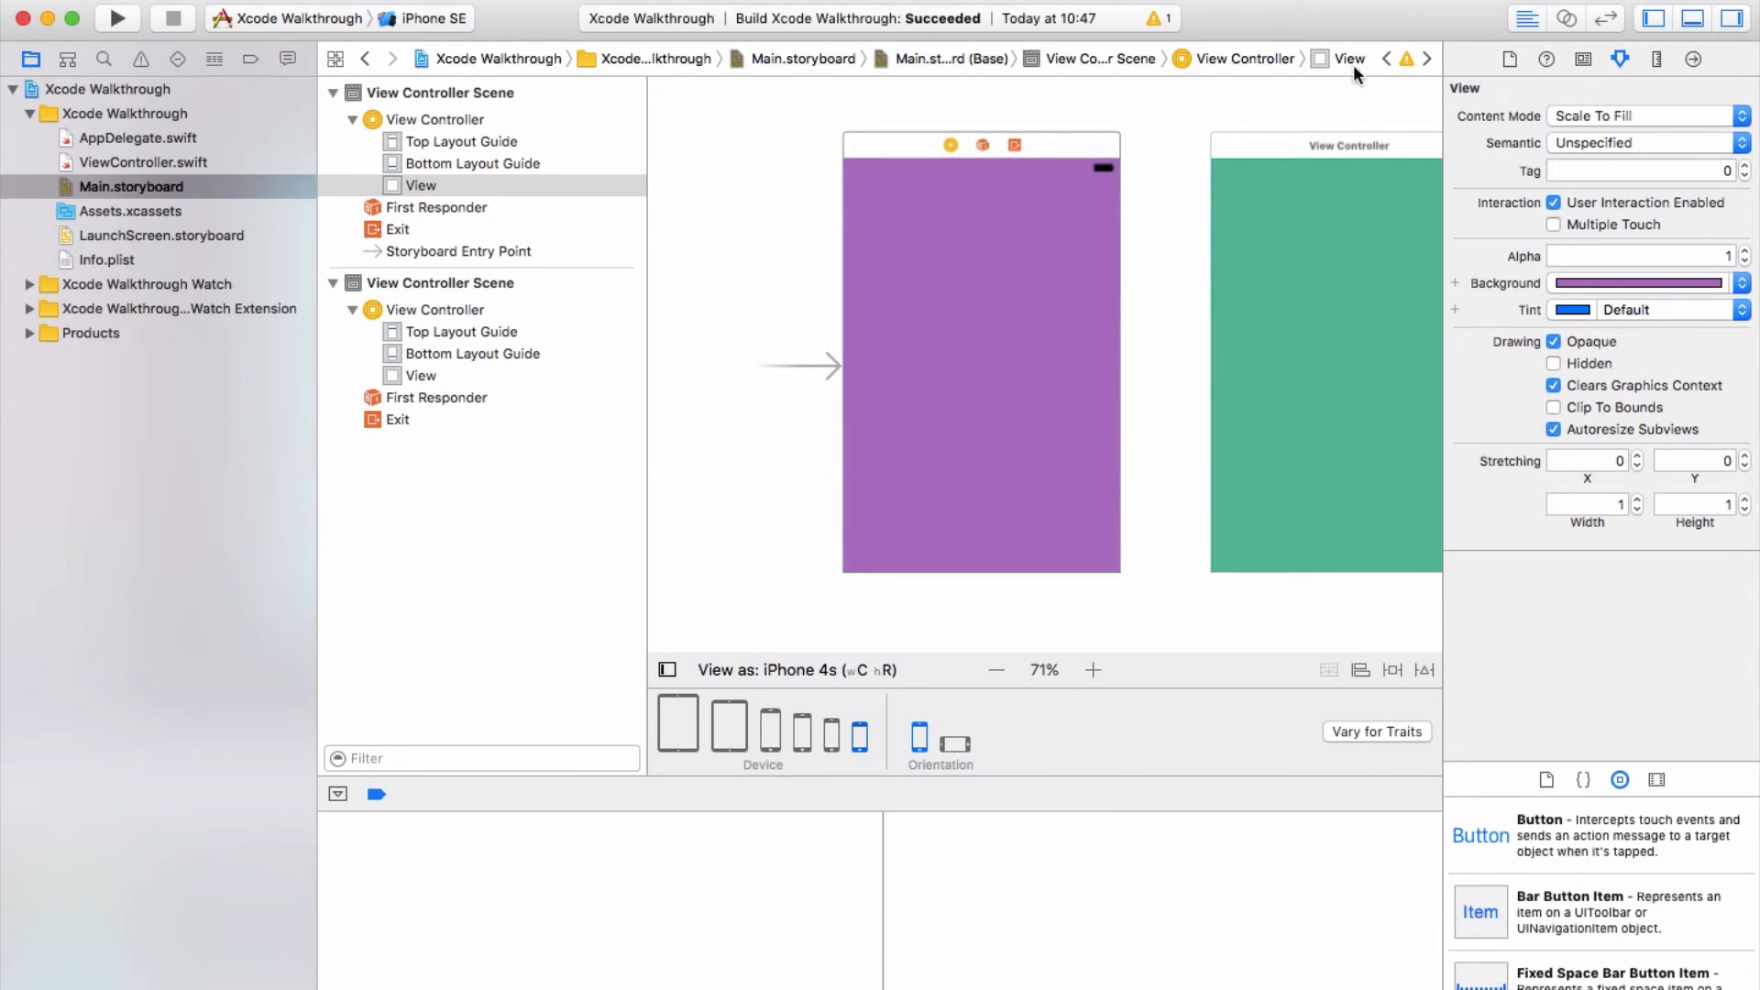
{"action": "mouse_move", "coordinate": [1620, 550]}
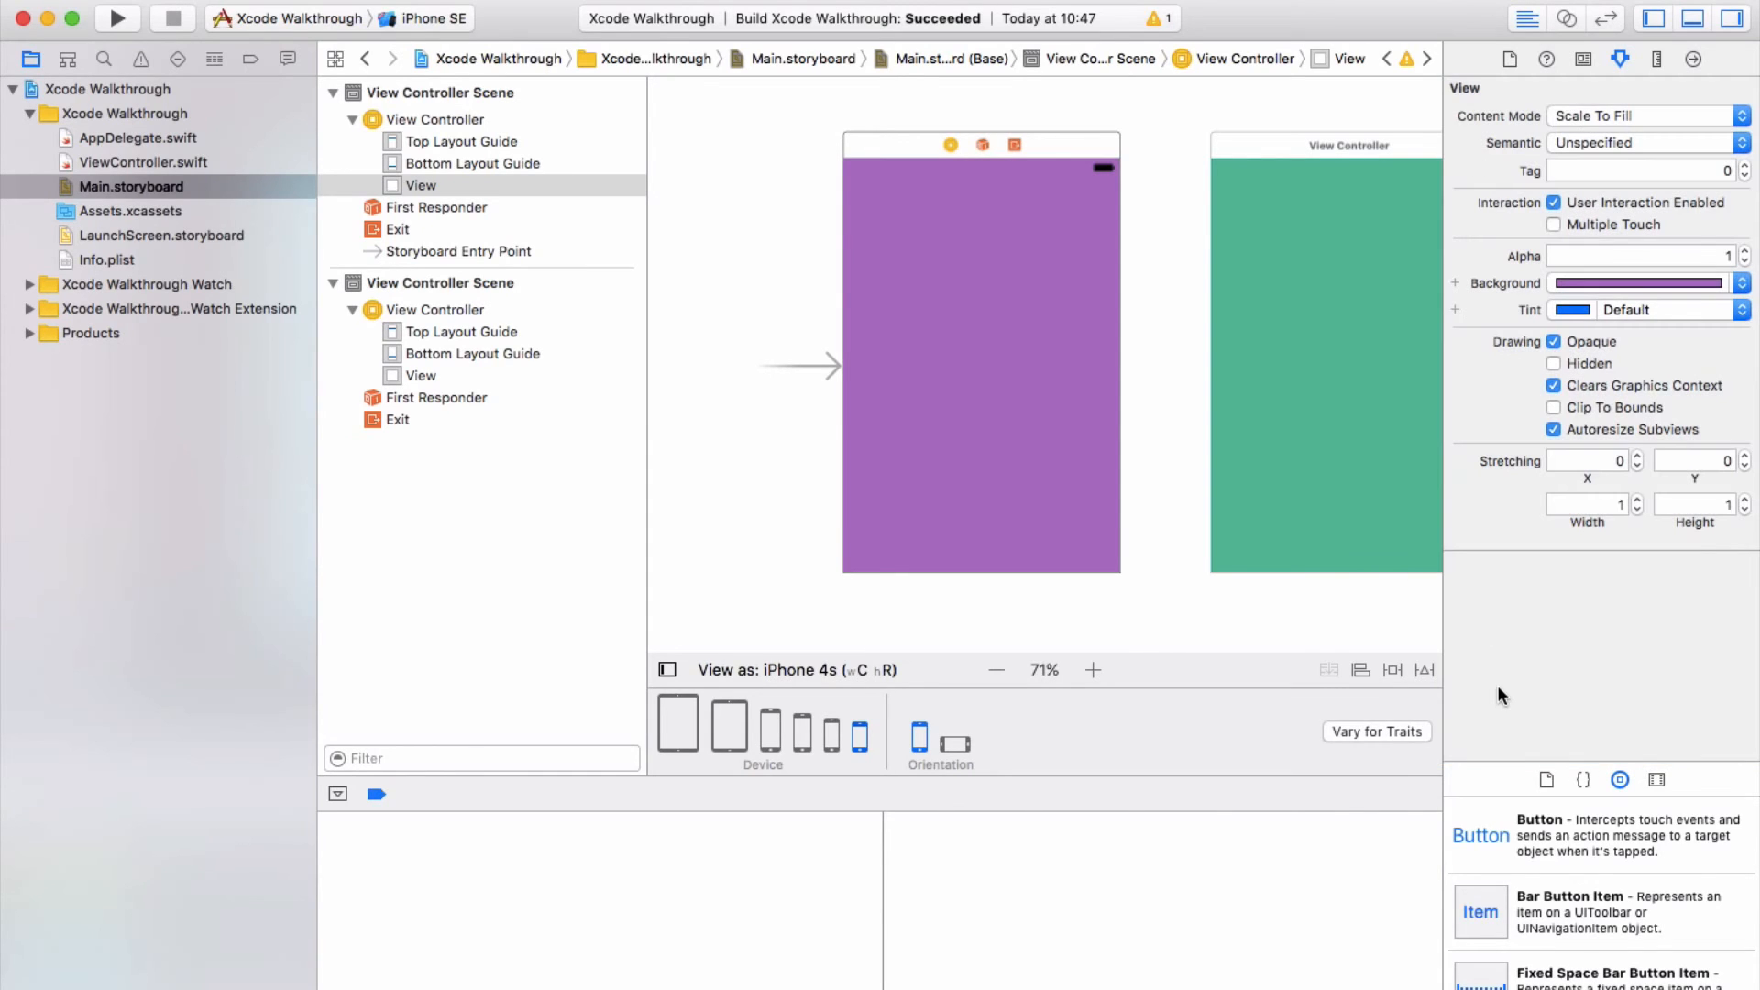
{"action": "left_click", "coordinate": [1546, 59]}
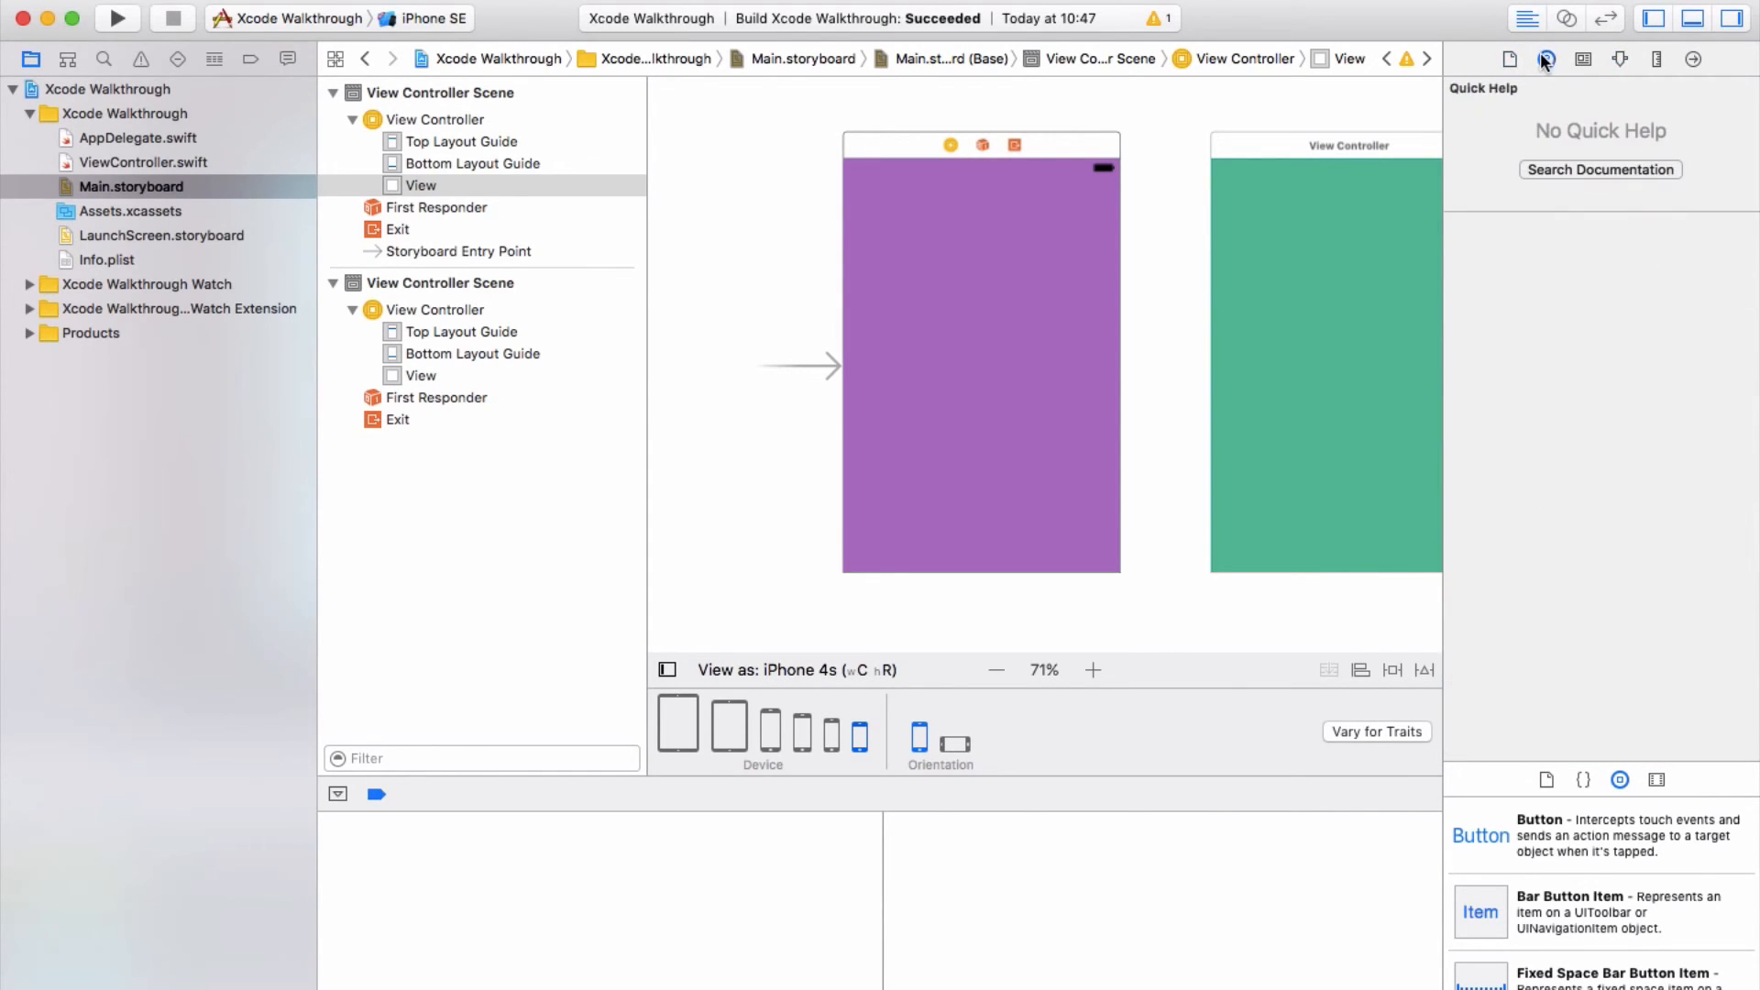
{"action": "left_click", "coordinate": [1621, 59]}
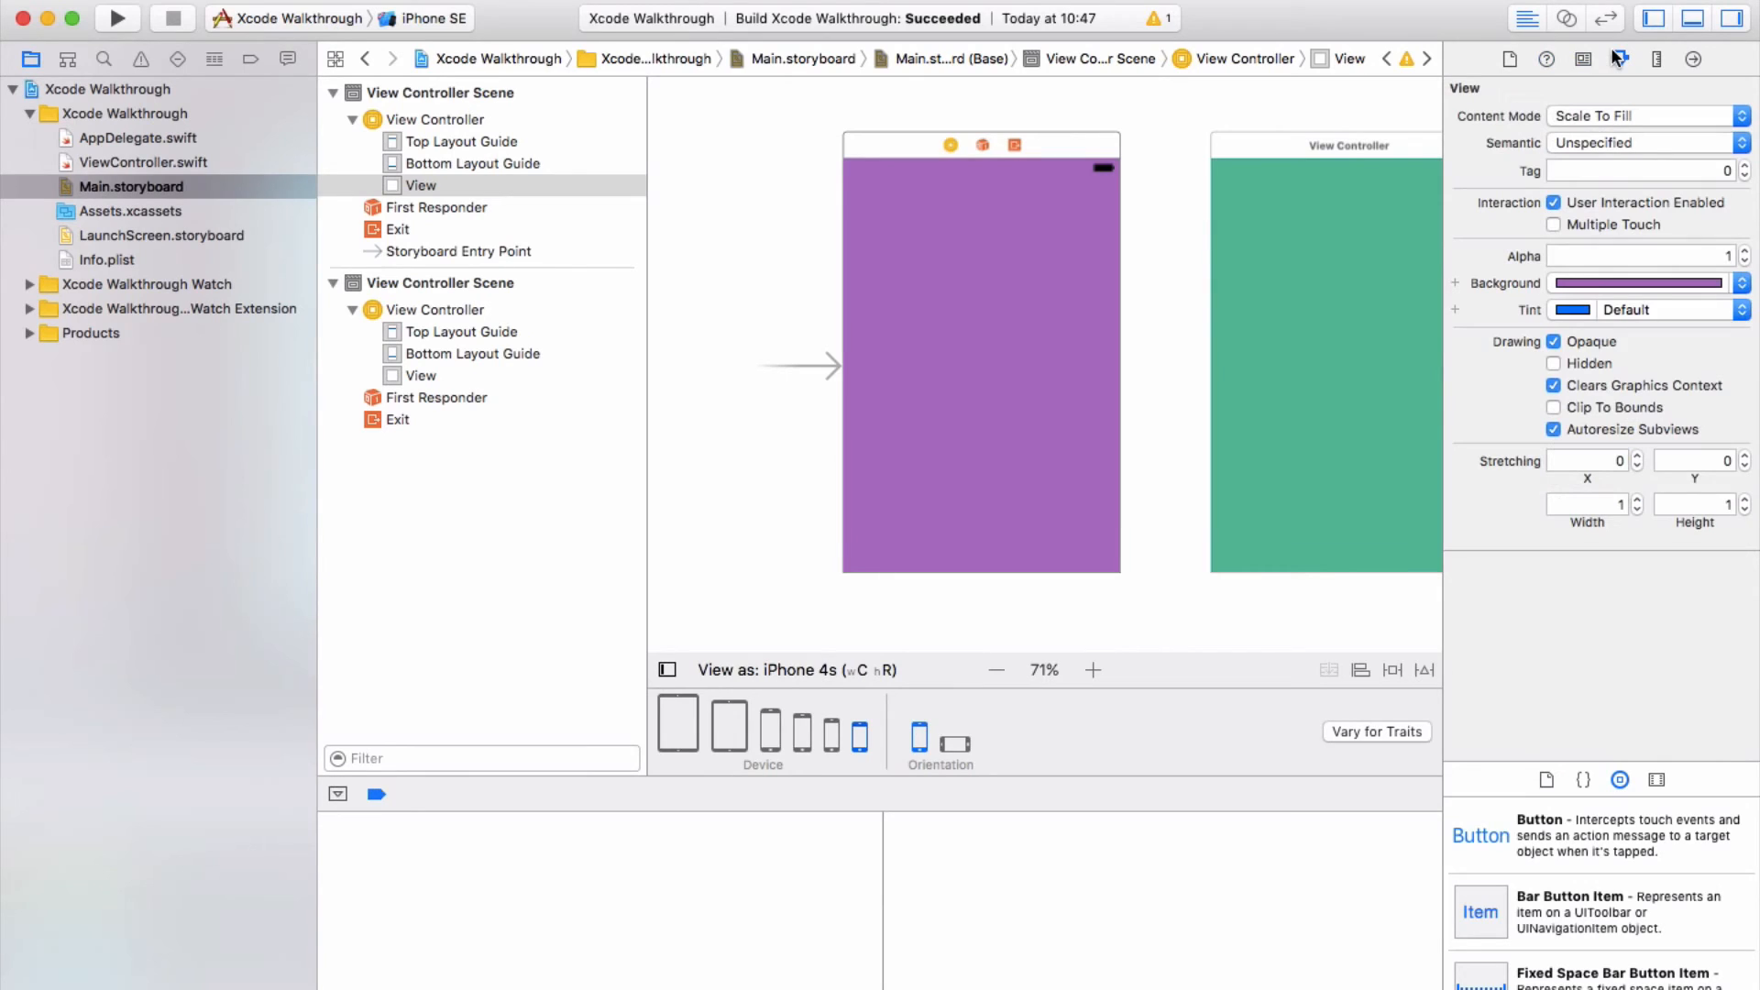
{"action": "mouse_move", "coordinate": [1603, 44]}
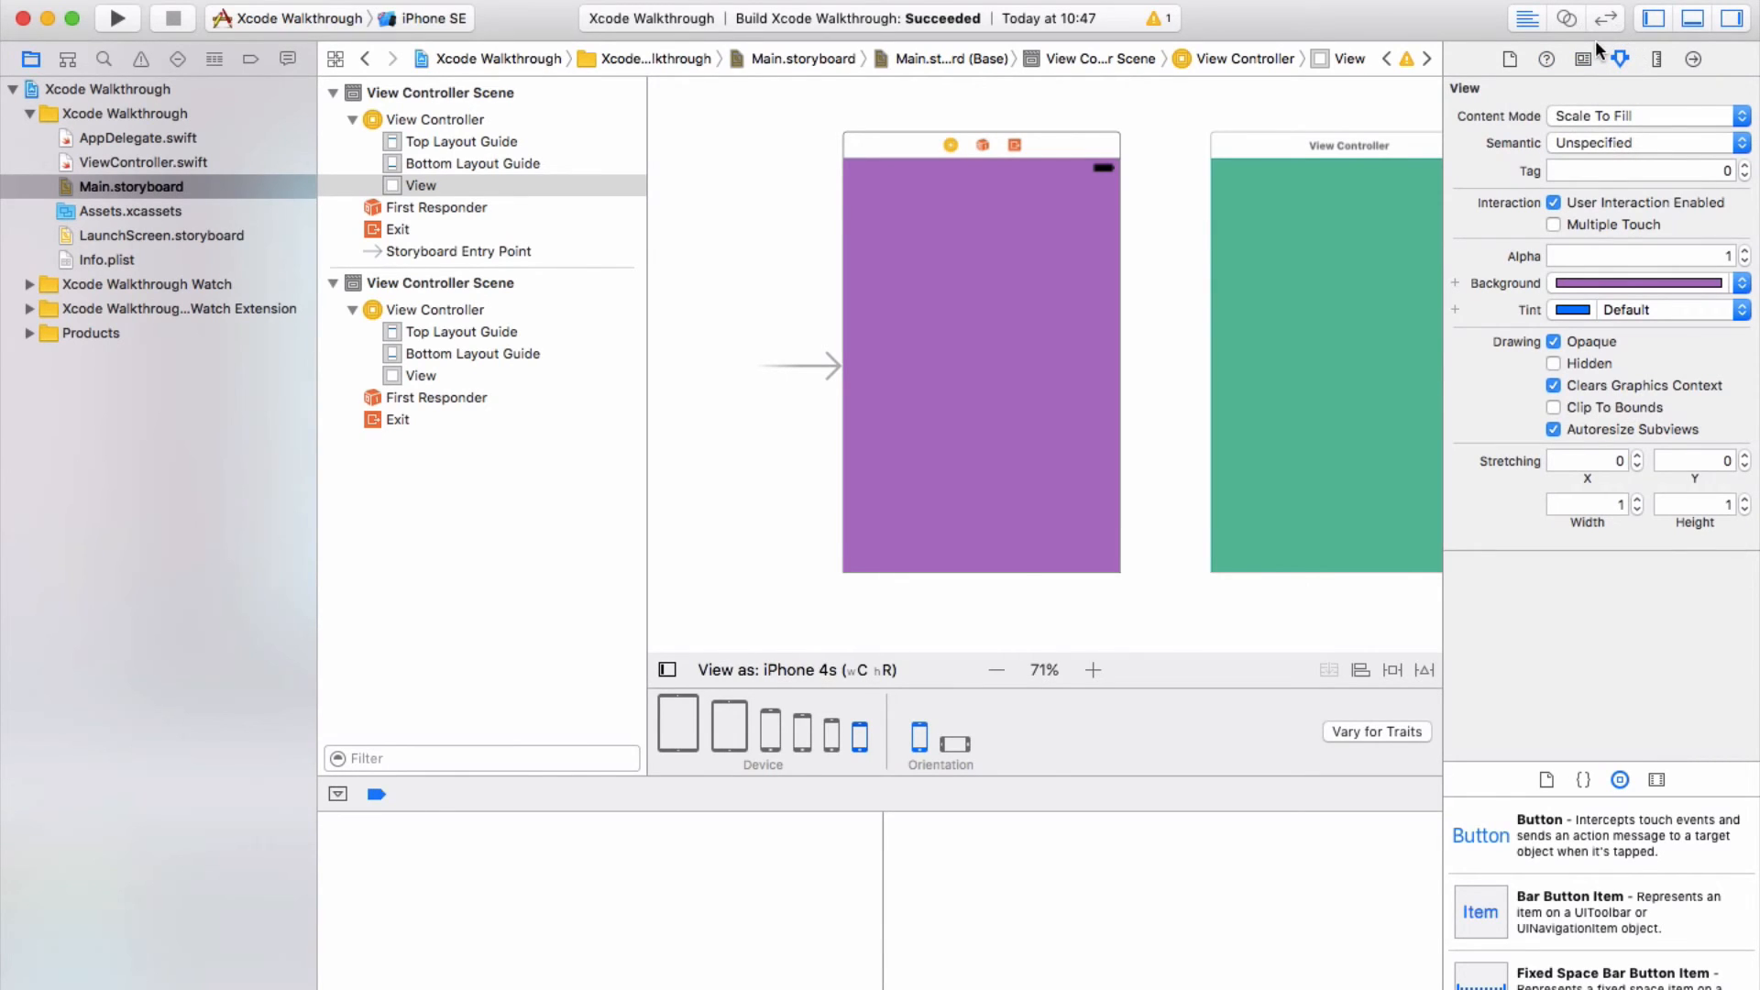
{"action": "mouse_move", "coordinate": [1269, 350]}
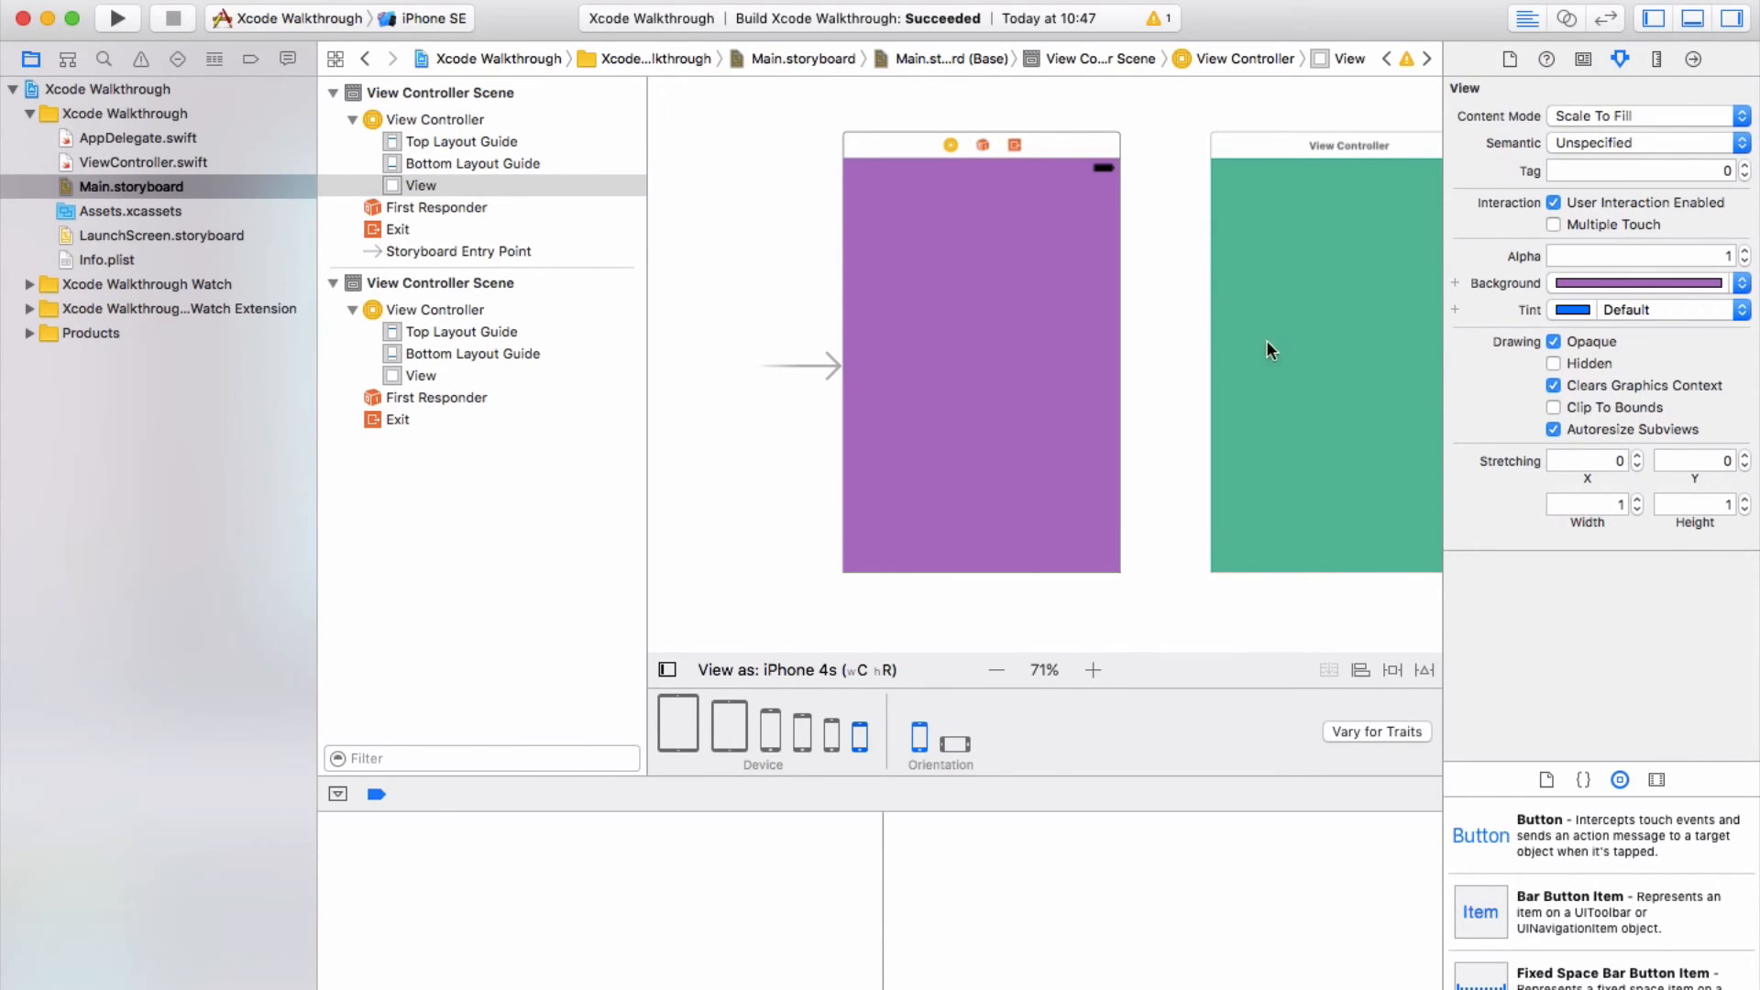
{"action": "mouse_move", "coordinate": [1576, 622]}
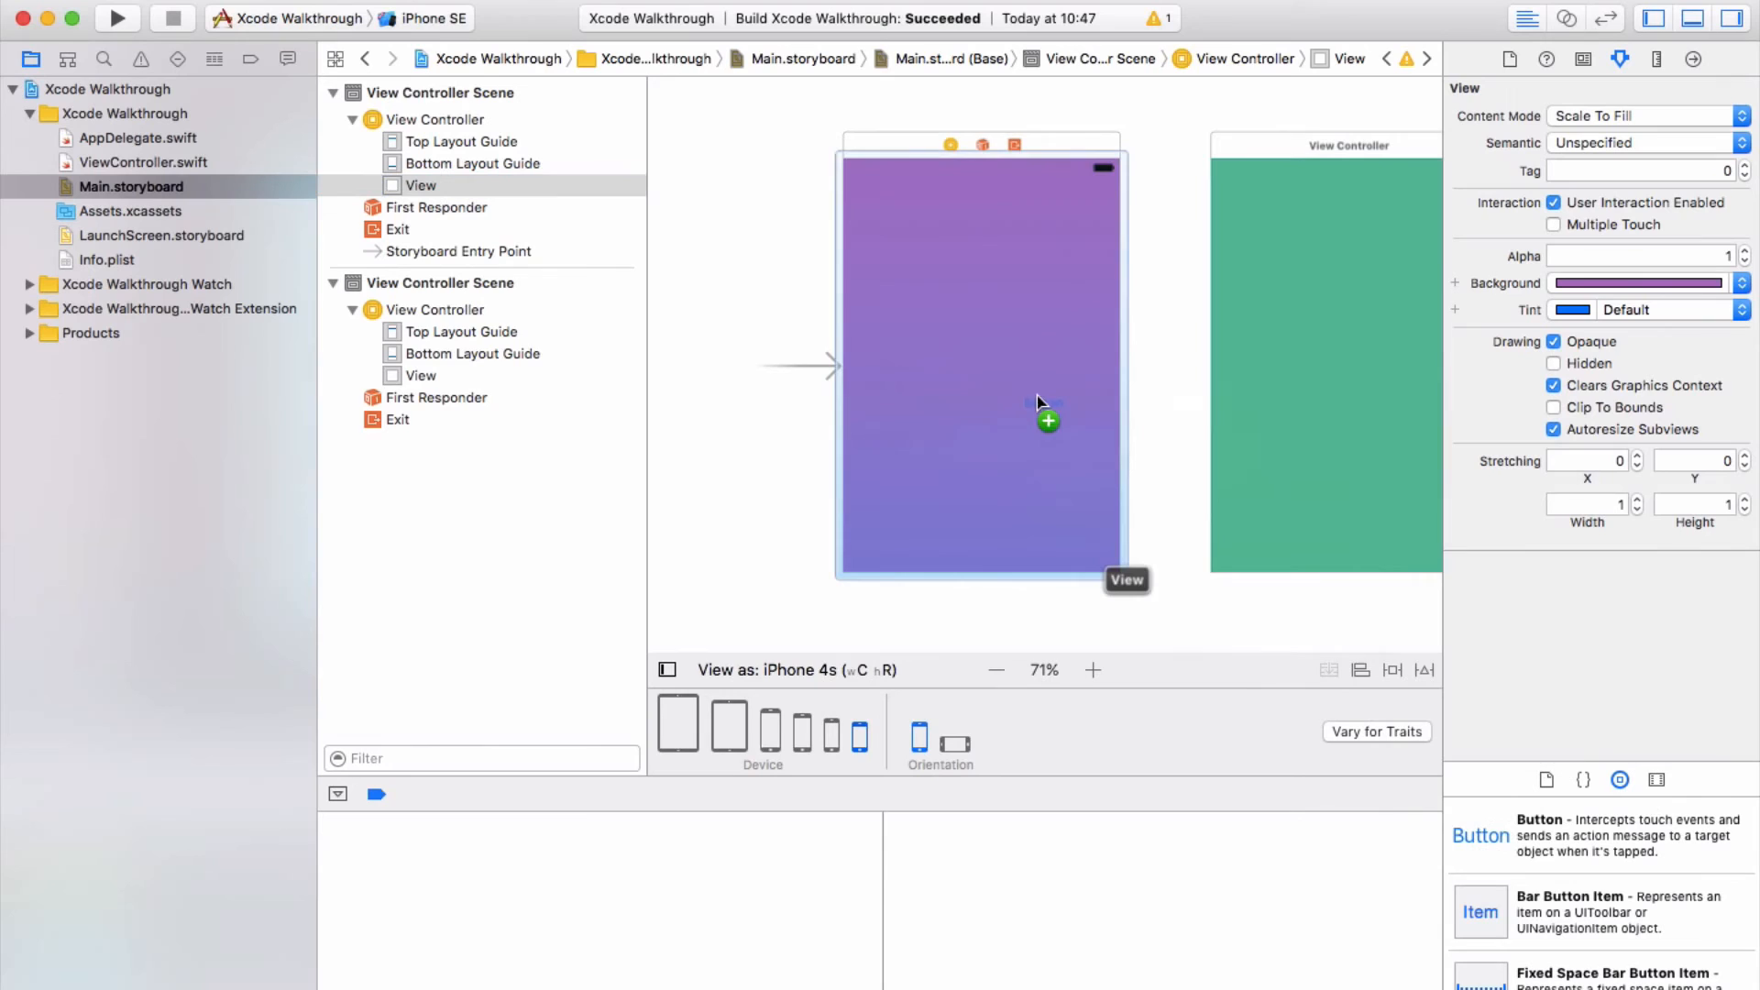
Centre a button on the purple view with green text, black shadow colour and red background
{"action": "left_click_drag", "start_coordinate": [1047, 420], "coordinate": [1001, 370]}
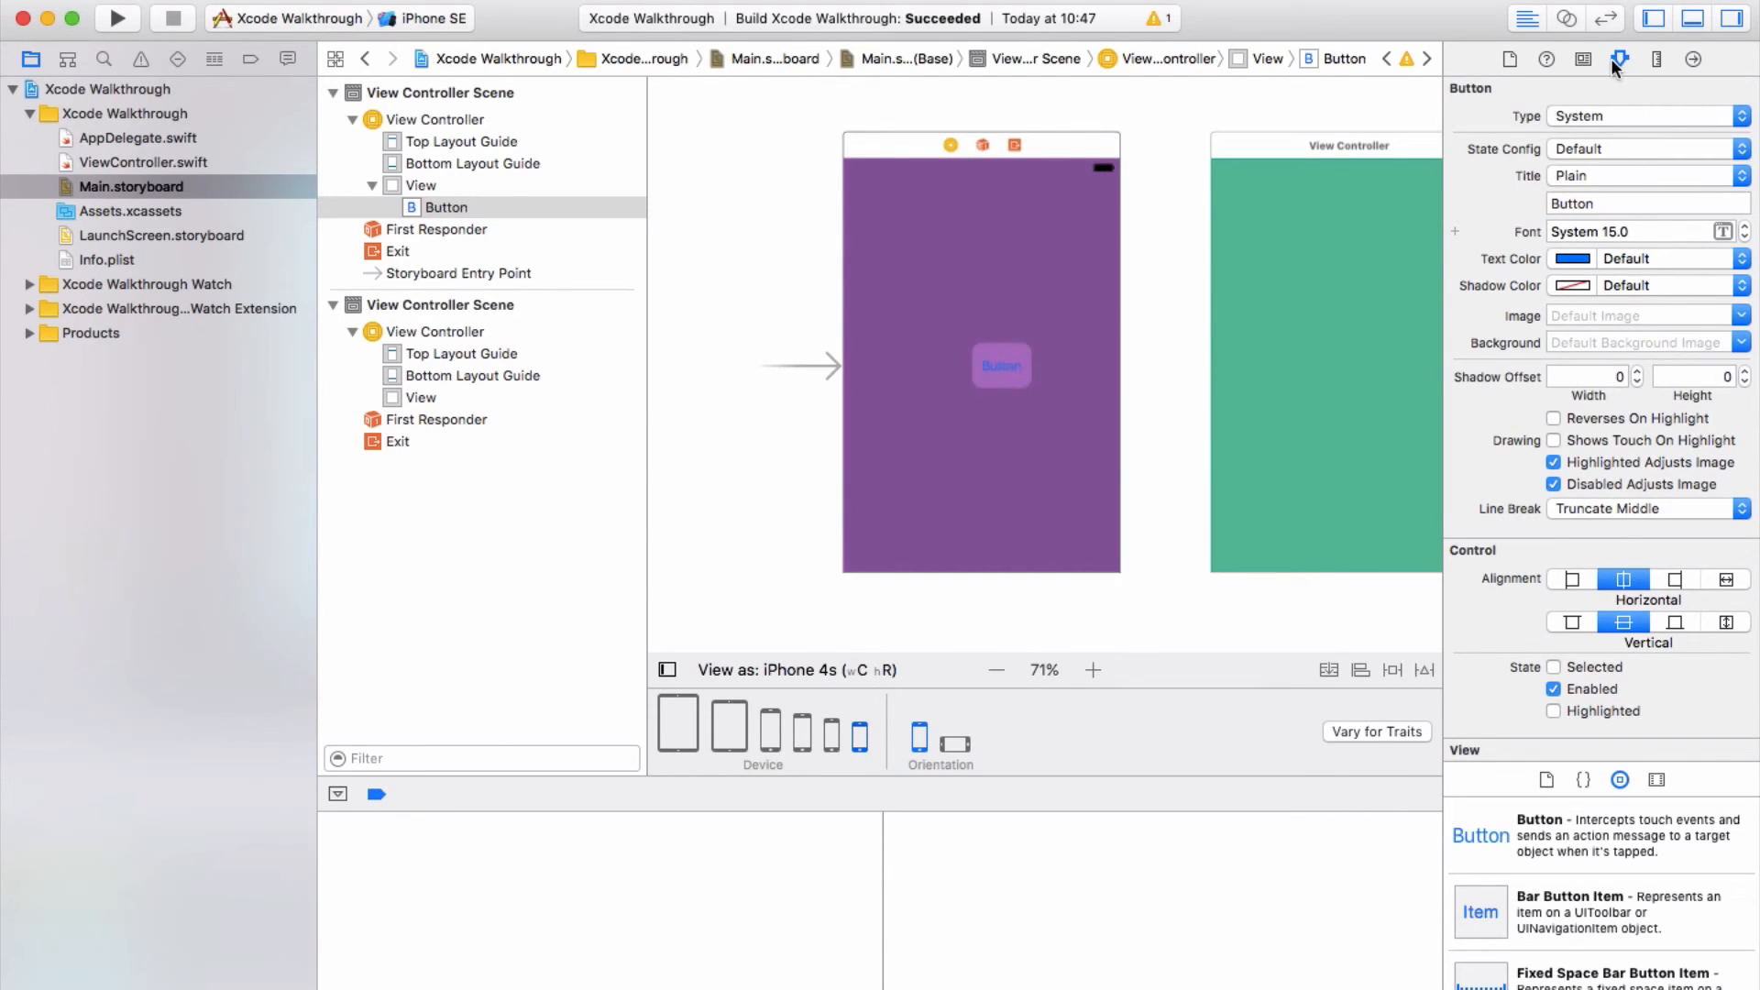
{"action": "mouse_move", "coordinate": [1703, 258]}
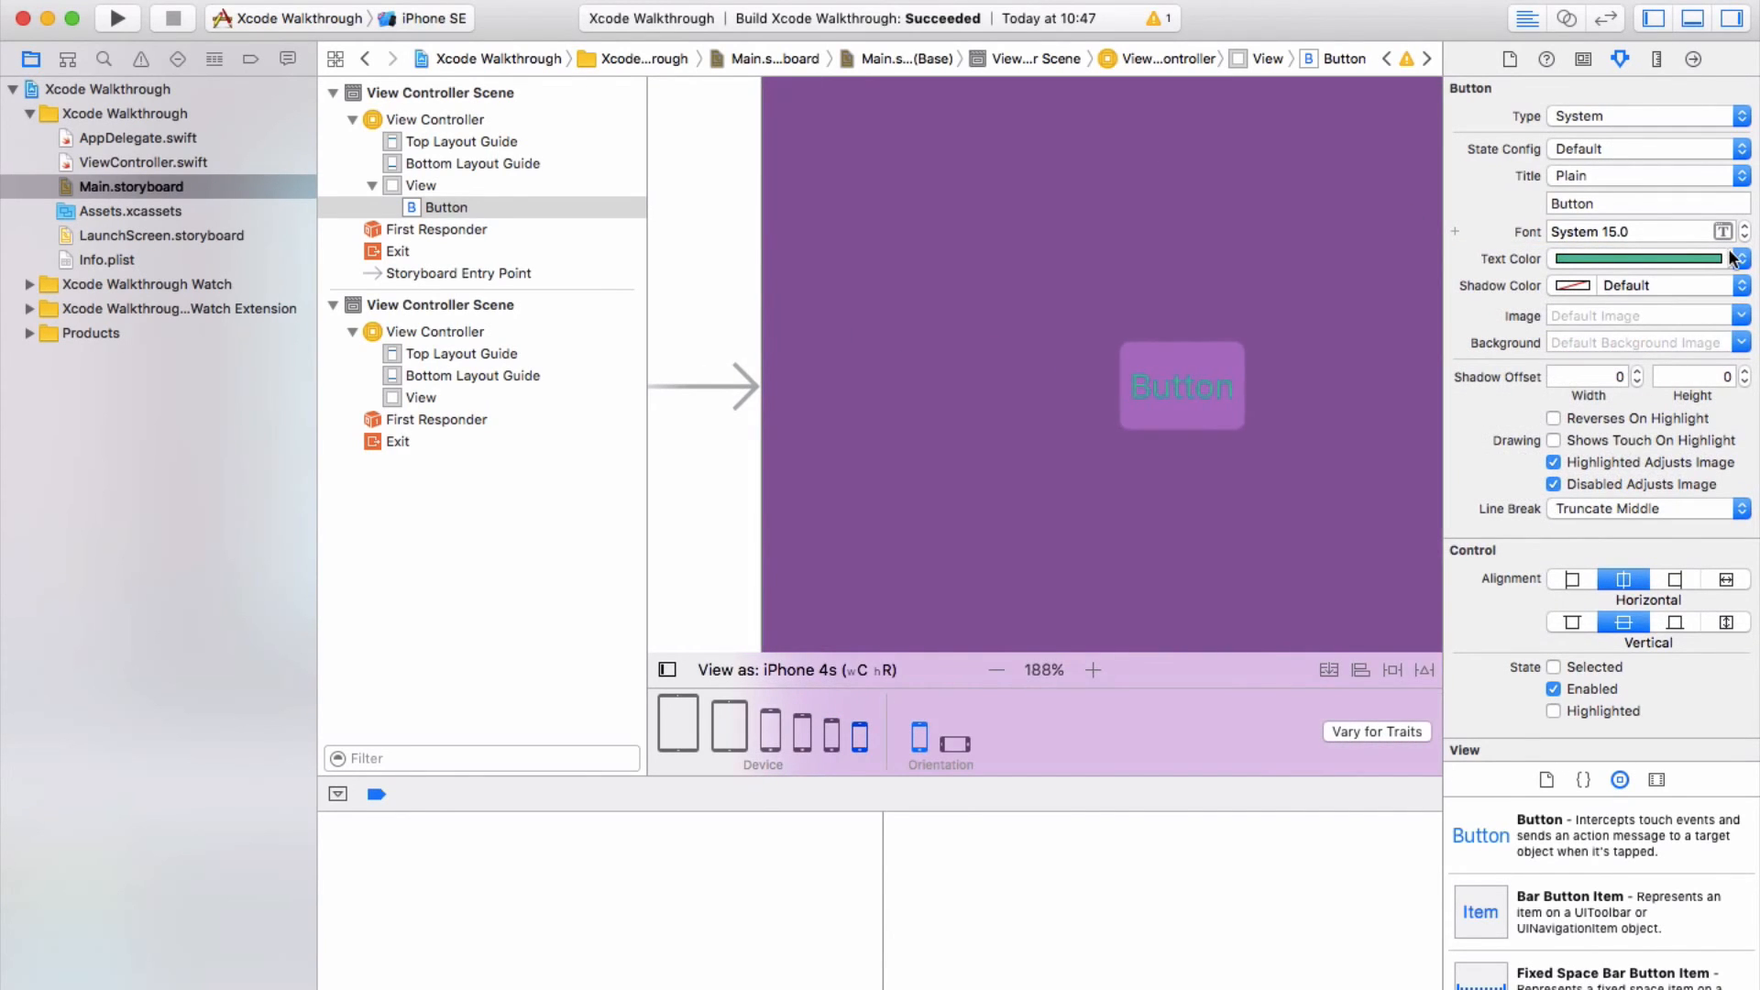
{"action": "left_click", "coordinate": [1741, 258]}
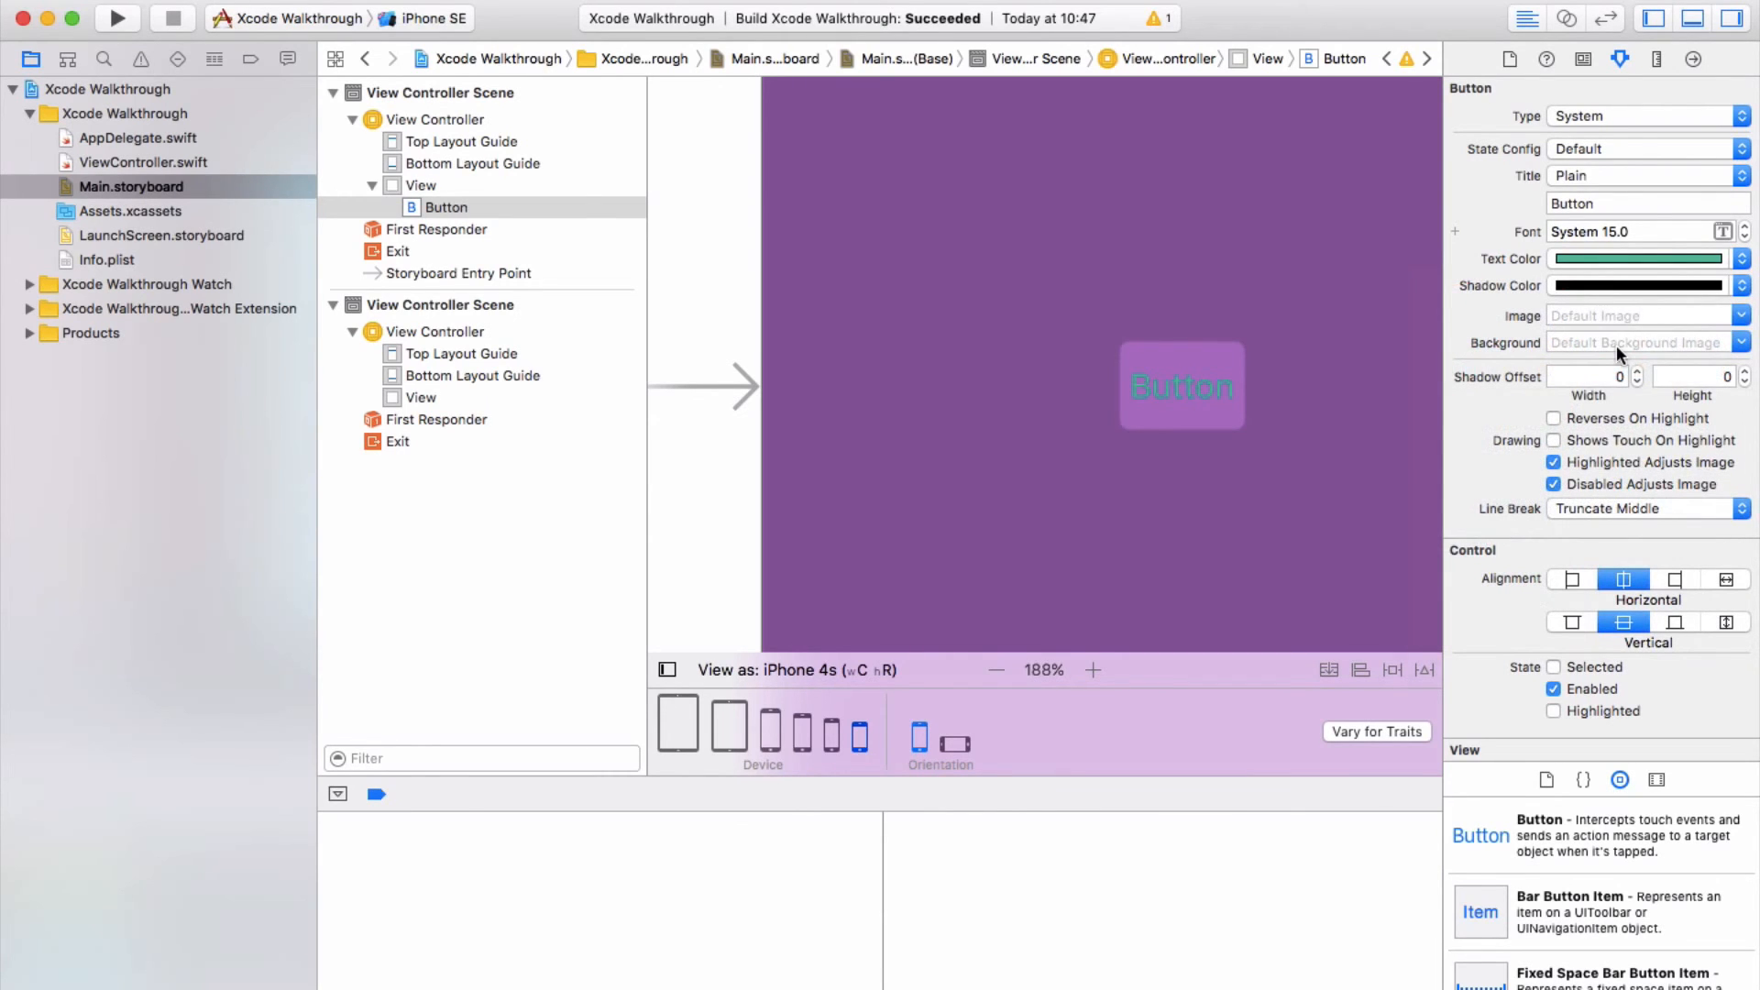
{"action": "scroll", "scroll_direction": "down", "scroll_amount": 3}
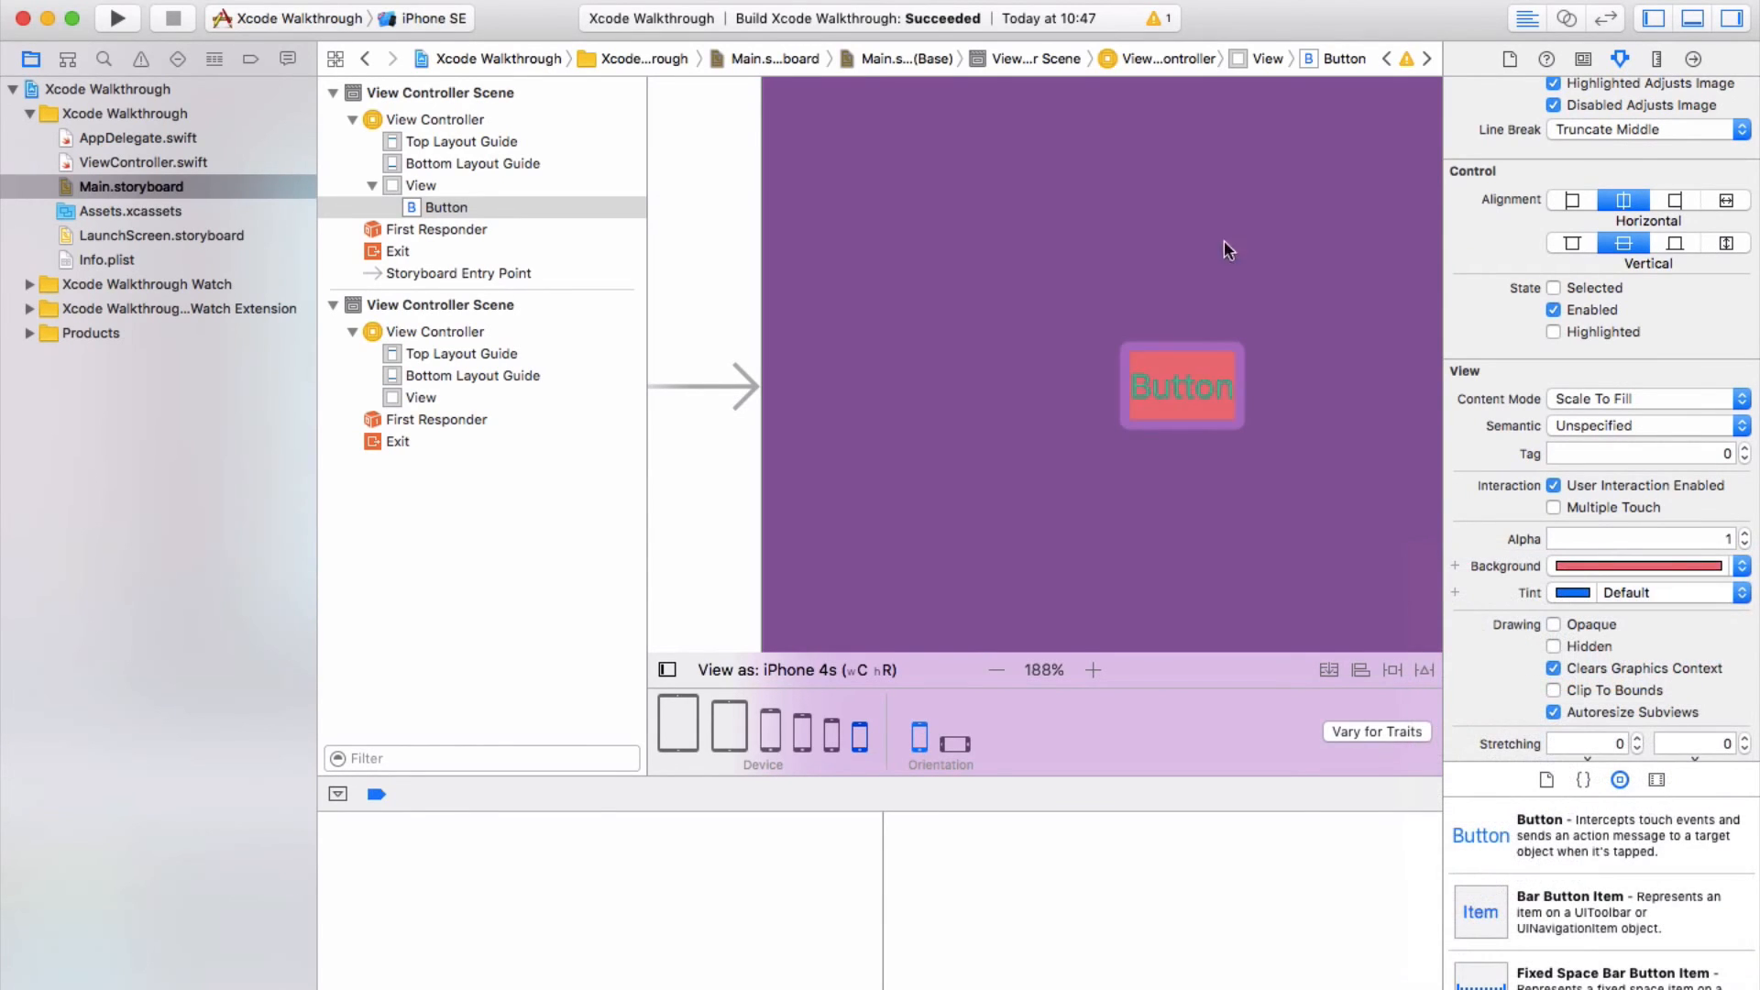
{"action": "mouse_move", "coordinate": [1668, 566]}
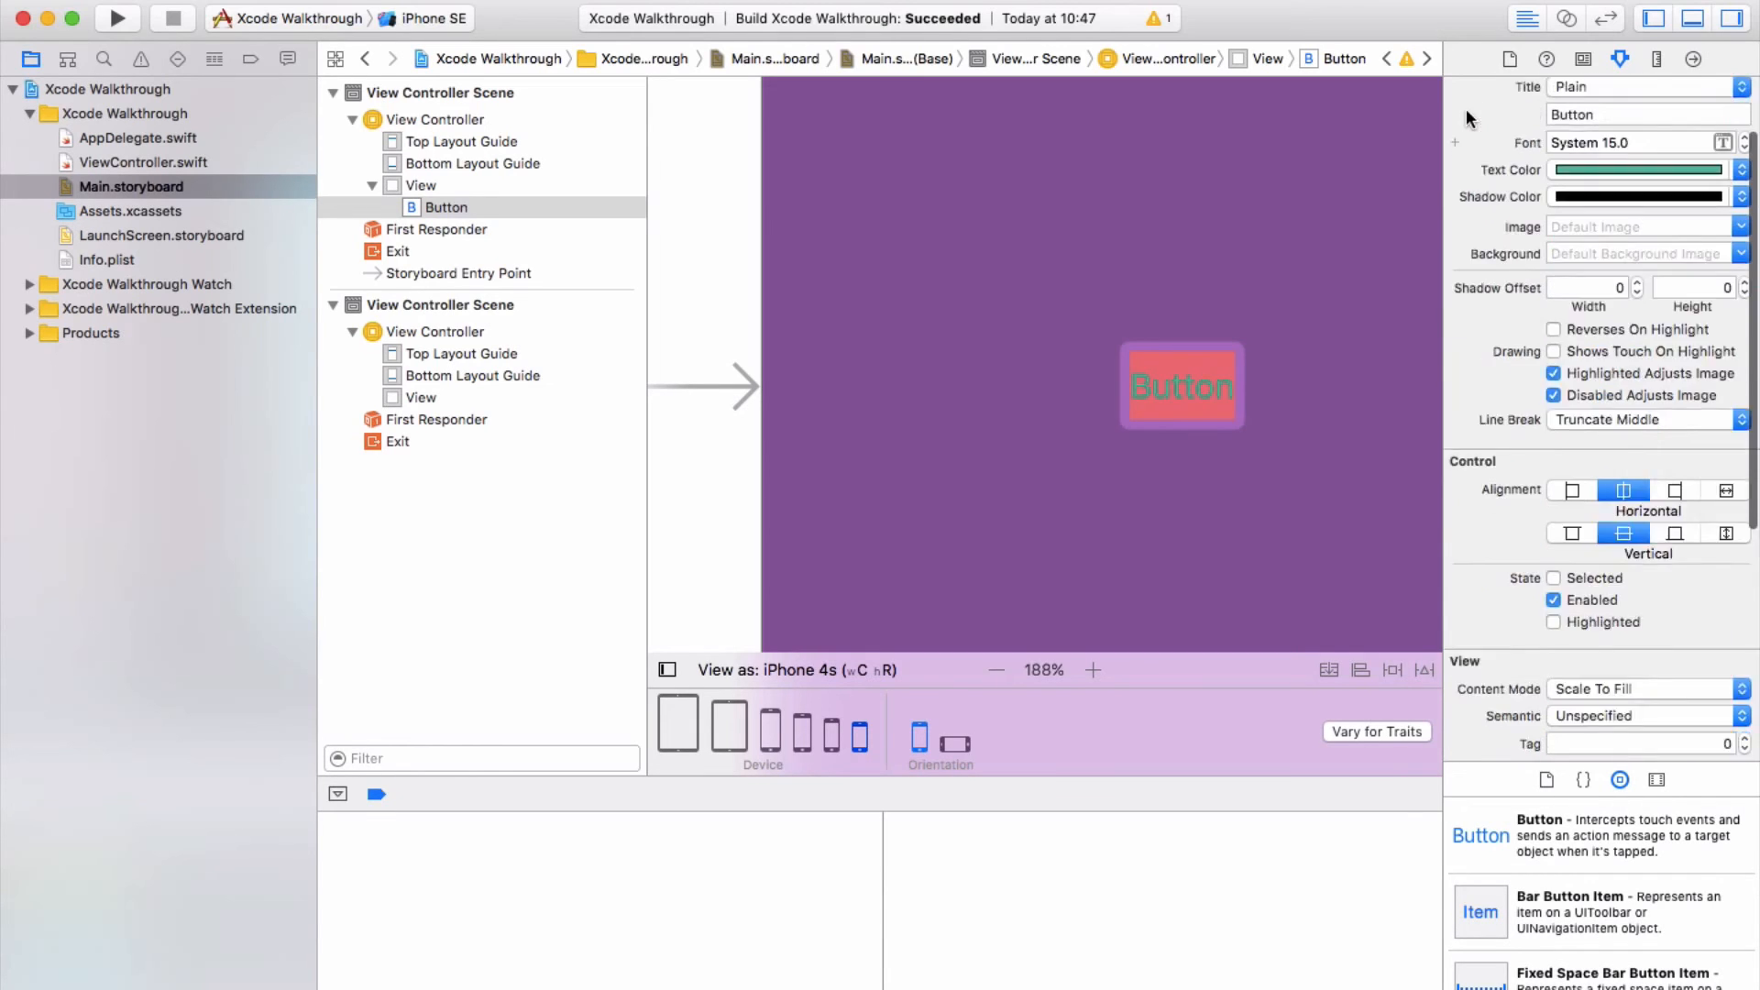
{"action": "scroll", "scroll_direction": "down", "scroll_amount": 3}
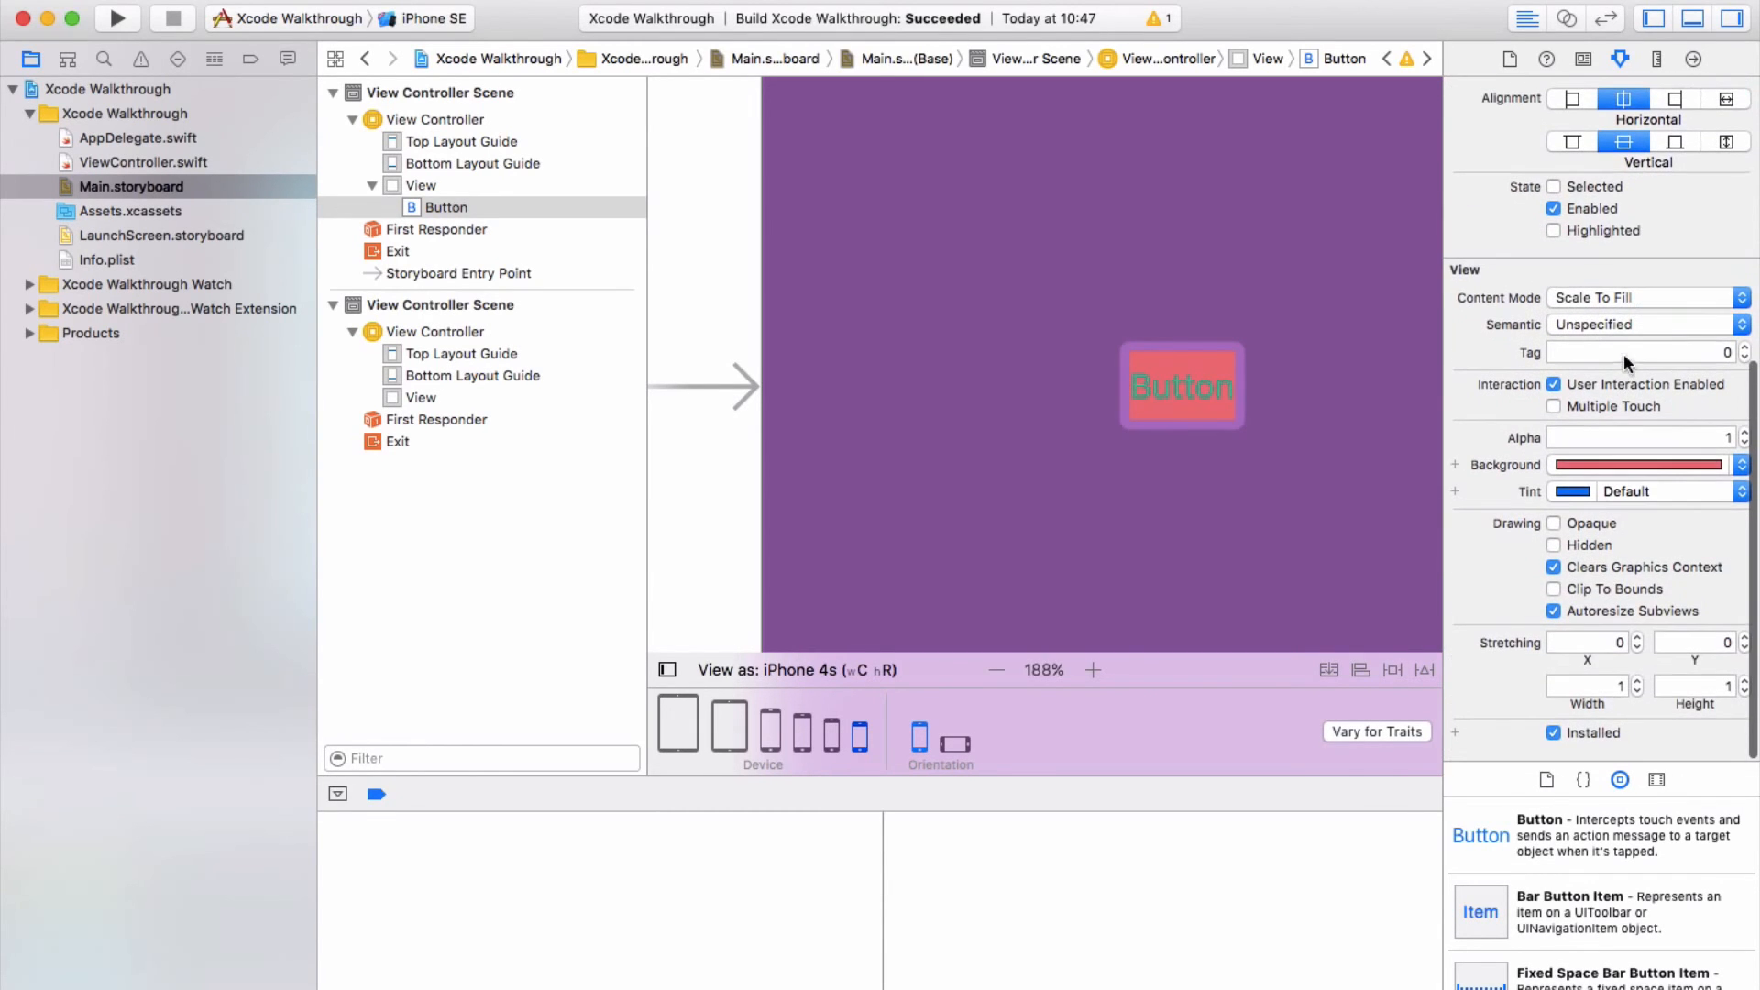
View the button's frame in the Size inspector: X 160, Y 225, width 46, height 30
{"action": "left_click", "coordinate": [1650, 57]}
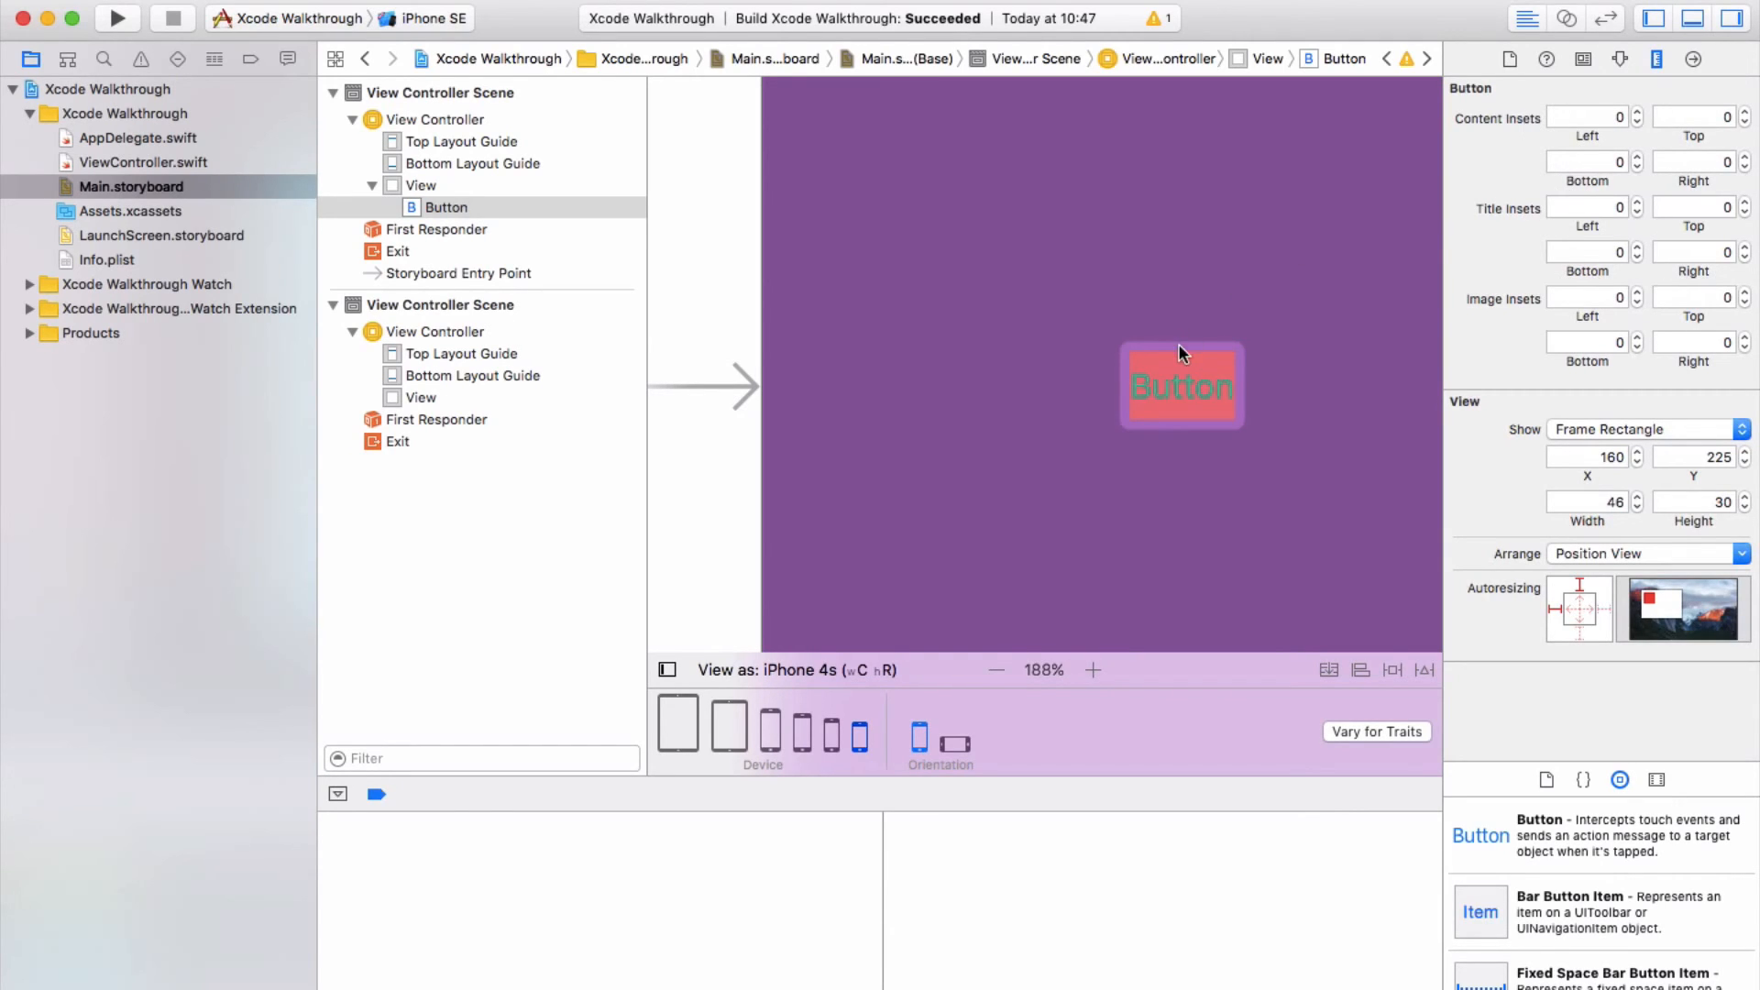
{"action": "mouse_move", "coordinate": [1205, 381]}
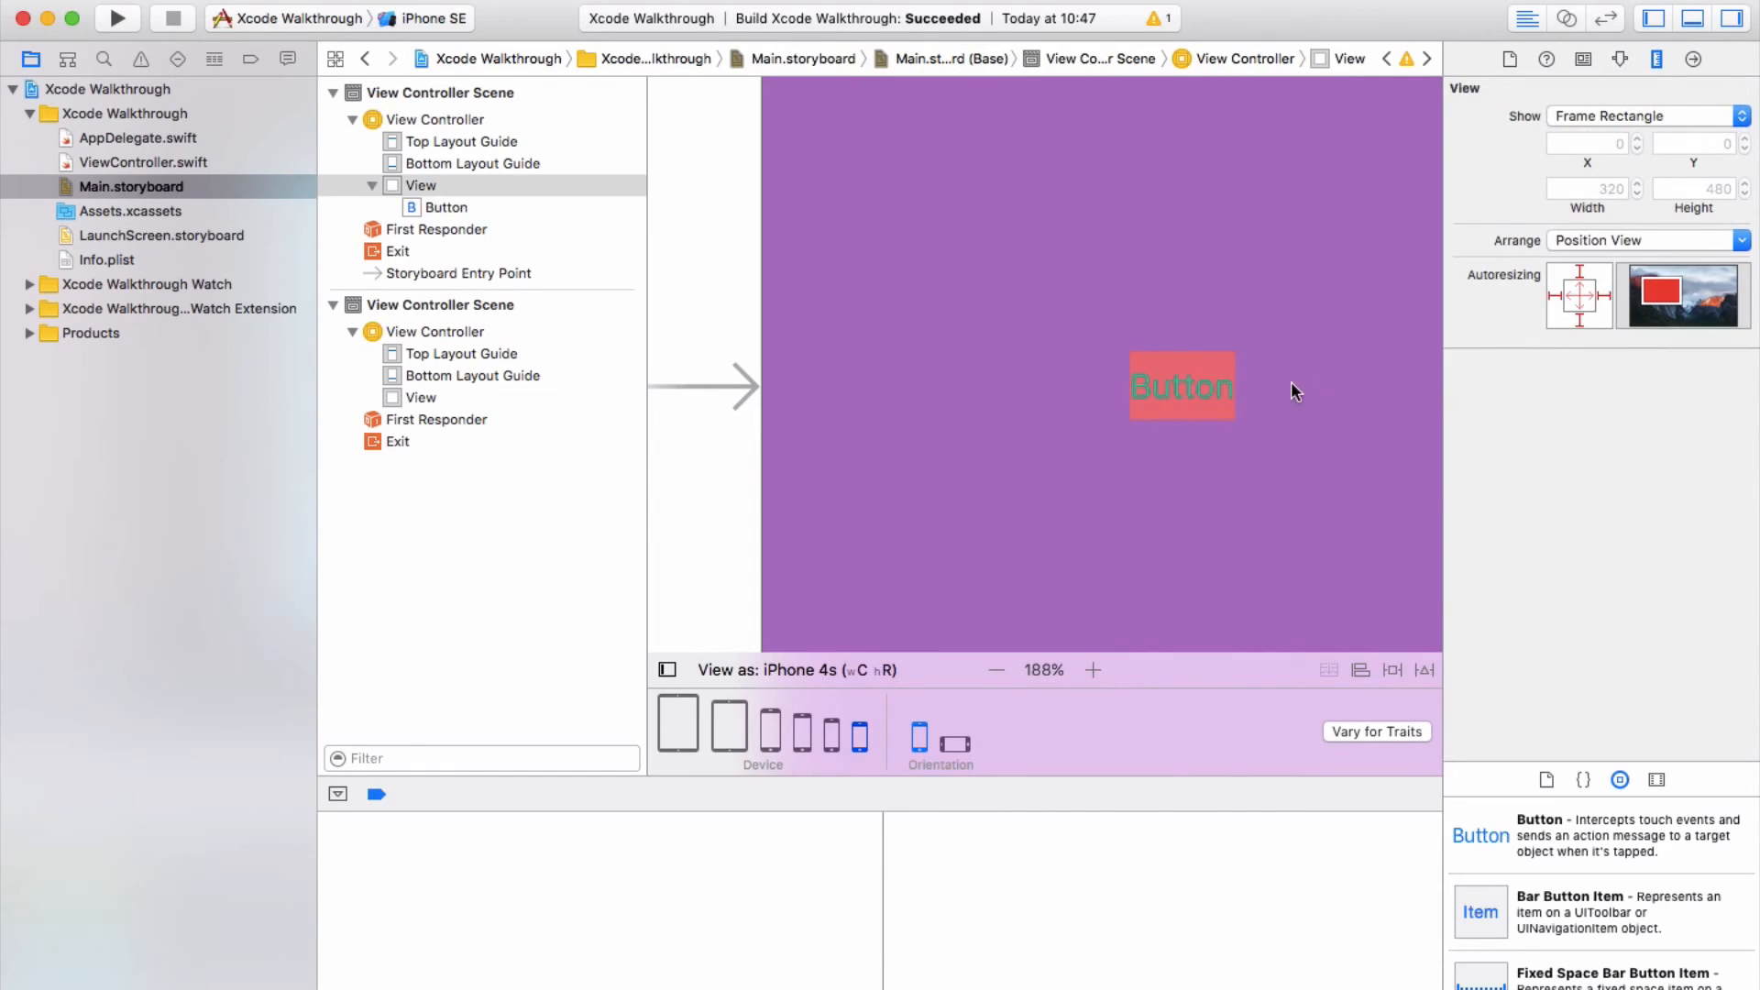
{"action": "left_click", "coordinate": [1180, 385]}
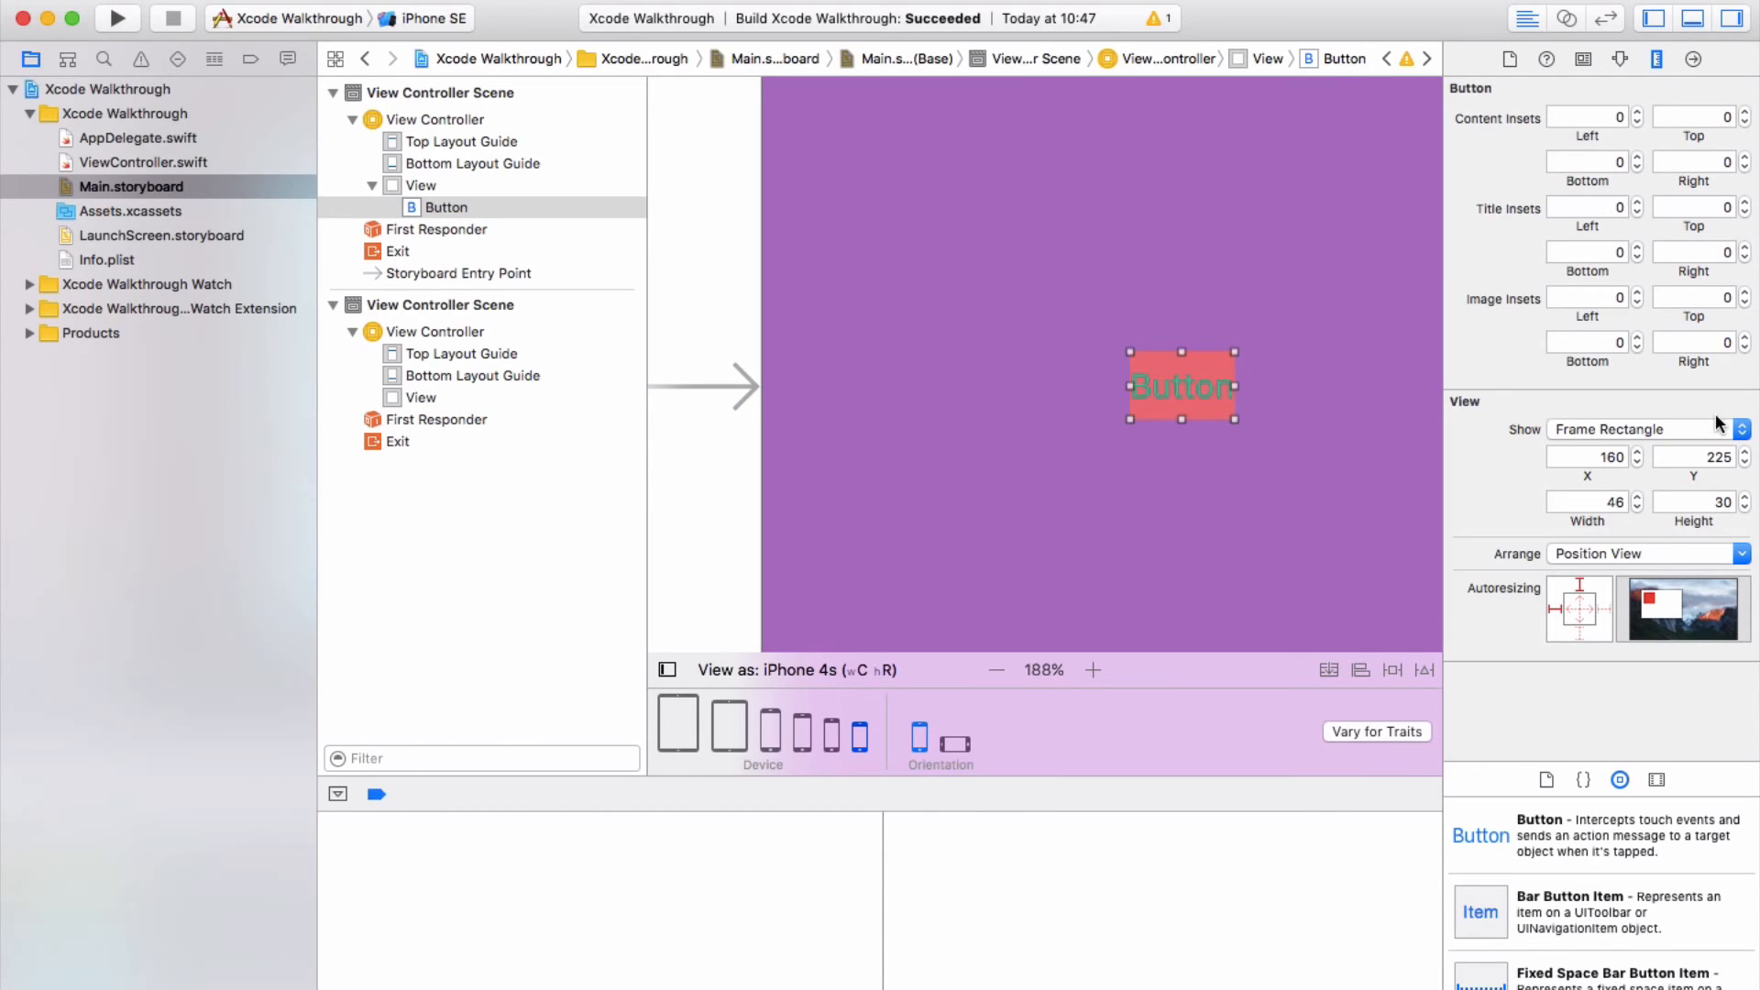
{"action": "mouse_move", "coordinate": [1243, 445]}
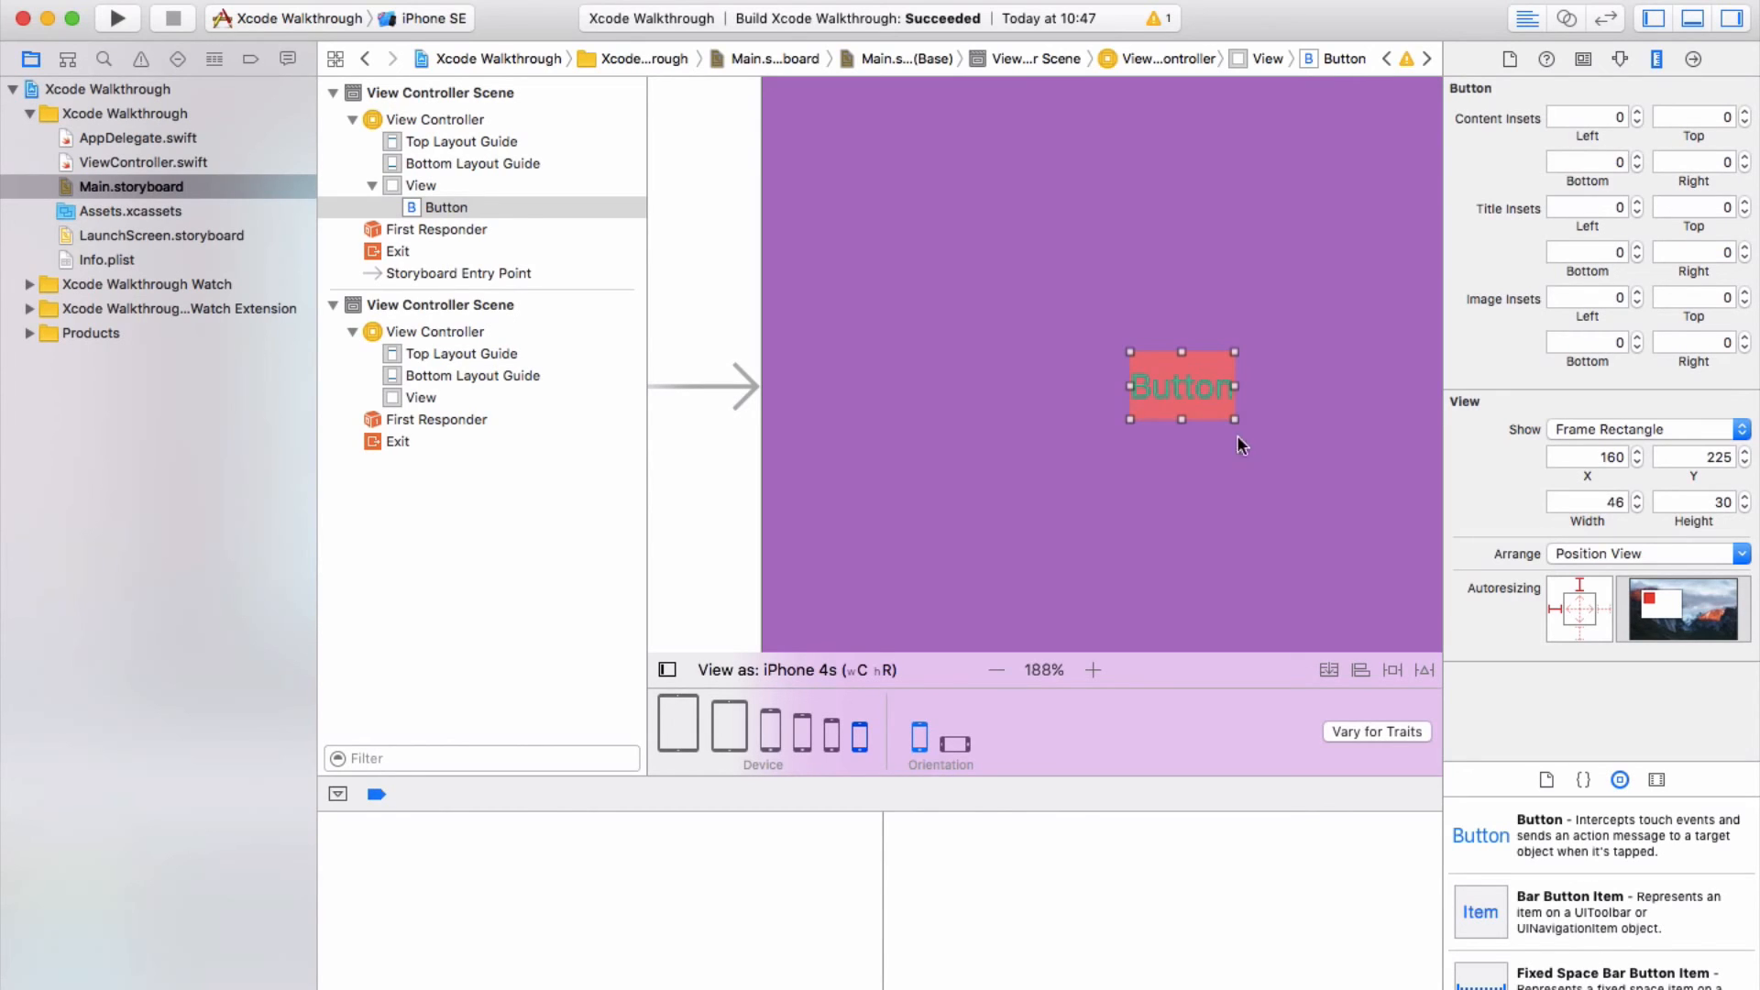
{"action": "left_click", "coordinate": [997, 671]}
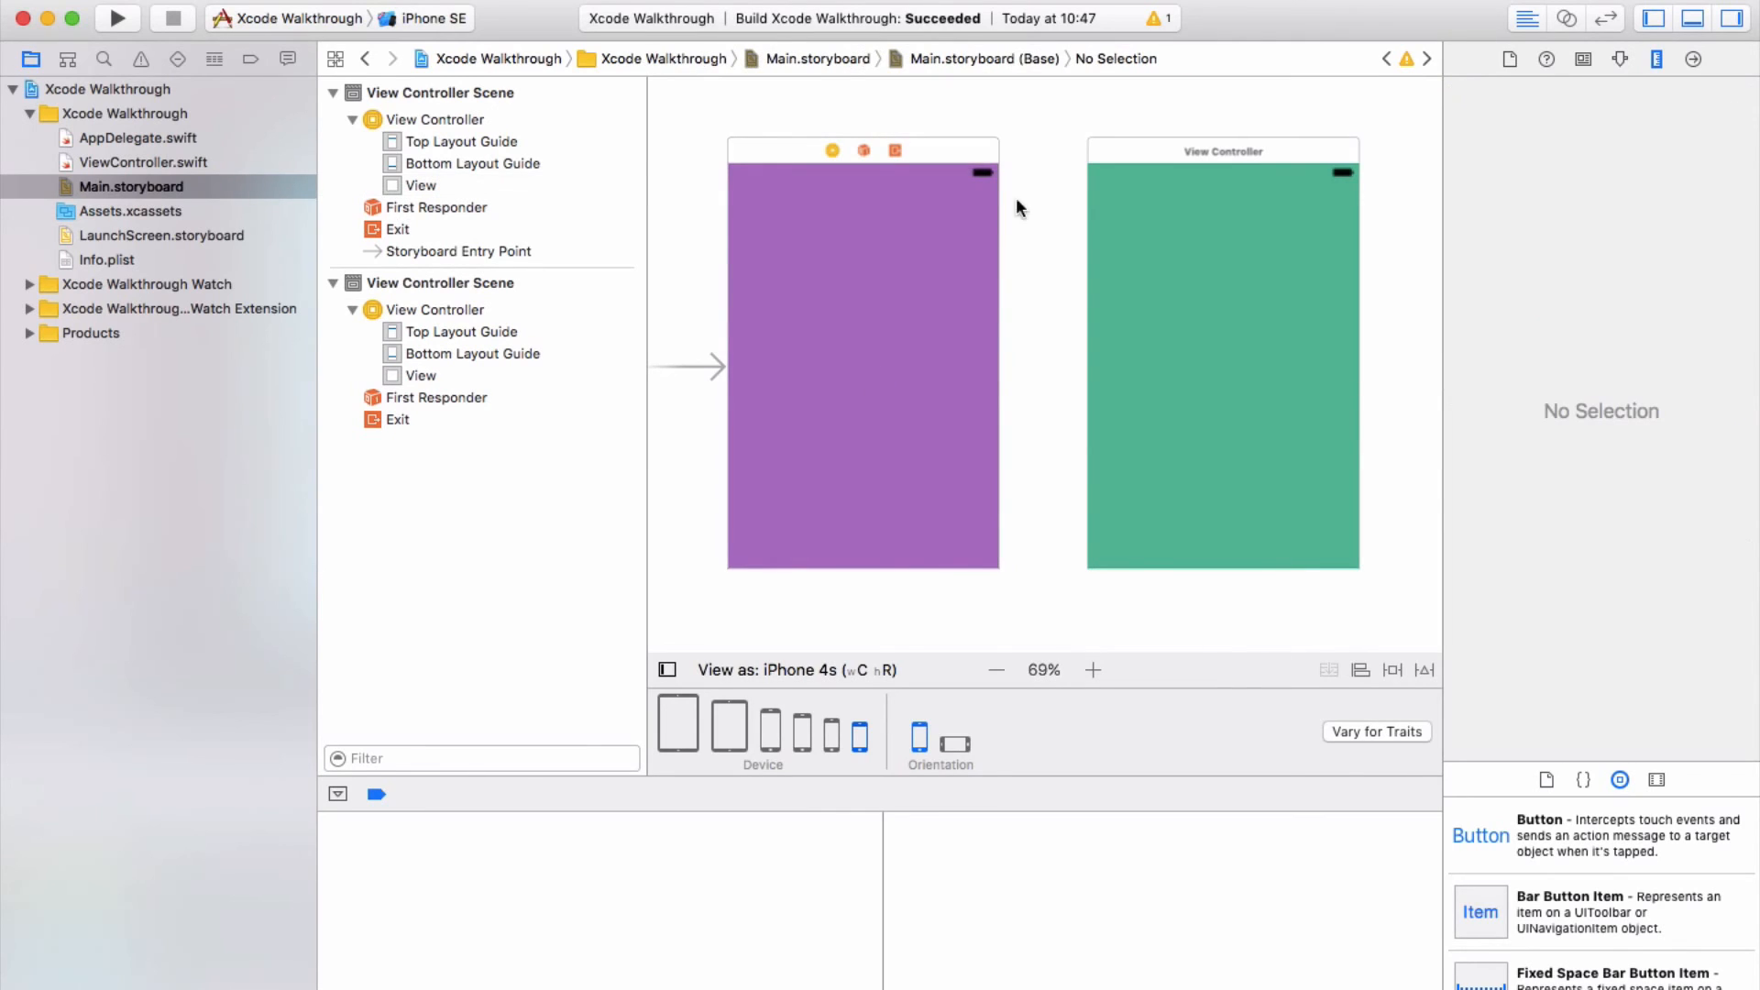
{"action": "mouse_move", "coordinate": [1496, 718]}
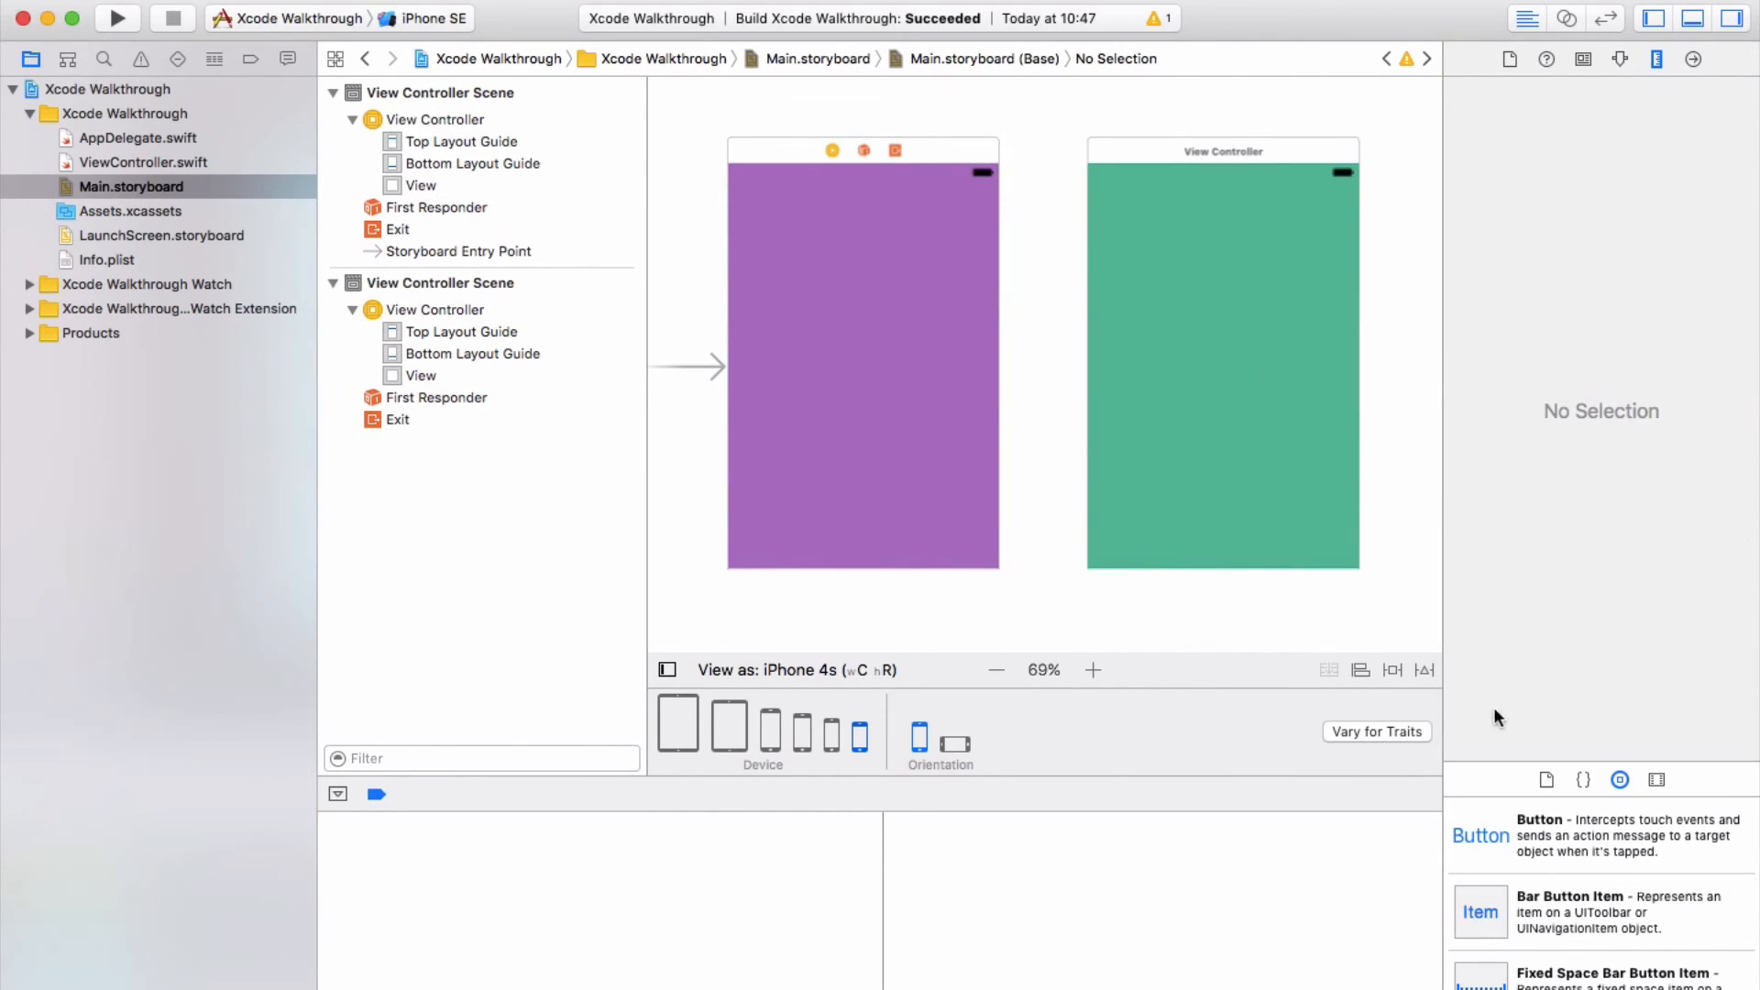
{"action": "mouse_move", "coordinate": [821, 674]}
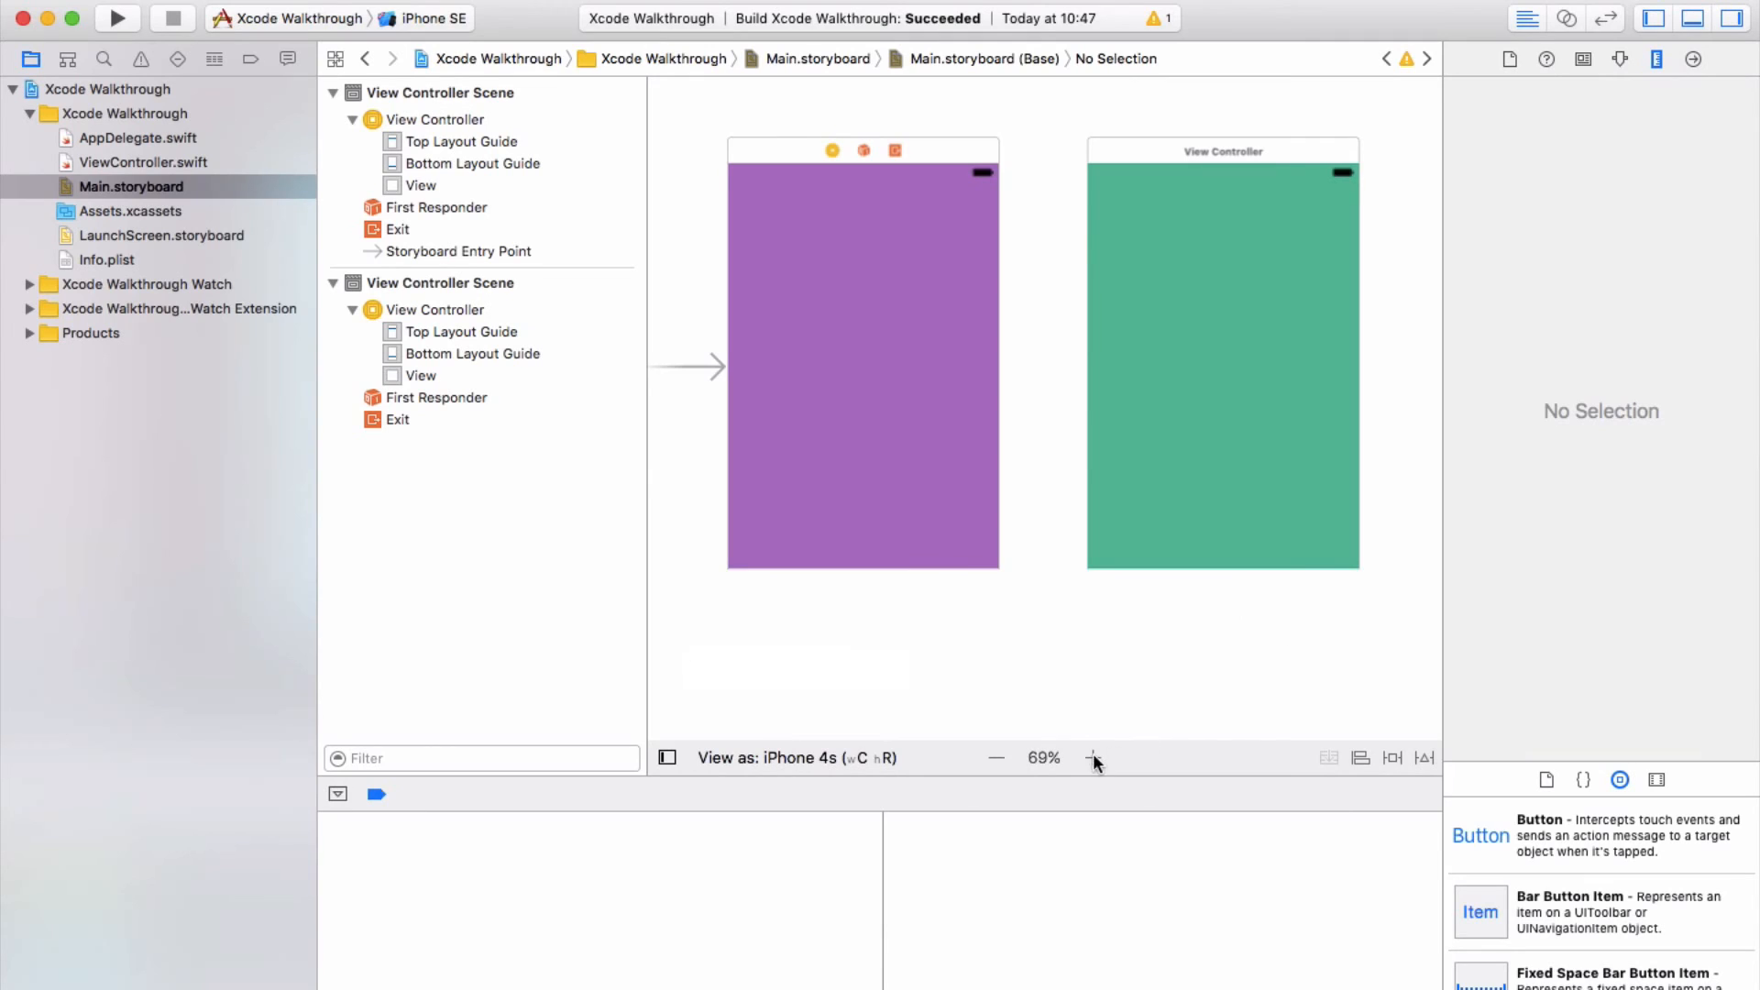
Zoom the storyboard in and out, try a preset magnification, then return to actual size
{"action": "left_click", "coordinate": [1091, 757]}
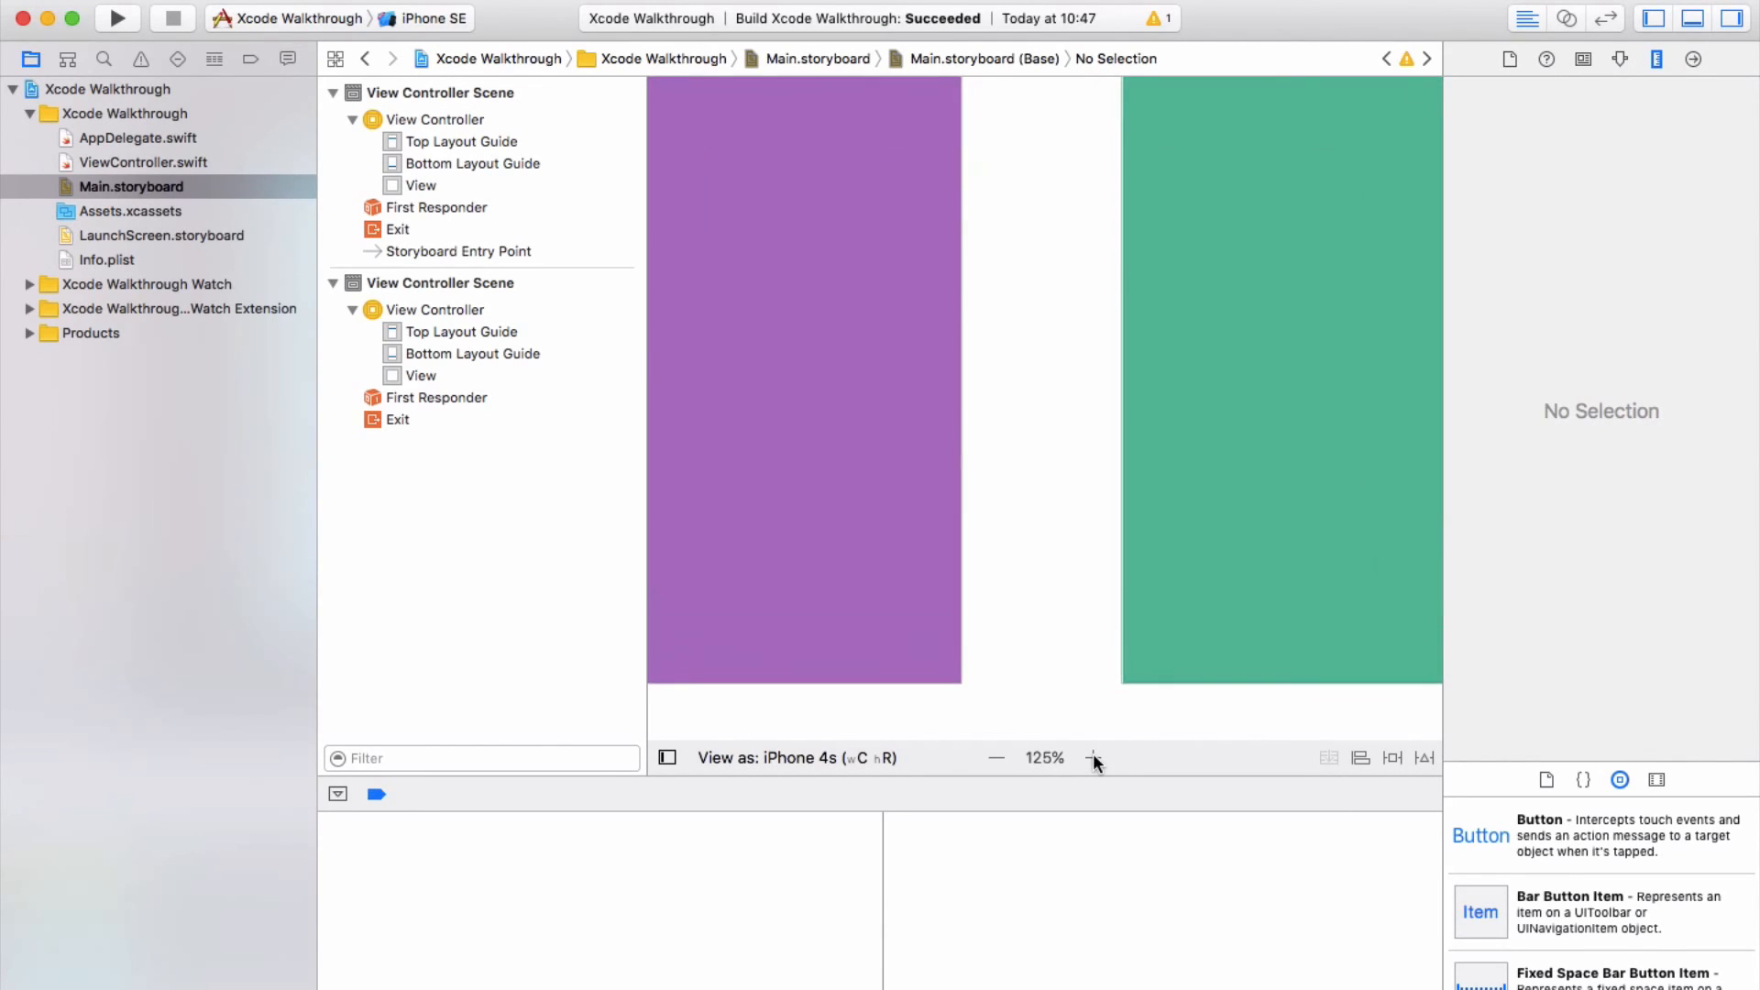
{"action": "left_click", "coordinate": [1093, 759]}
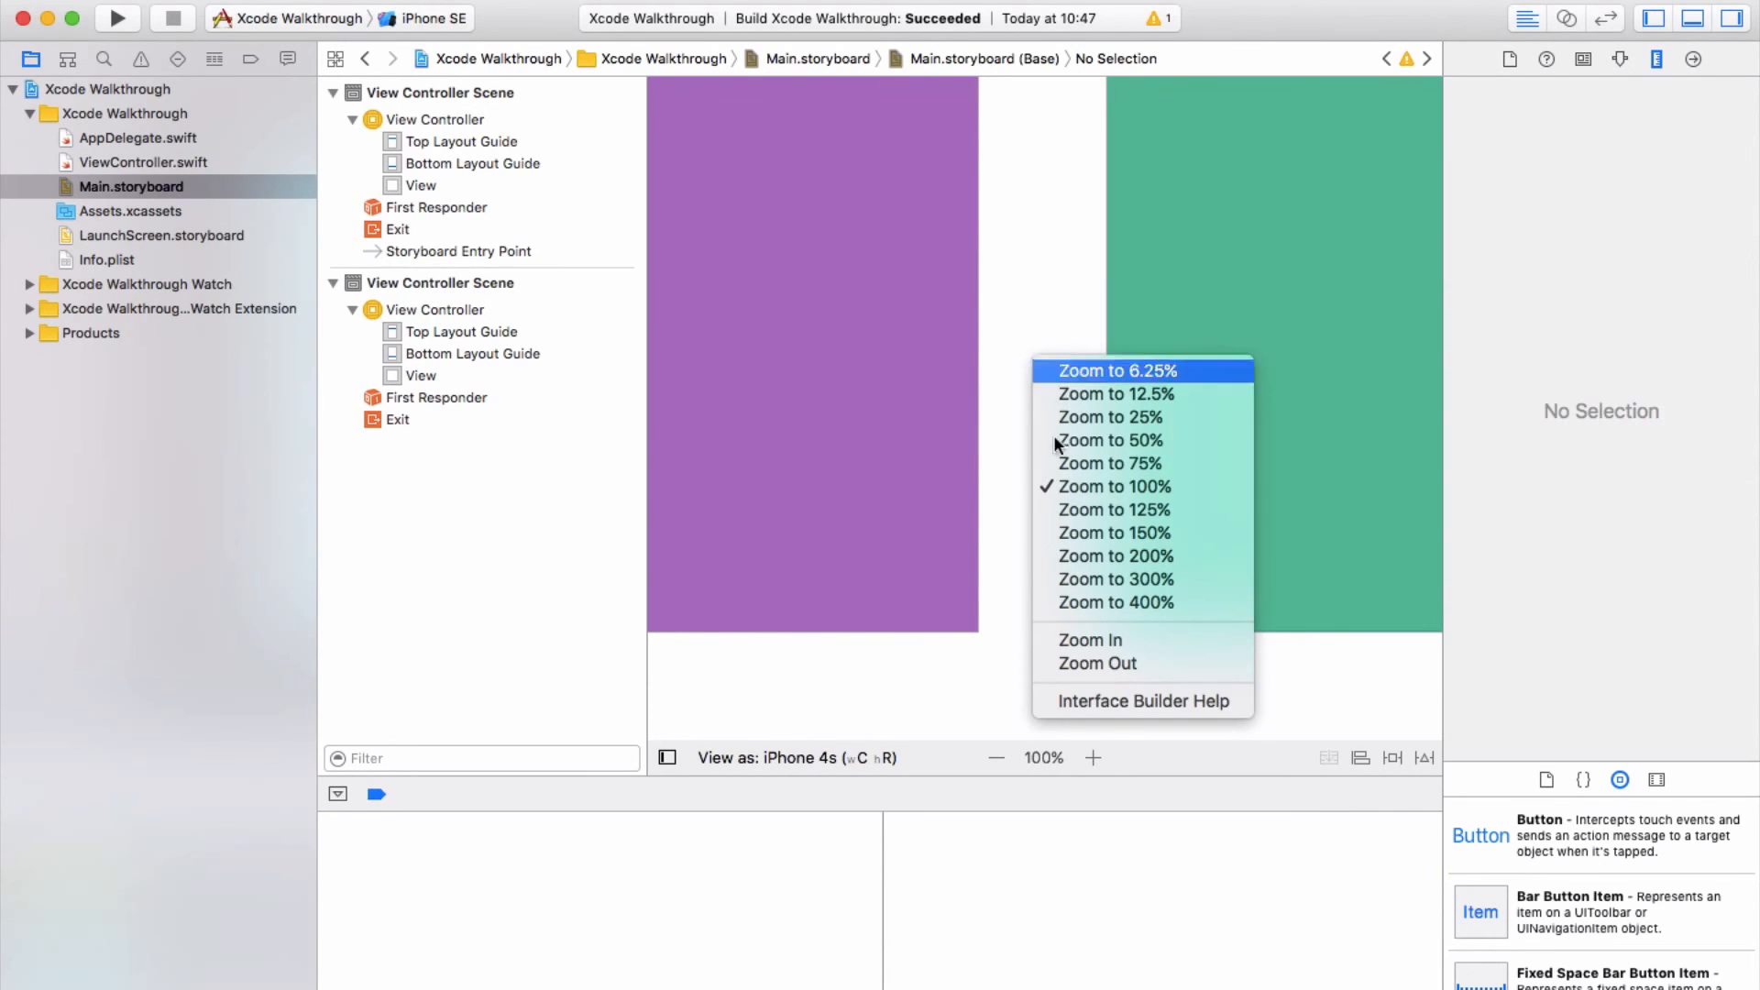
{"action": "mouse_move", "coordinate": [1098, 517]}
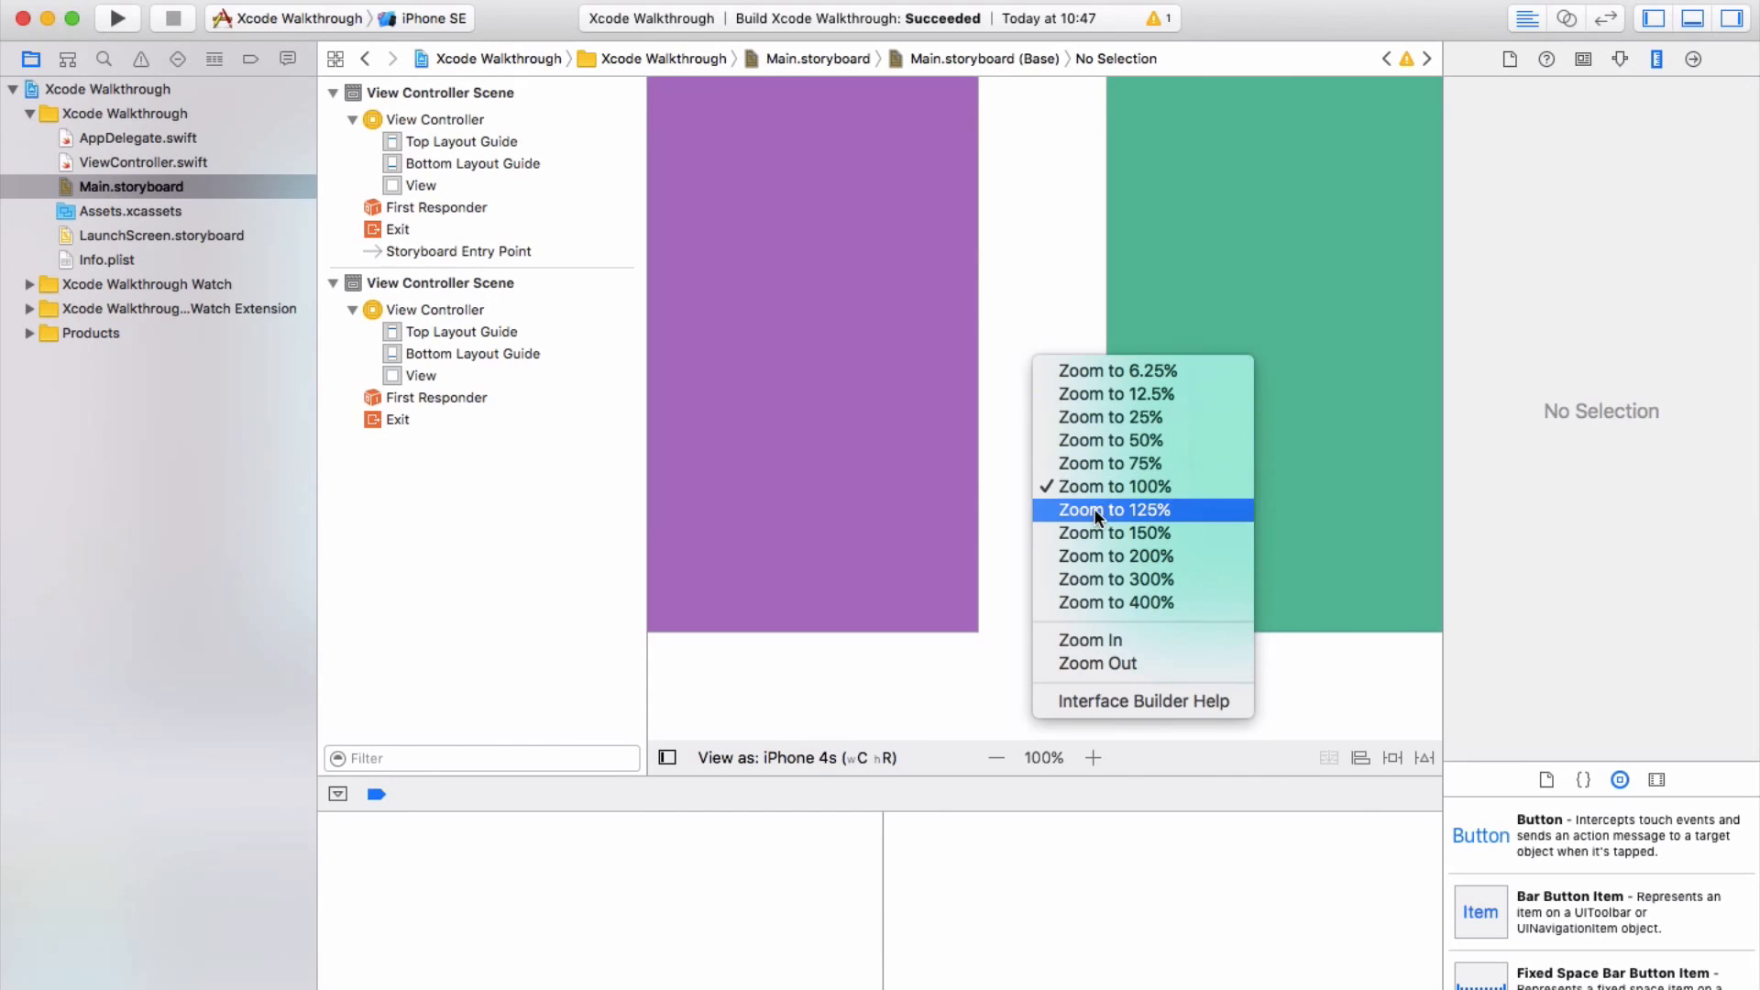
{"action": "left_click", "coordinate": [1115, 532]}
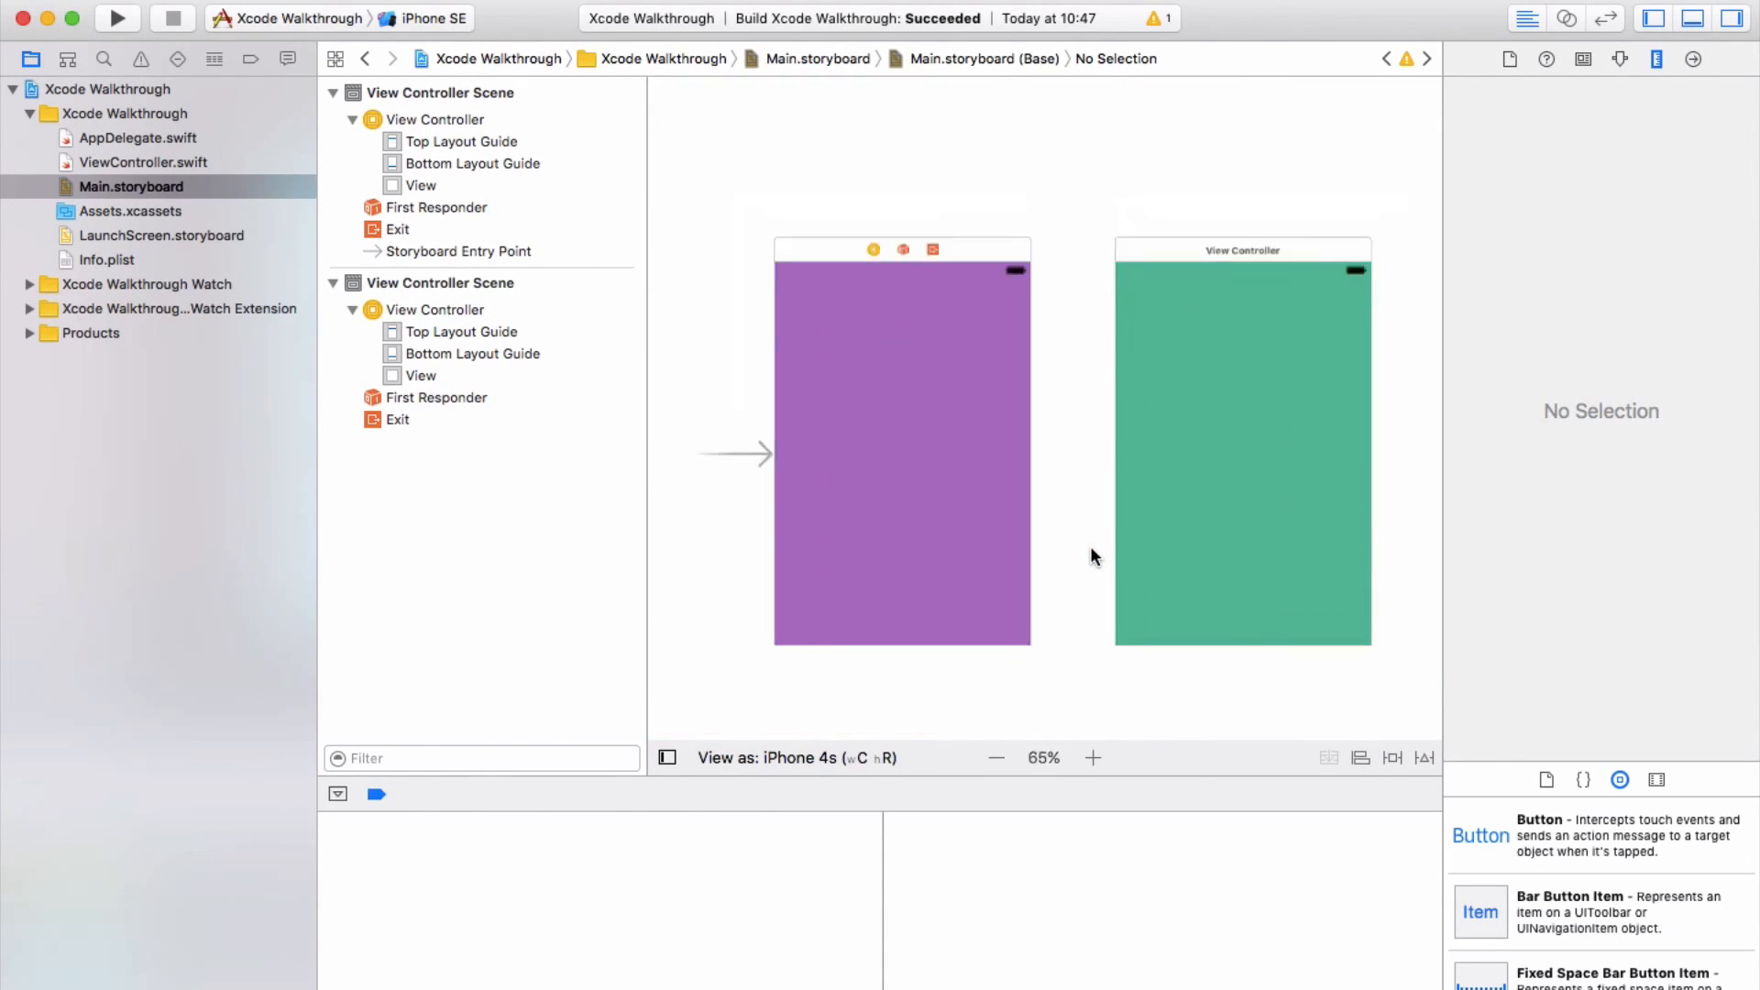
{"action": "left_click", "coordinate": [1093, 759]}
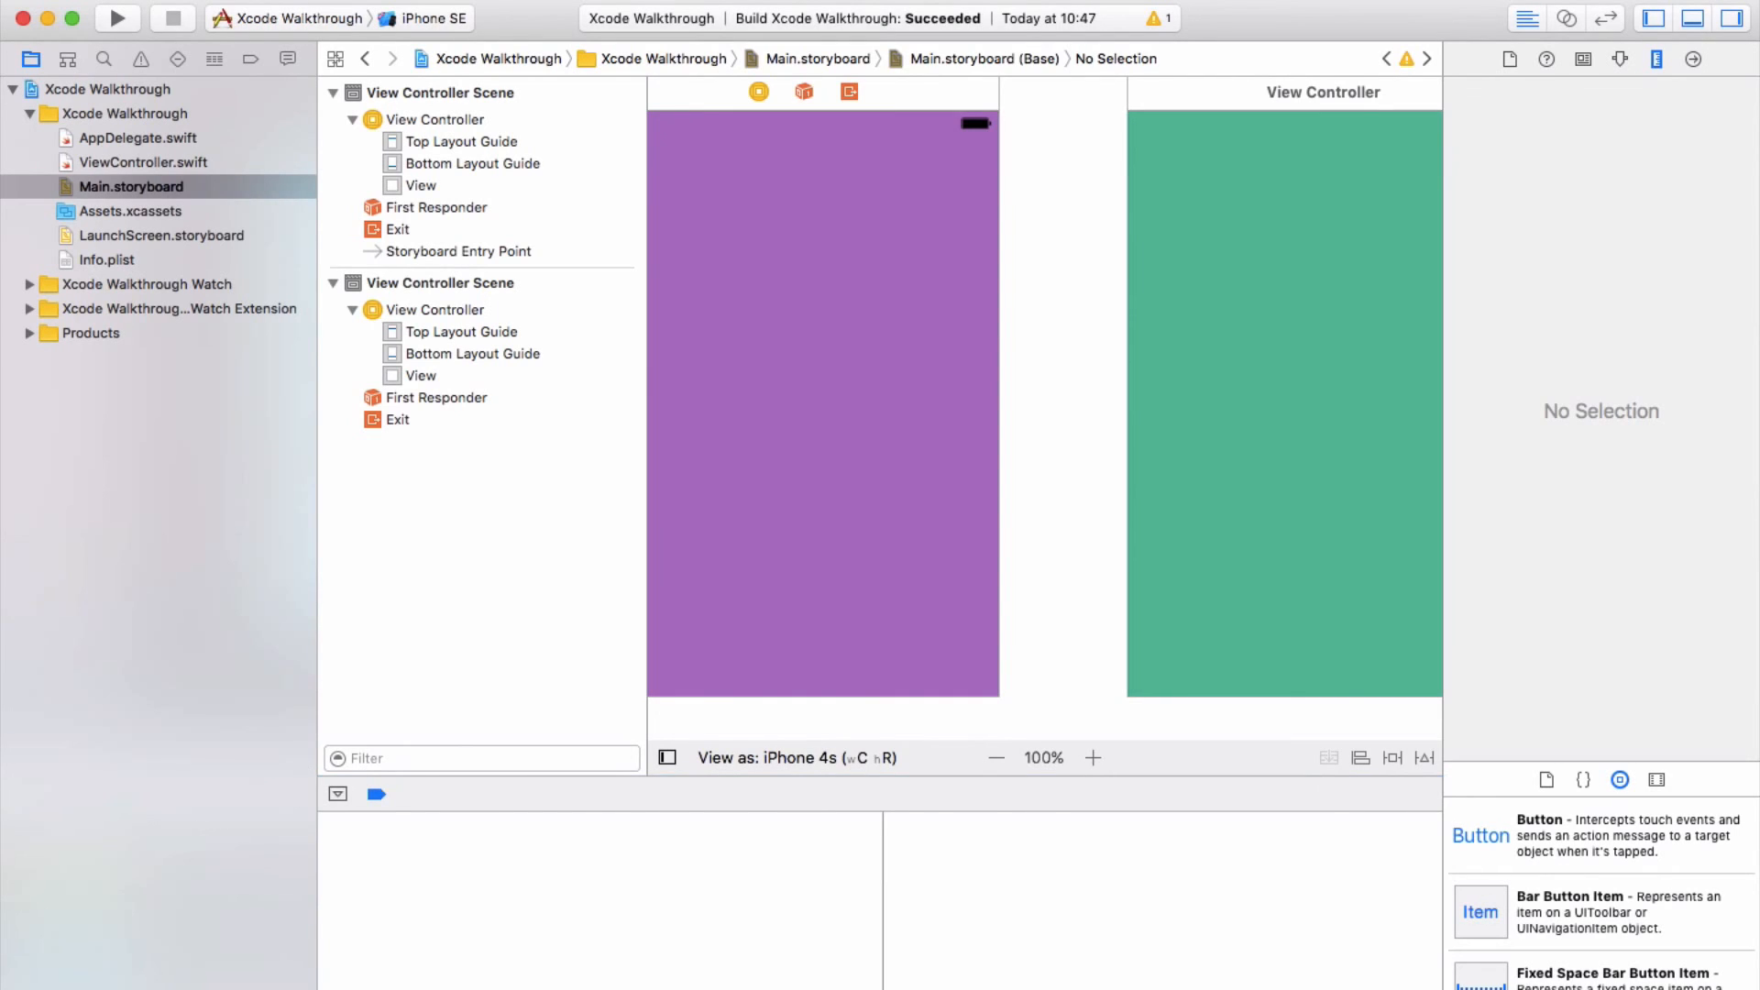
{"action": "mouse_move", "coordinate": [1700, 37]}
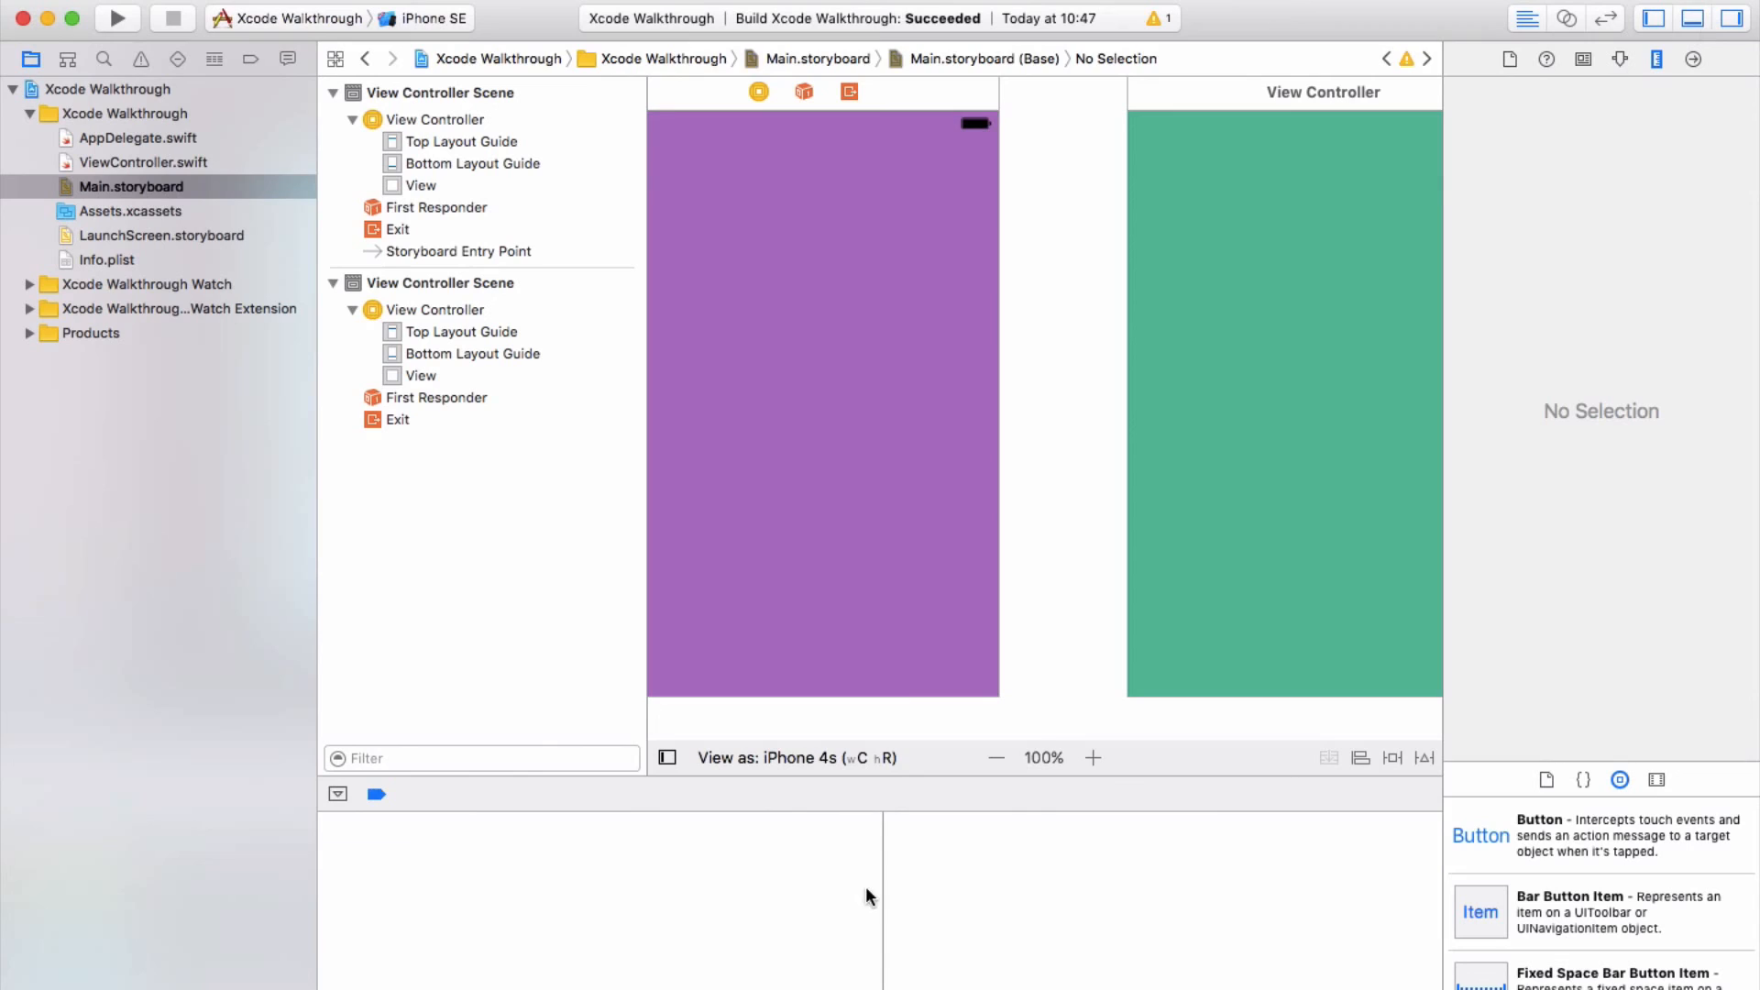
{"action": "mouse_move", "coordinate": [853, 844]}
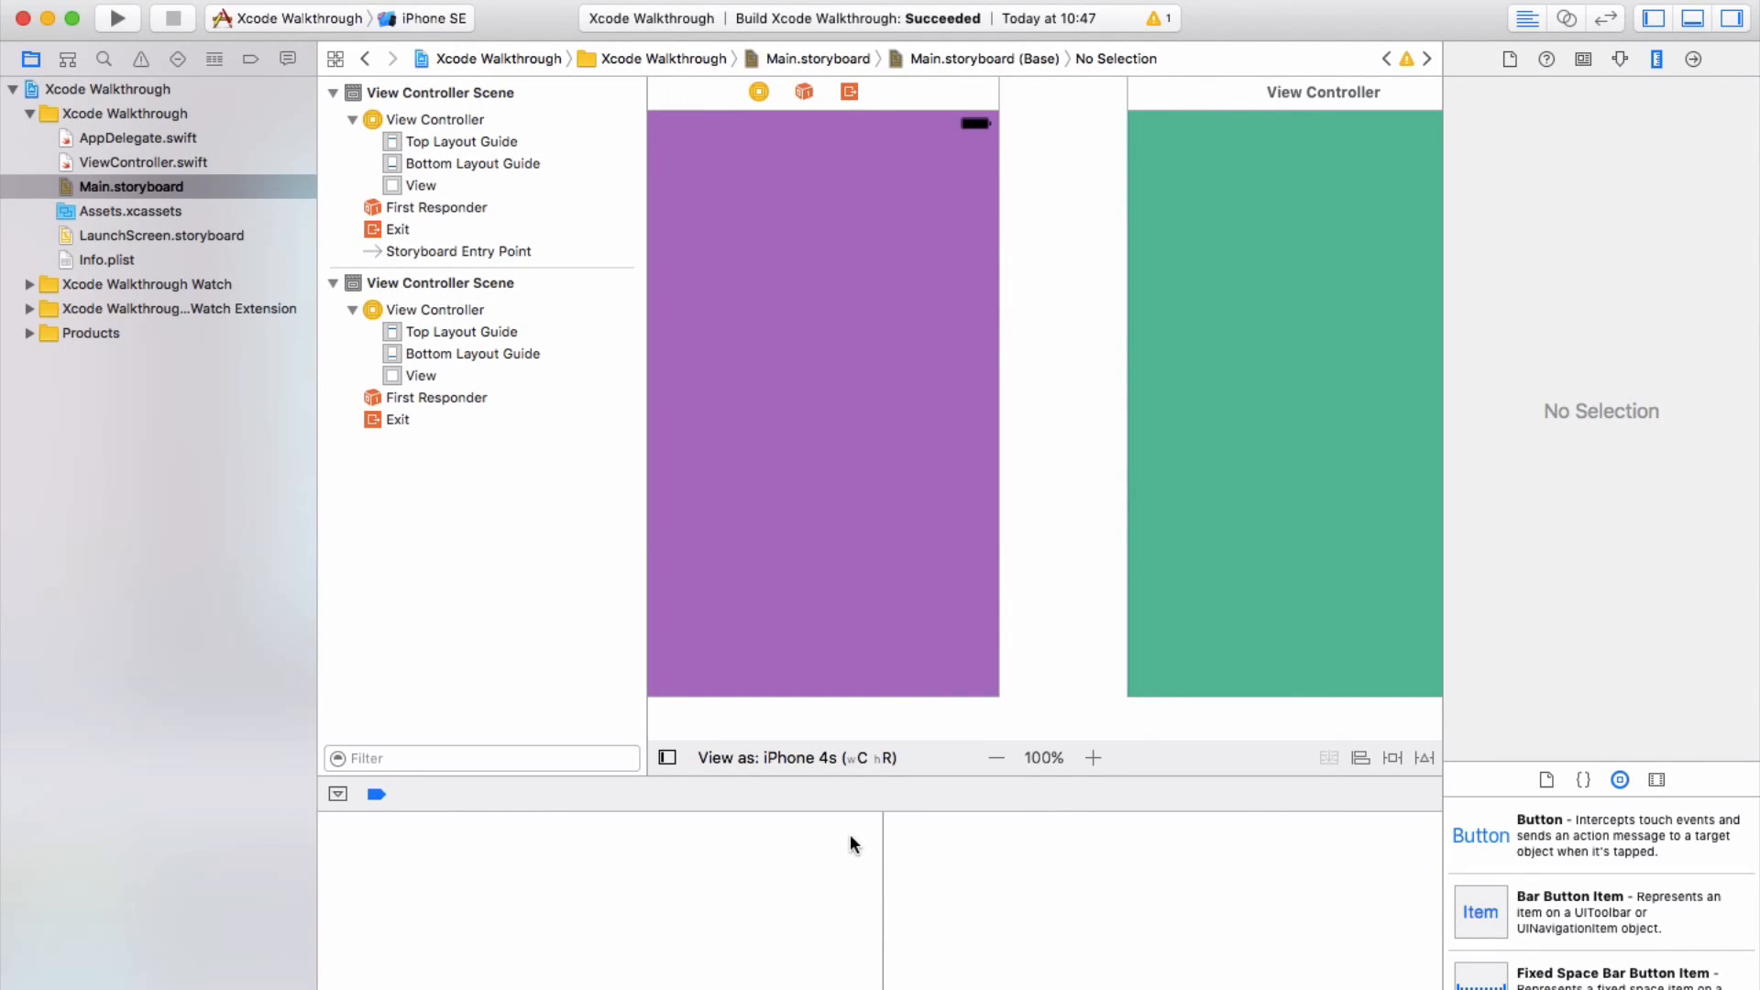
{"action": "mouse_move", "coordinate": [748, 849]}
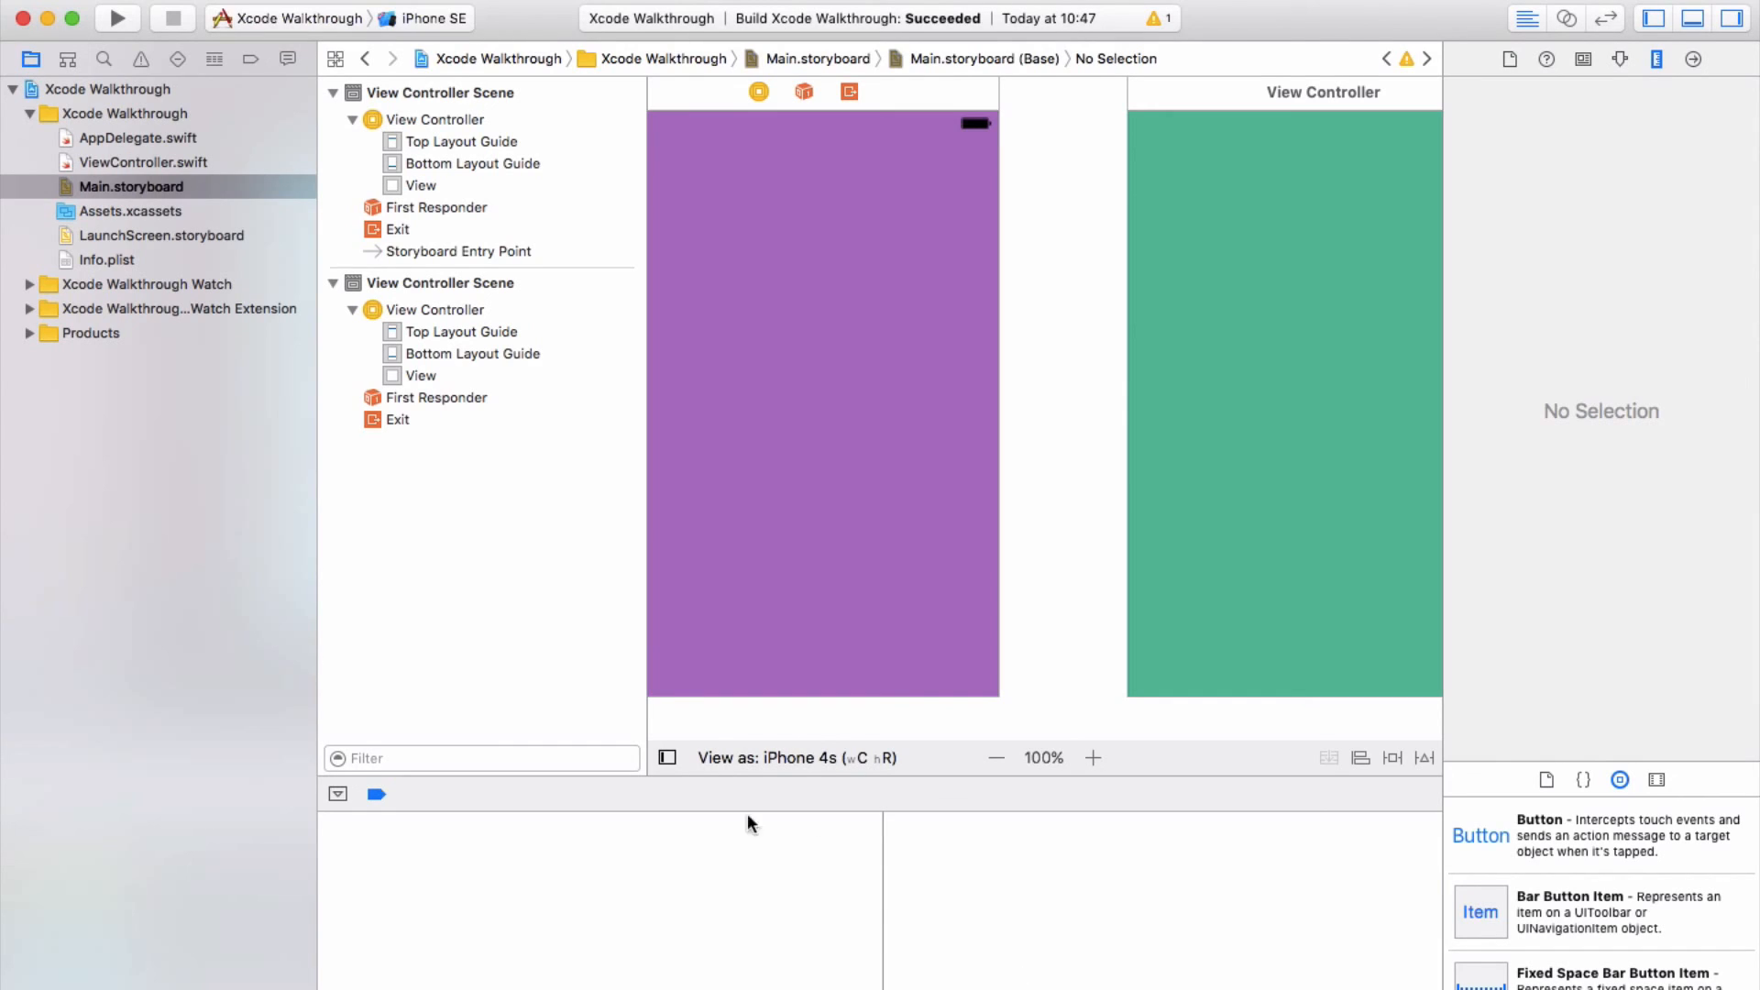